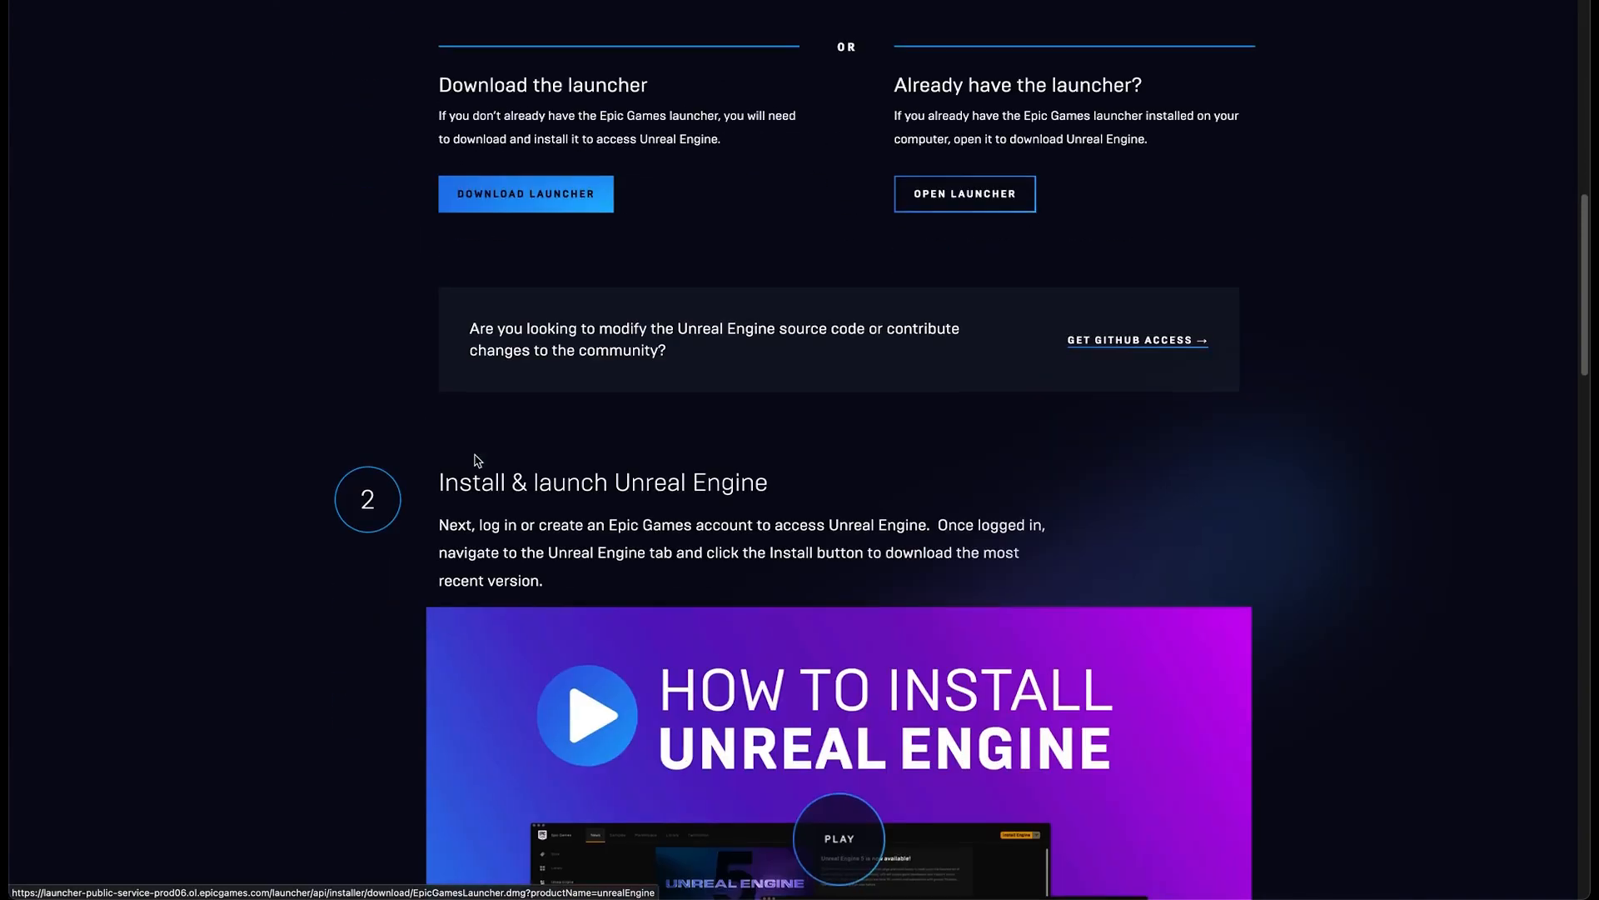
Step: Scroll to section 2, Install & launch Unreal Engine, and play the how-to-install video
{"action": "scroll", "scroll_direction": "down", "scroll_amount": 3}
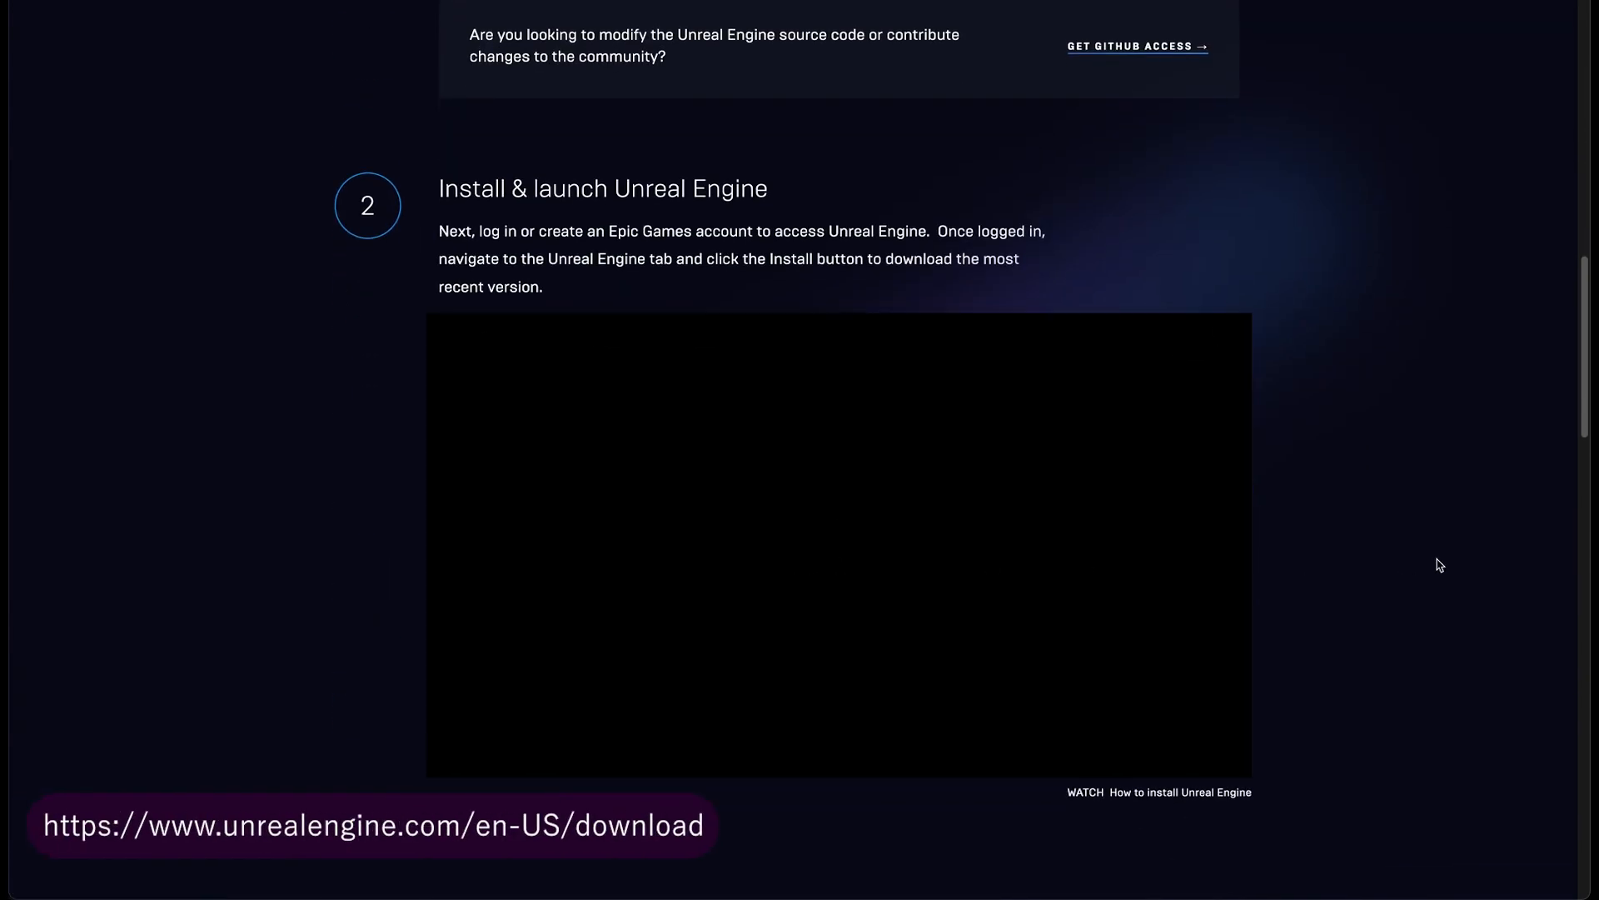
{"action": "left_click", "coordinate": [839, 544]}
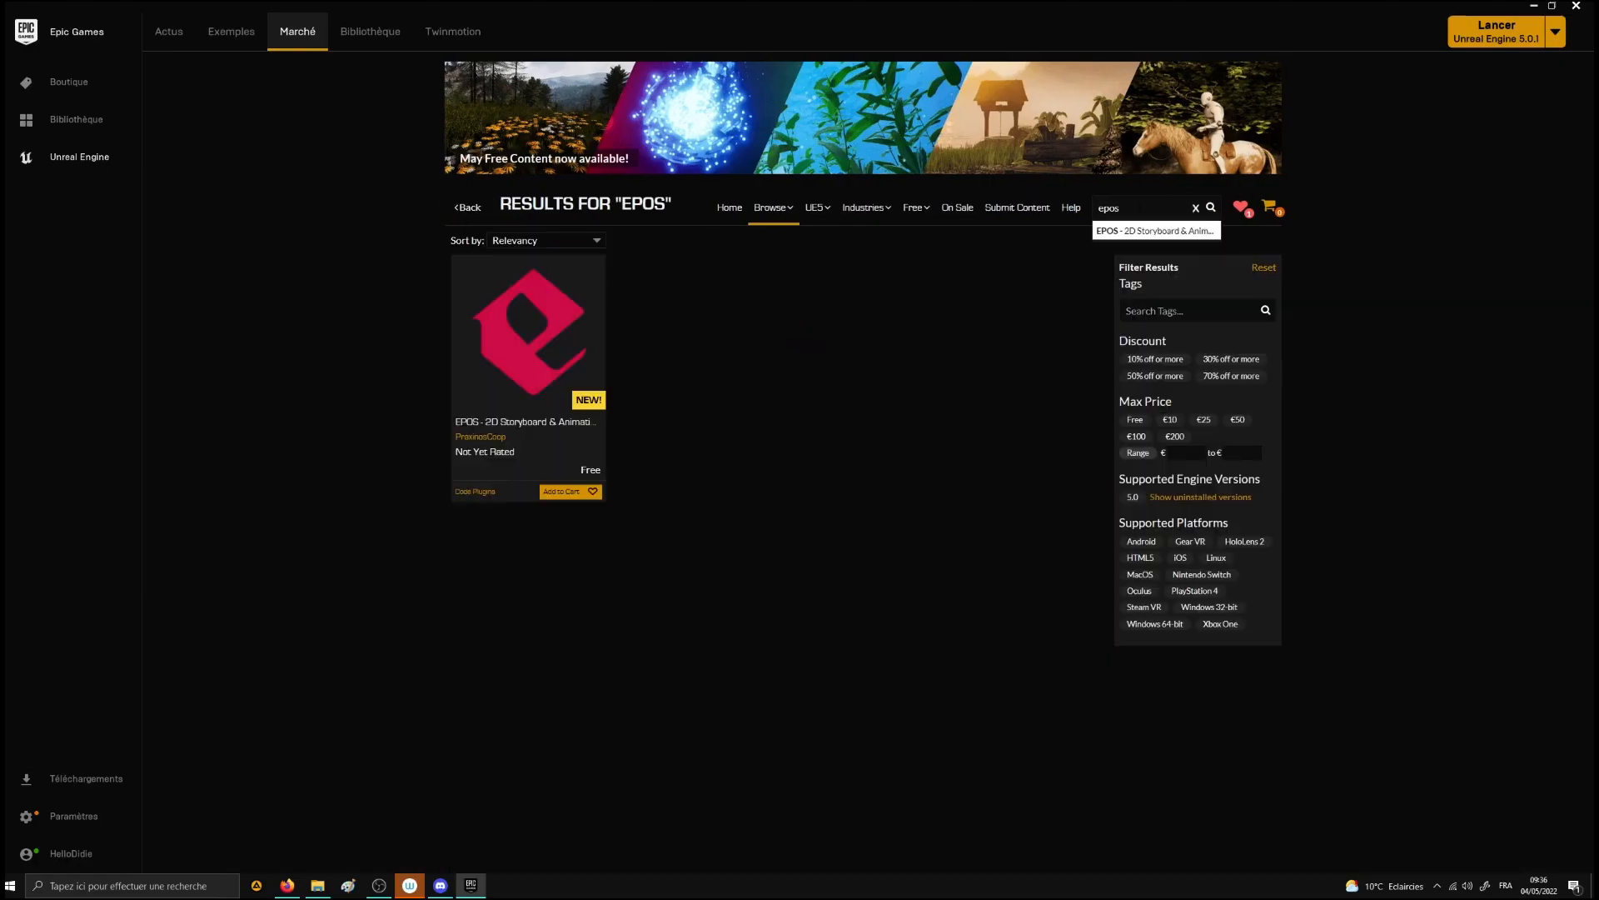
Step: Add EPOS to the cart, check it out for free, and install it to Unreal Engine 5.0
{"action": "left_click", "coordinate": [560, 491]}
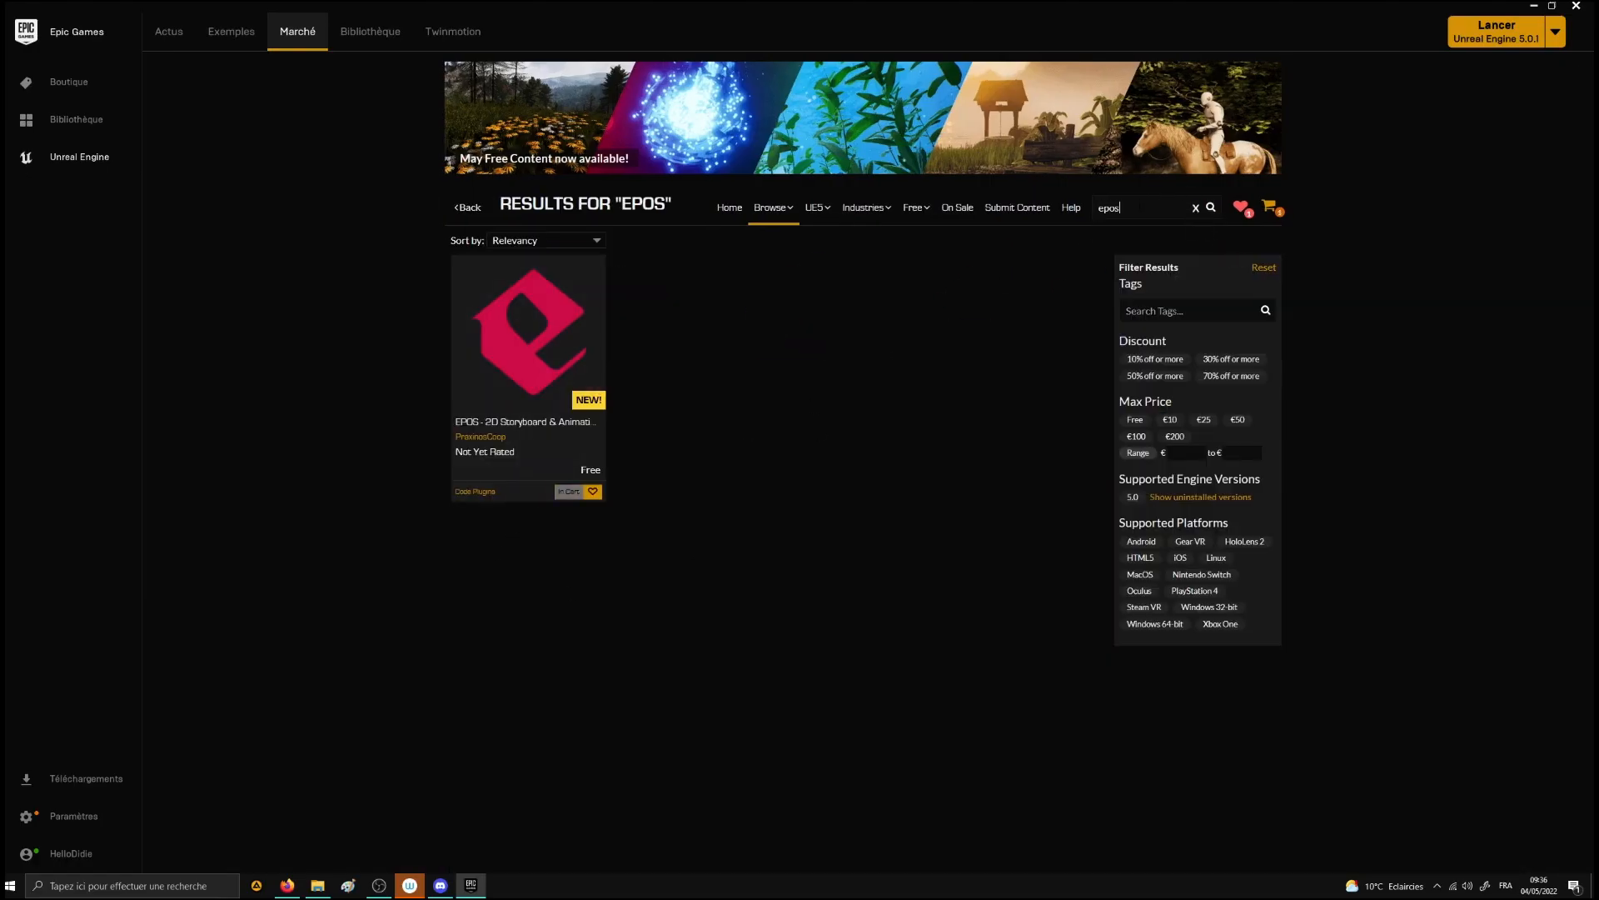
{"action": "type", "text": "iliad"}
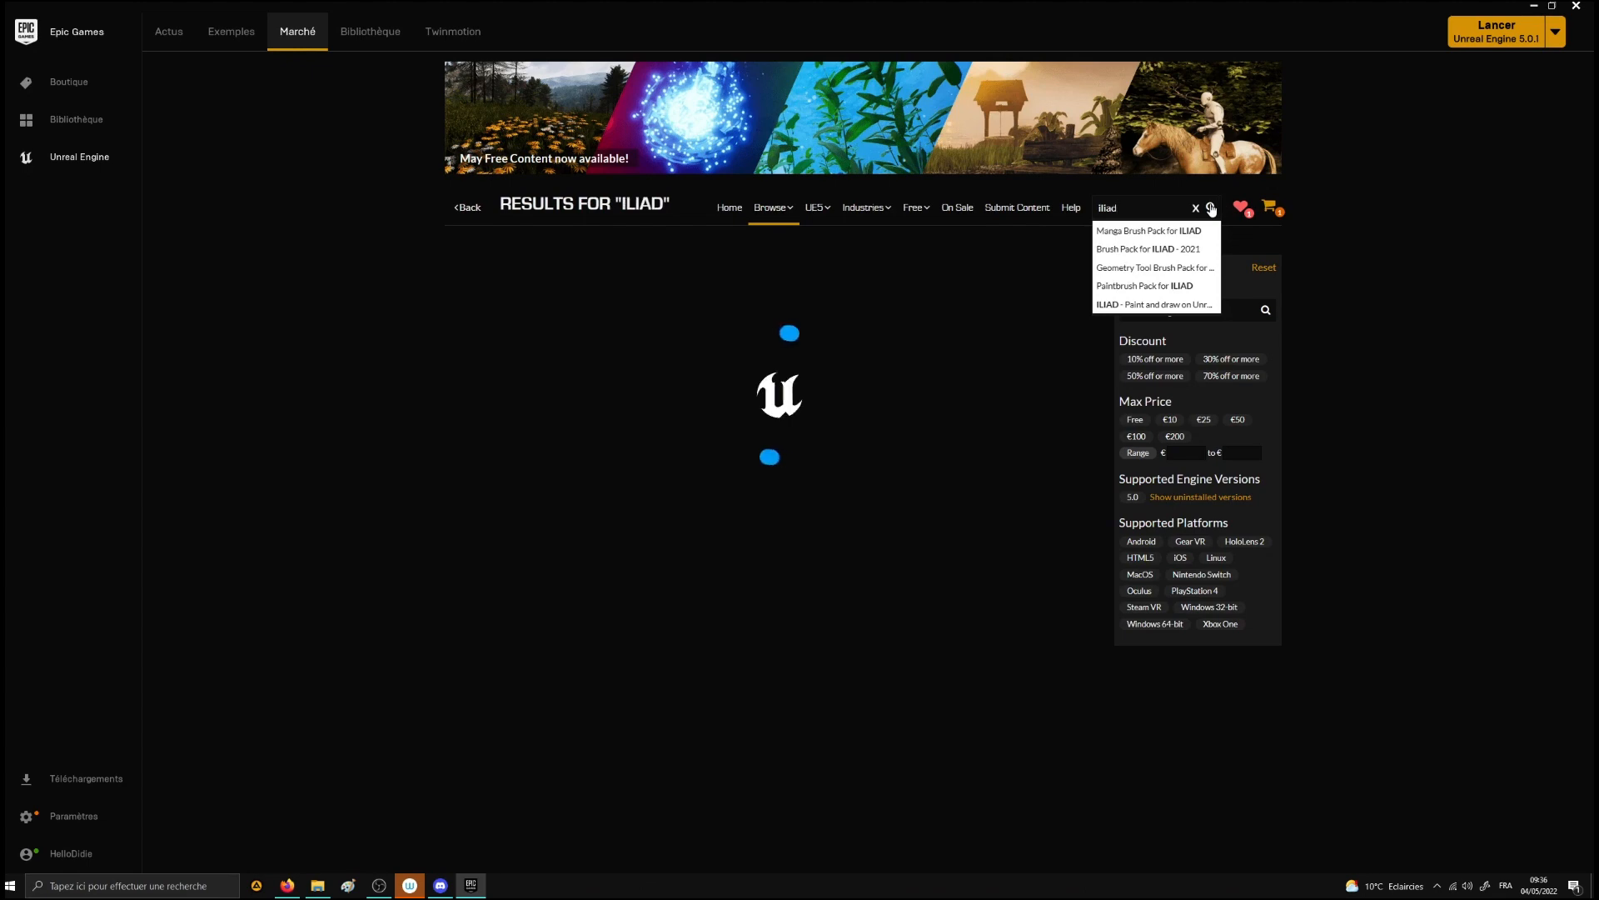
{"action": "left_click", "coordinate": [1153, 304]}
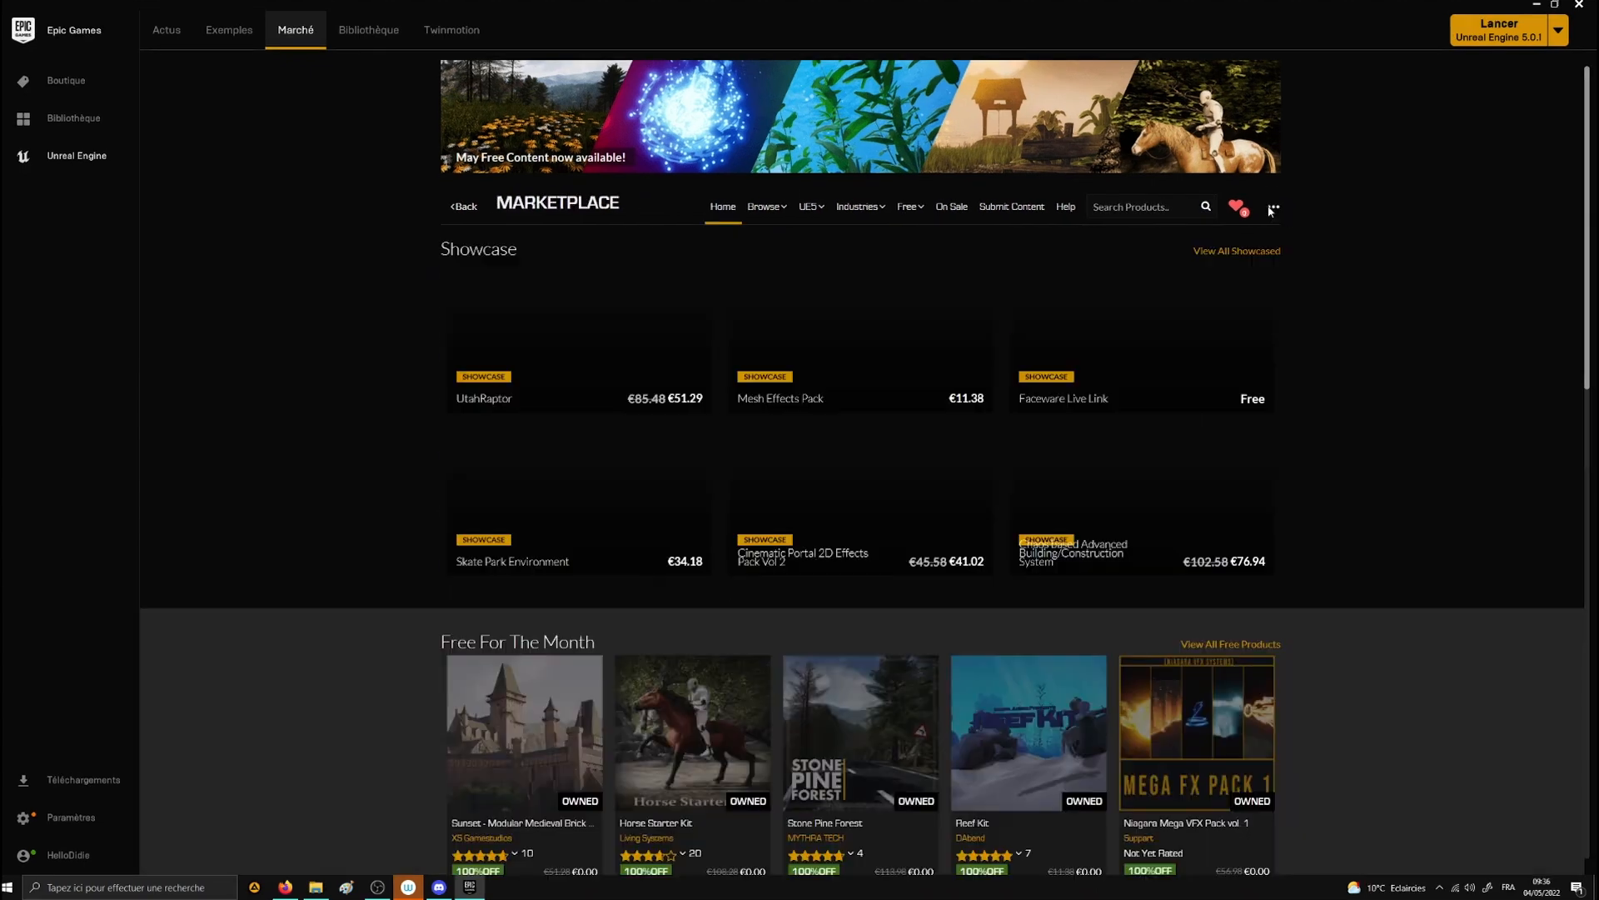
{"action": "left_click", "coordinate": [1272, 207]}
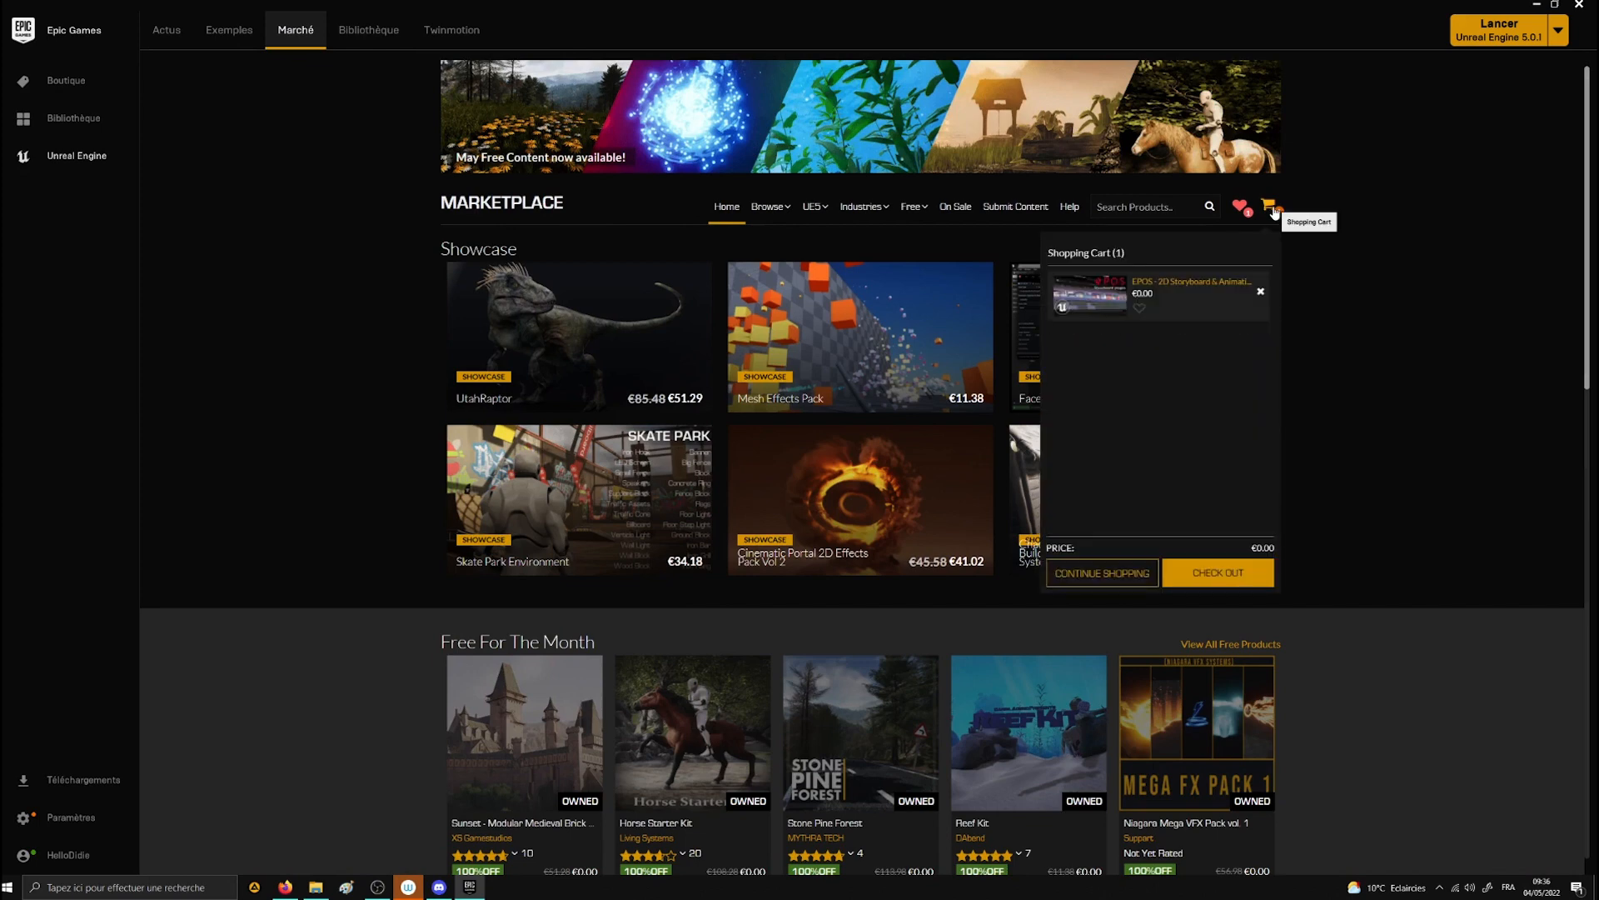
{"action": "left_click", "coordinate": [368, 30]}
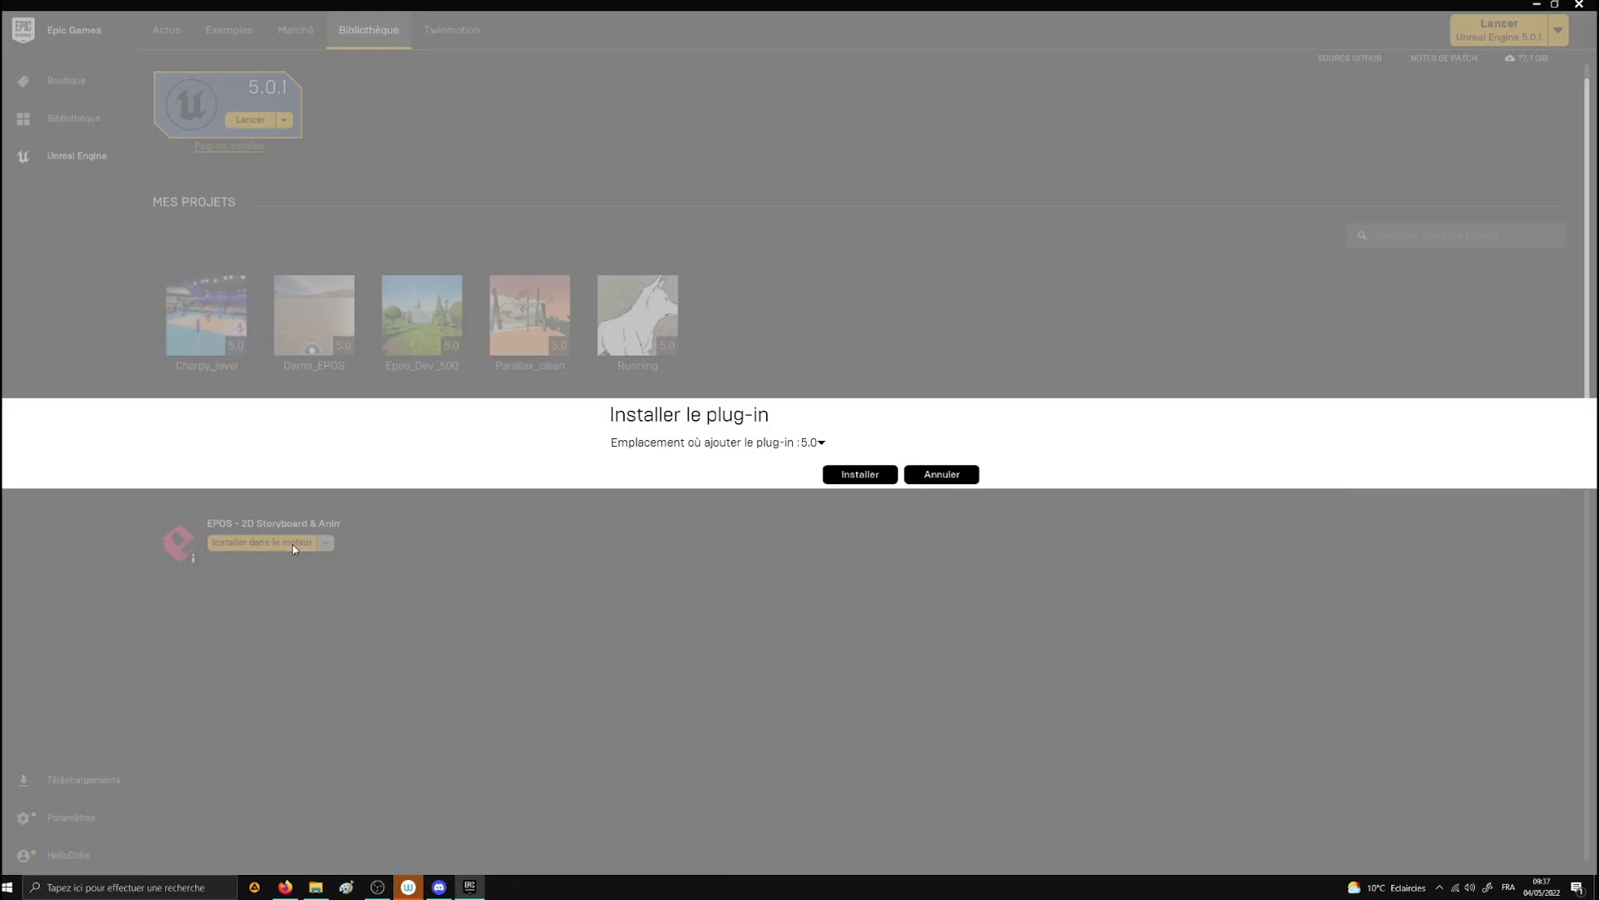
{"action": "left_click", "coordinate": [858, 473]}
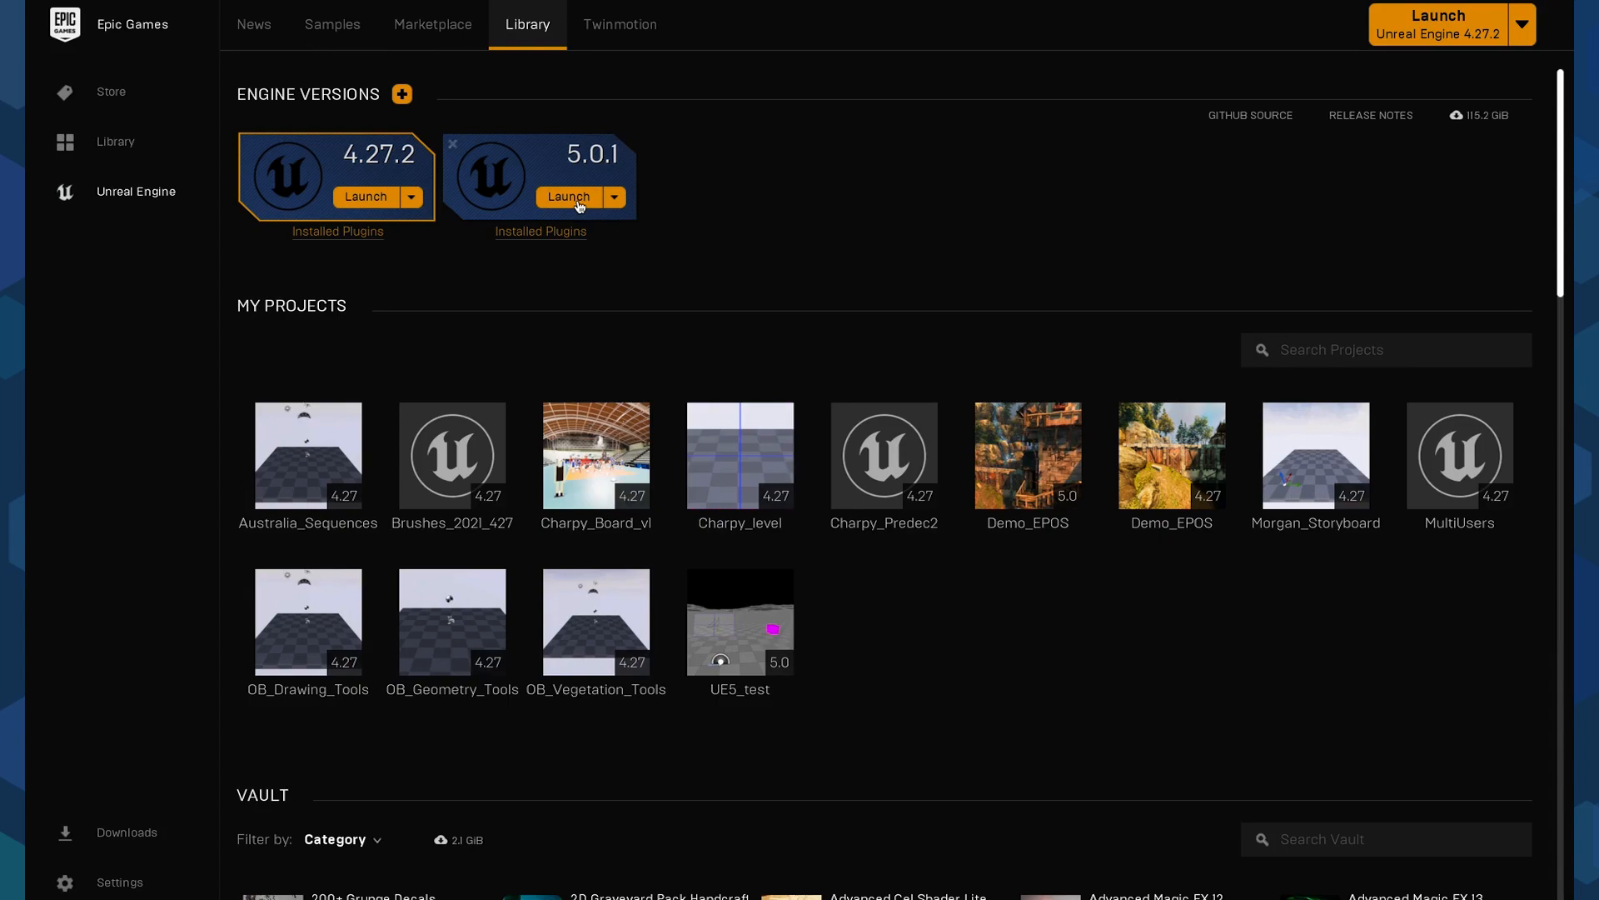
Step: Launch Unreal Engine 5.0.1 and create a Blank Project named MyProject
{"action": "left_click", "coordinate": [568, 197]}
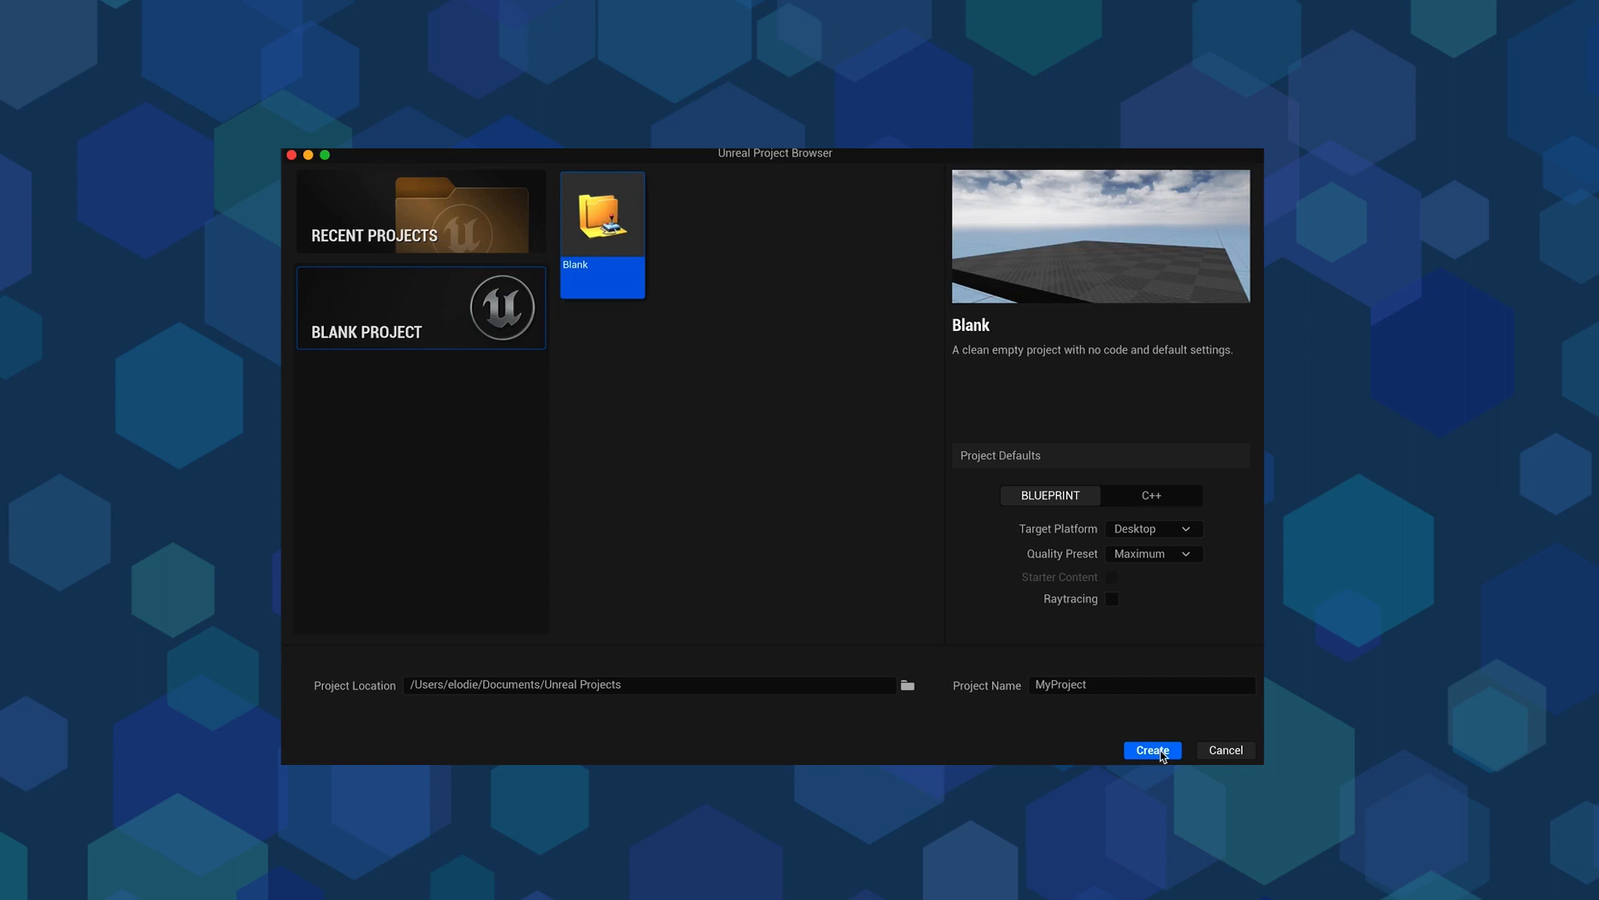
{"action": "left_click", "coordinate": [1152, 750]}
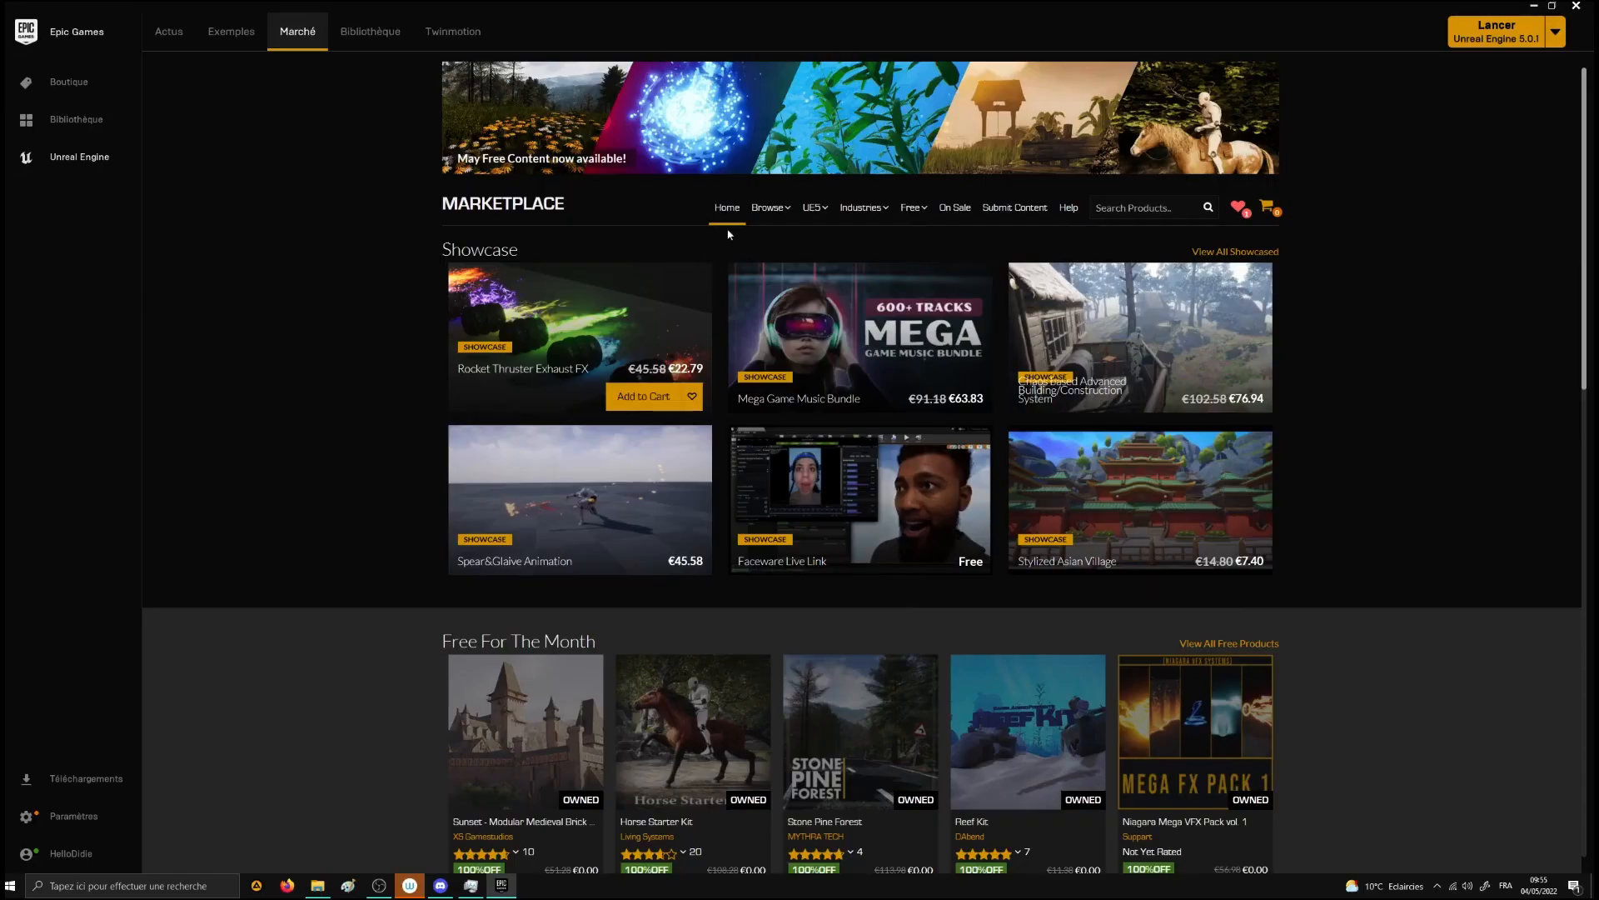
Step: Filter Environments to free packs, then add Assetsville Town to the cart and remove it again
{"action": "left_click", "coordinate": [769, 208]}
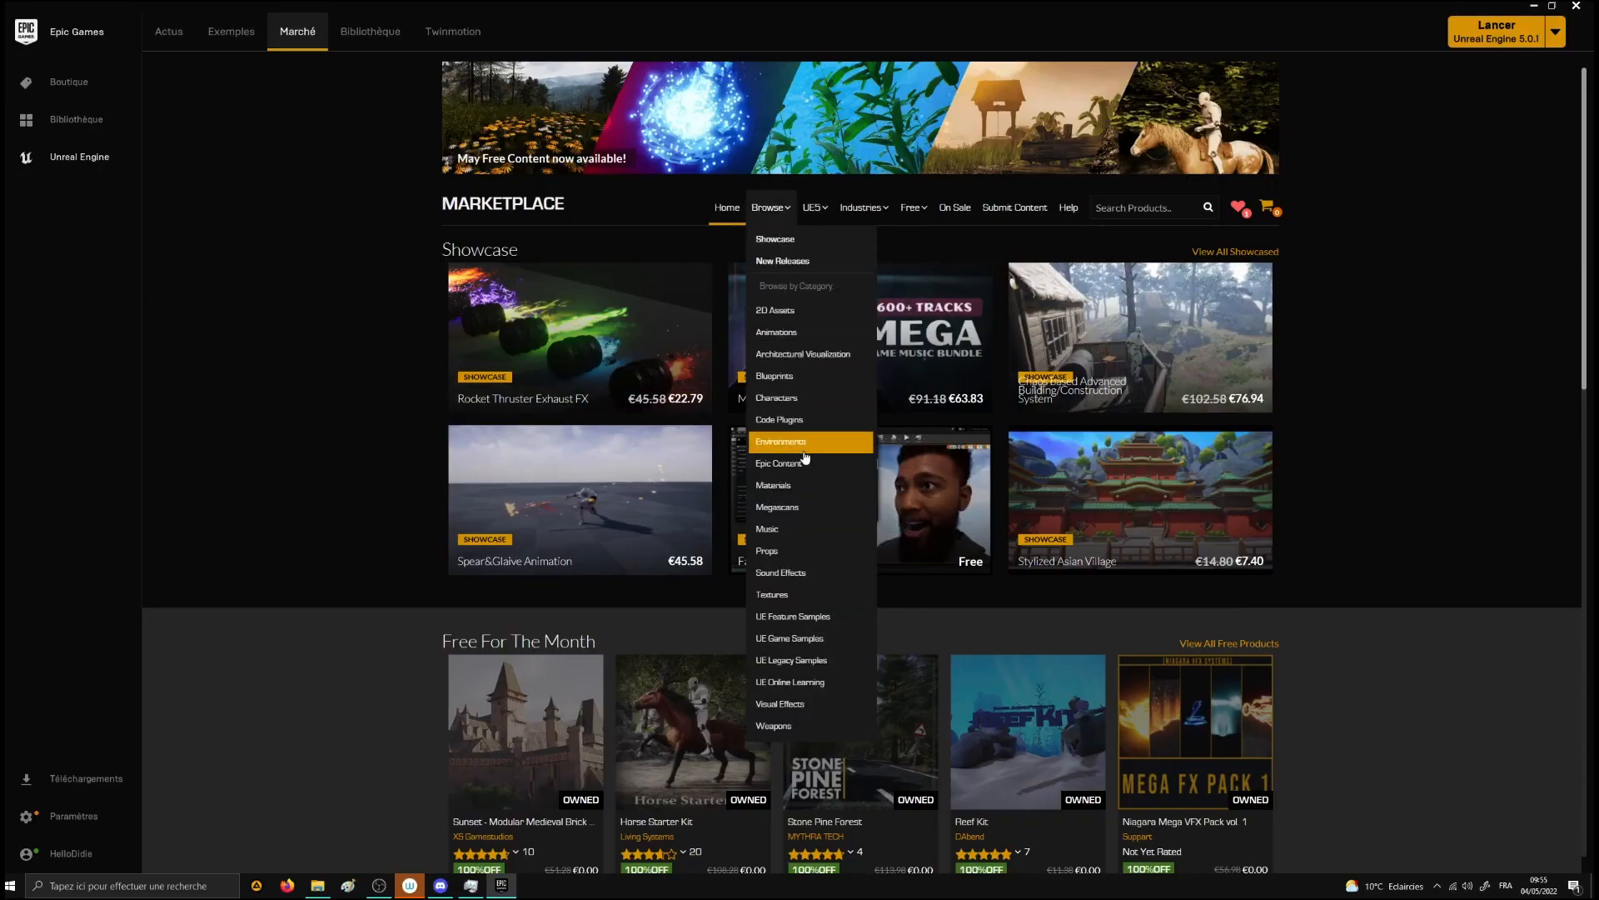
{"action": "left_click", "coordinate": [780, 440]}
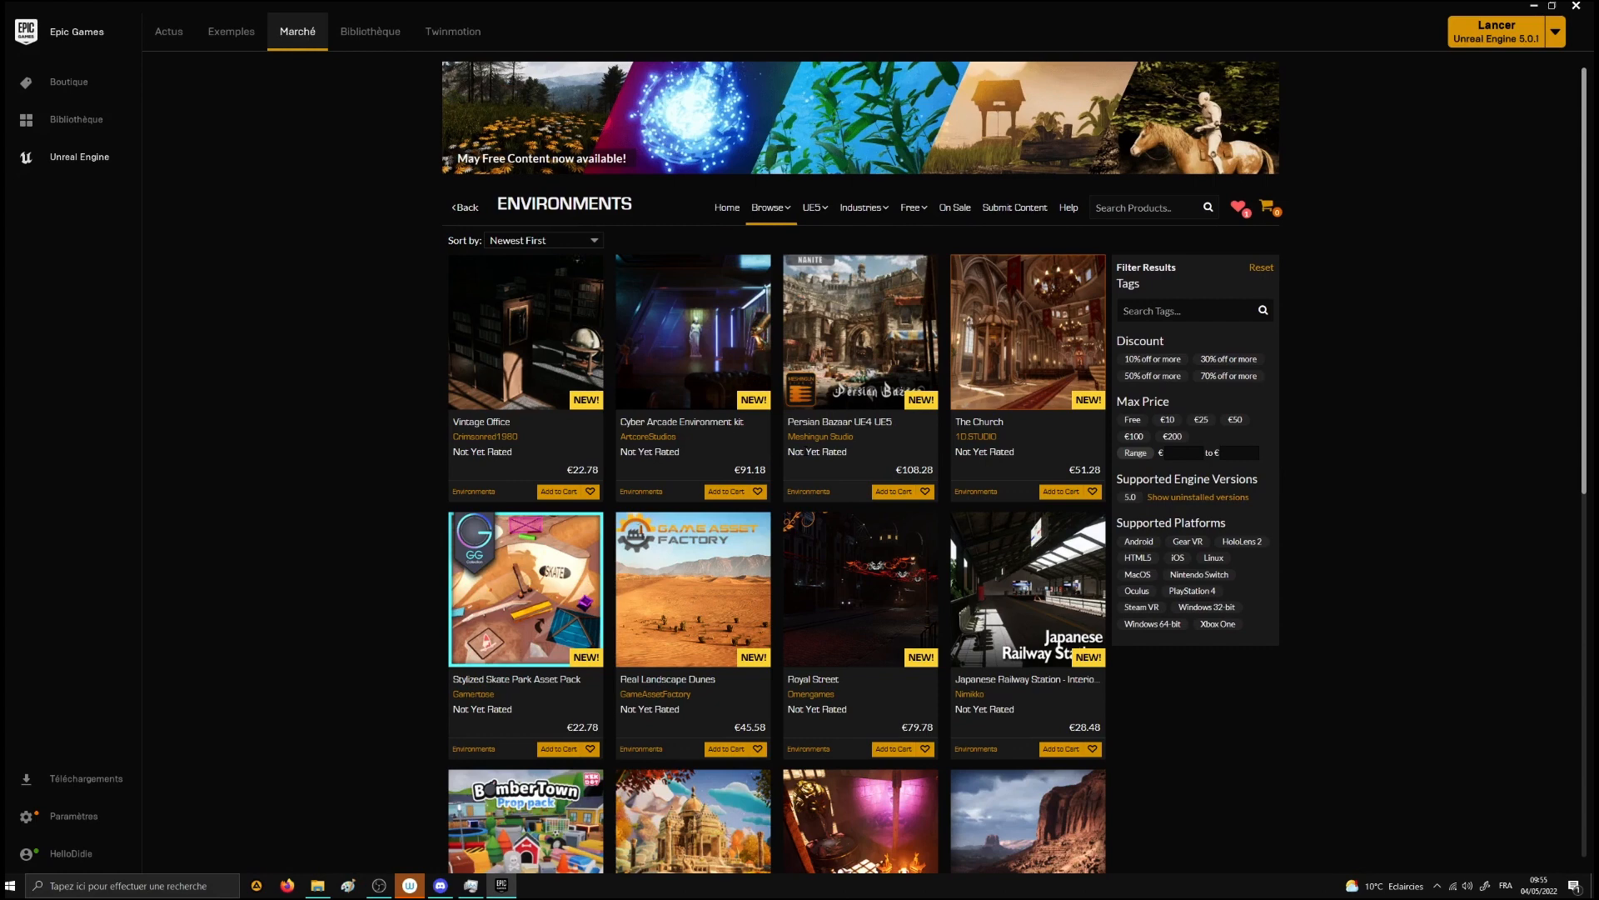
{"action": "mouse_move", "coordinate": [1127, 413]}
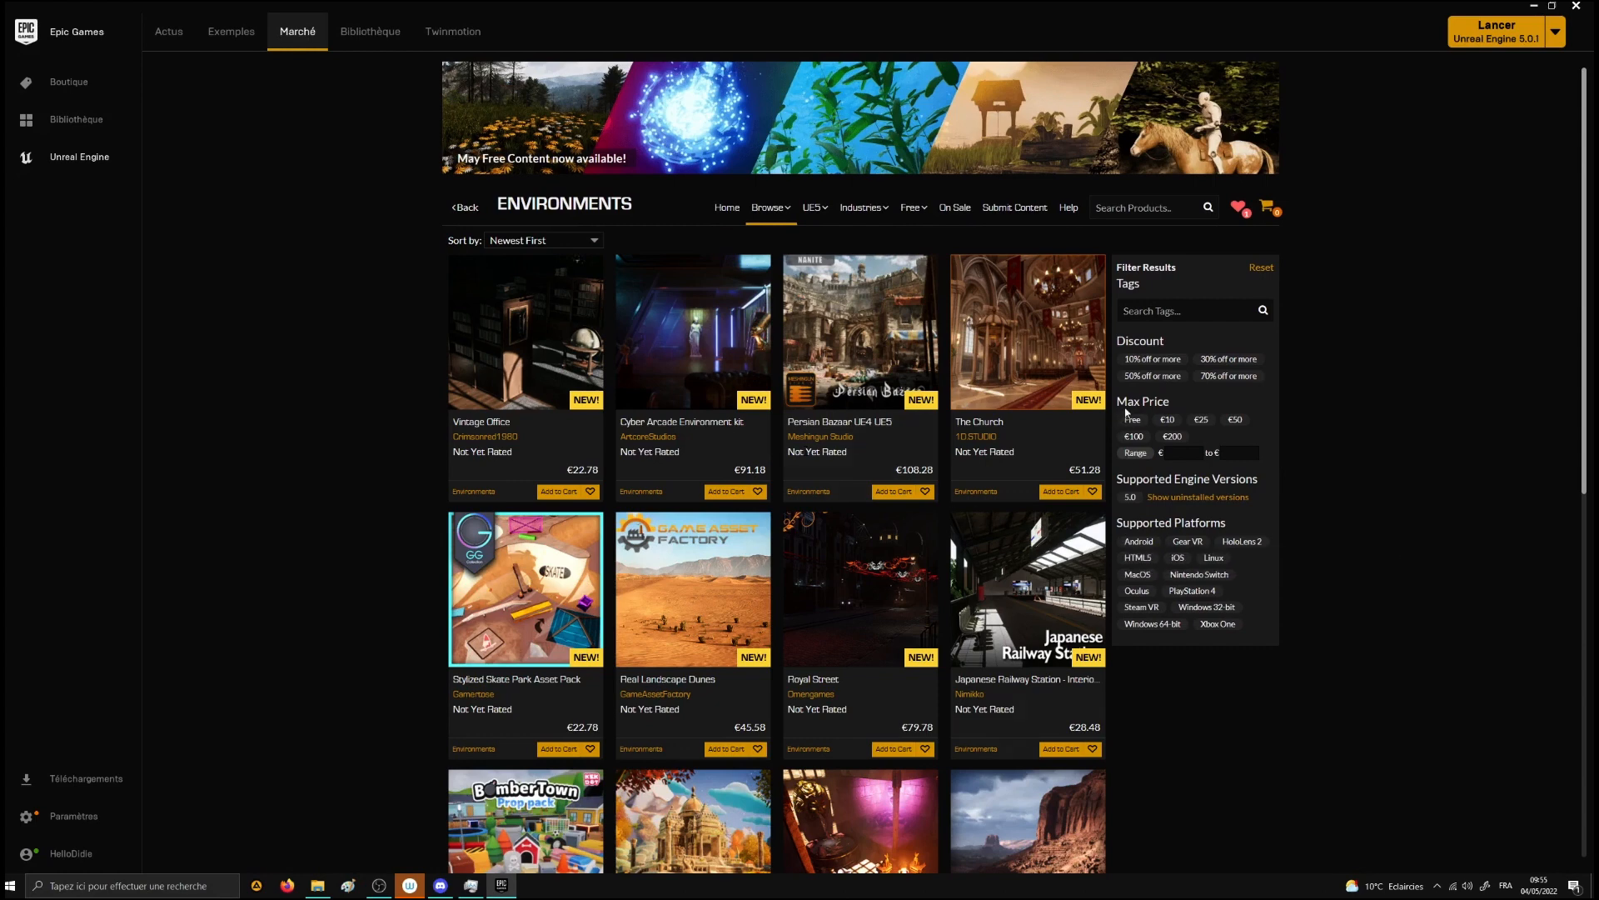
{"action": "left_click", "coordinate": [1131, 419]}
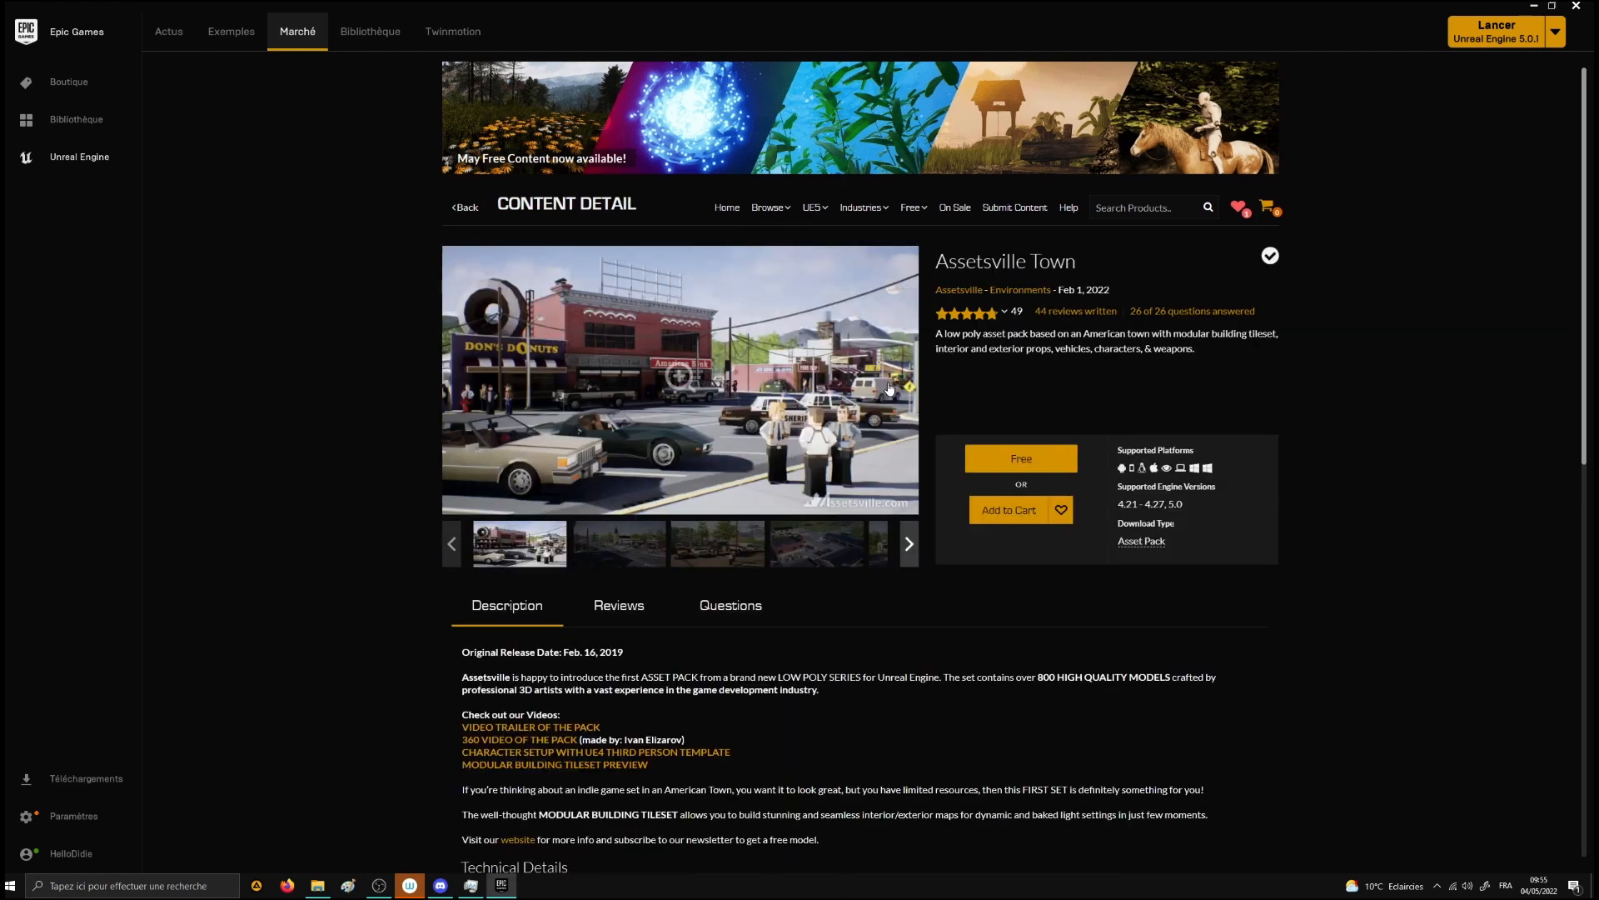
{"action": "left_click", "coordinate": [1008, 509]}
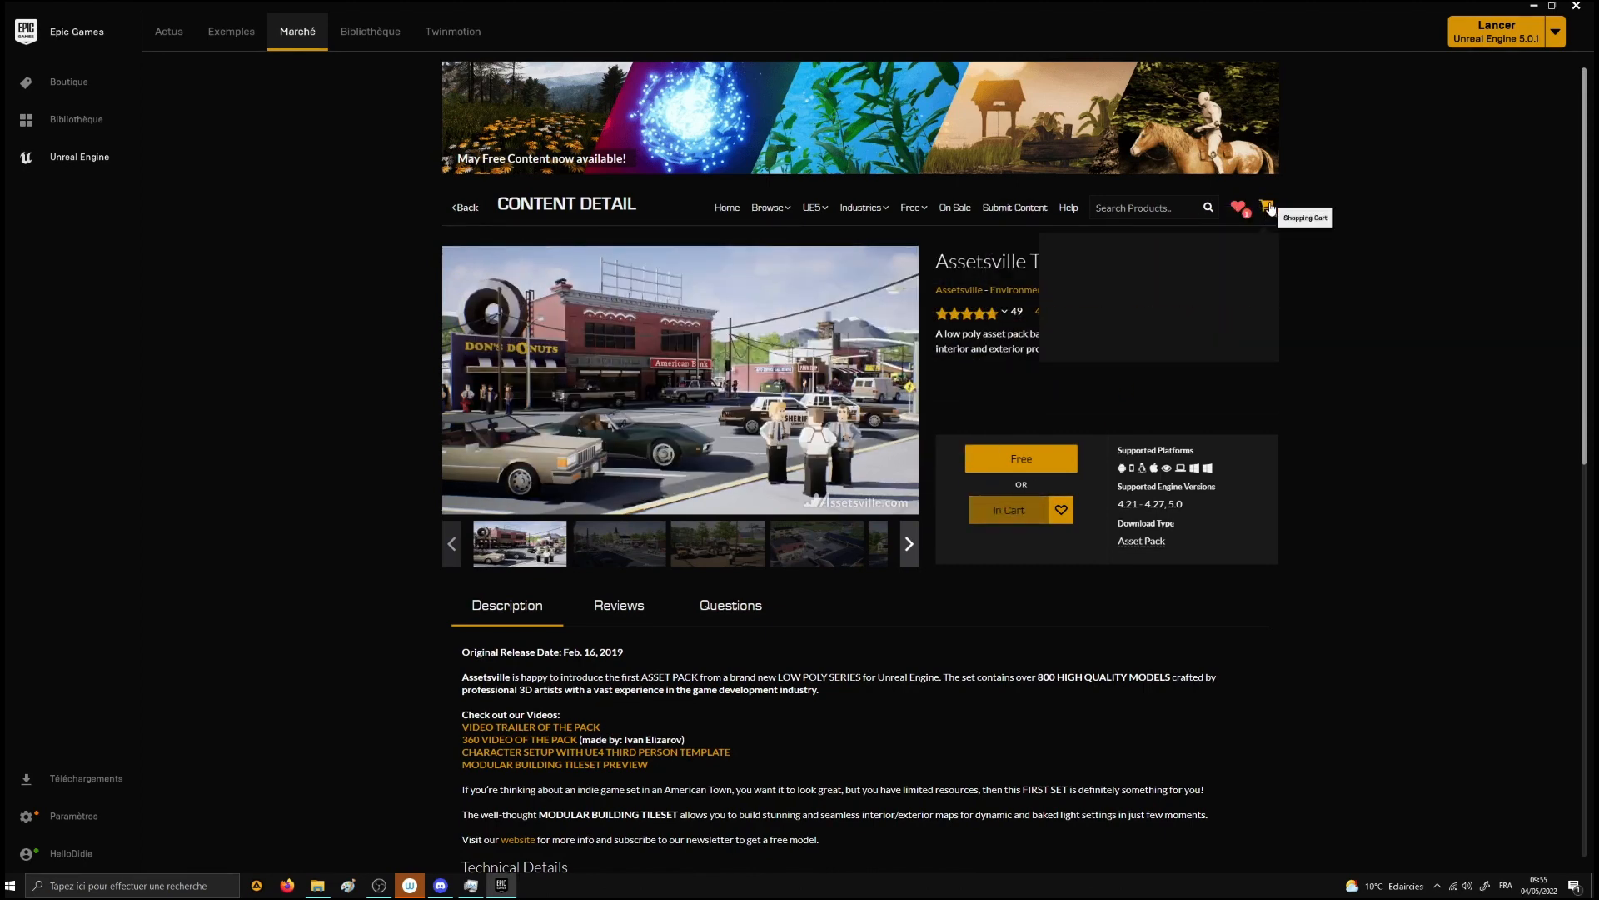
{"action": "mouse_move", "coordinate": [1231, 578]}
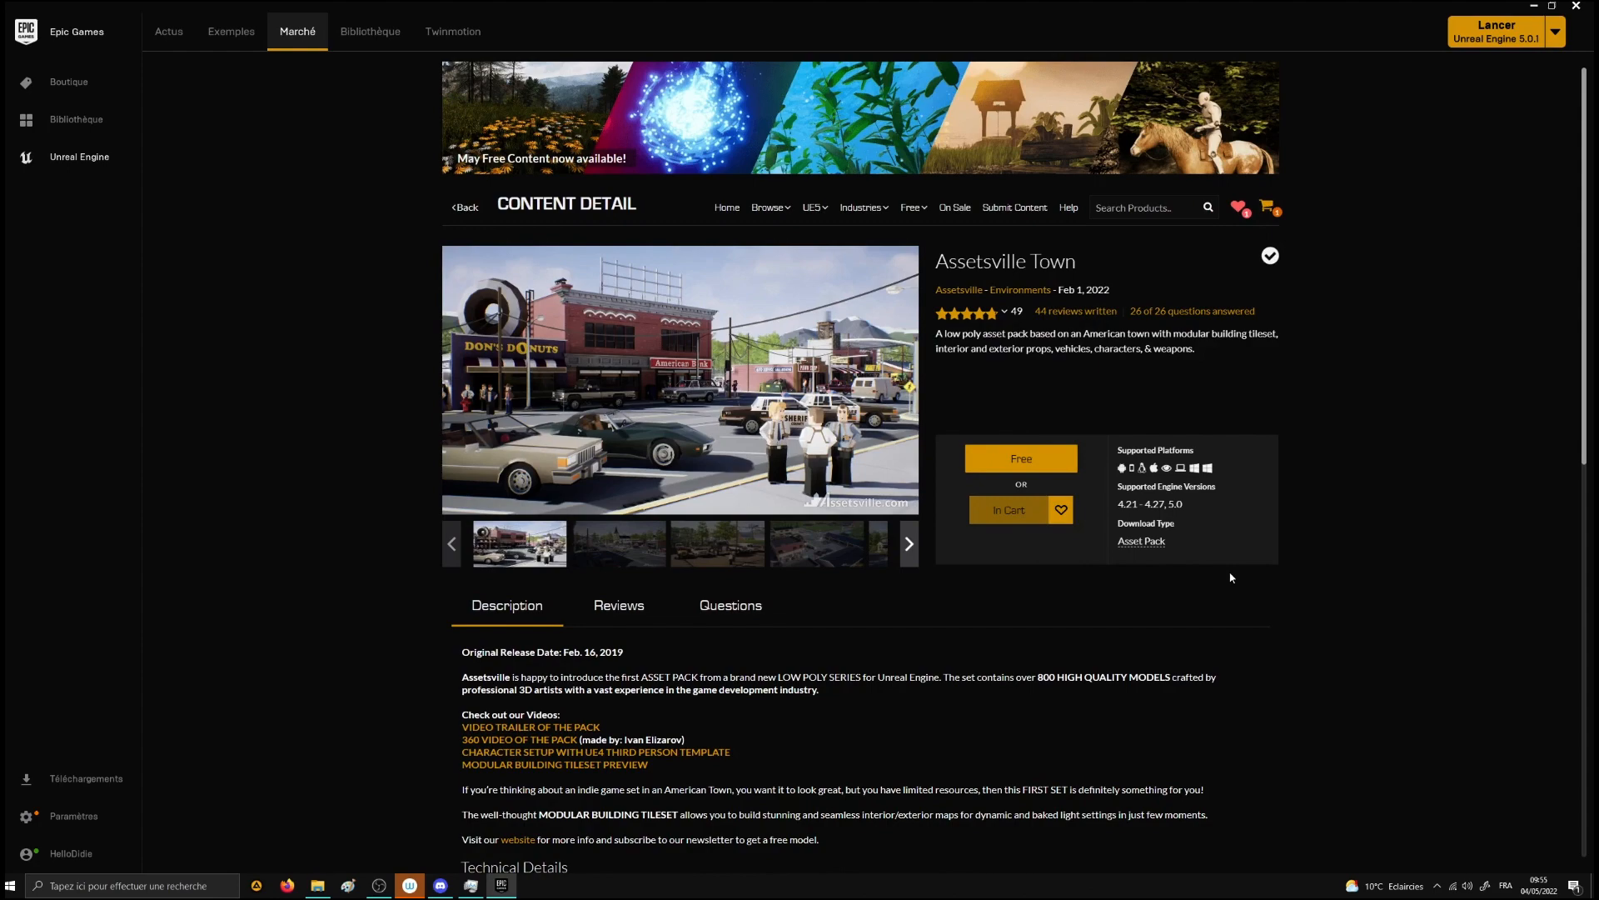
{"action": "left_click", "coordinate": [1008, 509]}
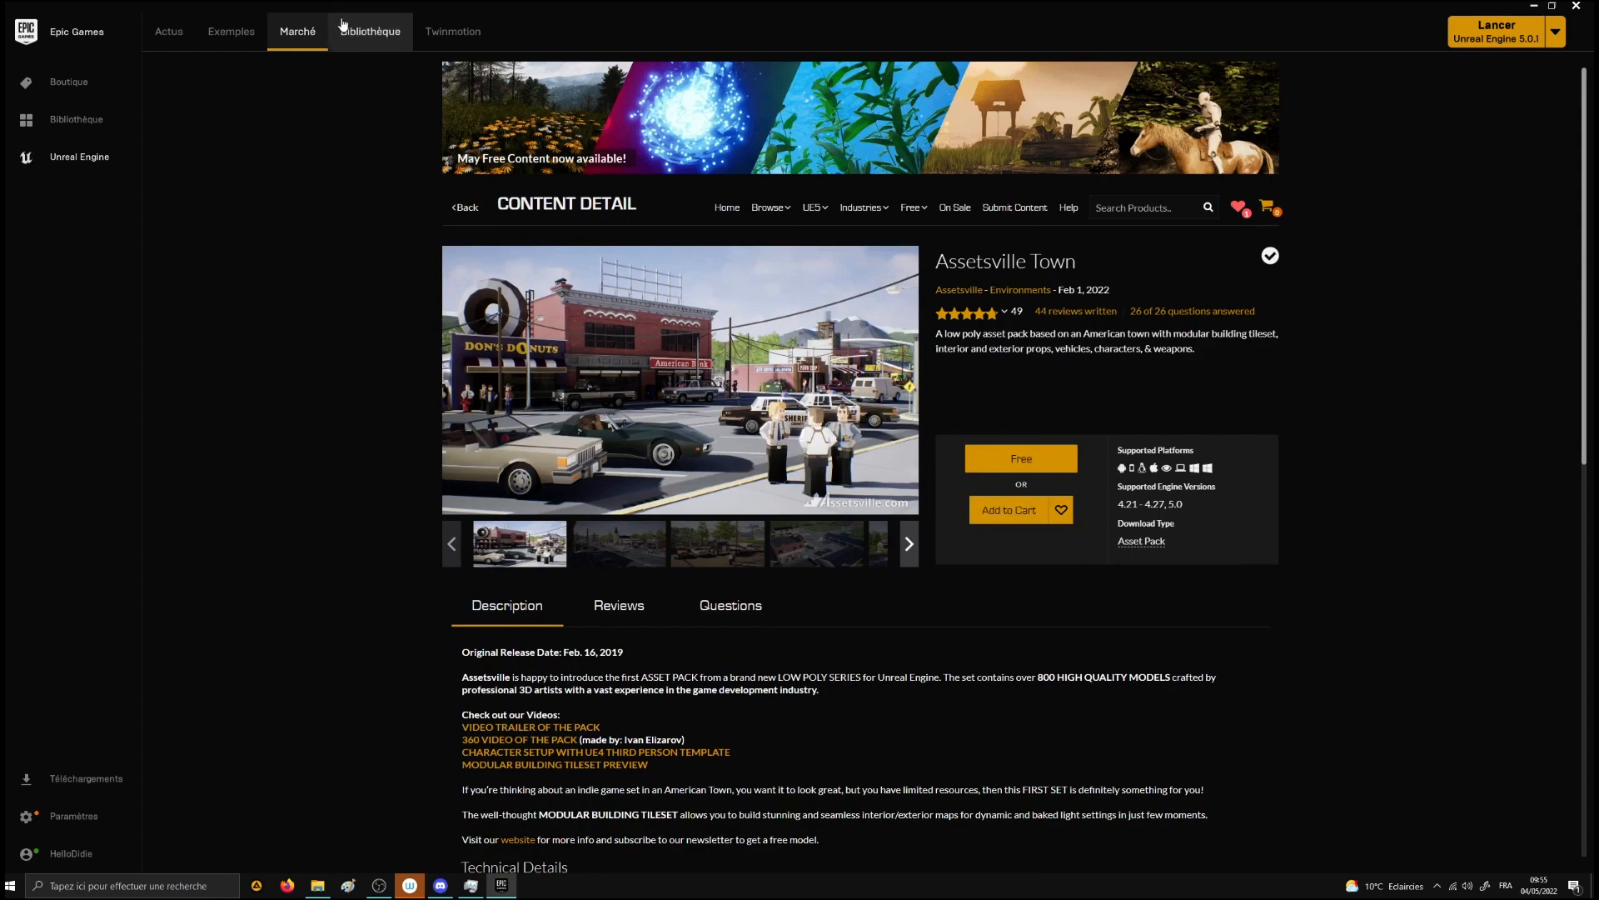
Step: Add Assetsville Town from the Library Vault to Epos_Dev_500 and open that project
{"action": "left_click", "coordinate": [369, 31]}
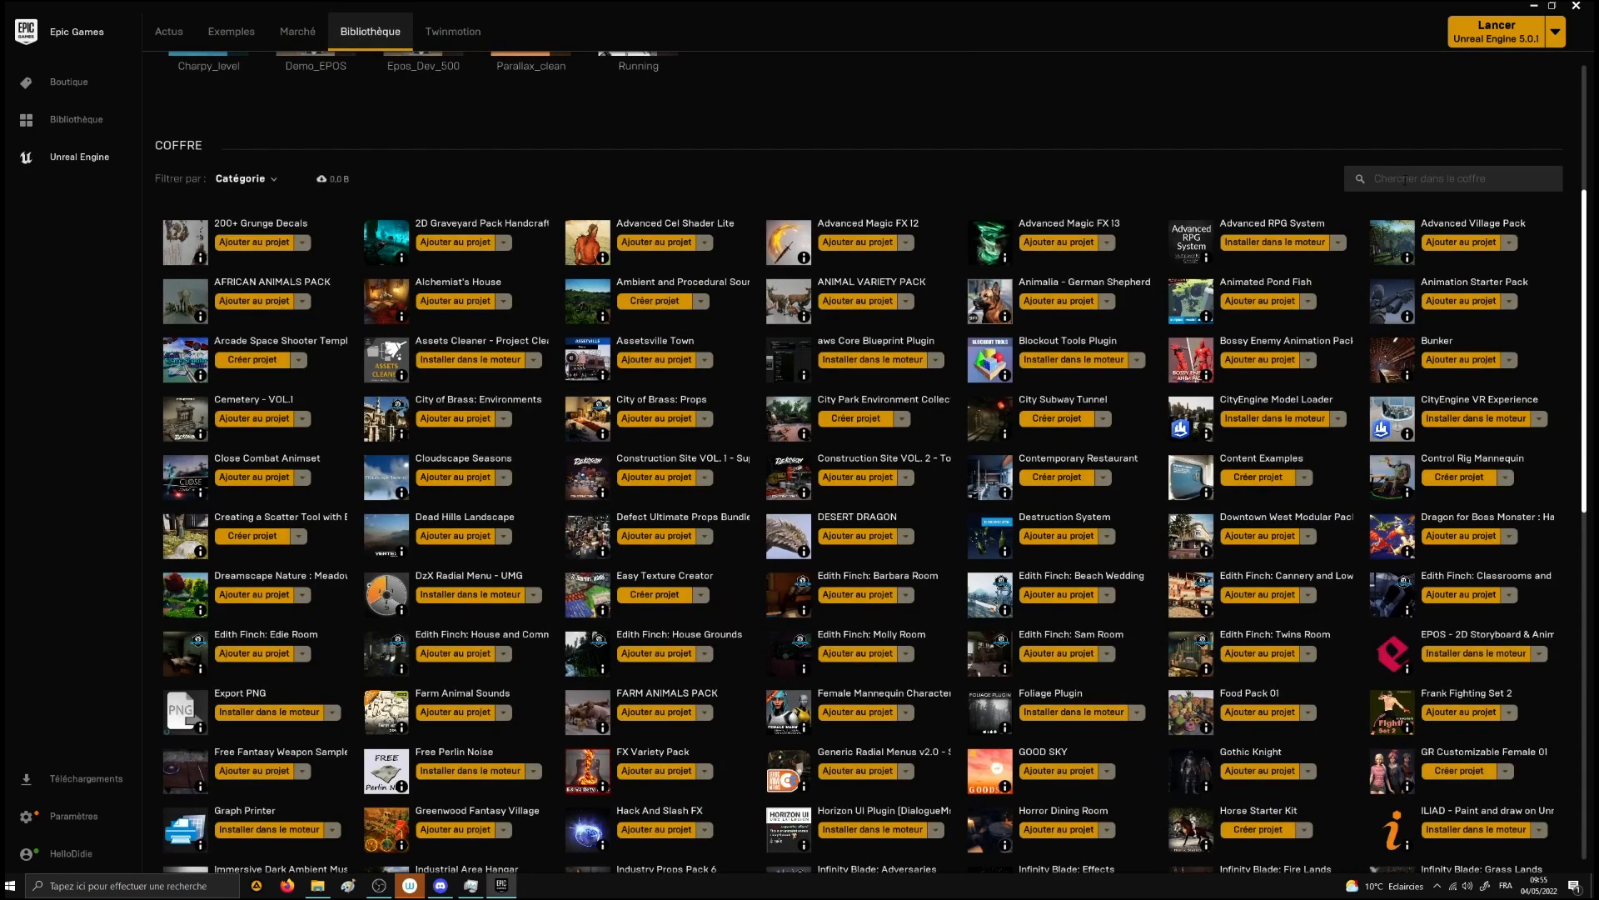
{"action": "type", "text": "asset"}
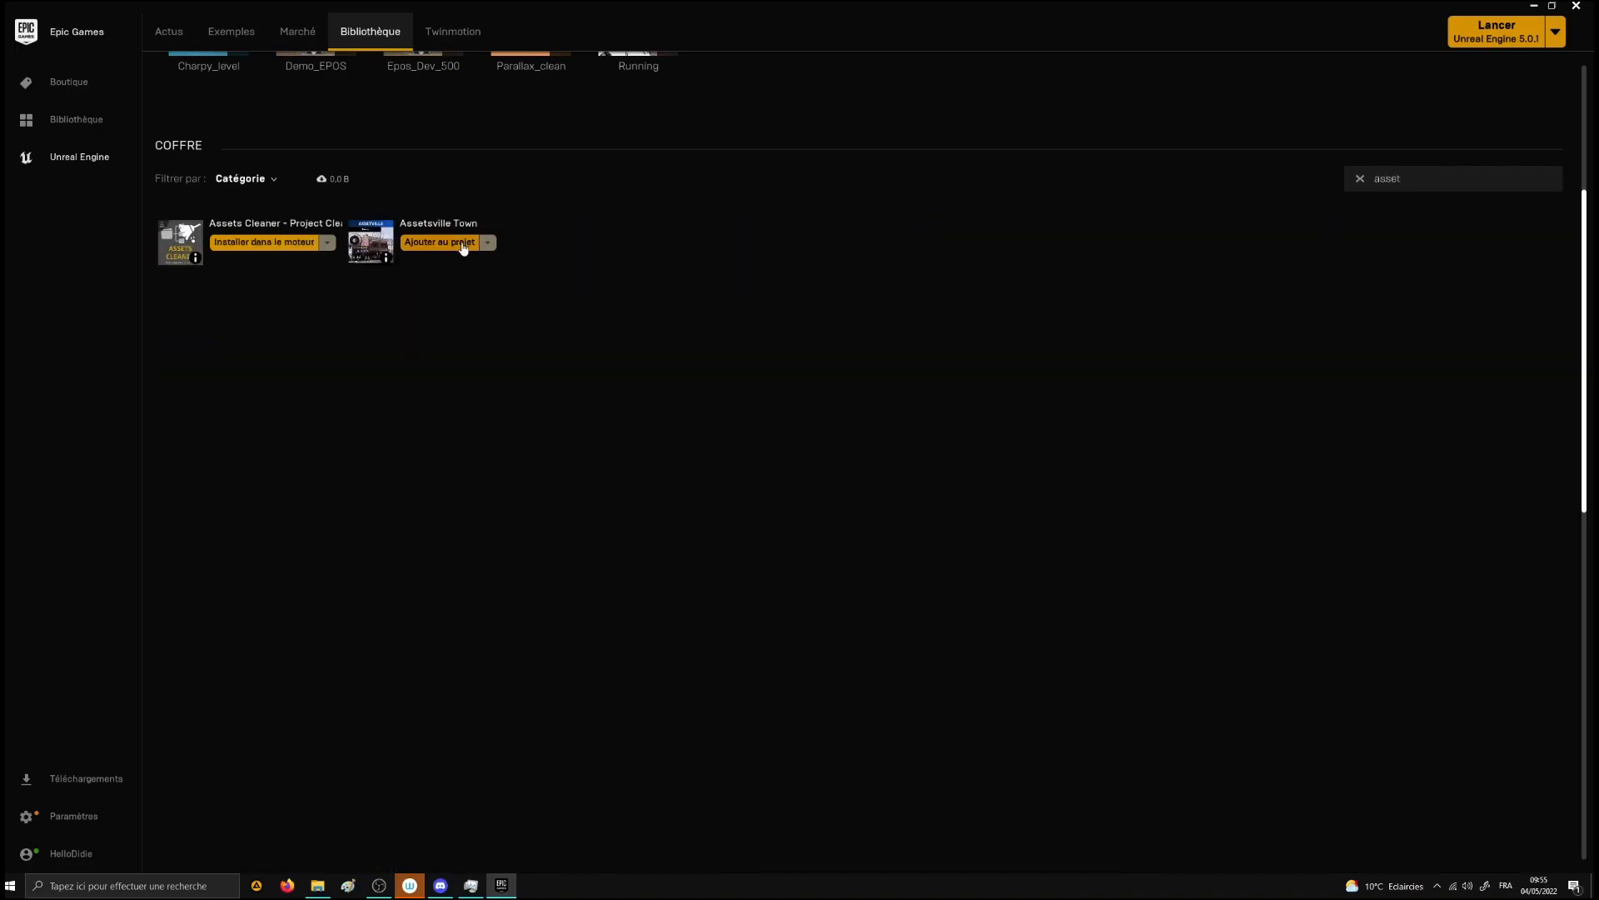
{"action": "left_click", "coordinate": [439, 241]}
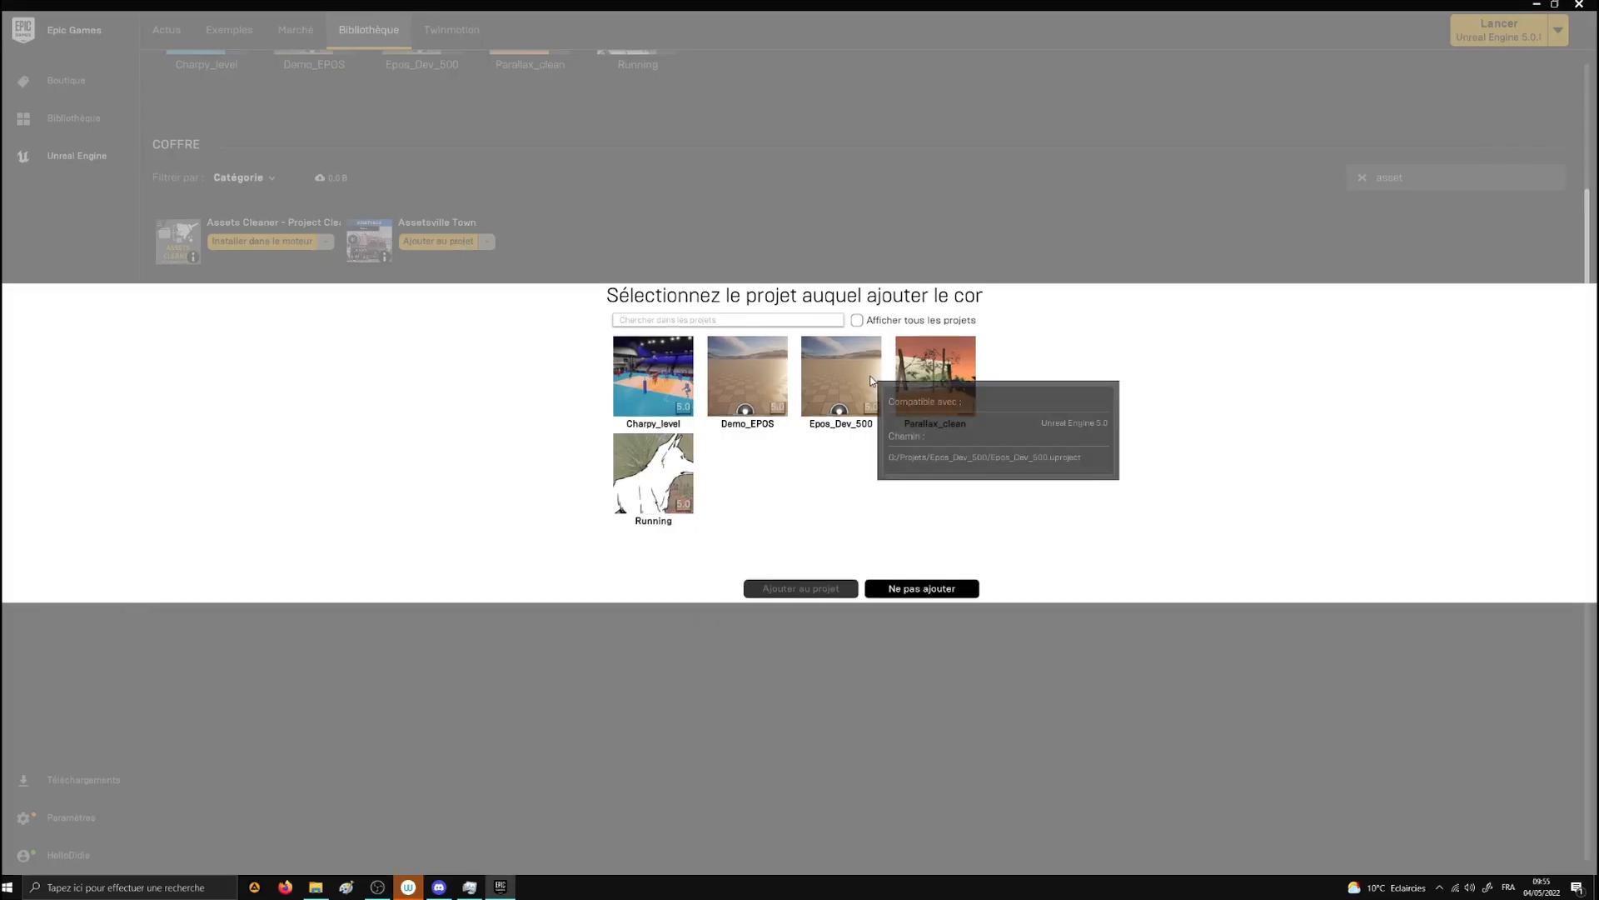
{"action": "left_click", "coordinate": [840, 376]}
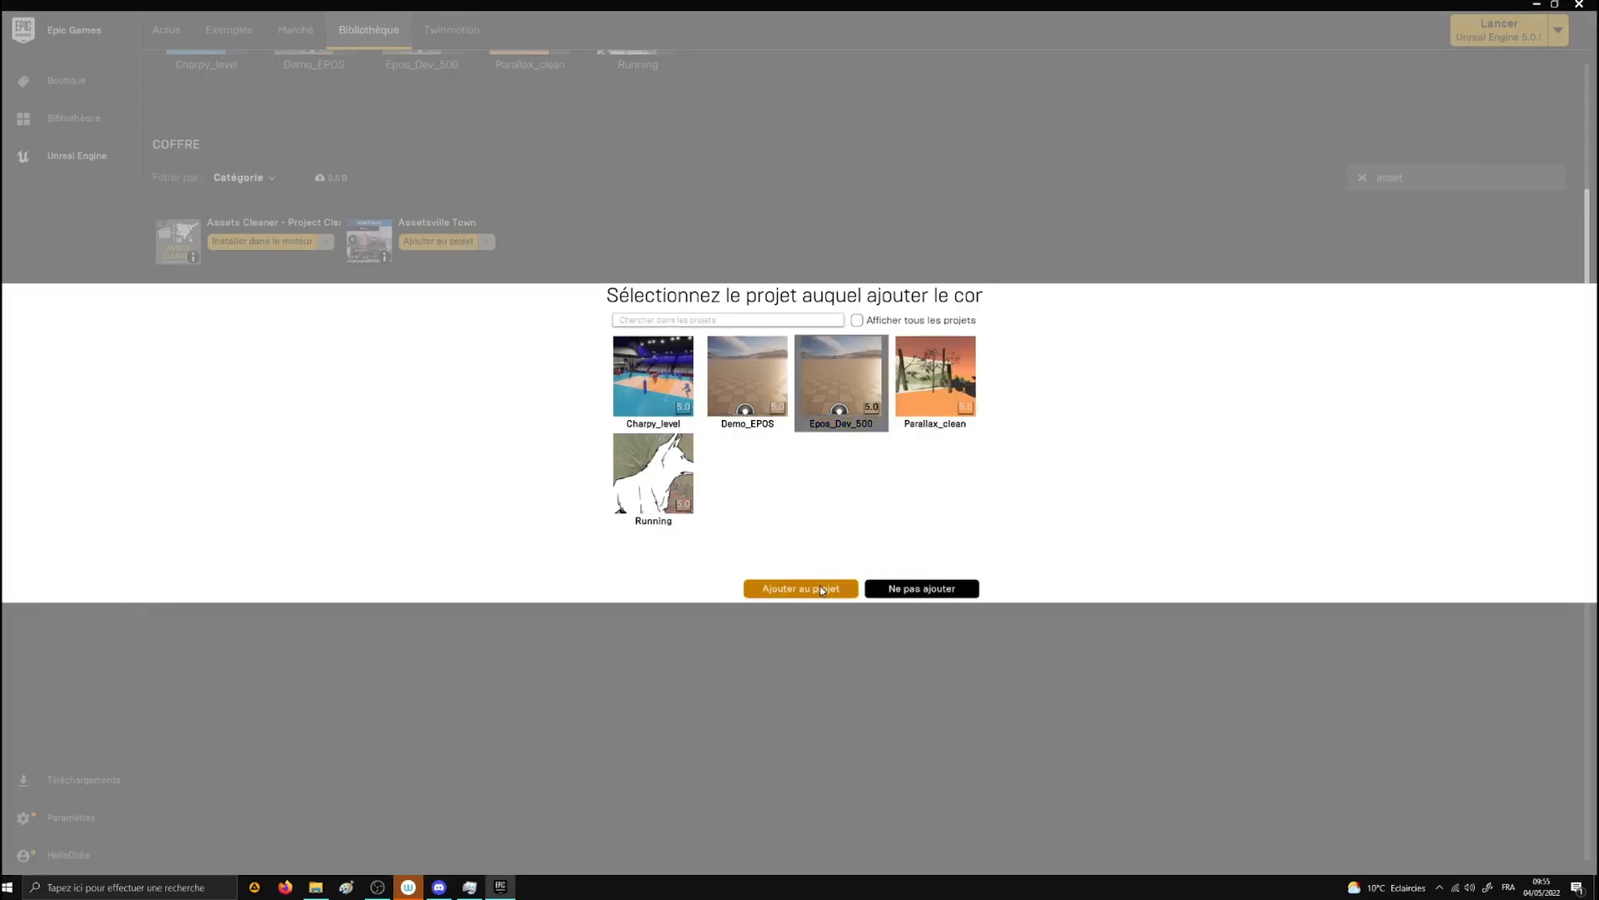
{"action": "left_click", "coordinate": [800, 587]}
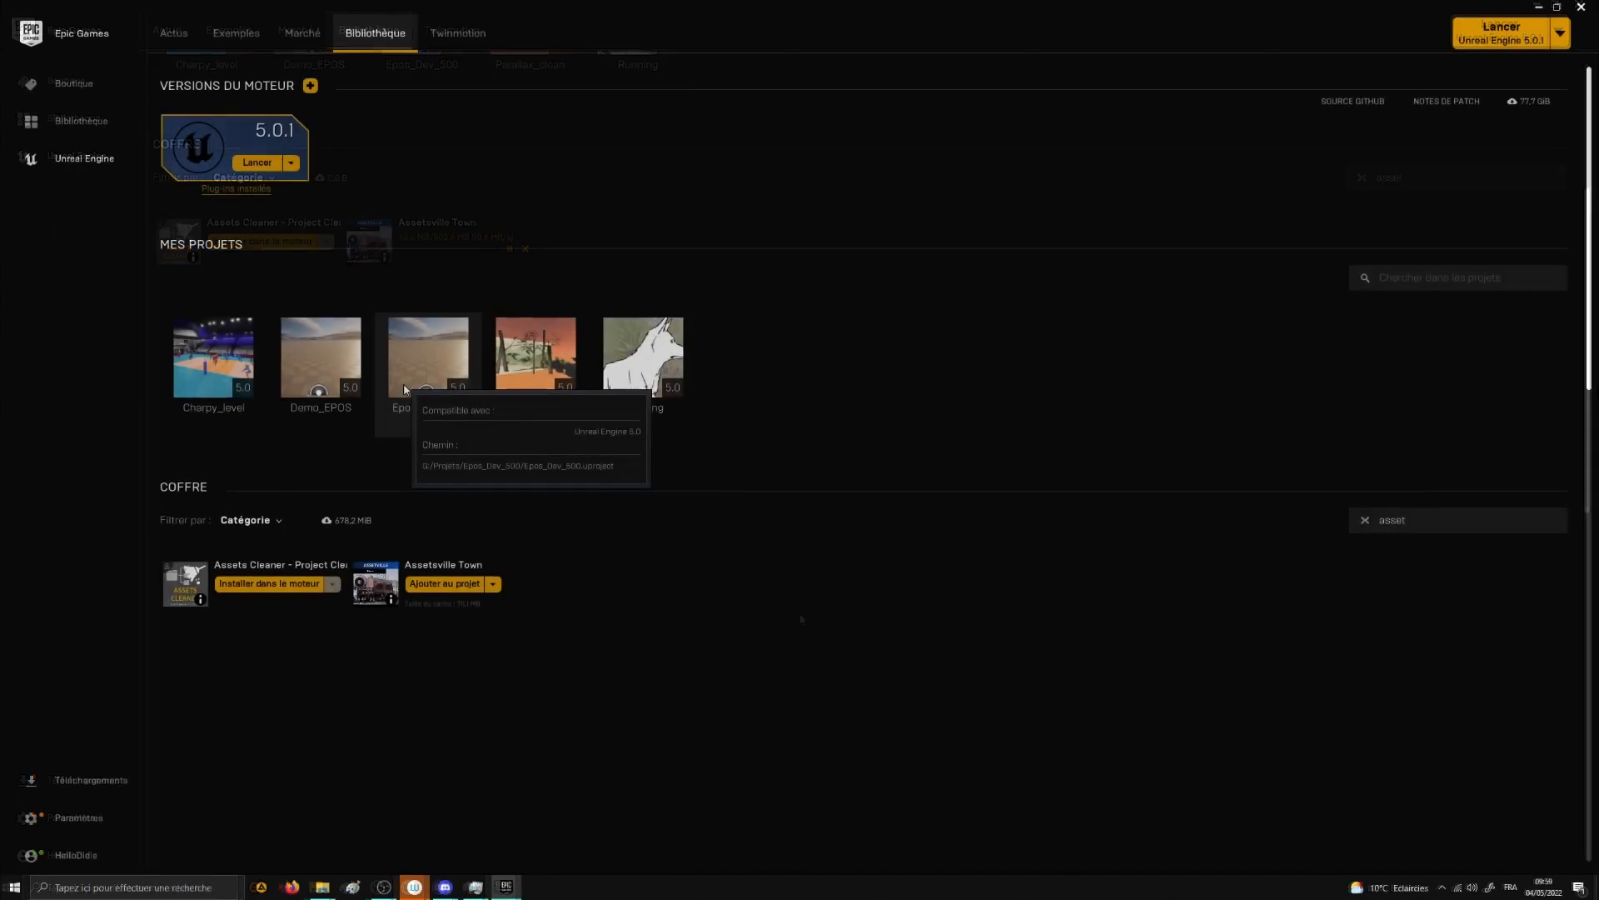
{"action": "double_click", "coordinate": [427, 358]}
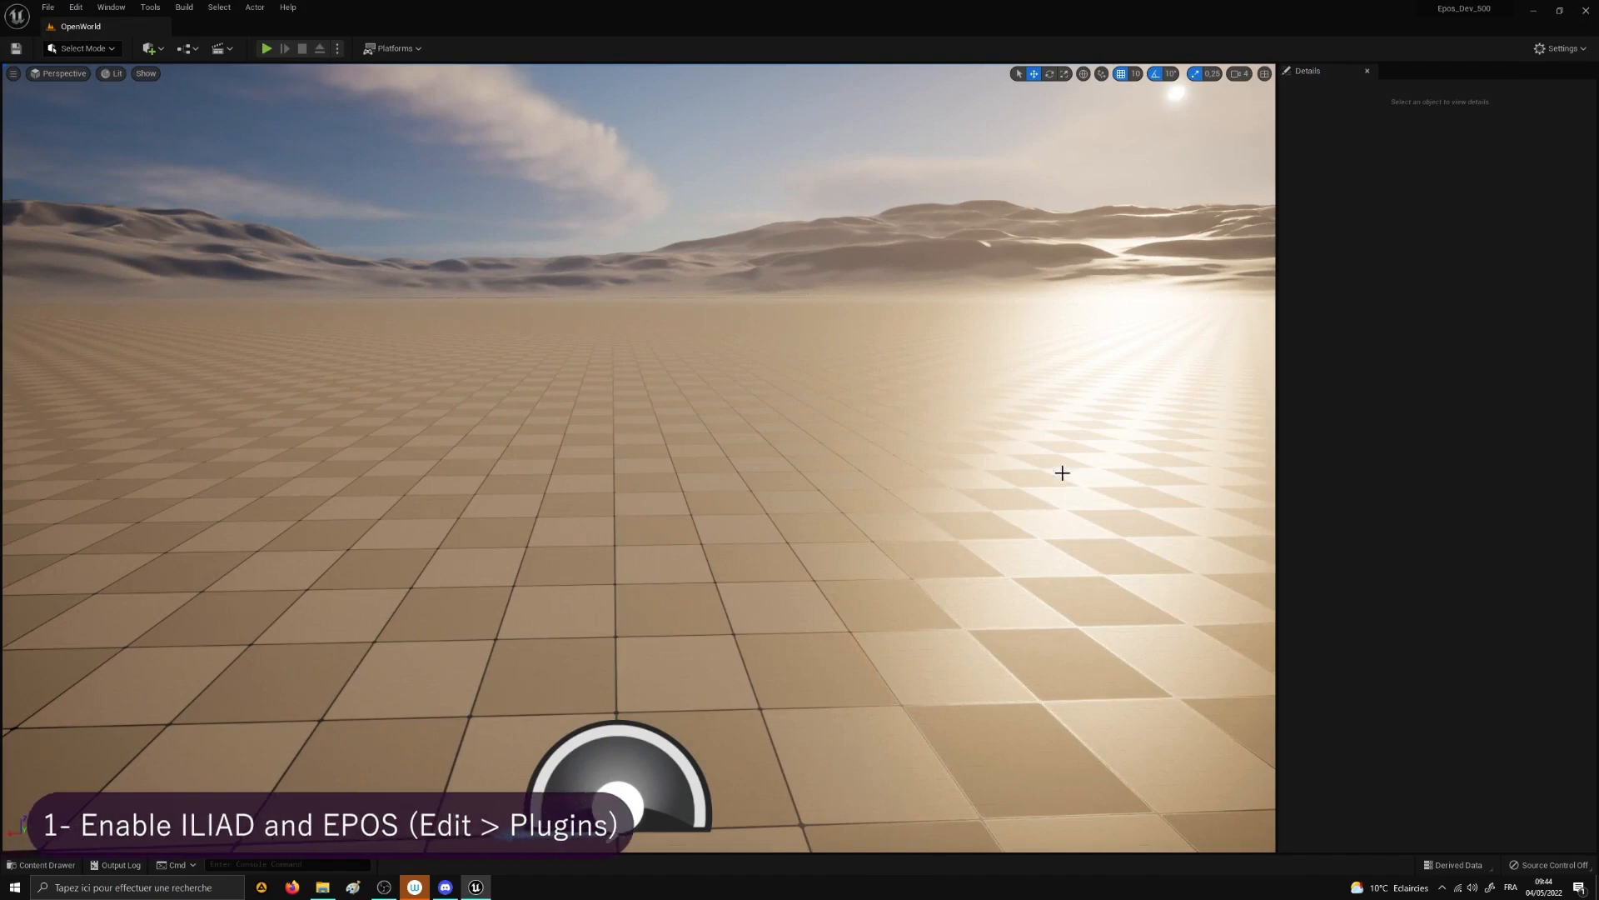
{"action": "mouse_move", "coordinate": [155, 101]}
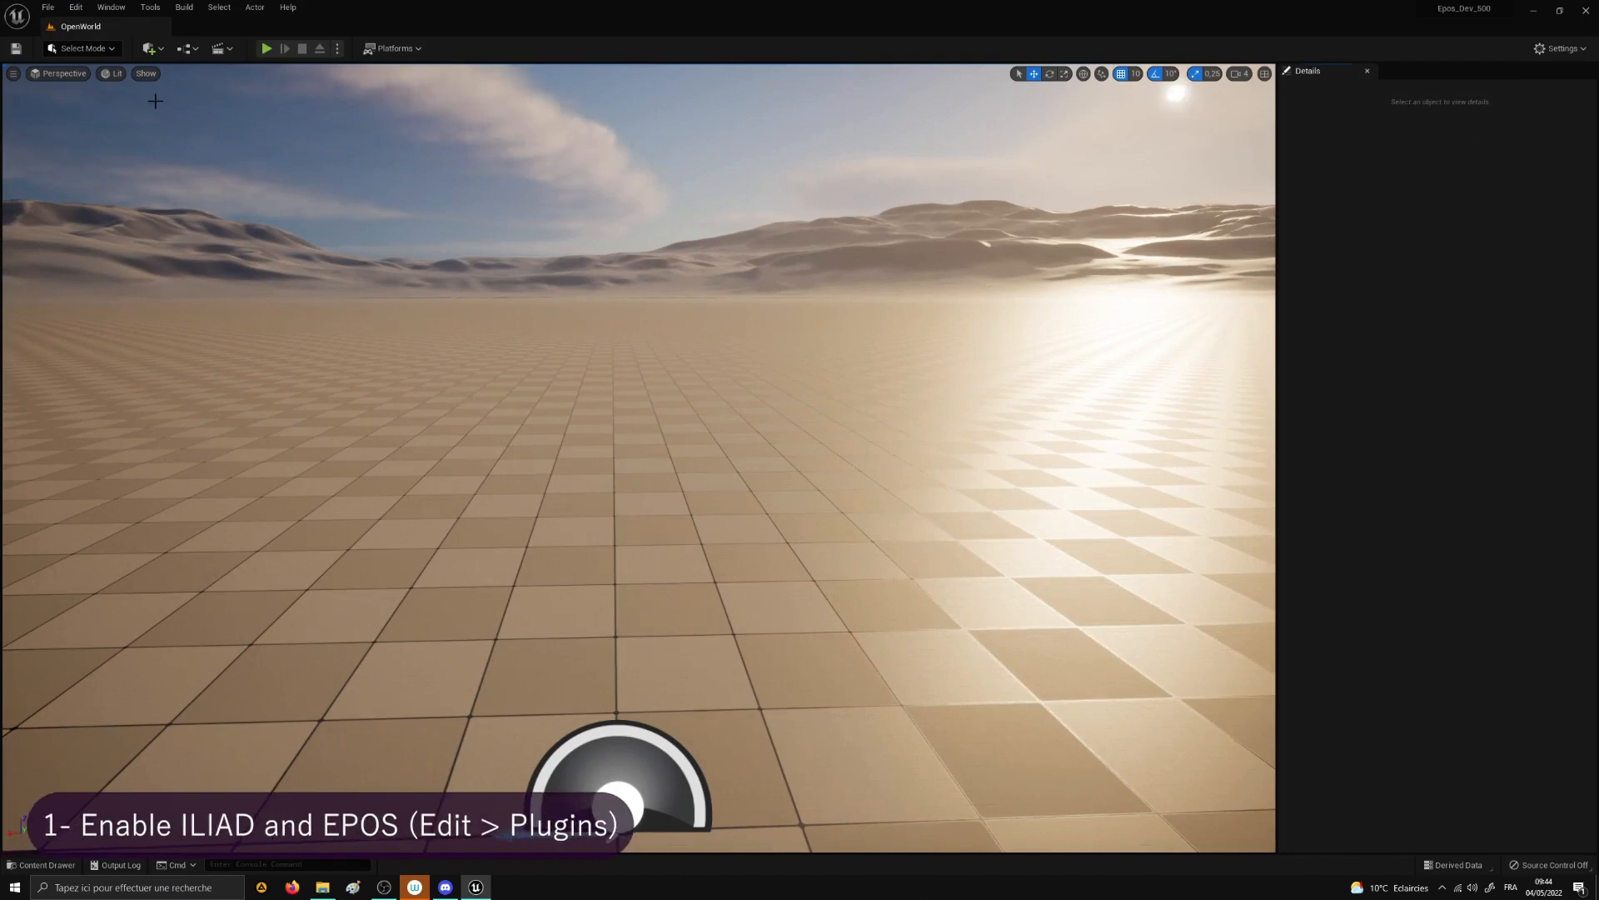
Step: Enable the Epos plugin from the 2D plugins list, accept the beta warning, and restart
{"action": "left_click", "coordinate": [74, 7]}
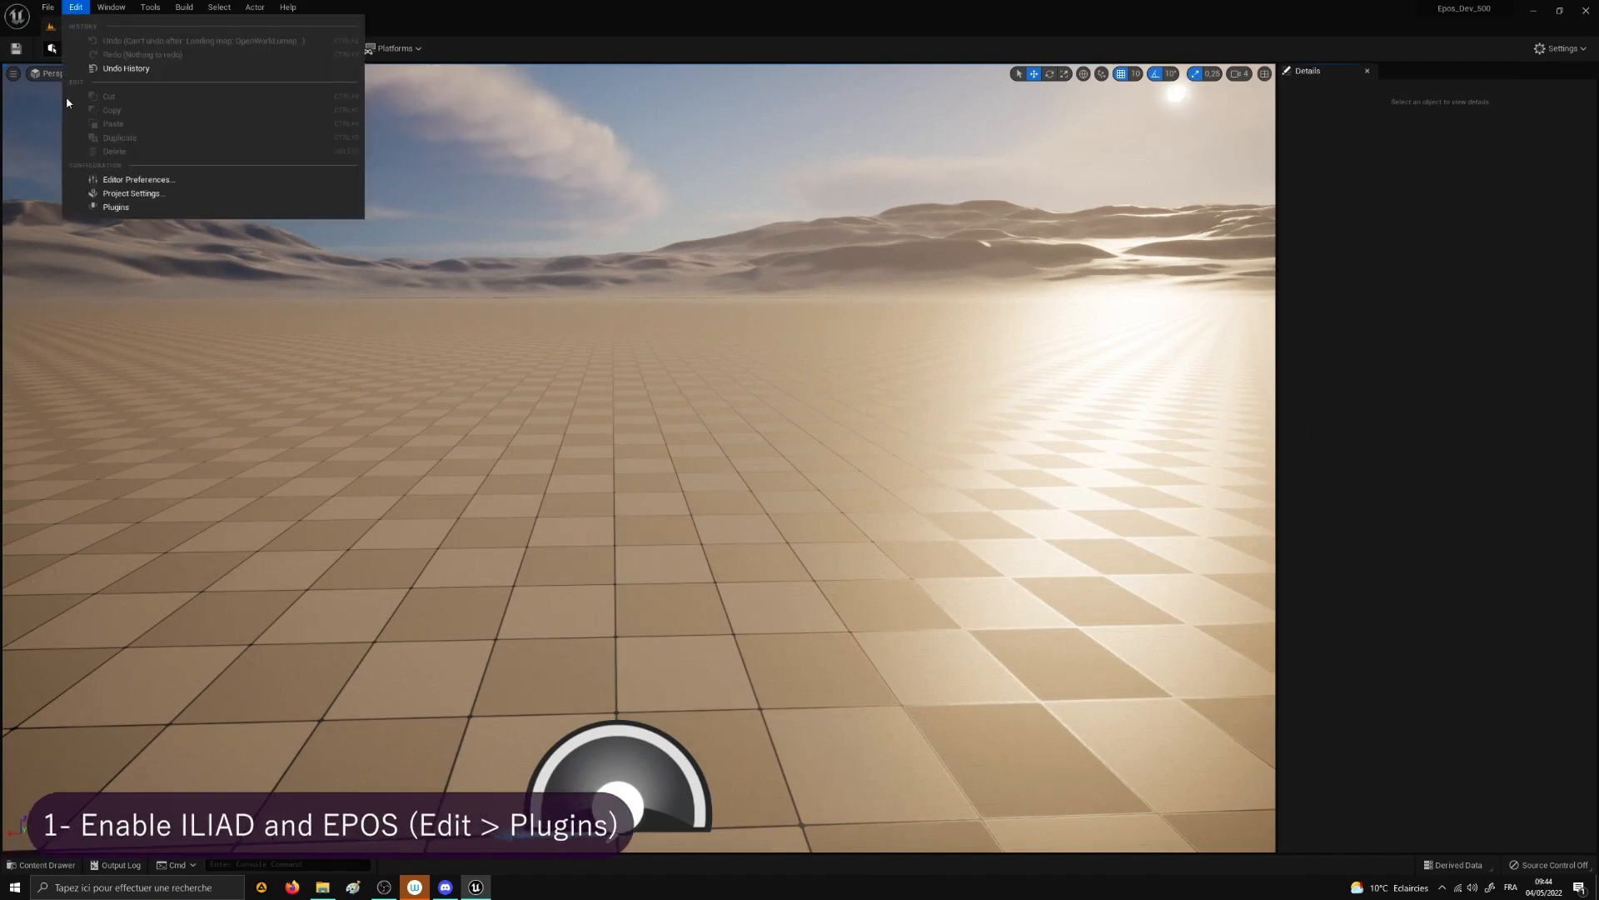
{"action": "left_click", "coordinate": [115, 207]}
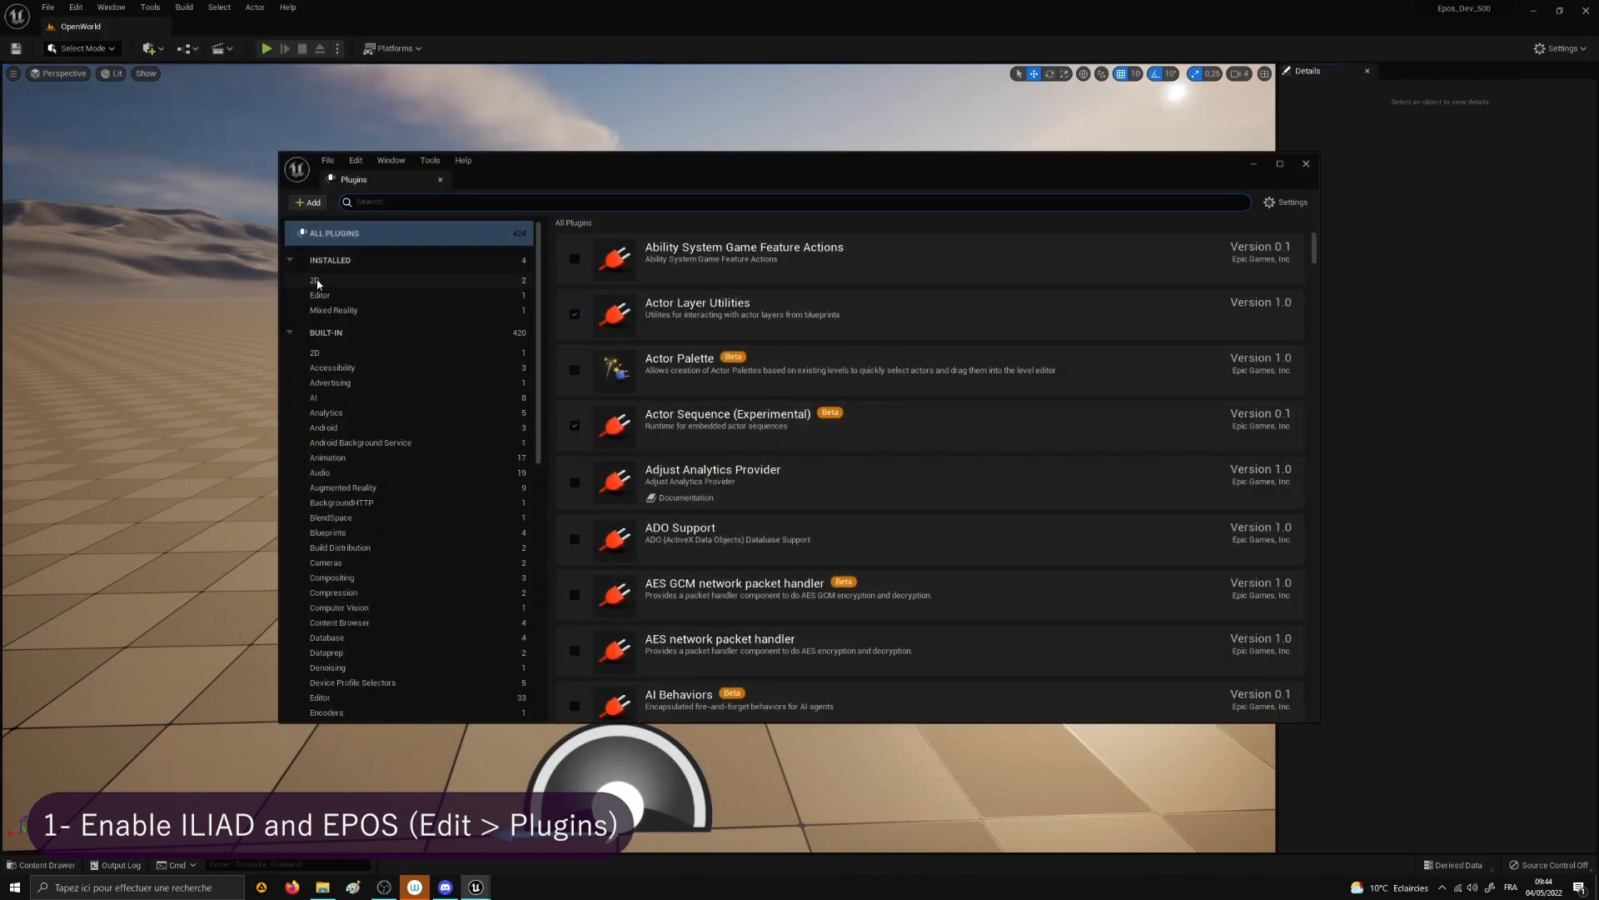
{"action": "left_click", "coordinate": [314, 281]}
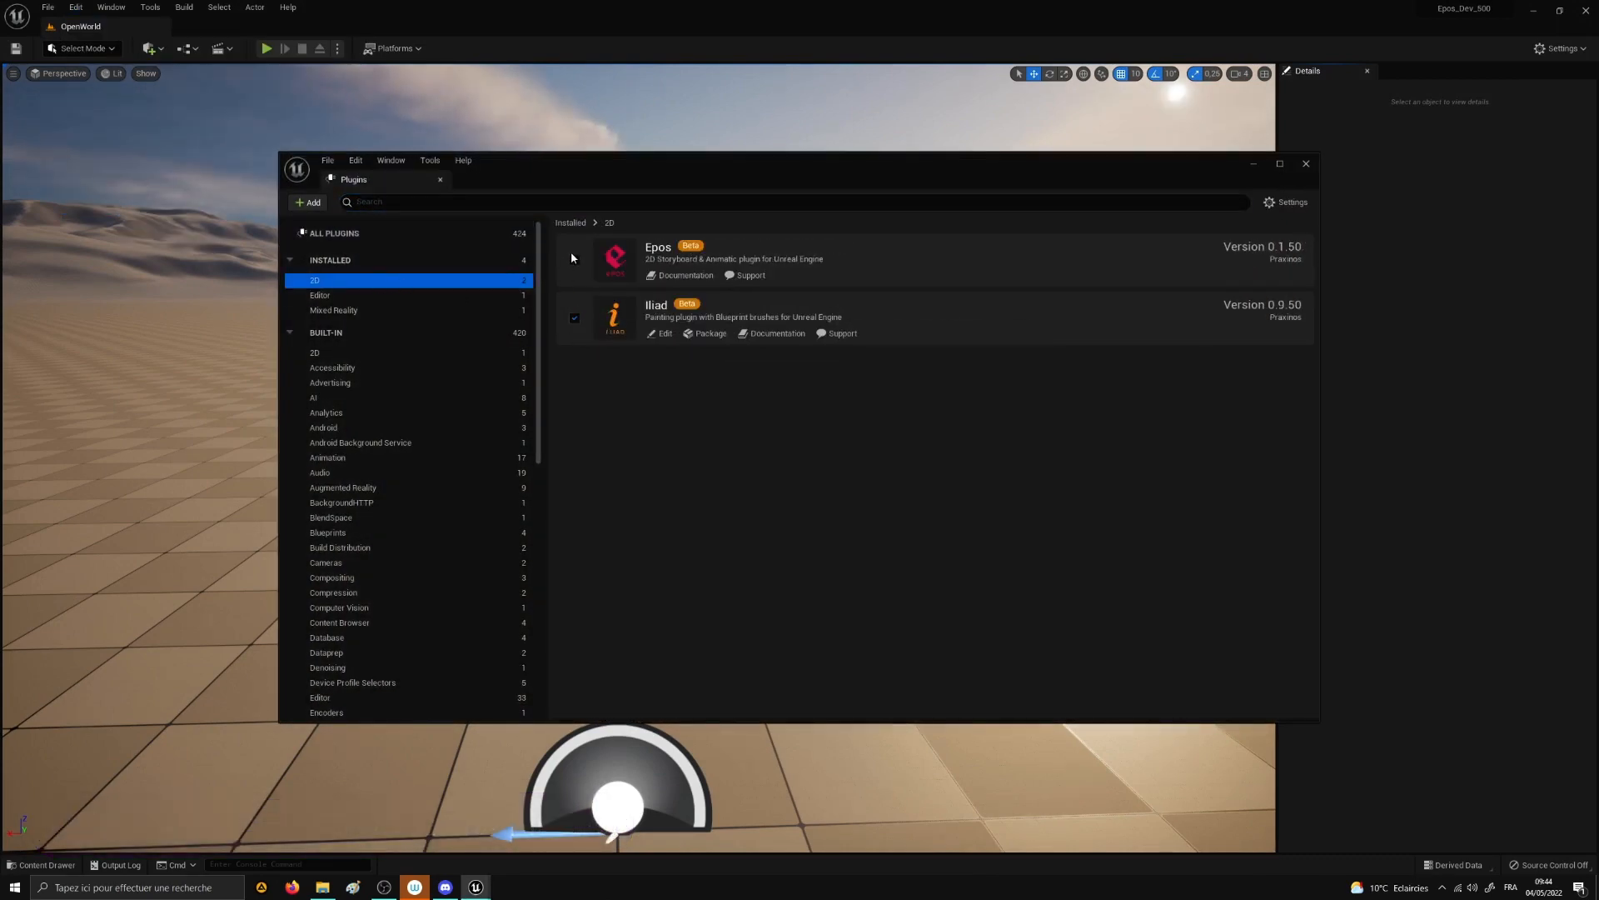
{"action": "left_click", "coordinate": [574, 260]}
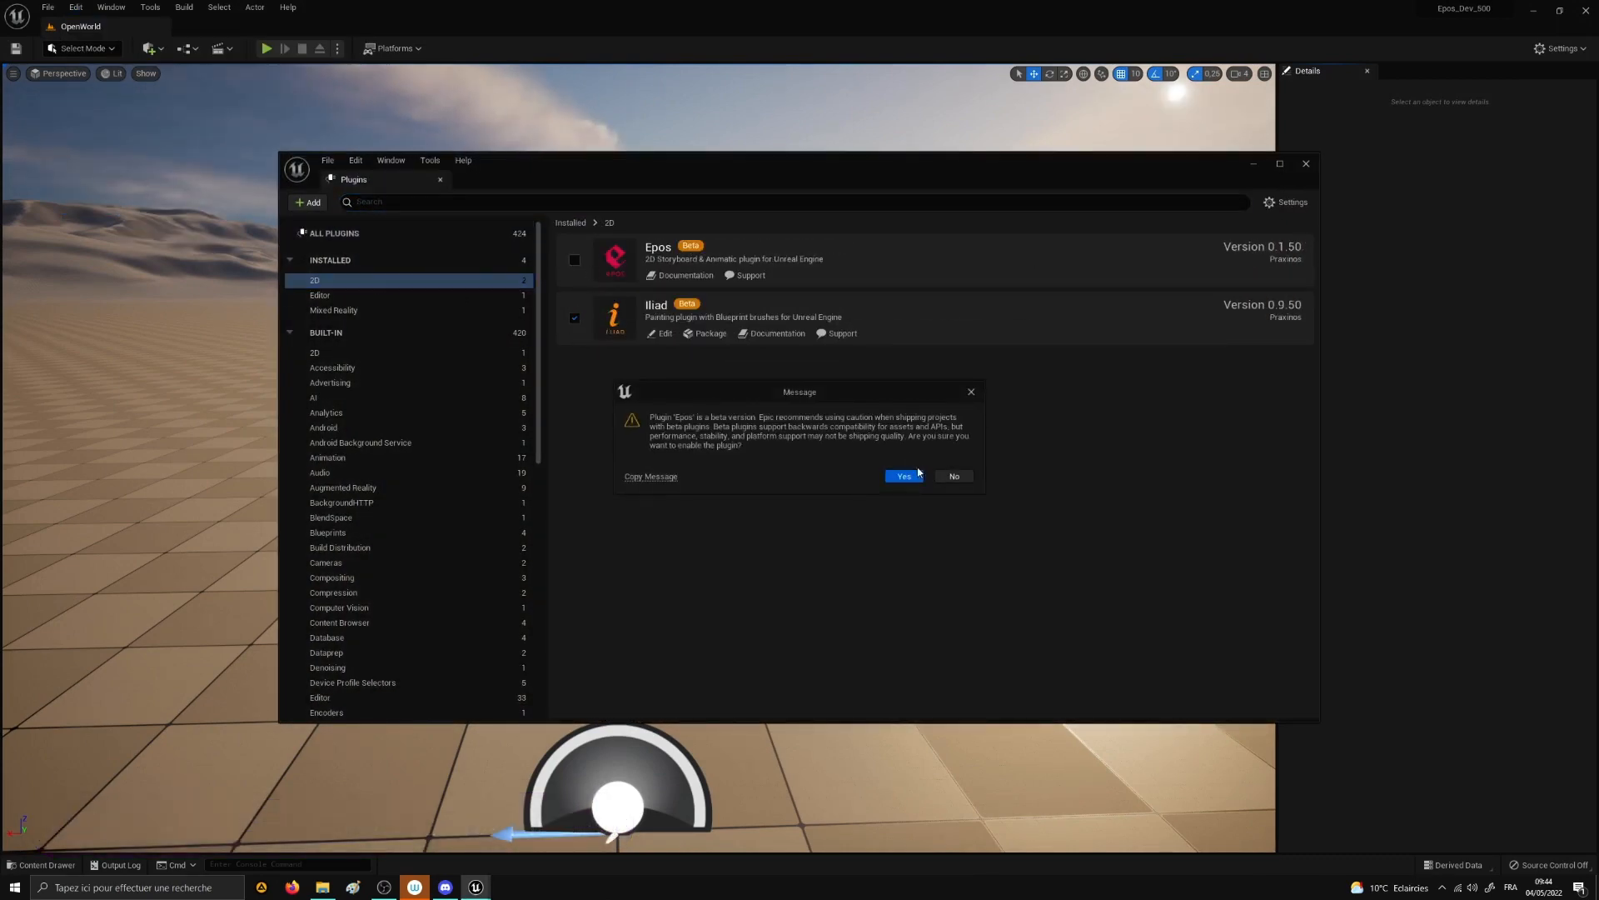
{"action": "left_click", "coordinate": [901, 477]}
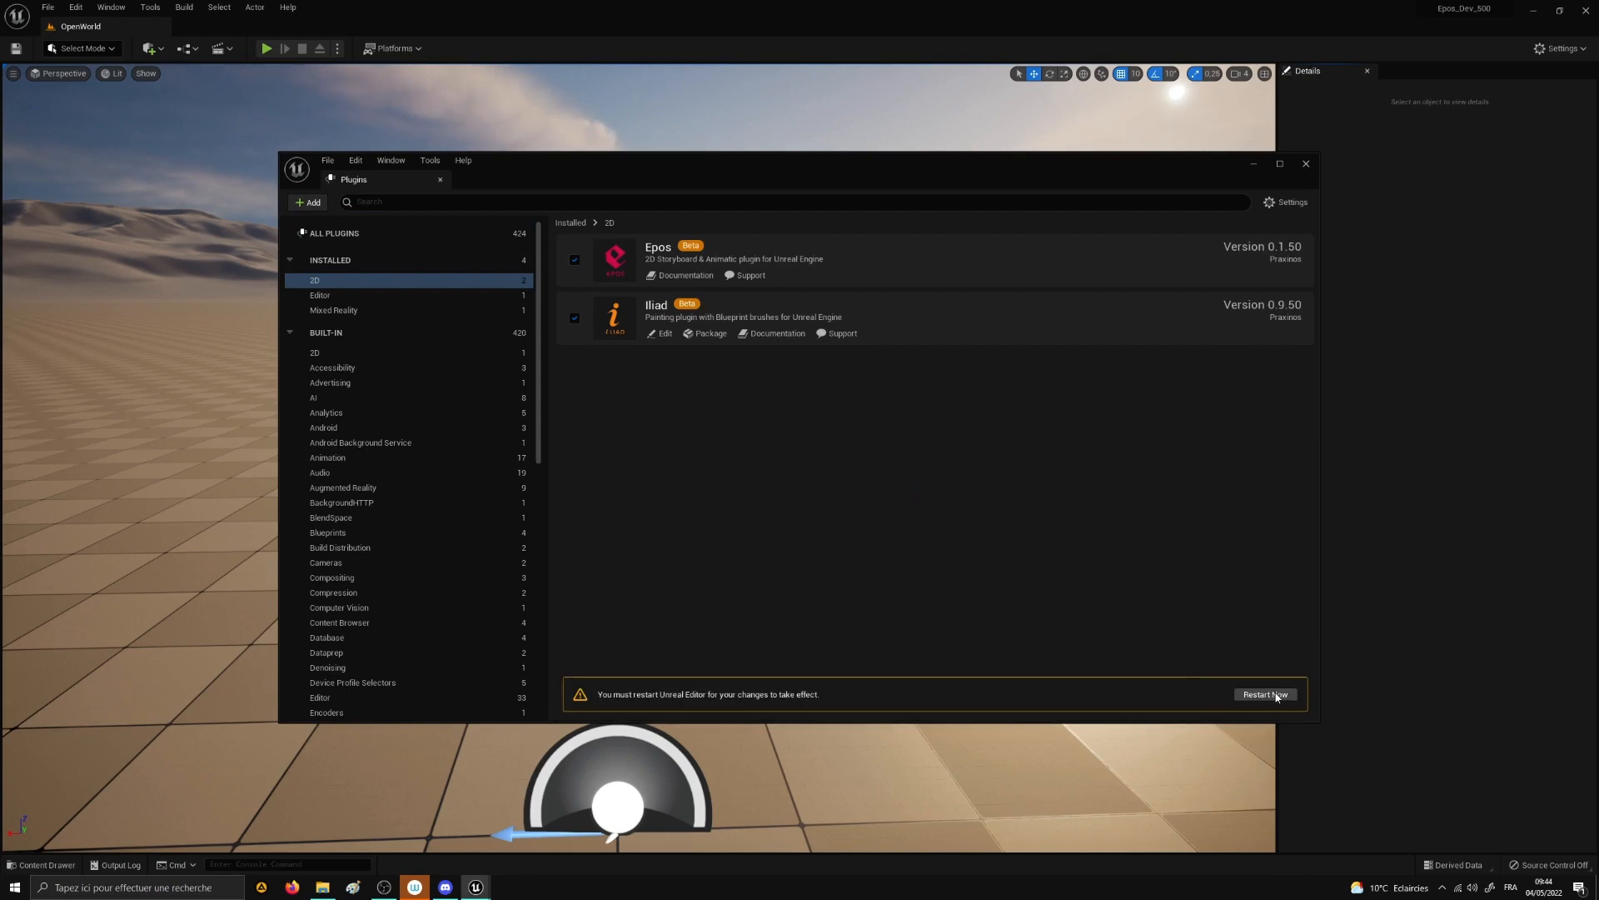
{"action": "left_click", "coordinate": [1265, 695]}
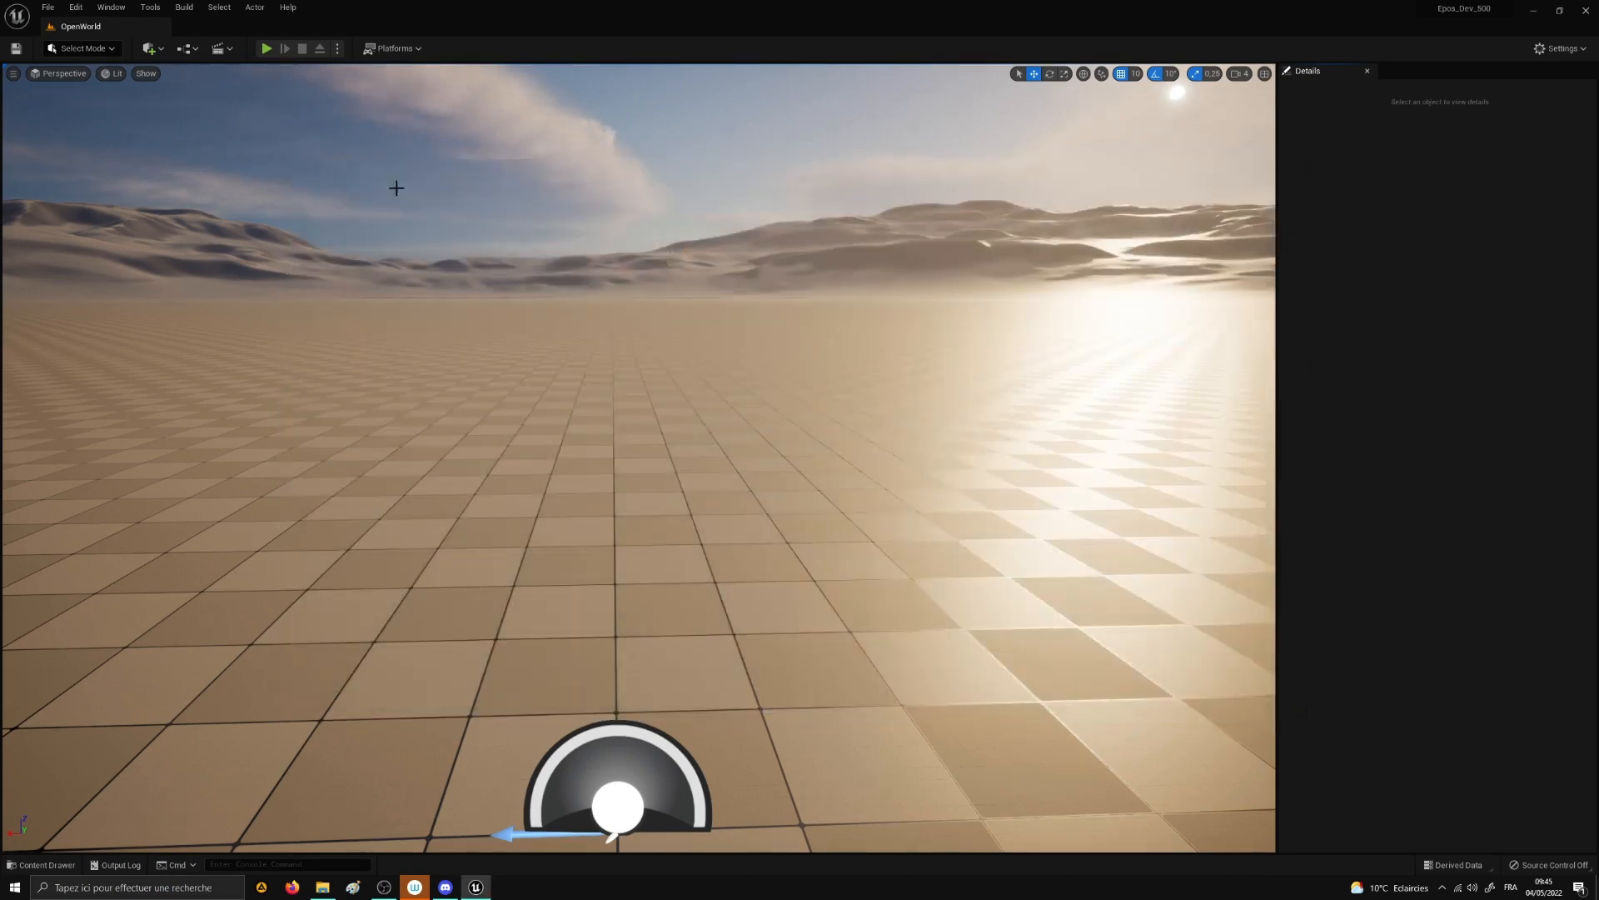
Step: Search Project Settings for 'hi' and set Support UV From Hit Results to true
{"action": "left_click", "coordinate": [74, 8]}
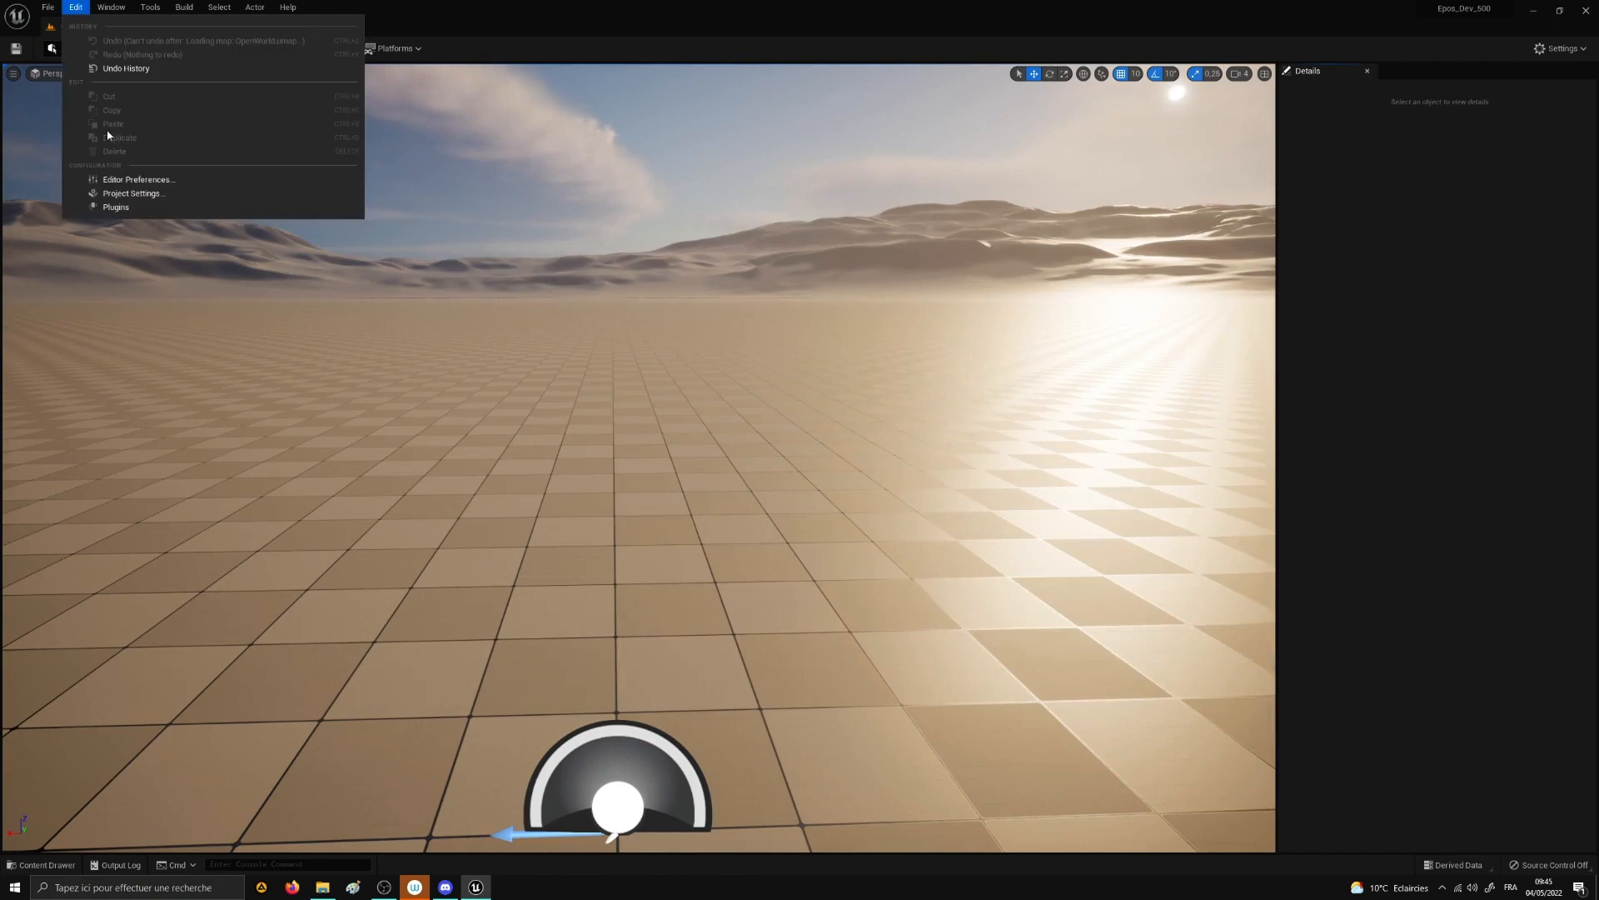
{"action": "left_click", "coordinate": [132, 192]}
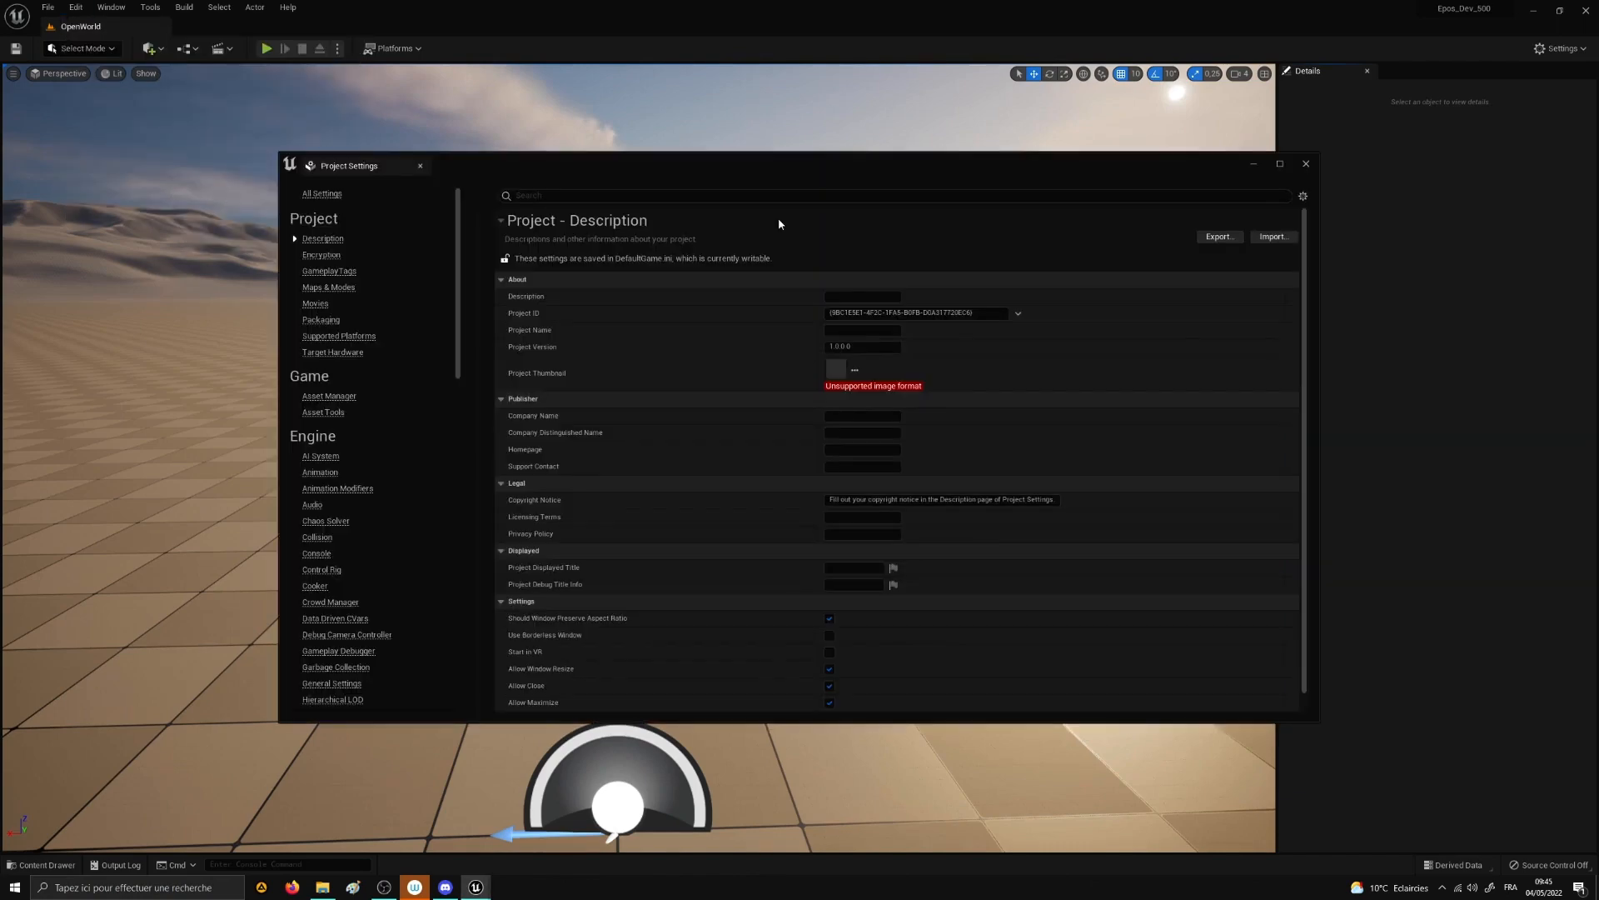
{"action": "type", "text": "hit"}
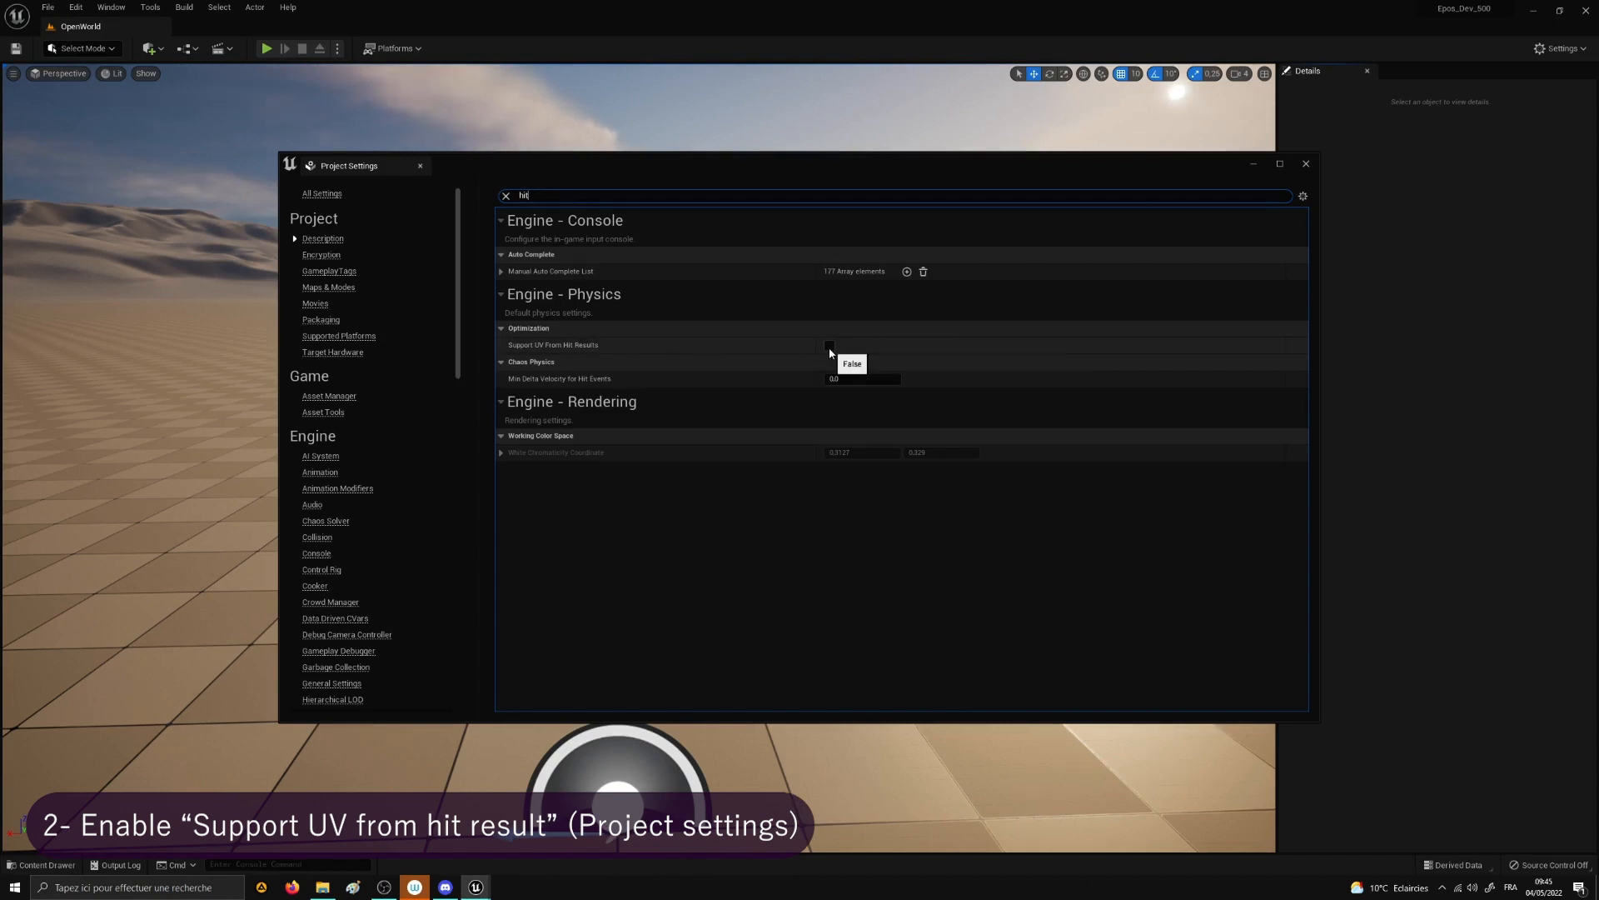
{"action": "left_click", "coordinate": [828, 345]}
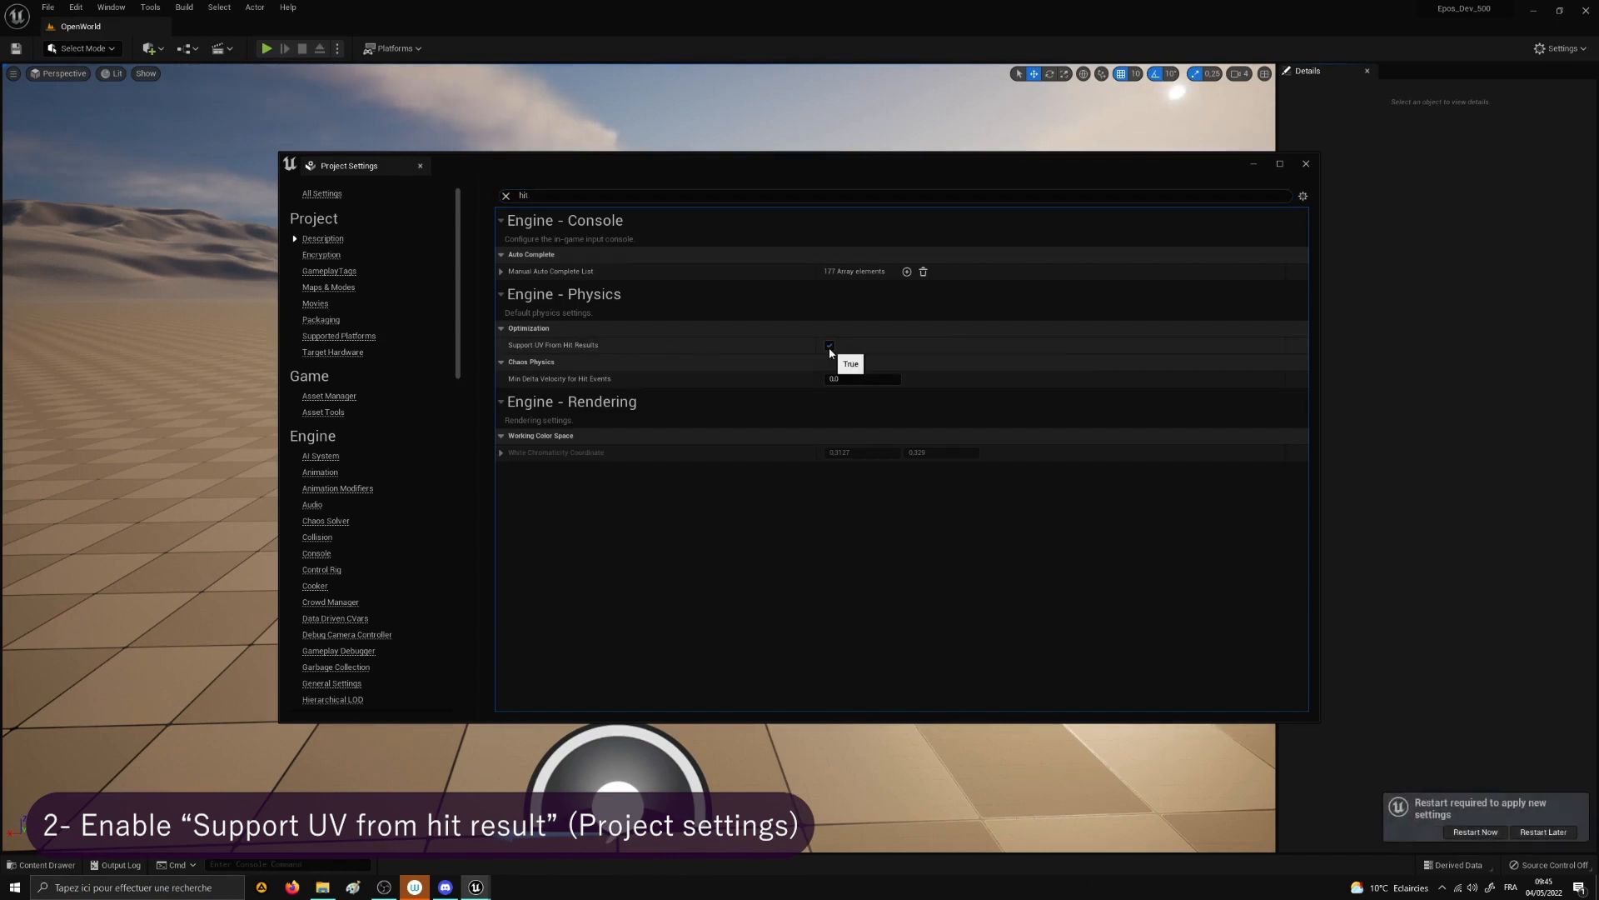
{"action": "left_click", "coordinate": [830, 345]}
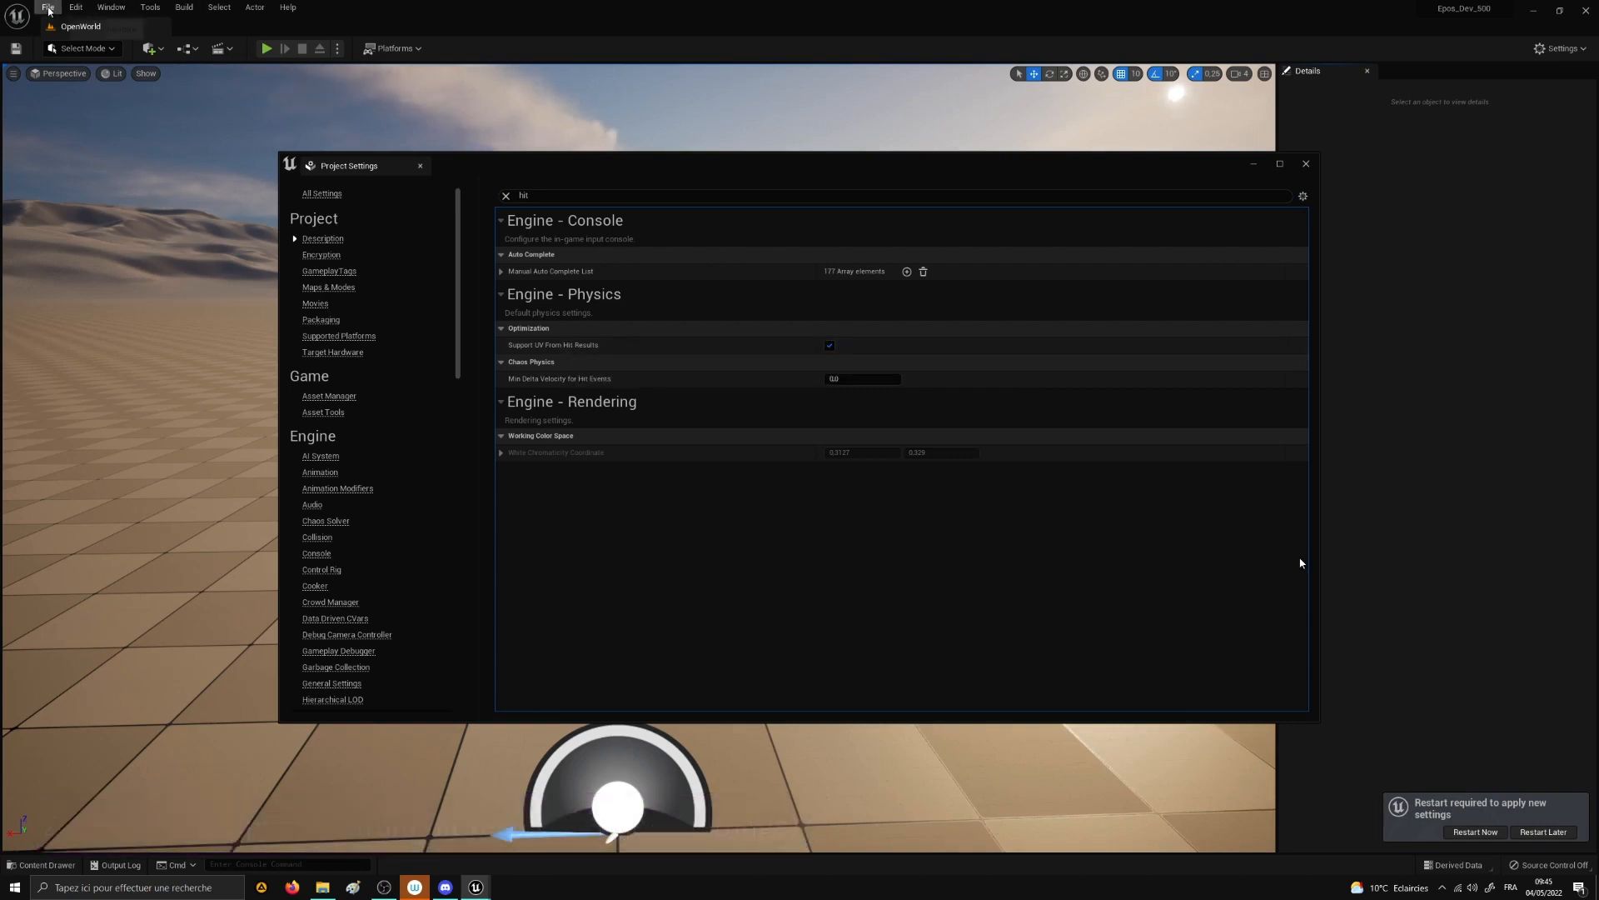
{"action": "left_click", "coordinate": [47, 7]}
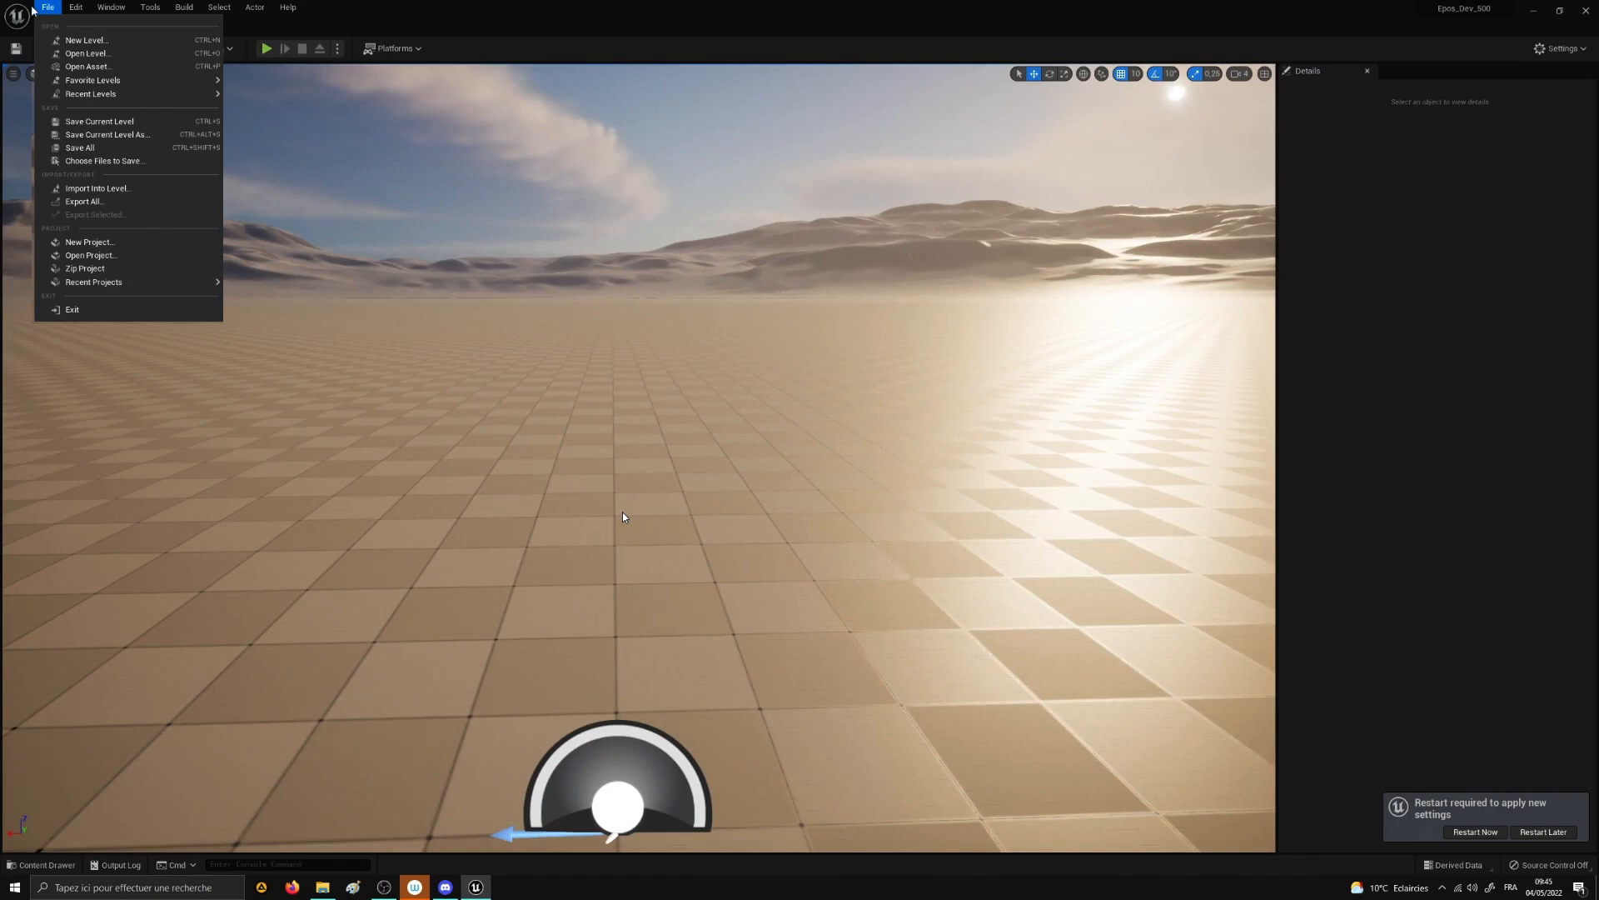
{"action": "left_click", "coordinate": [74, 8]}
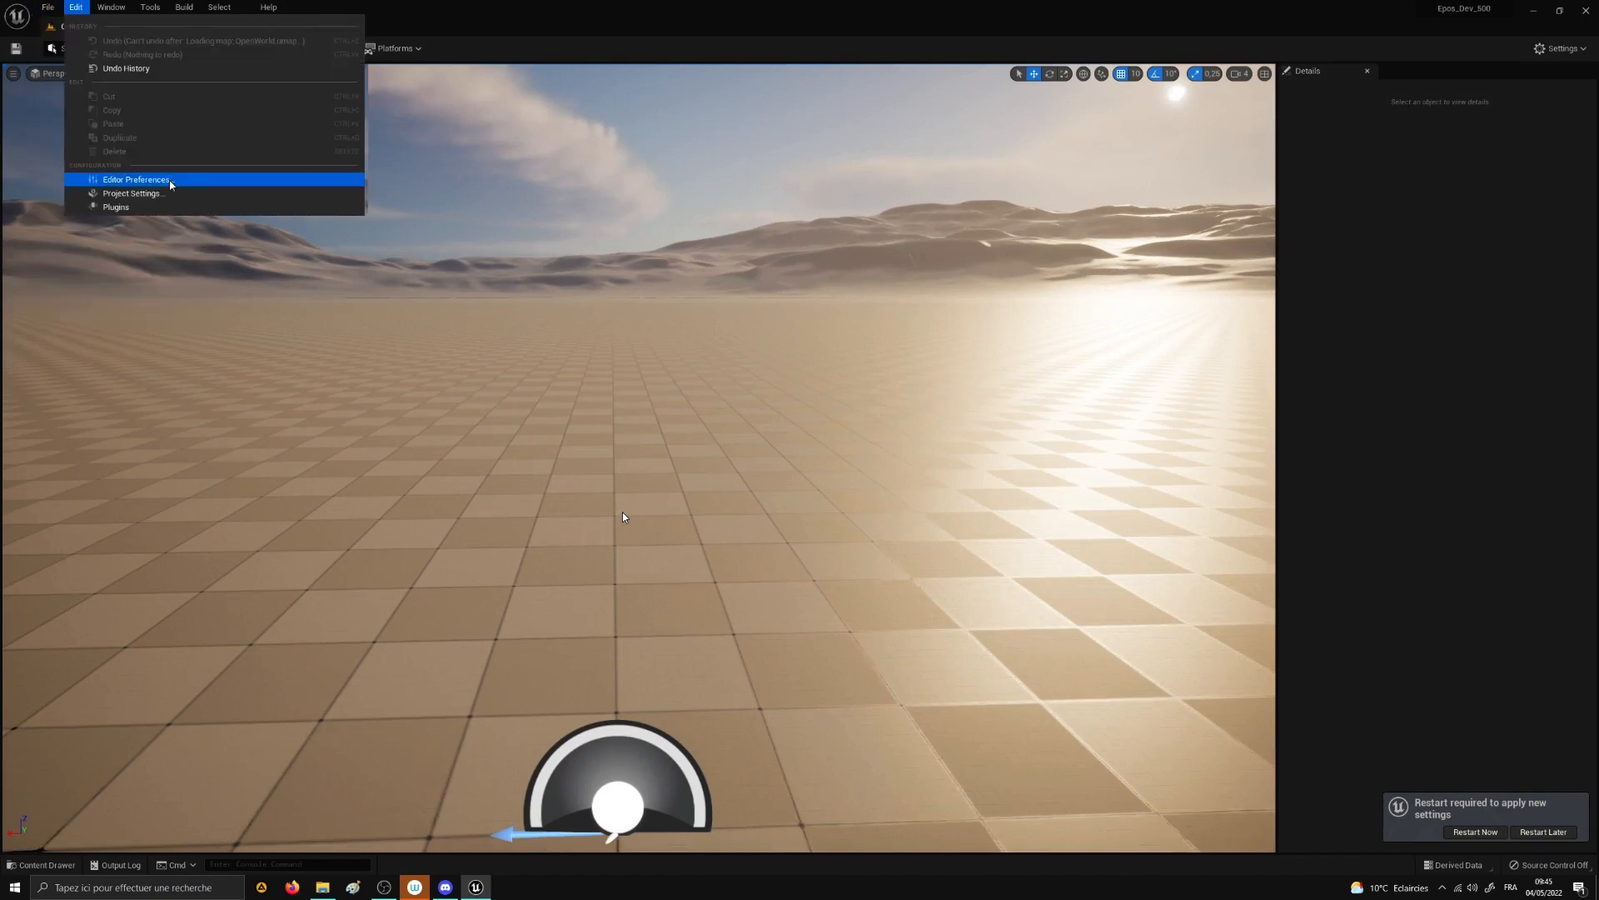
Step: Search Editor Preferences for 'sequencer' and remove the Right binding from Step Forward
{"action": "left_click", "coordinate": [136, 179]}
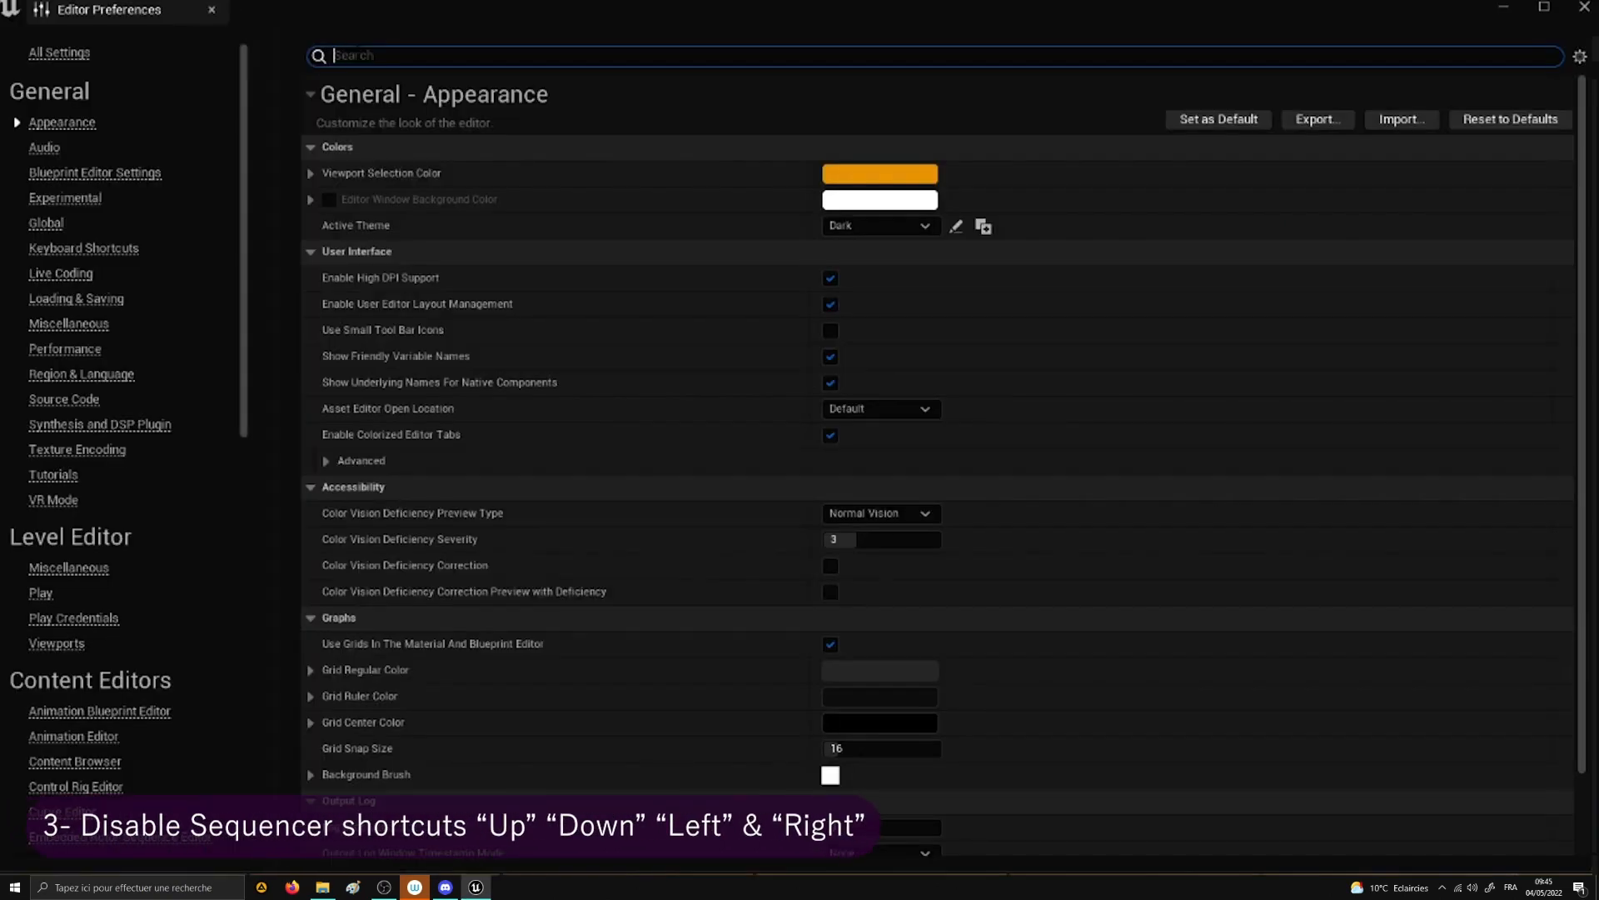
{"action": "type", "text": "s"}
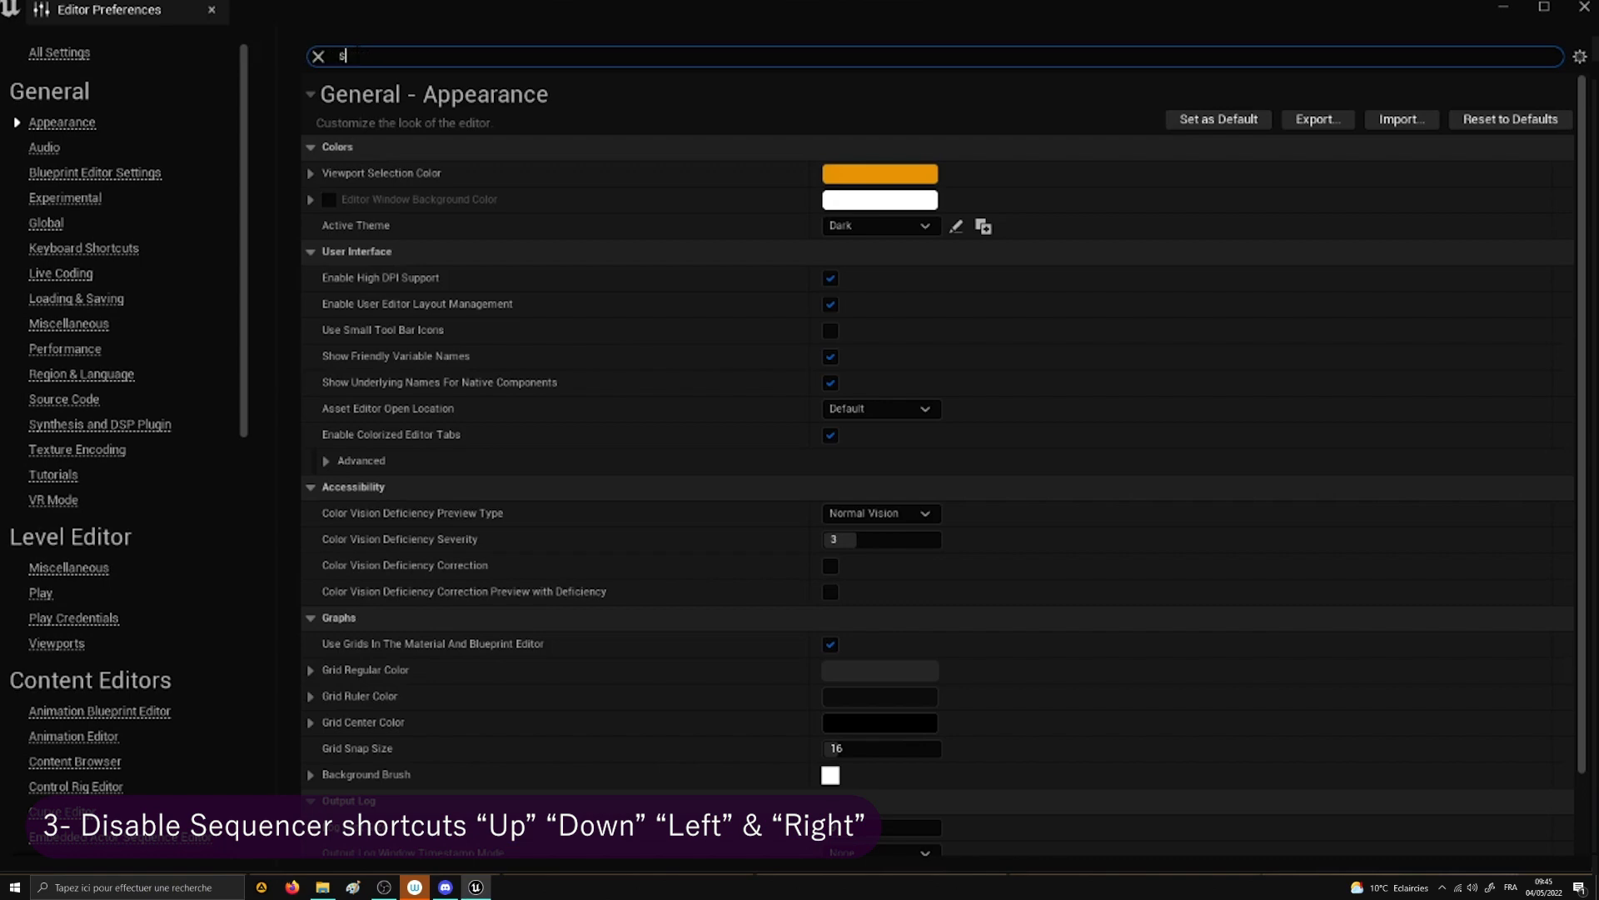
{"action": "type", "text": "sequencer"}
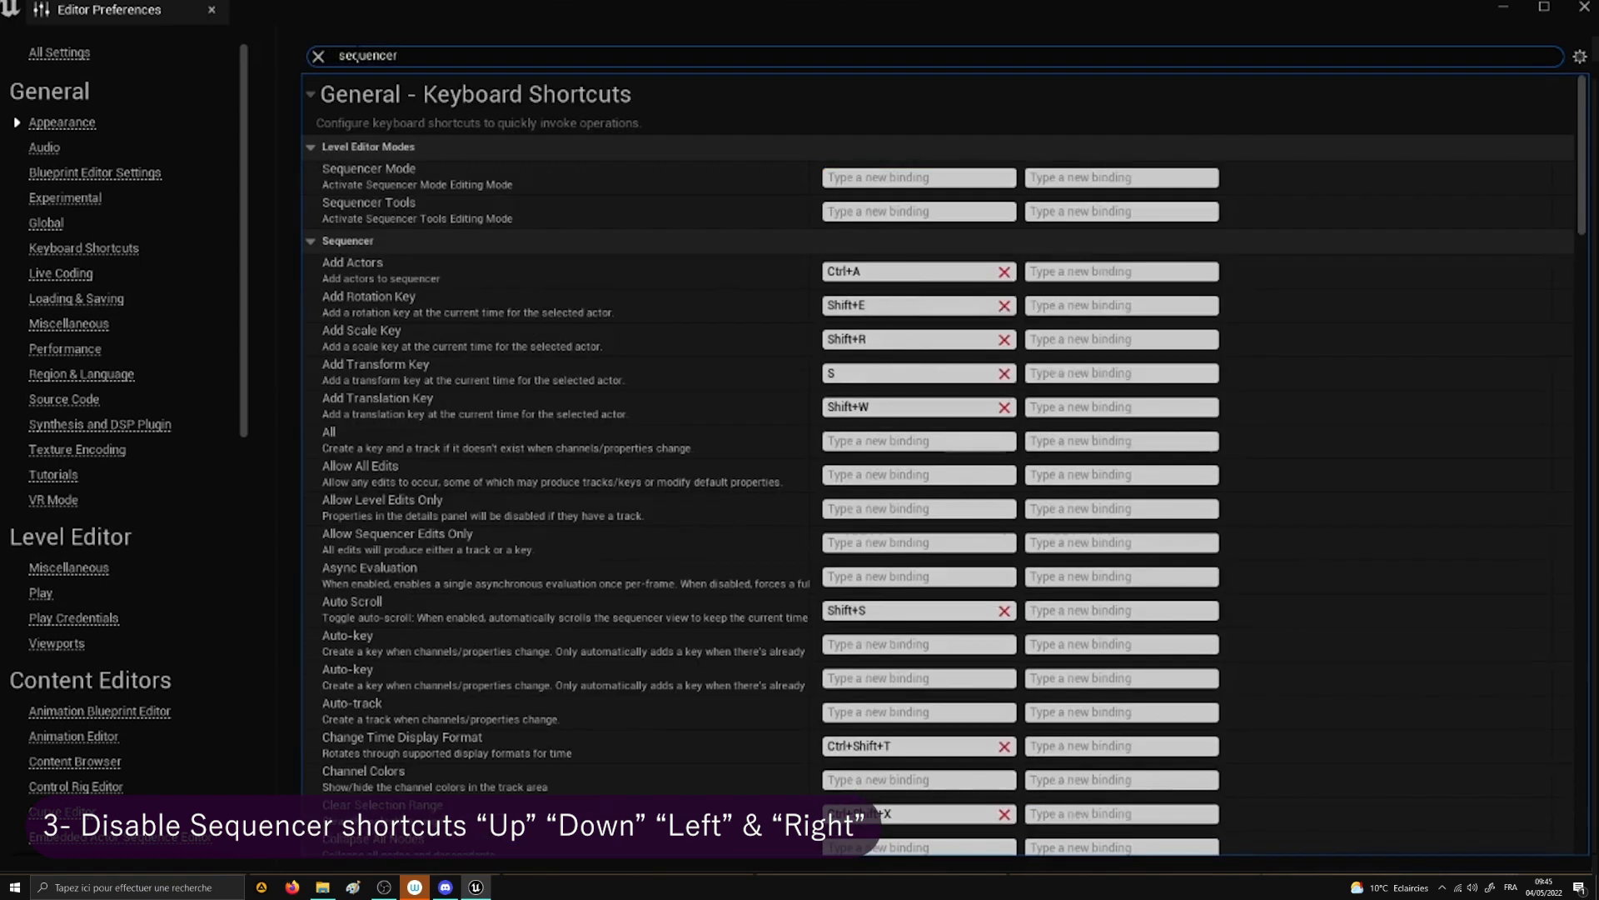
{"action": "scroll", "scroll_direction": "down", "scroll_amount": 3}
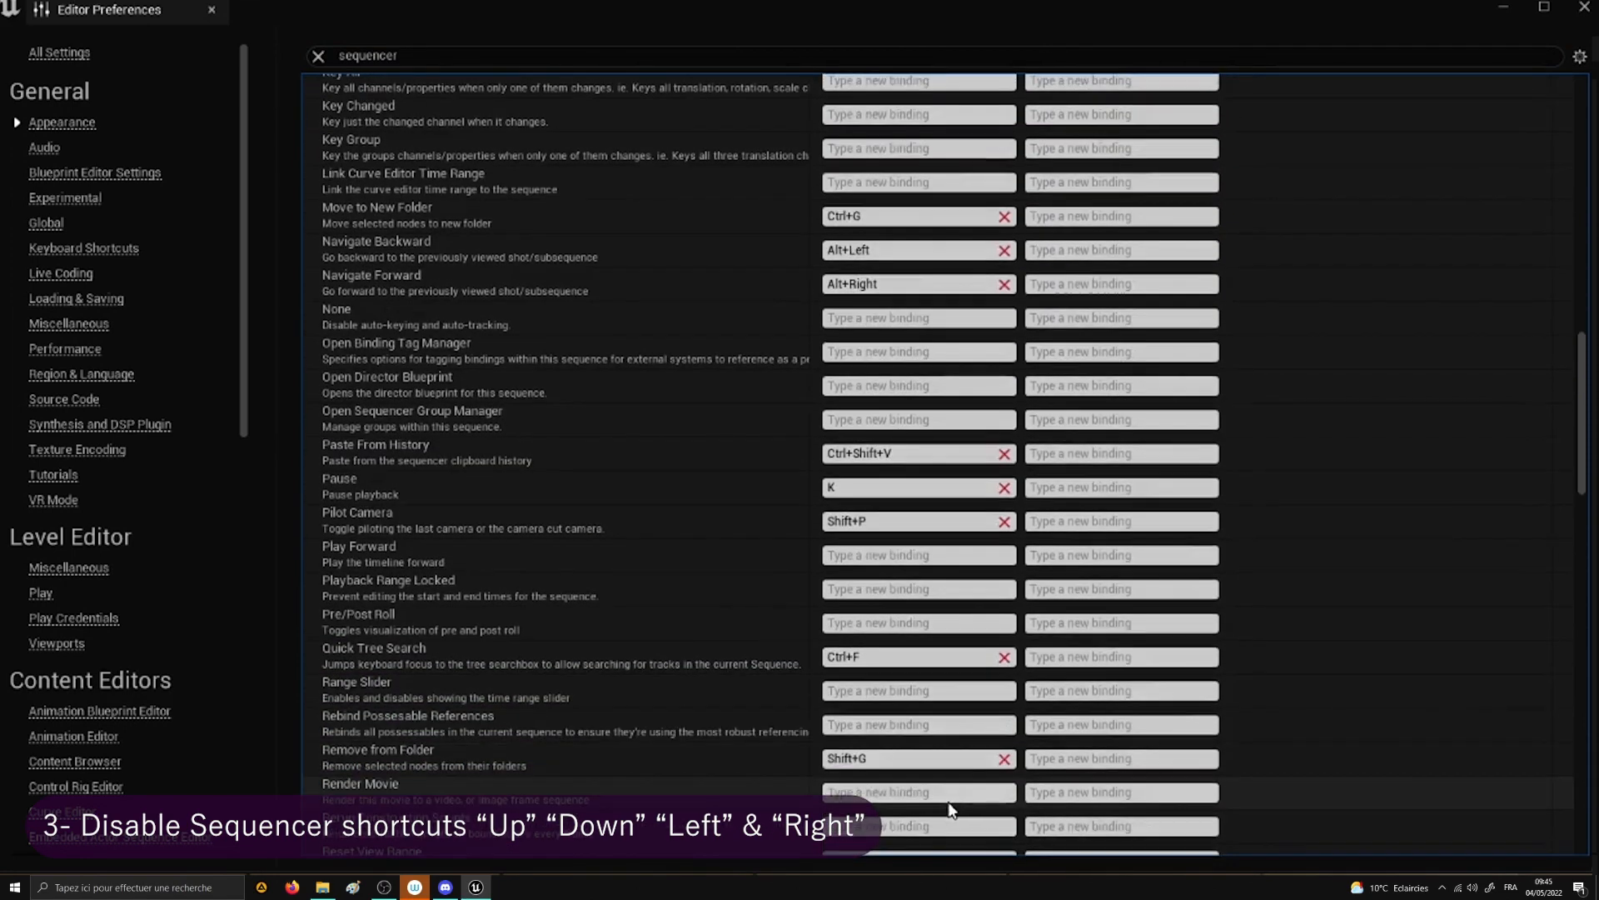
{"action": "scroll", "scroll_direction": "down", "scroll_amount": 3}
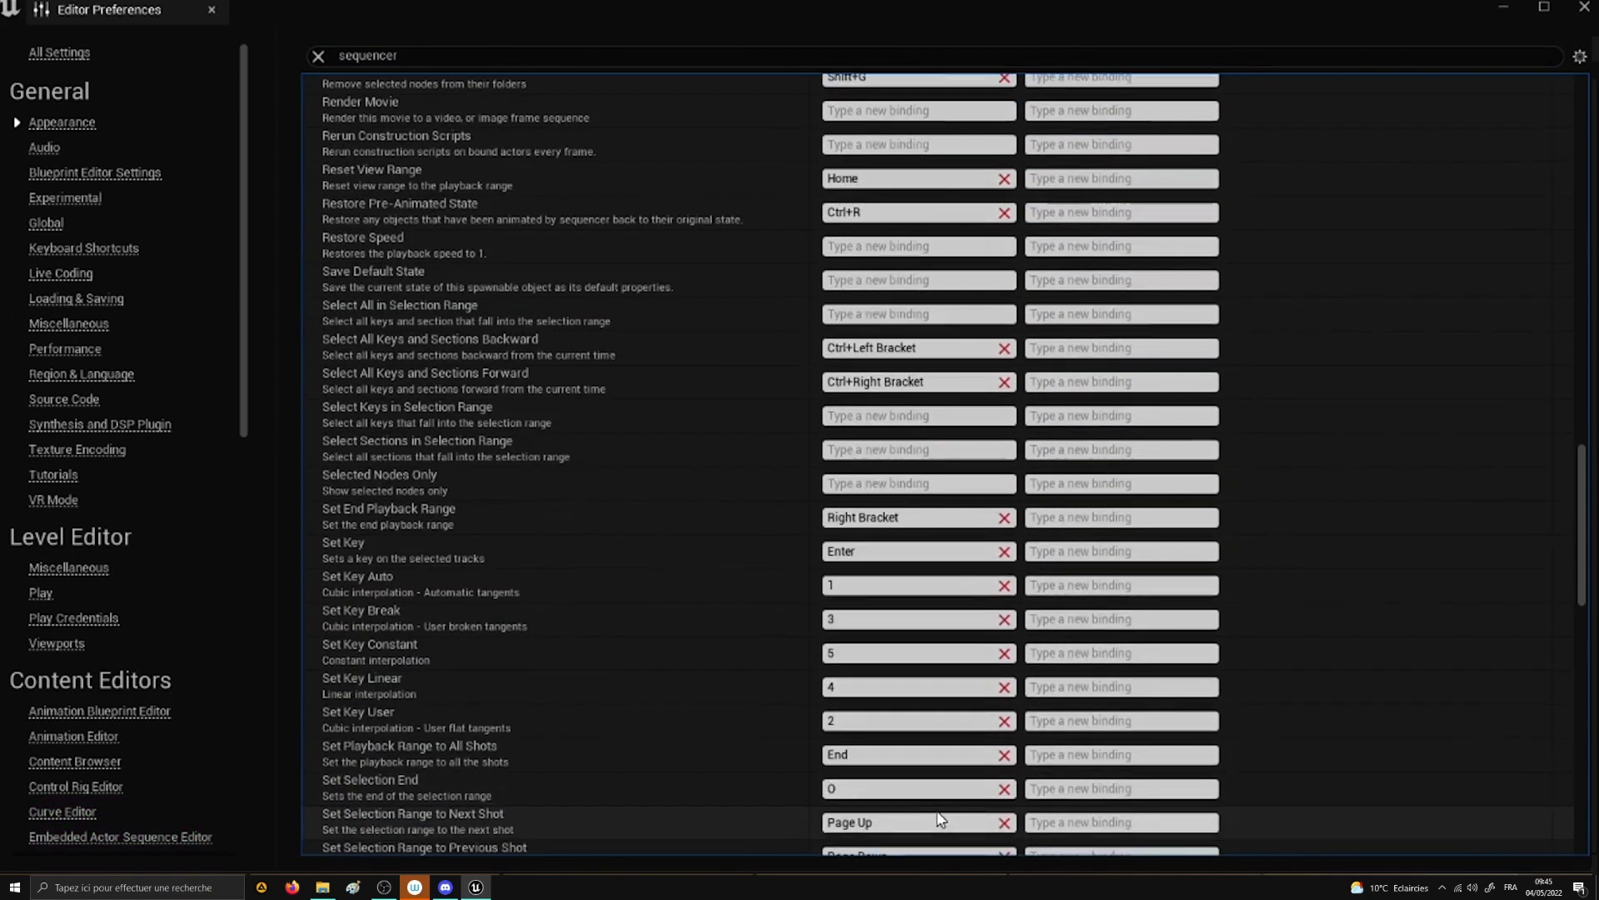
{"action": "scroll", "scroll_direction": "down", "scroll_amount": 3}
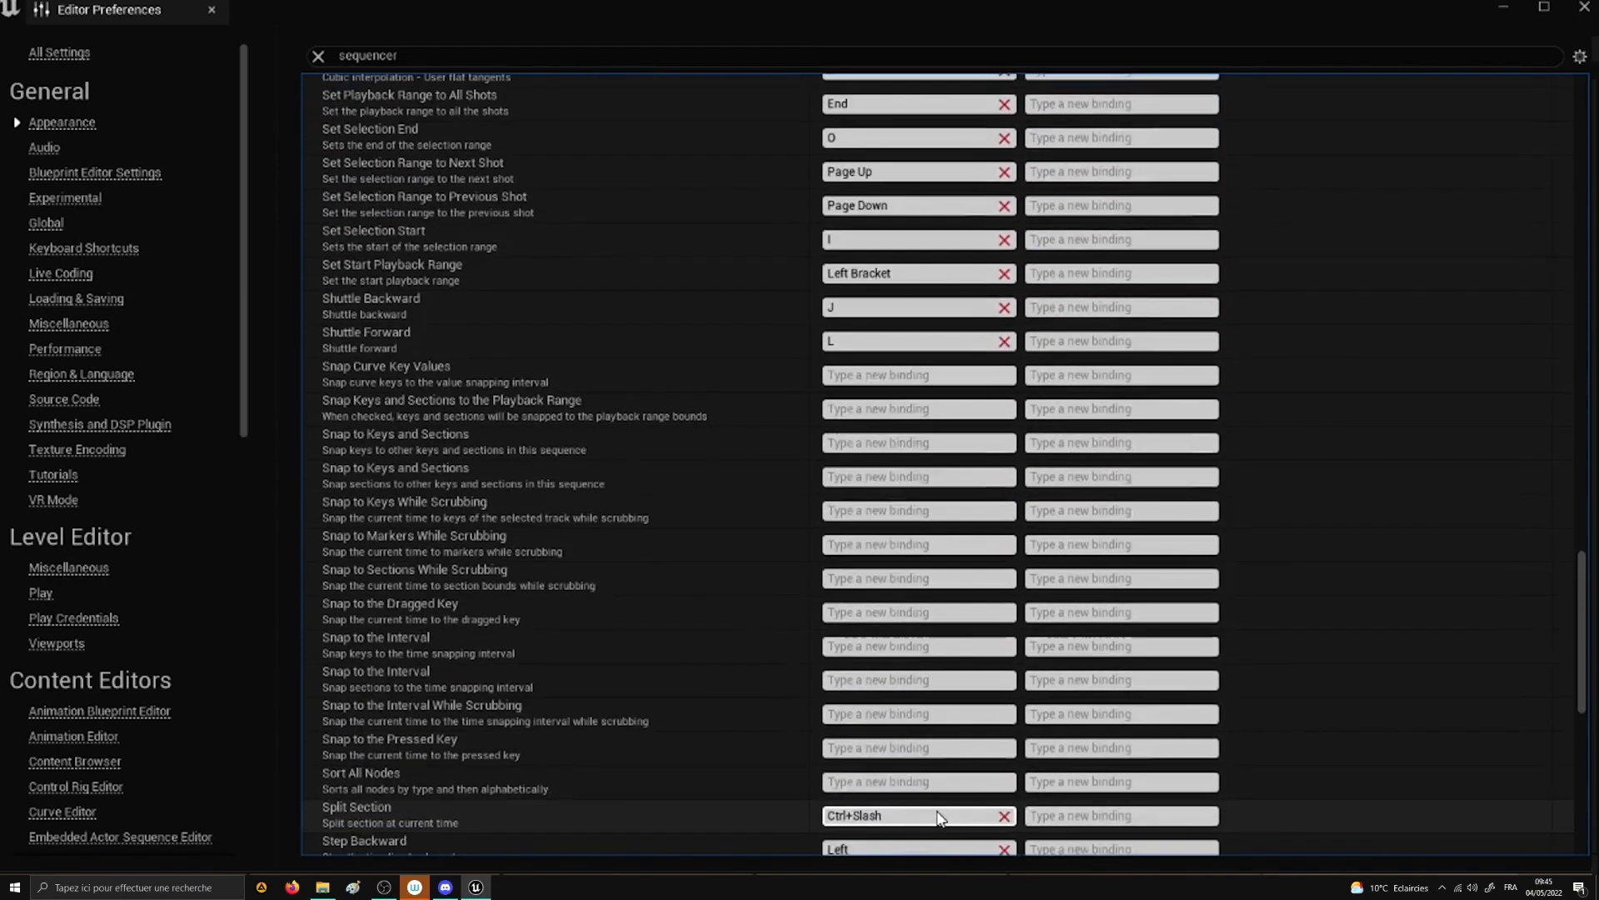
{"action": "scroll", "scroll_direction": "down", "scroll_amount": 3}
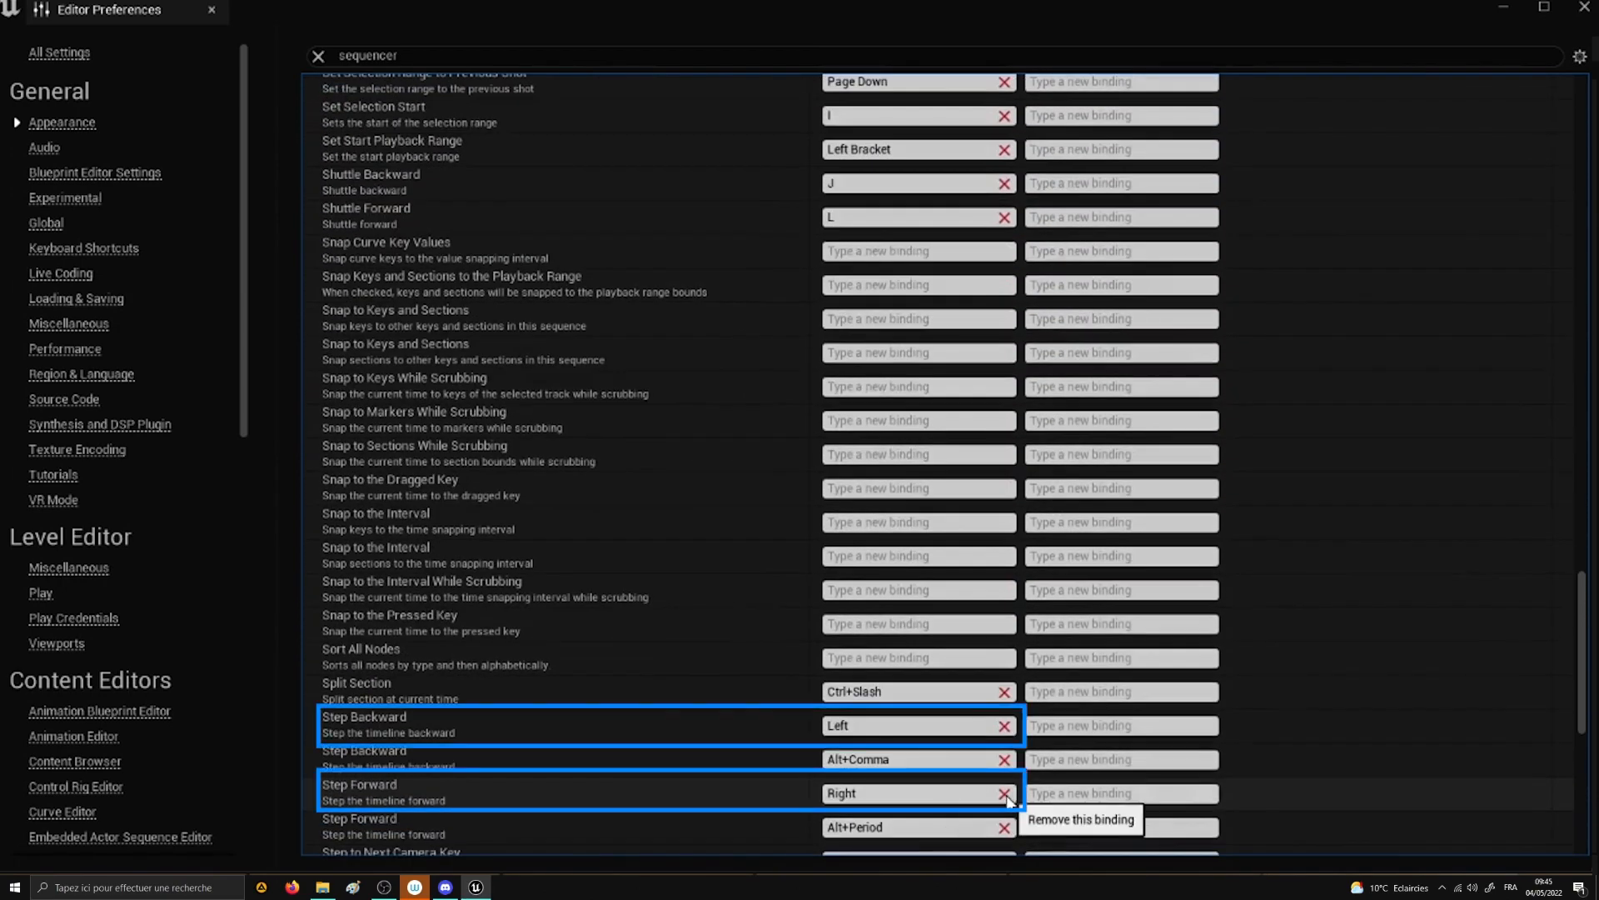
{"action": "left_click", "coordinate": [1004, 793]}
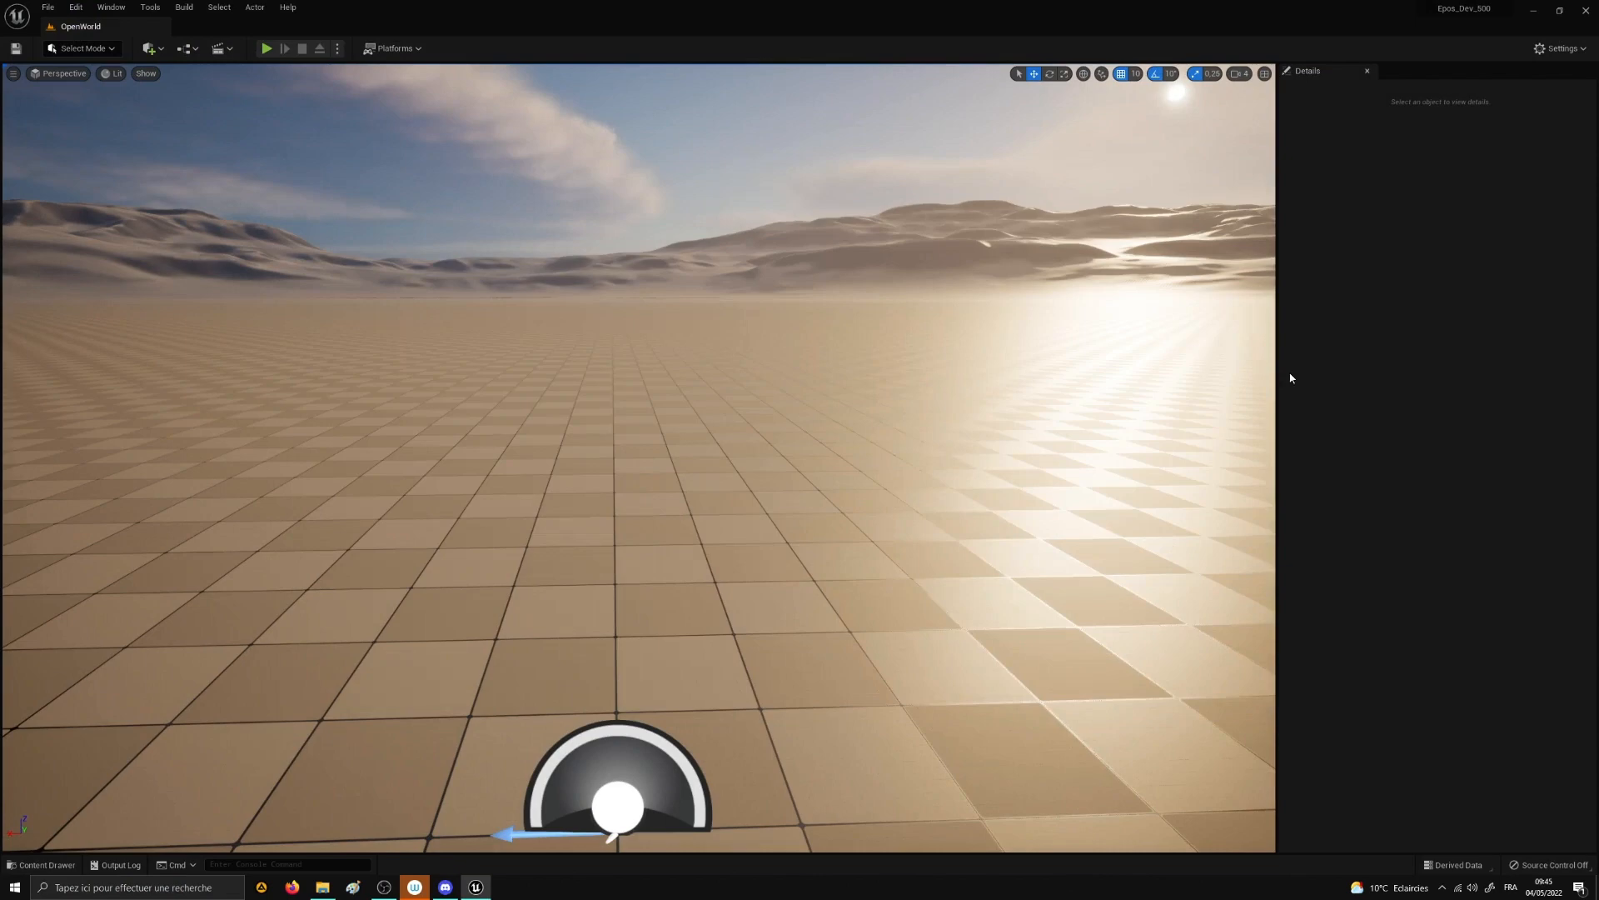
{"action": "mouse_move", "coordinate": [1249, 428]}
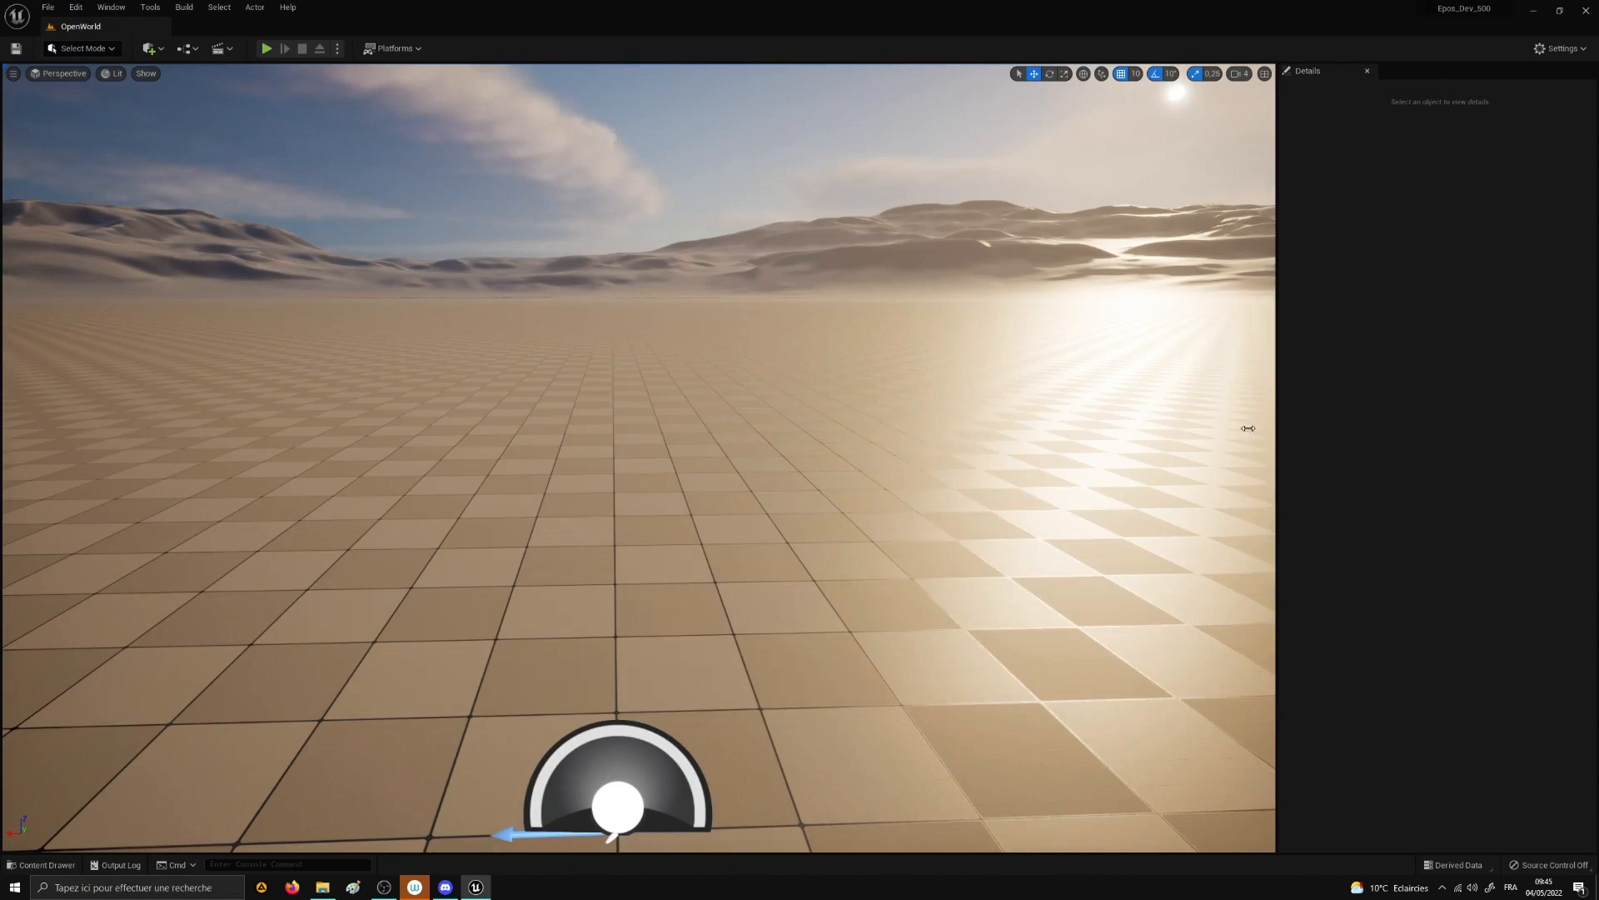
{"action": "mouse_move", "coordinate": [45, 864]}
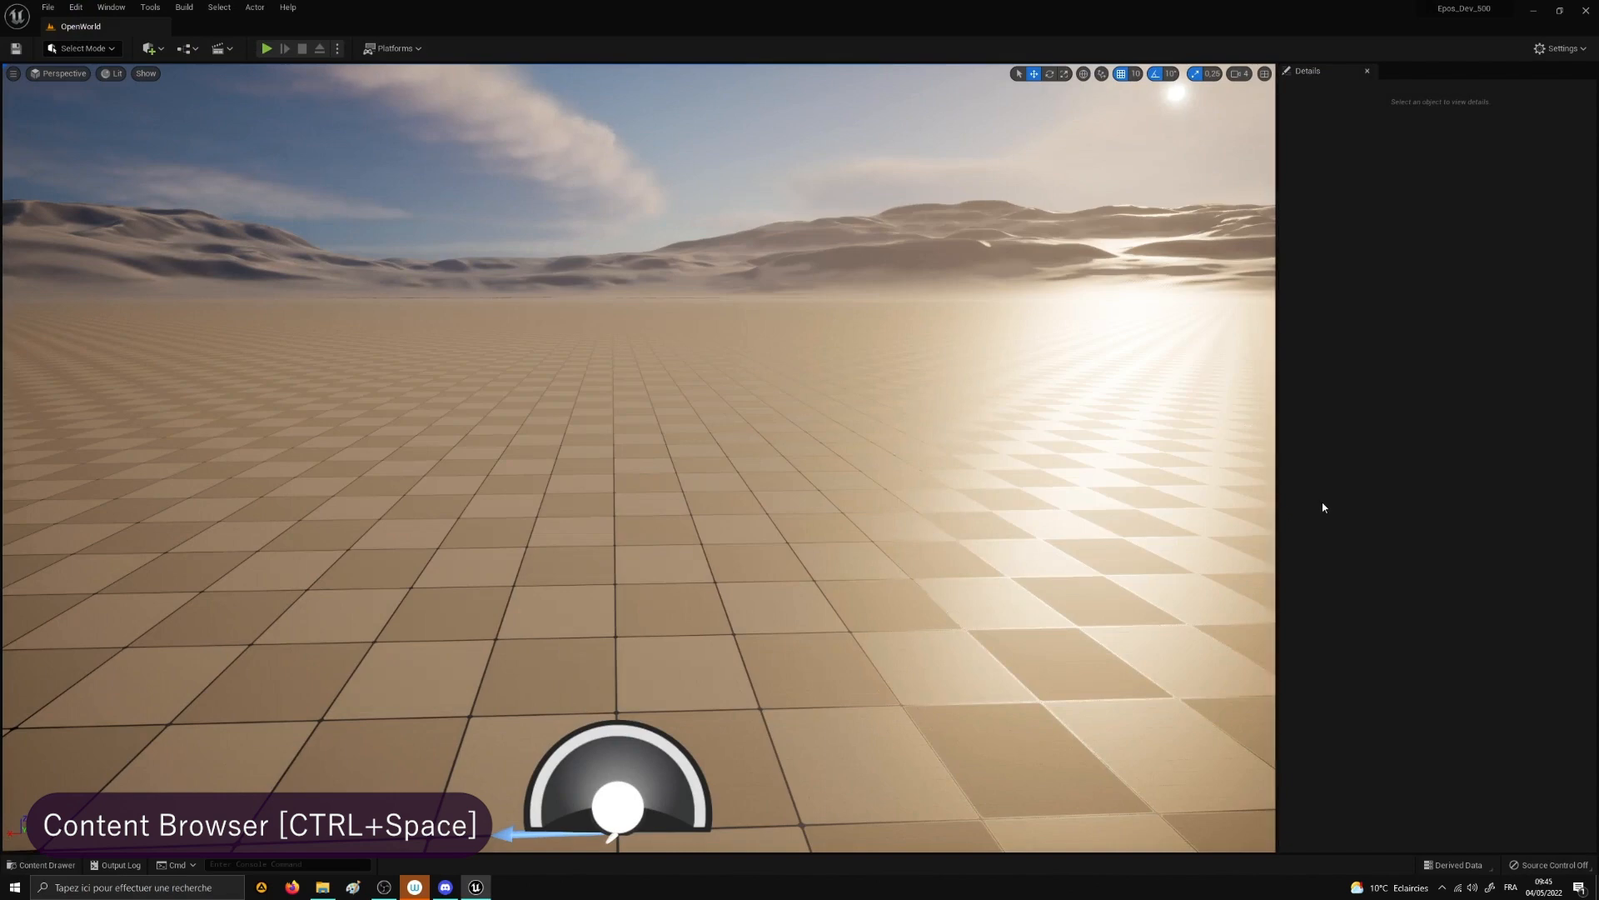
Step: Open the Content Browser, enter Downtown_West's Maps folder, and load Asset_showcase
{"action": "left_click", "coordinate": [45, 863]}
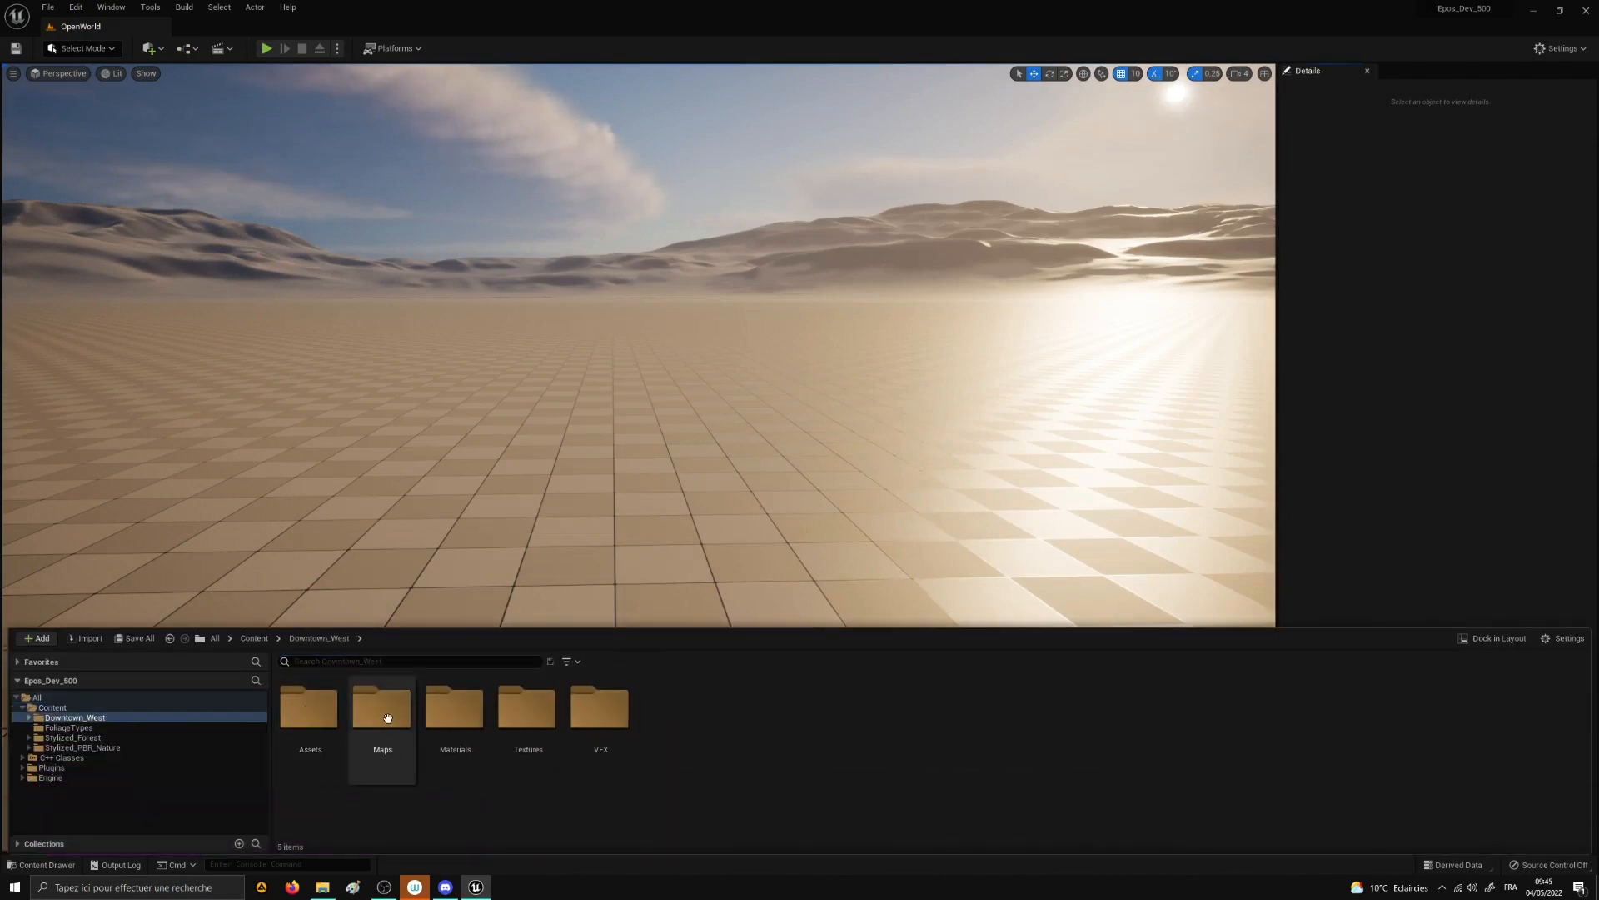
{"action": "double_click", "coordinate": [381, 709]}
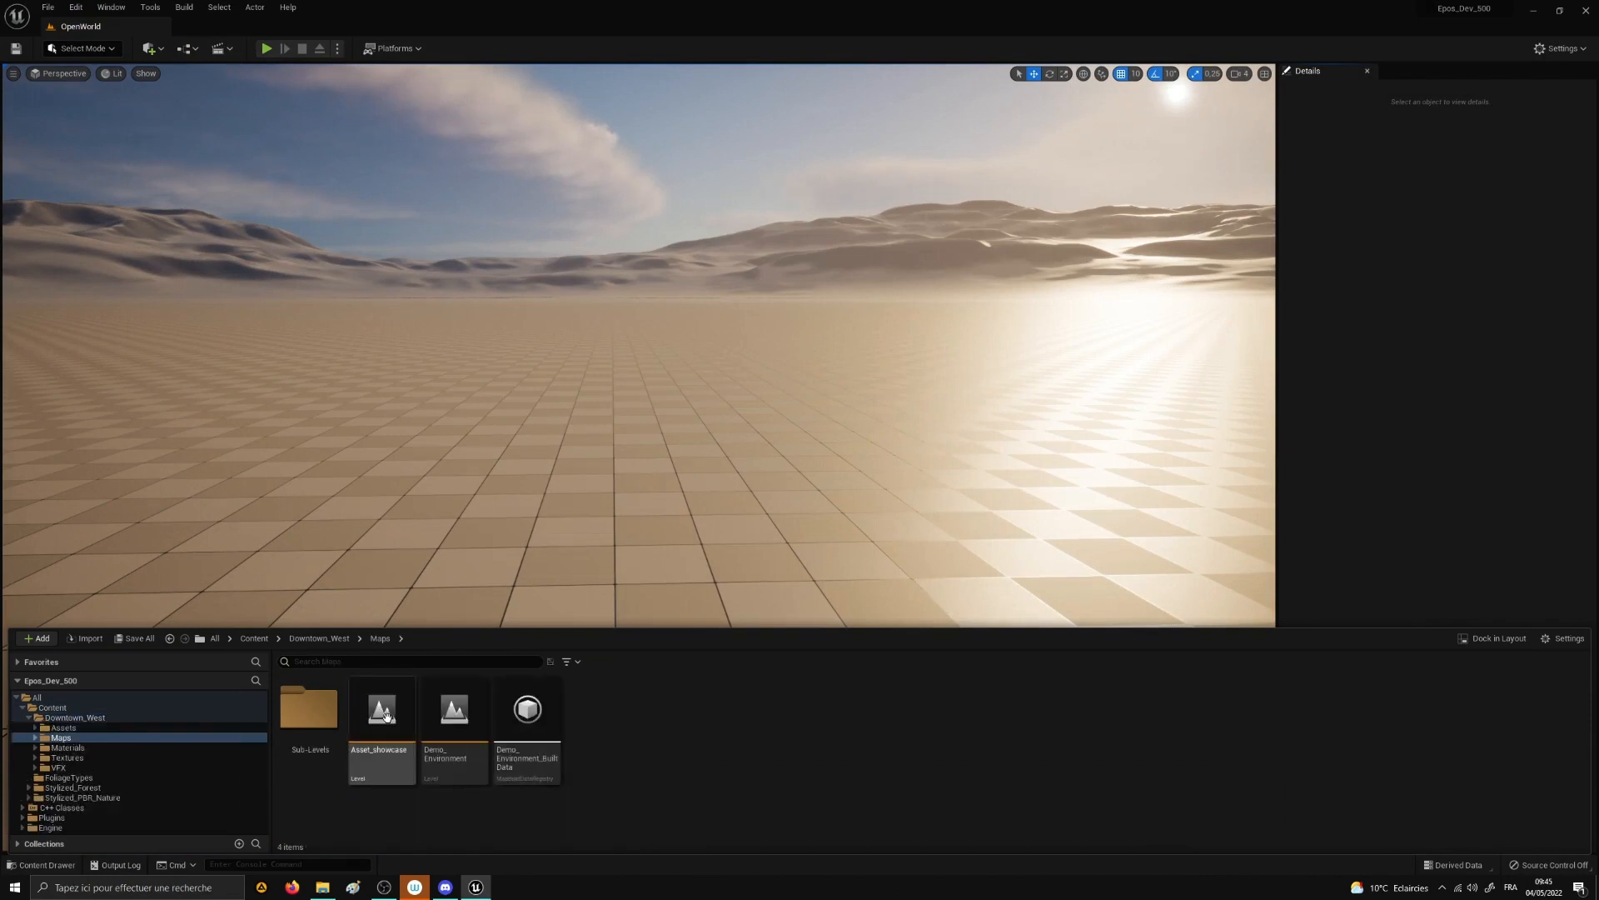
{"action": "double_click", "coordinate": [380, 710]}
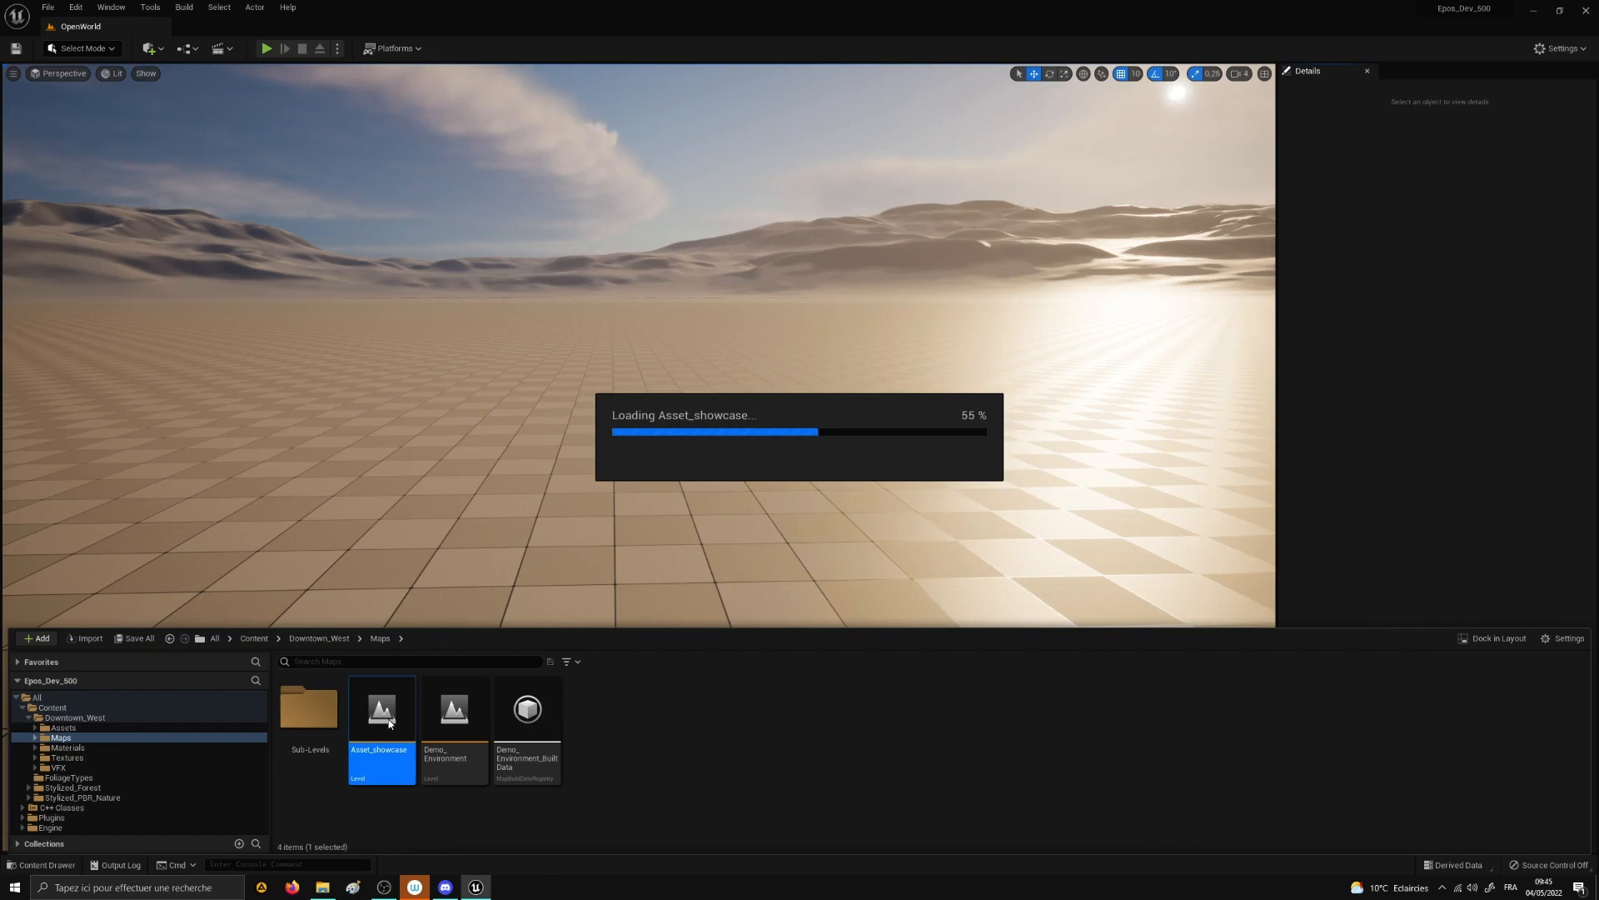
{"action": "double_click", "coordinate": [381, 709]}
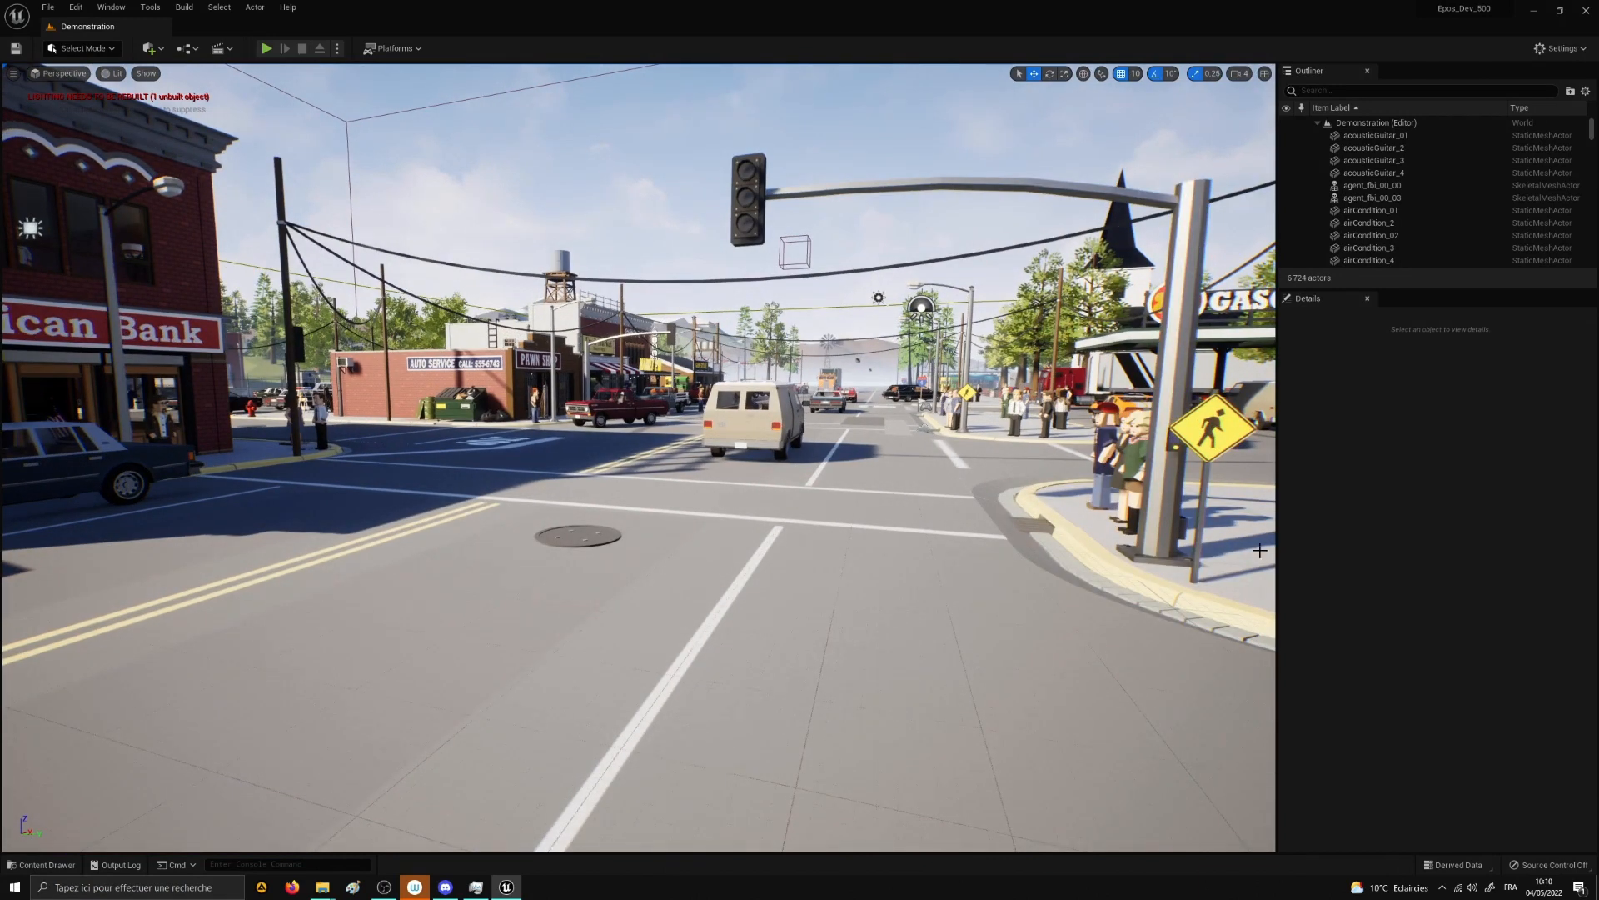
{"action": "mouse_move", "coordinate": [1368, 72]}
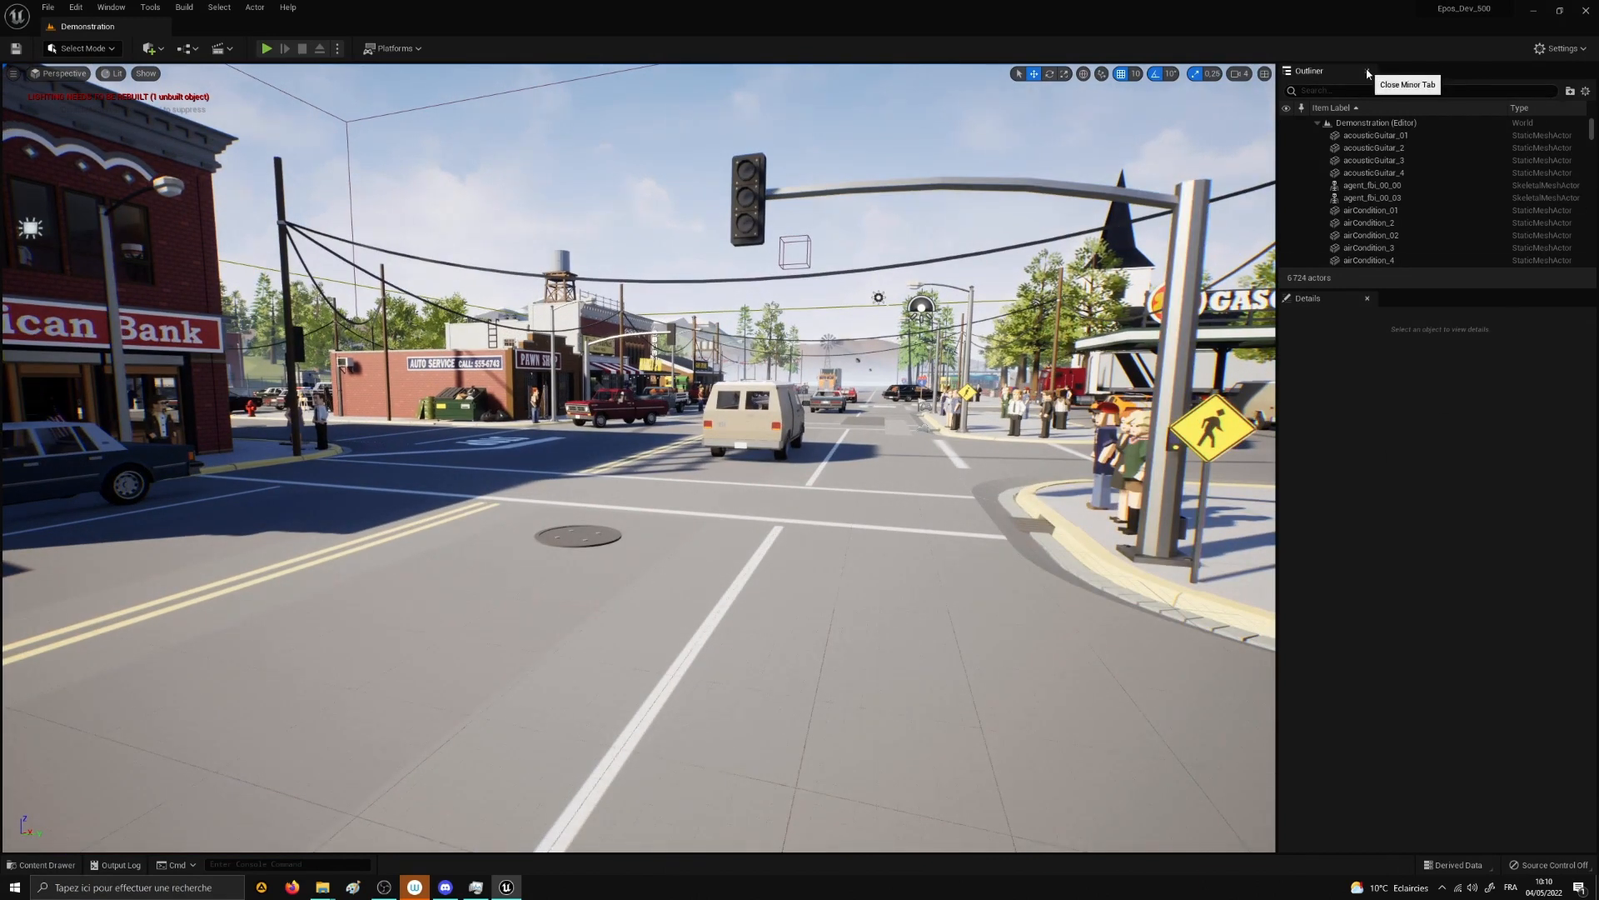
Step: Close the Outliner and Details panels so the Assetsville street fills the viewport
{"action": "left_click", "coordinate": [1367, 71]}
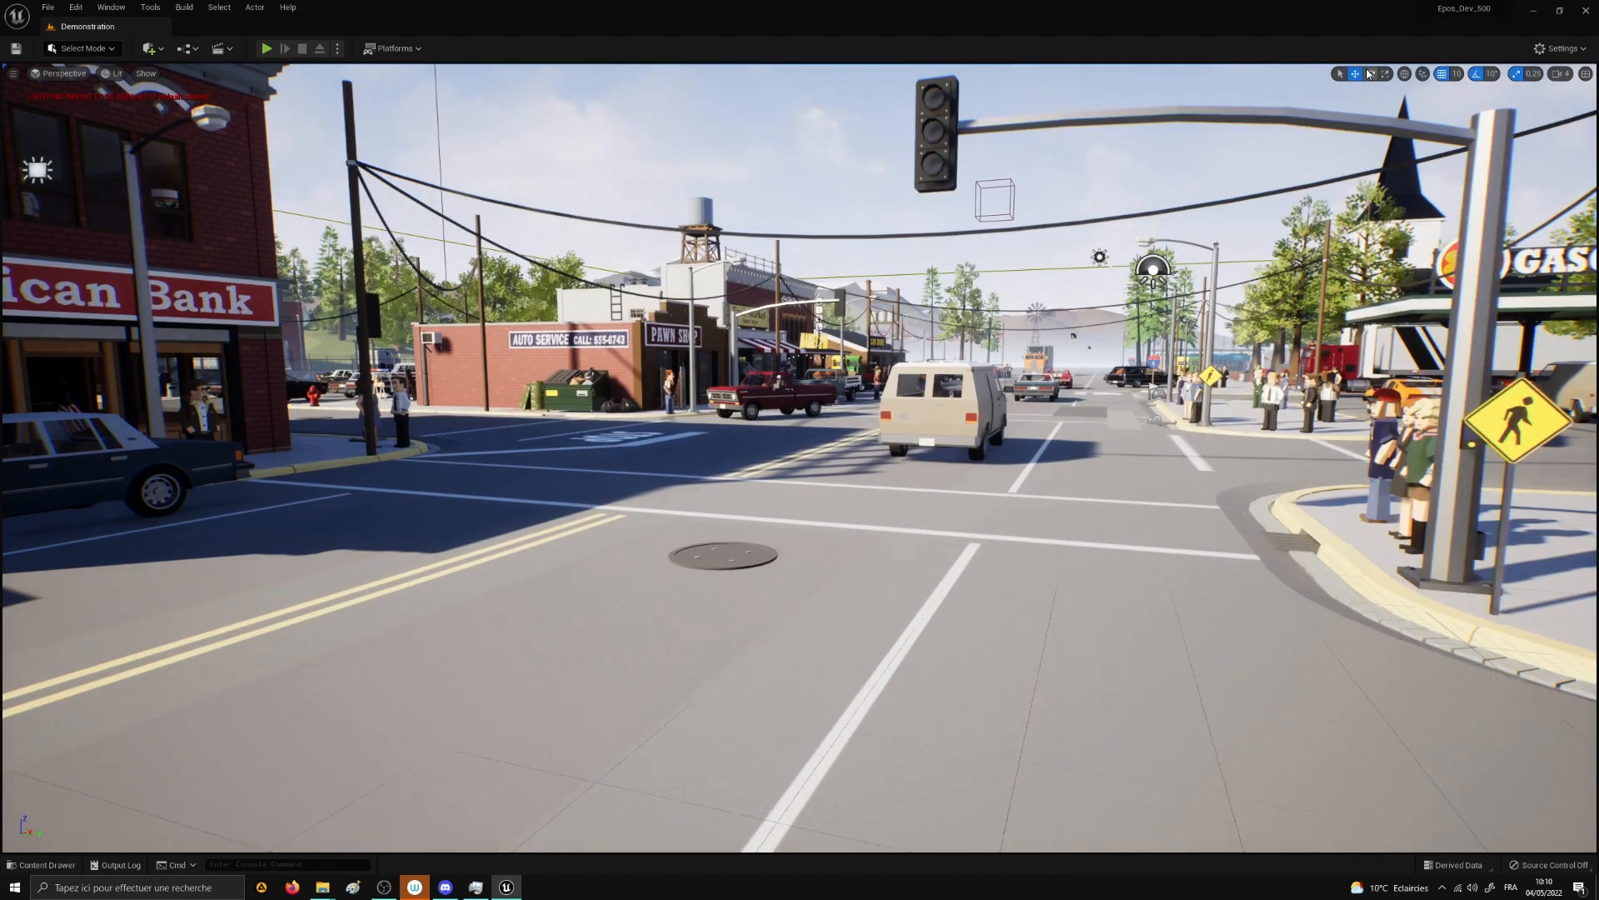
{"action": "mouse_move", "coordinate": [1354, 73]}
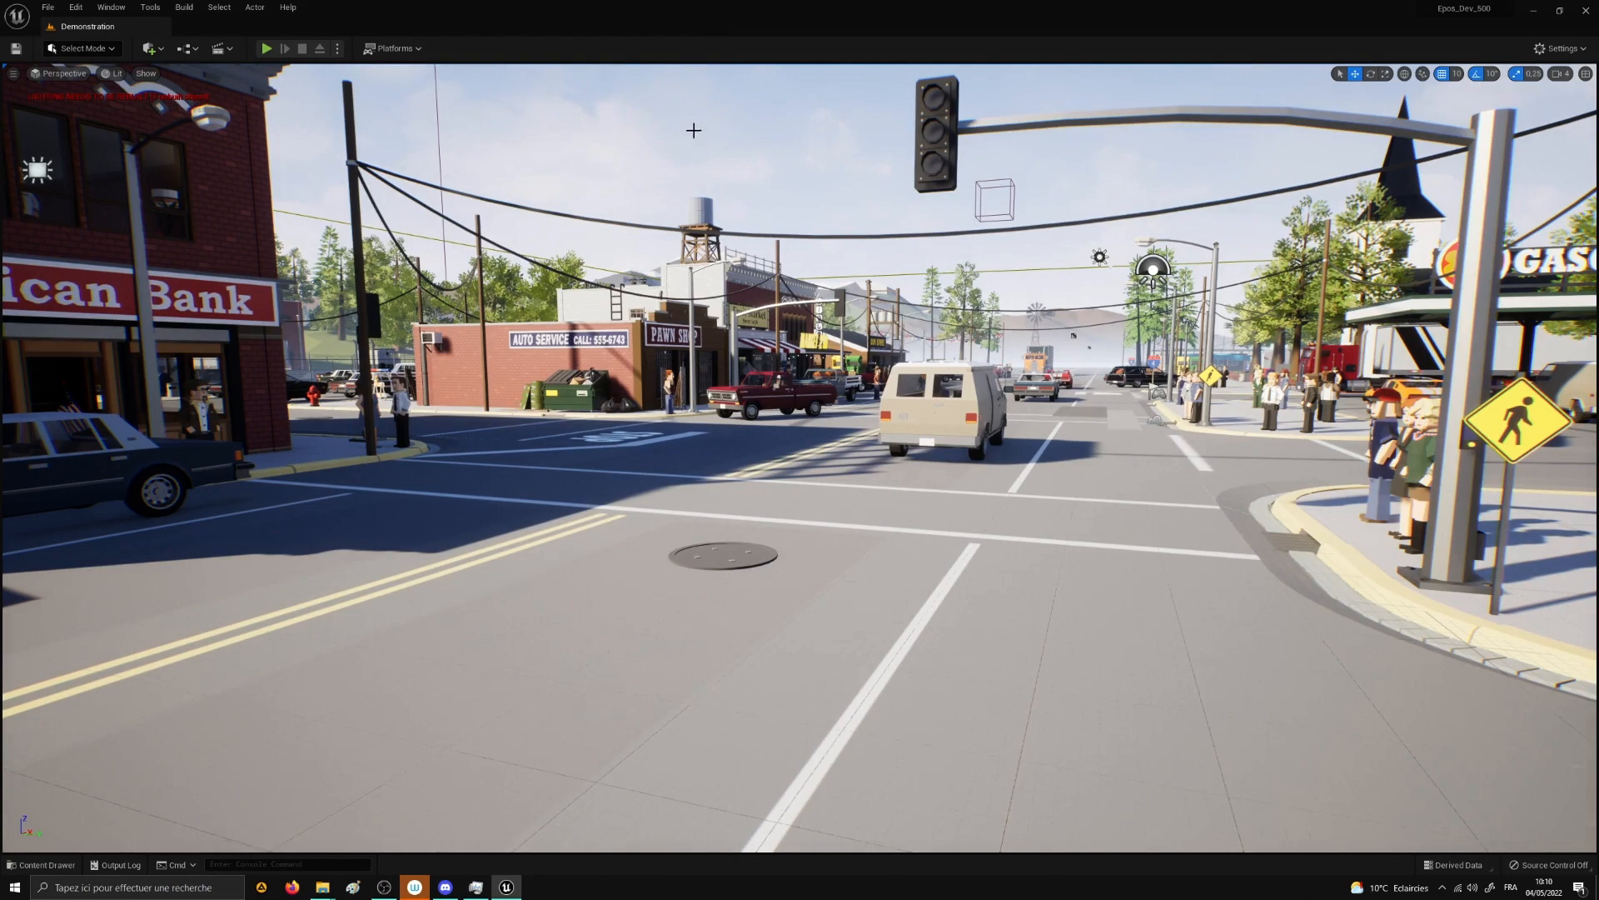
{"action": "left_click", "coordinate": [216, 48]}
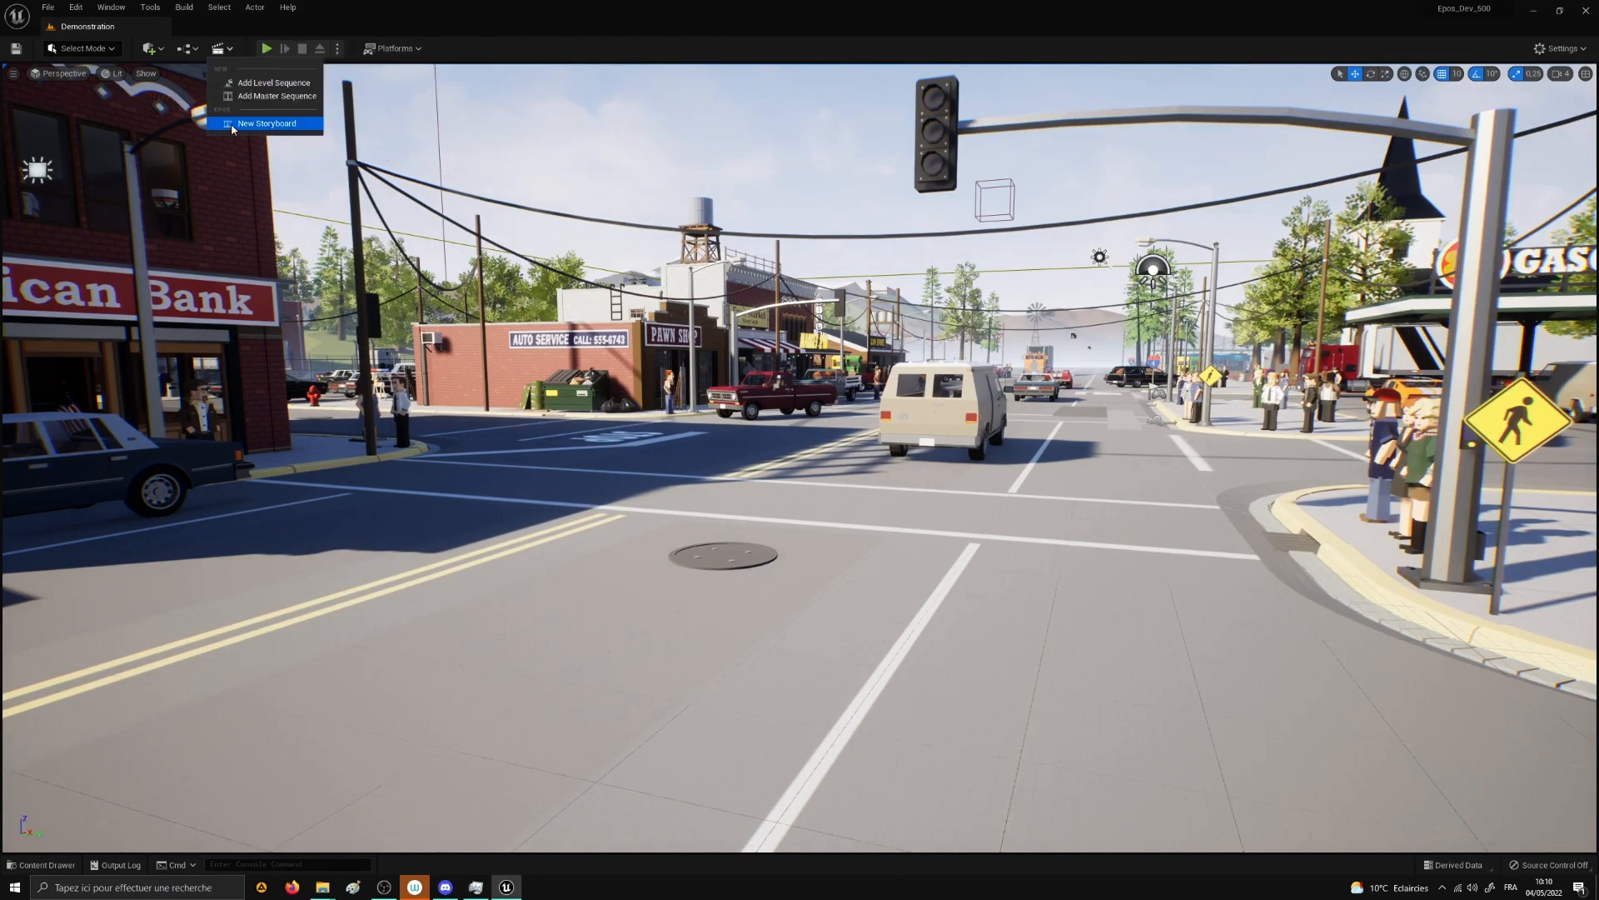
{"action": "left_click", "coordinate": [266, 123]}
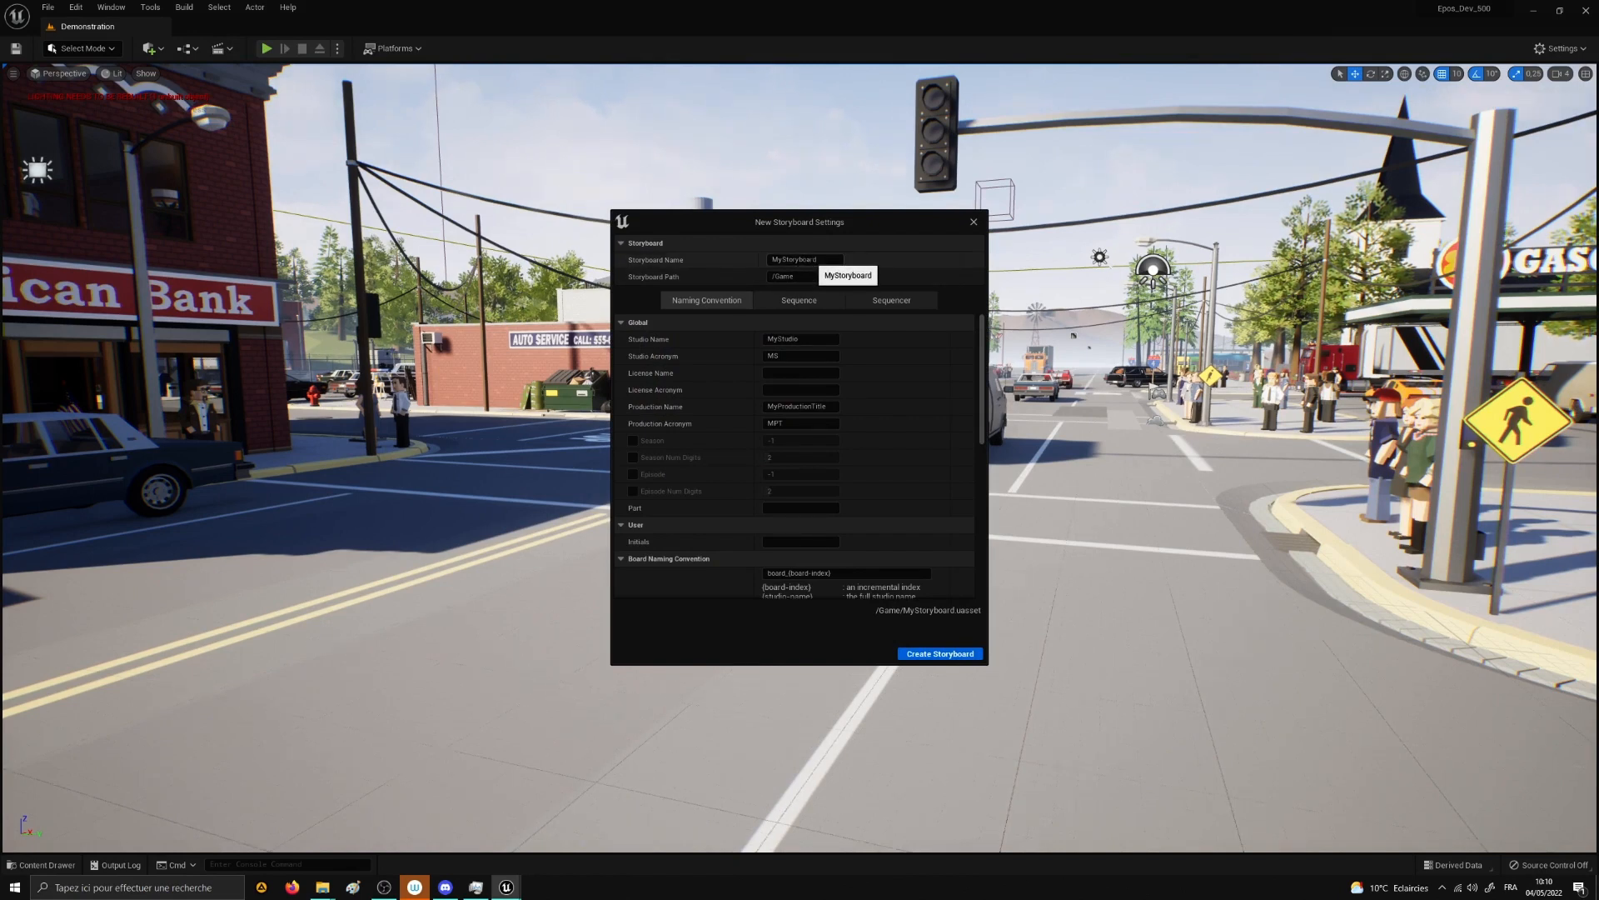
{"action": "left_click", "coordinate": [839, 277]}
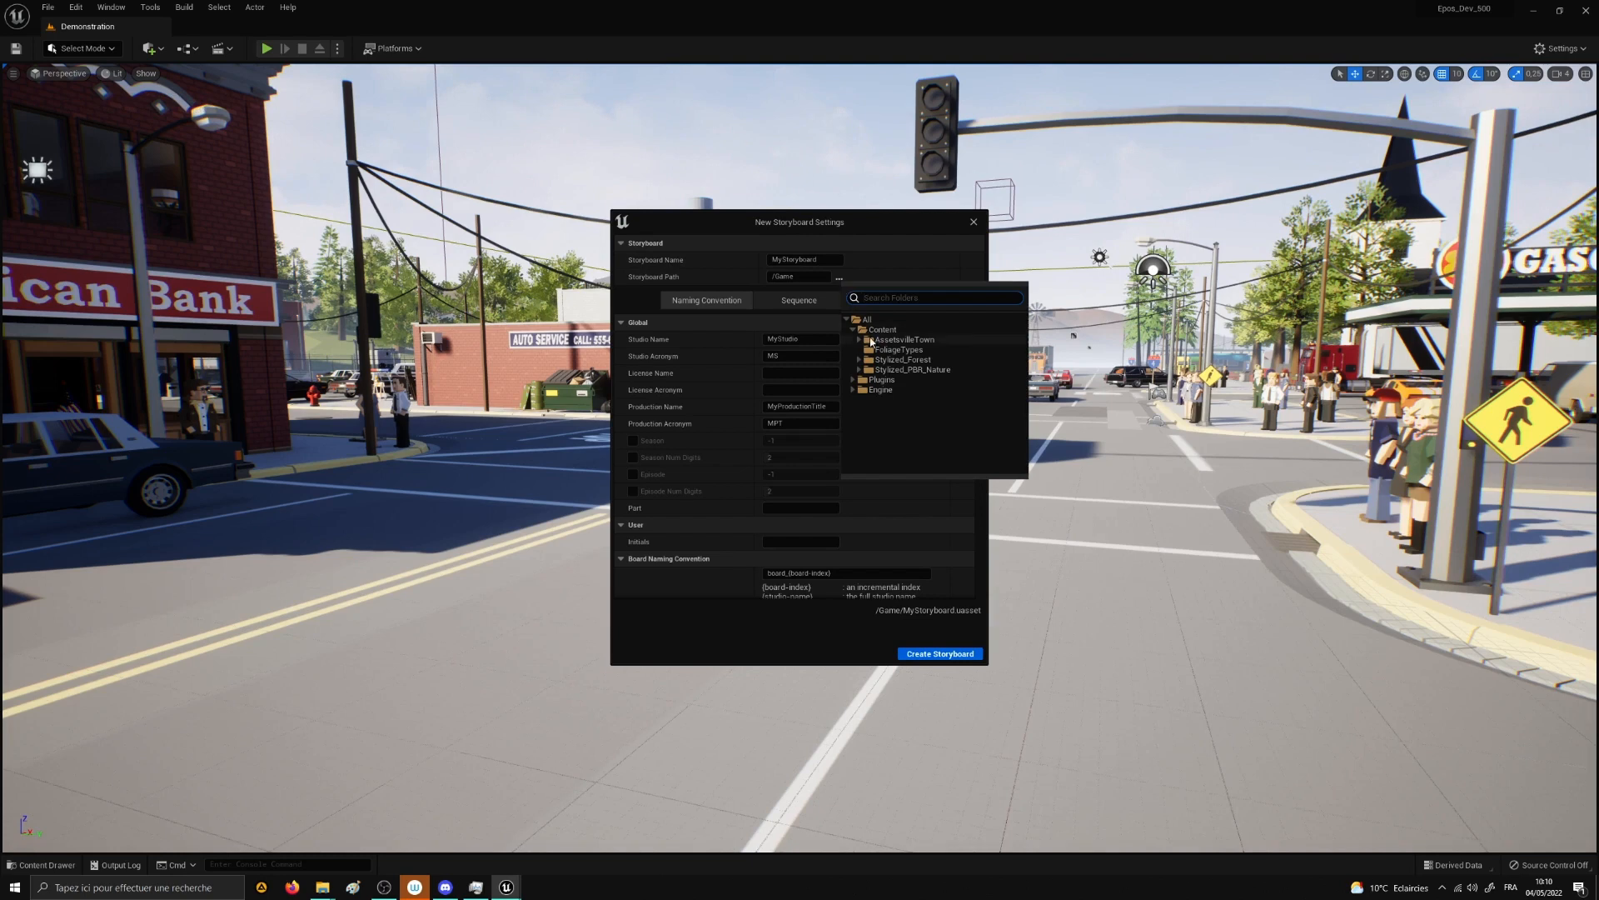
{"action": "left_click", "coordinate": [858, 339]}
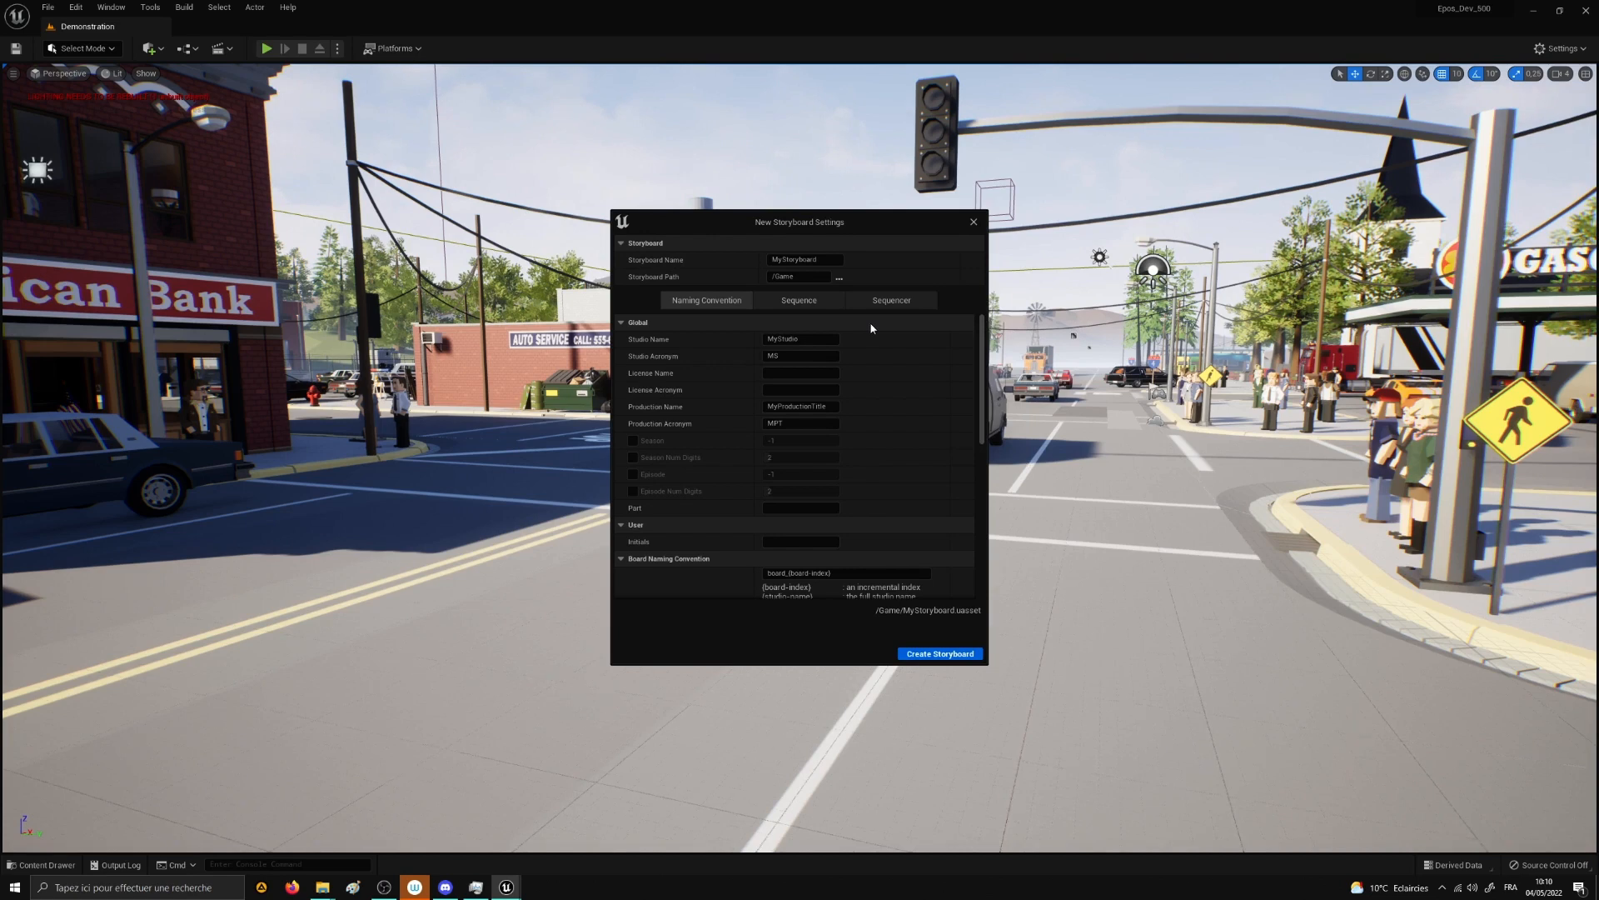
{"action": "mouse_move", "coordinate": [871, 219]}
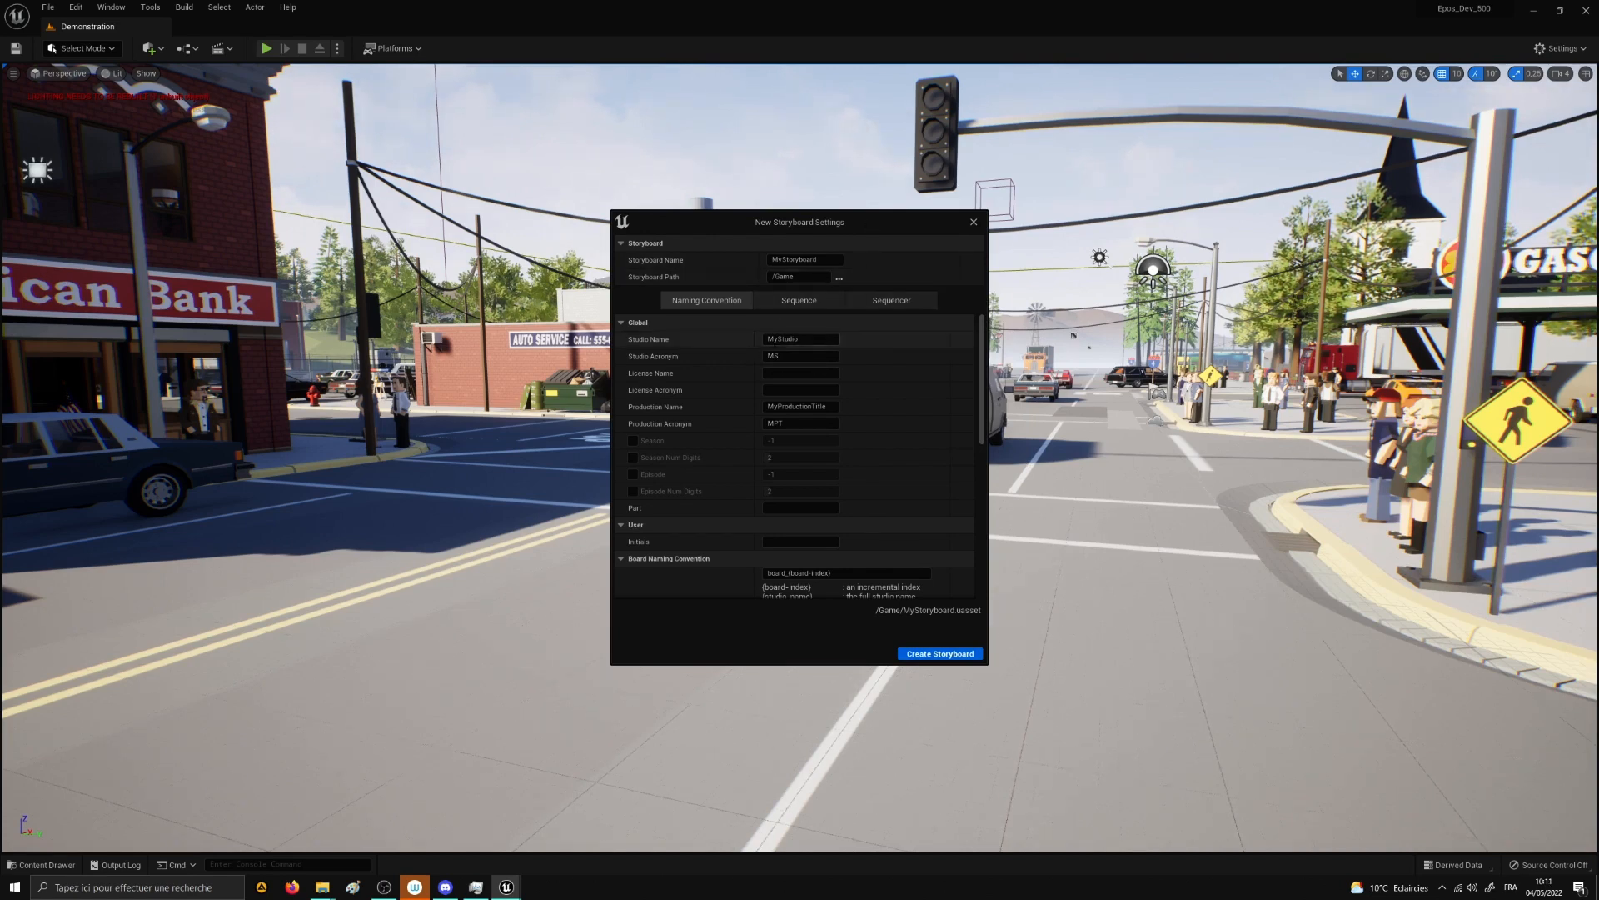
{"action": "scroll", "scroll_direction": "down", "scroll_amount": 3}
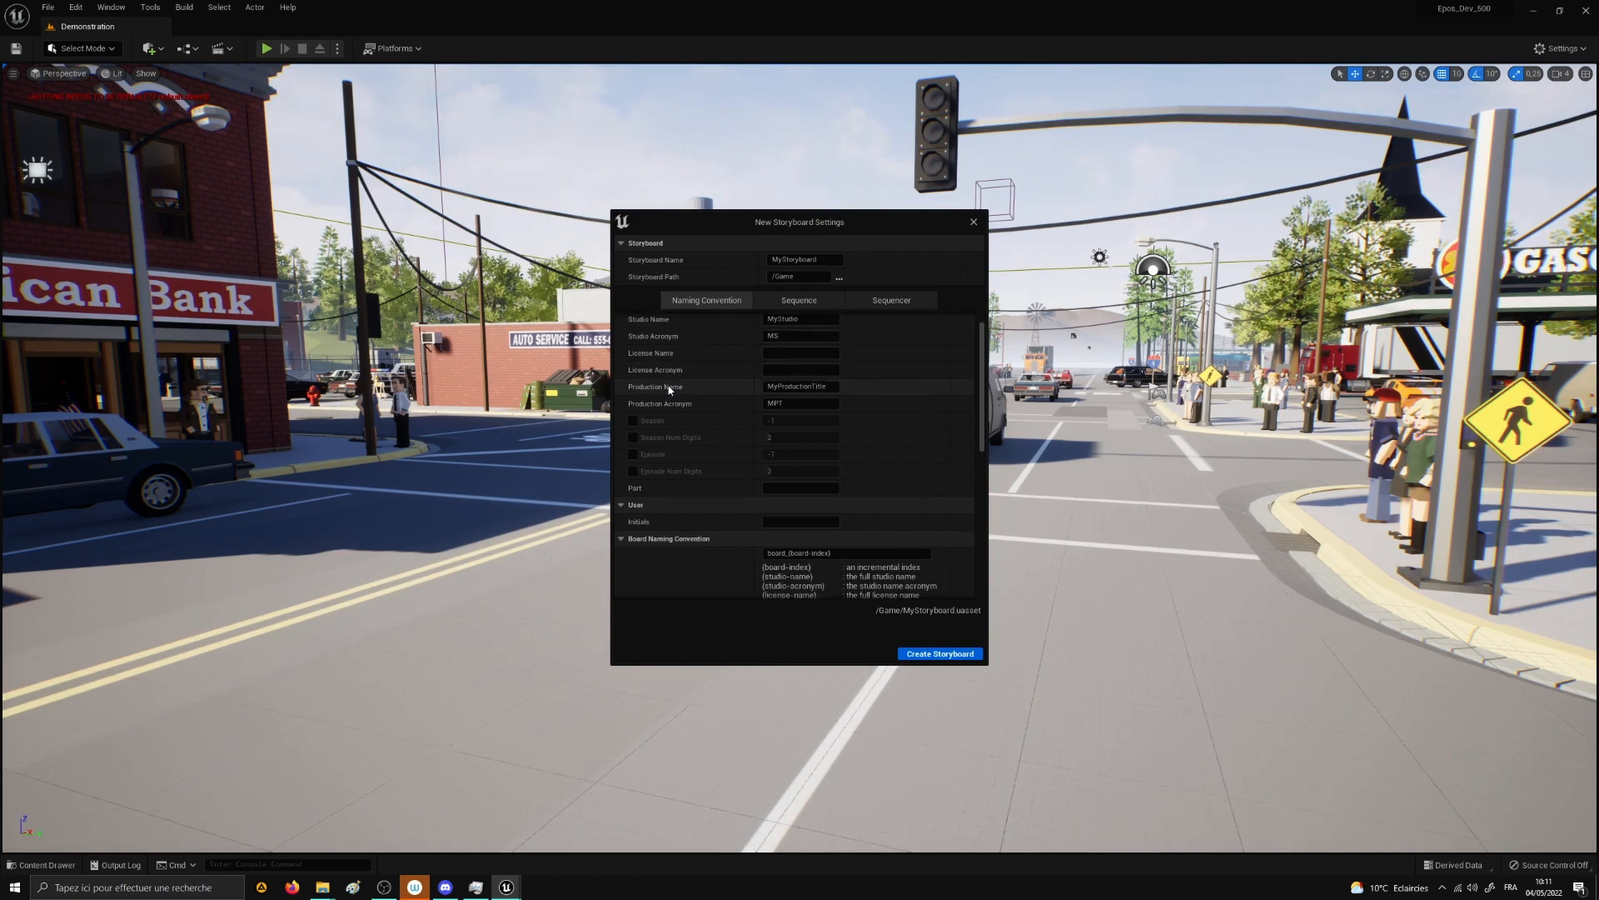
{"action": "scroll", "scroll_direction": "down", "scroll_amount": 3}
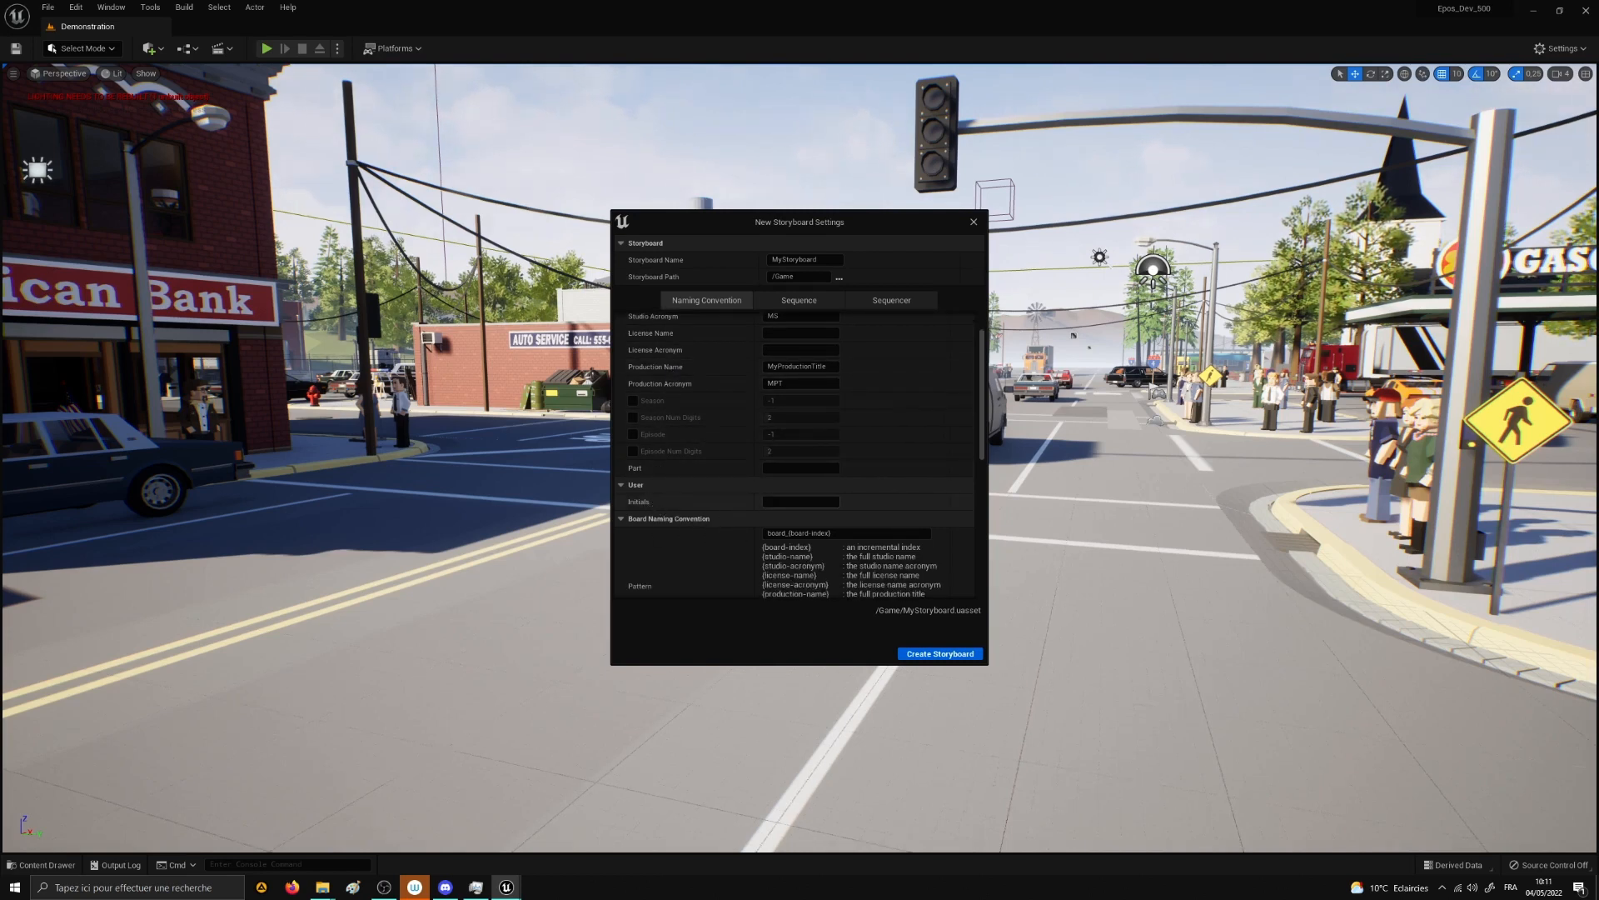
{"action": "scroll", "scroll_direction": "down", "scroll_amount": 3}
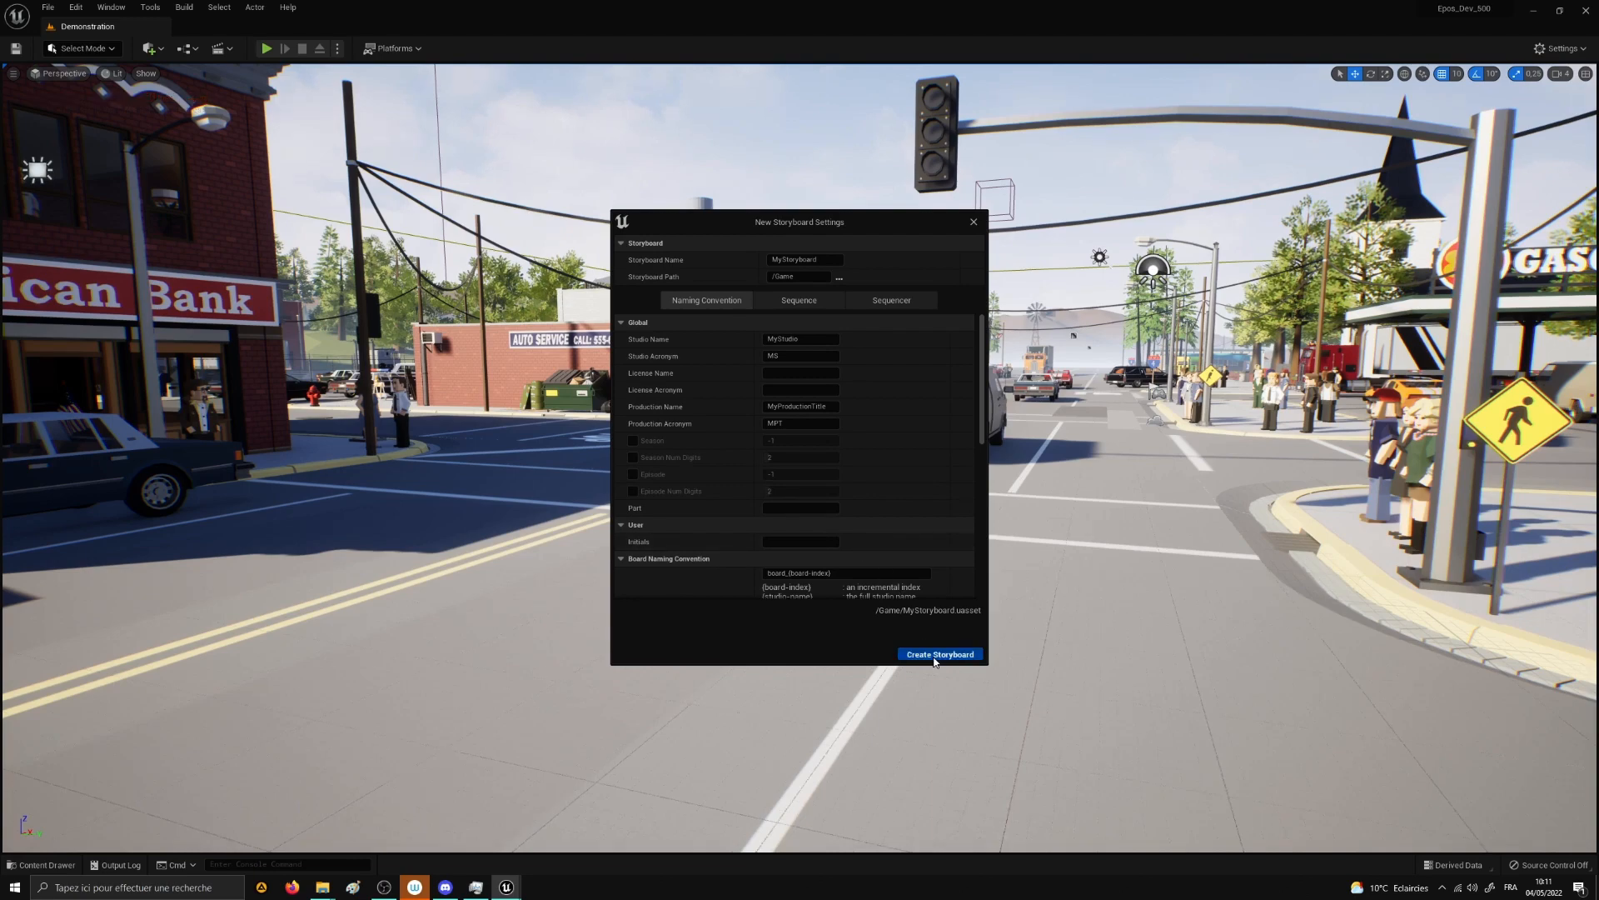
Step: Create MyStoryboard from the New Storyboard Settings dialog using default settings
{"action": "left_click", "coordinate": [937, 654]}
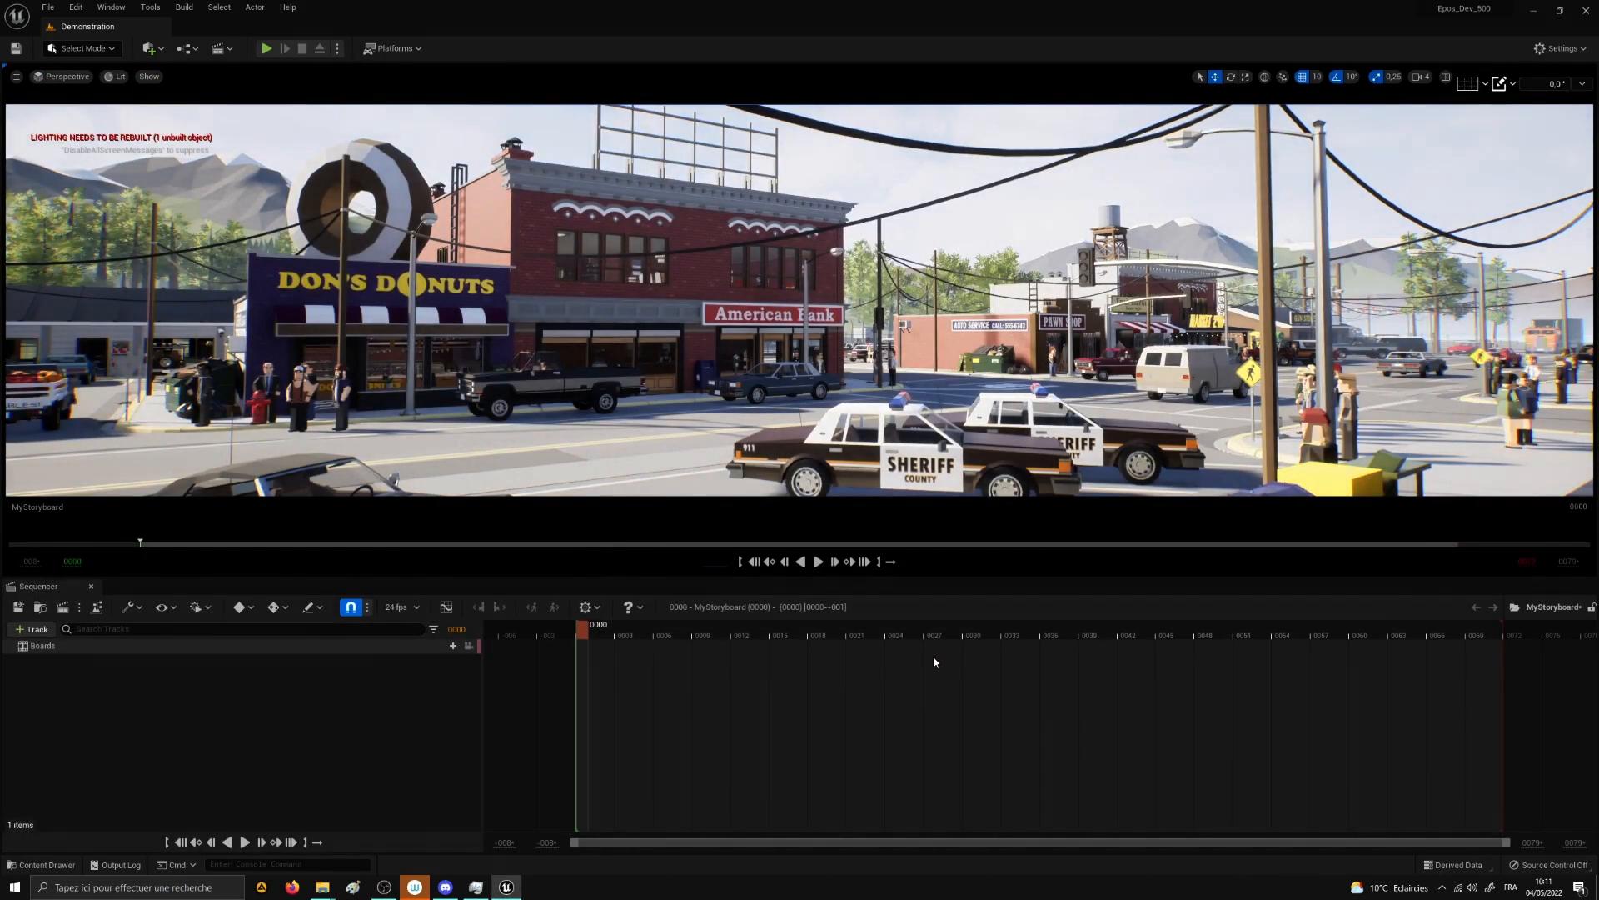
{"action": "mouse_move", "coordinate": [80, 572]}
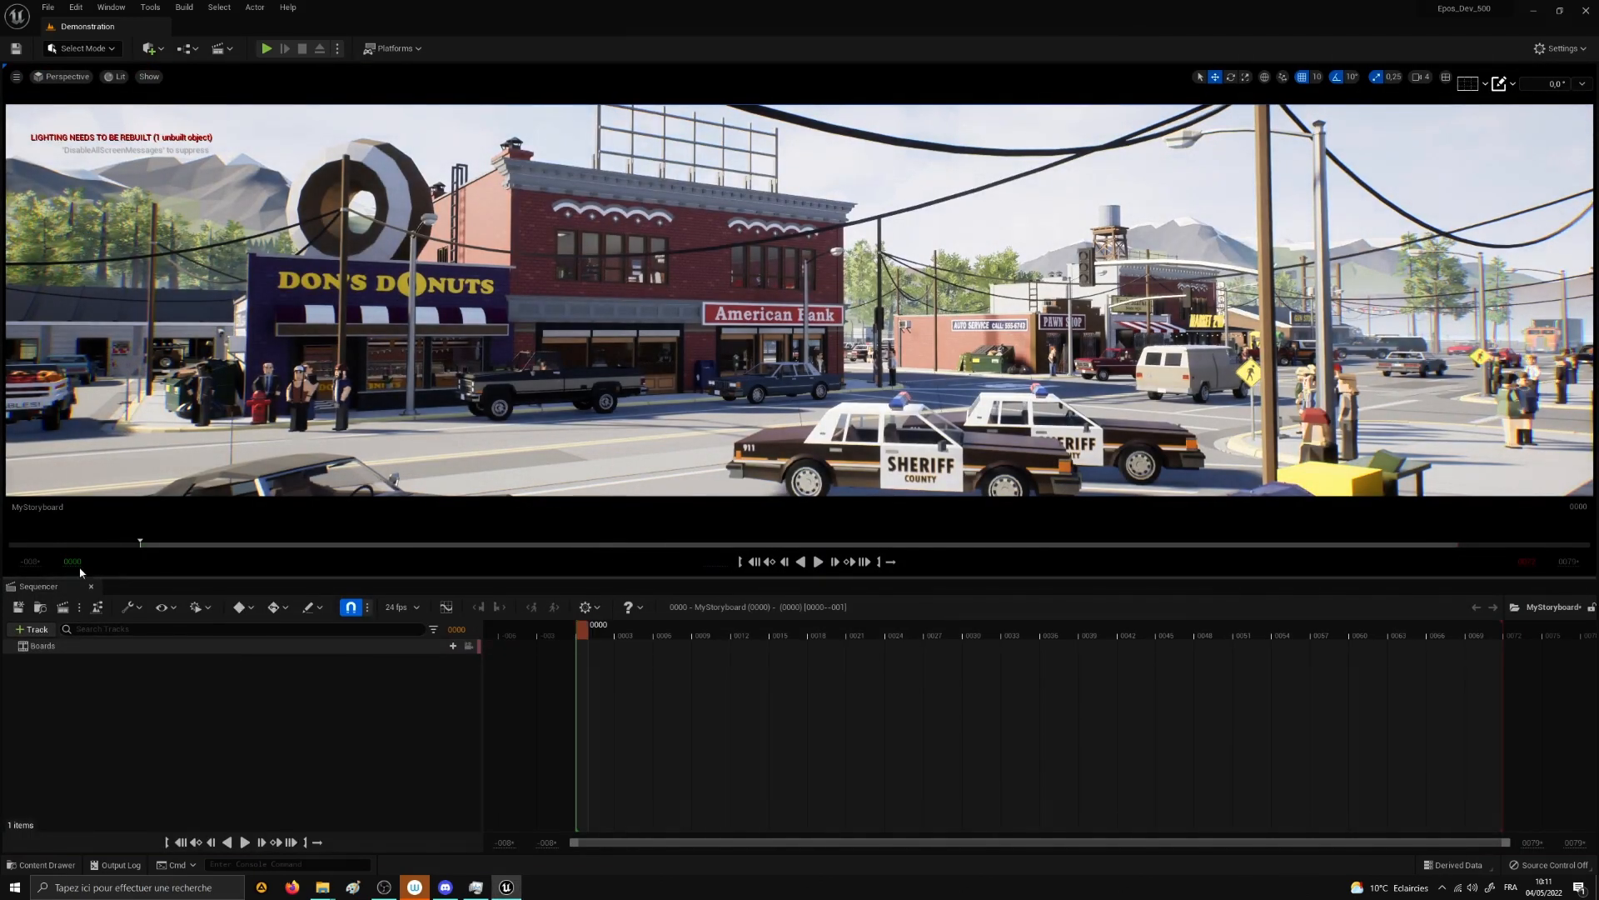
{"action": "mouse_move", "coordinate": [41, 594]}
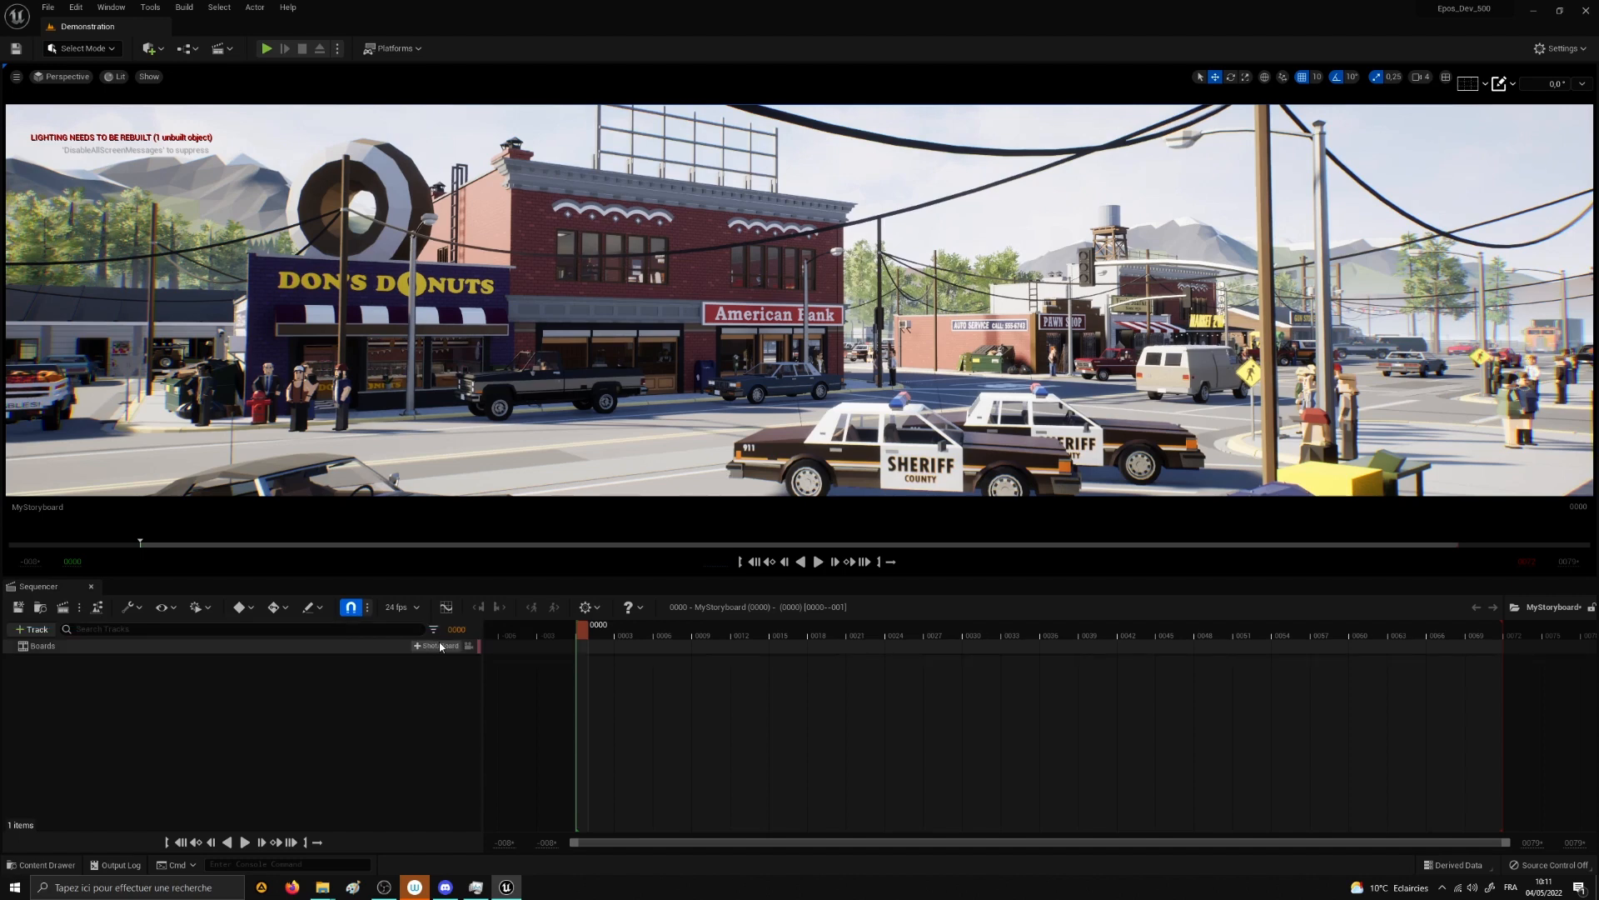
Step: Add shot_0010 to the Boards track and review the new camera_0010 lens settings
{"action": "left_click", "coordinate": [431, 645]}
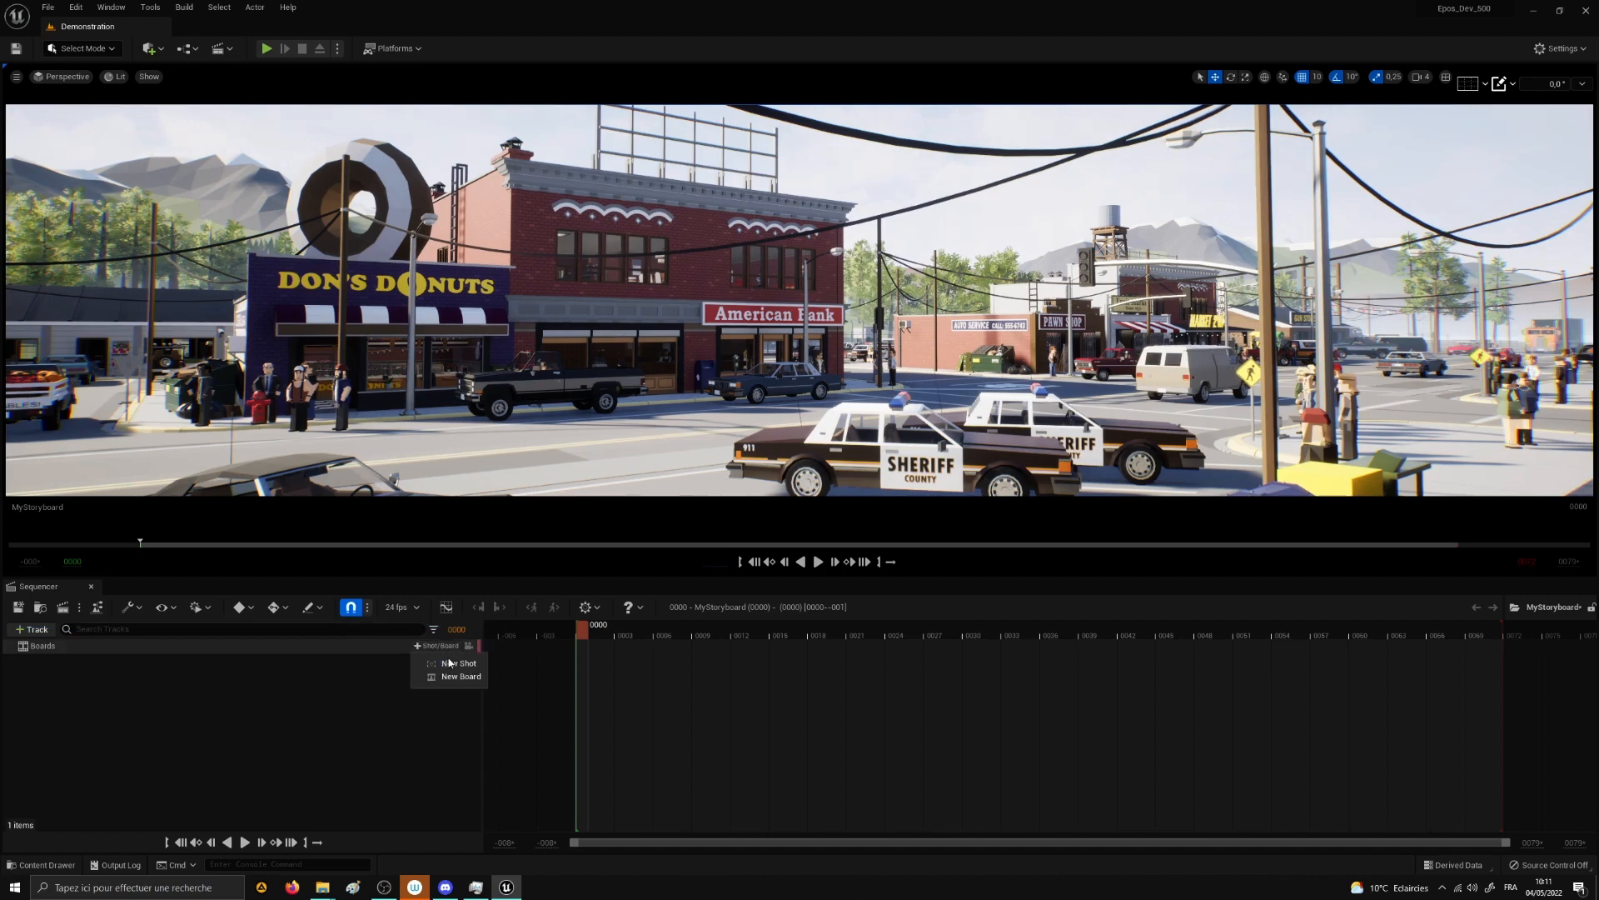
{"action": "left_click", "coordinate": [461, 662]}
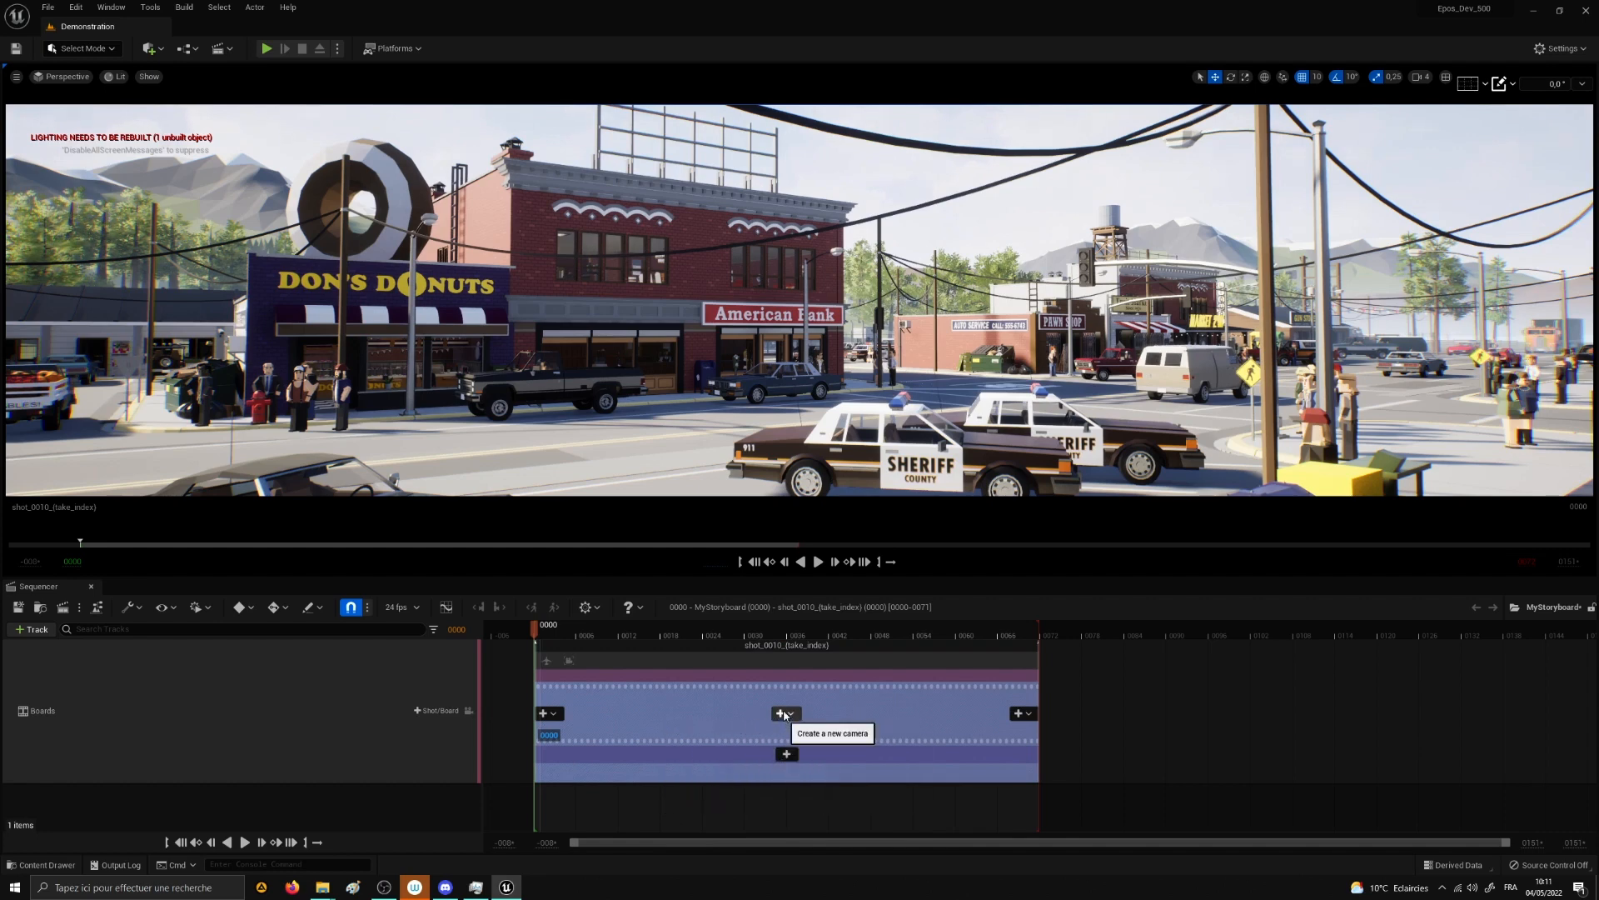
{"action": "left_click", "coordinate": [781, 713]}
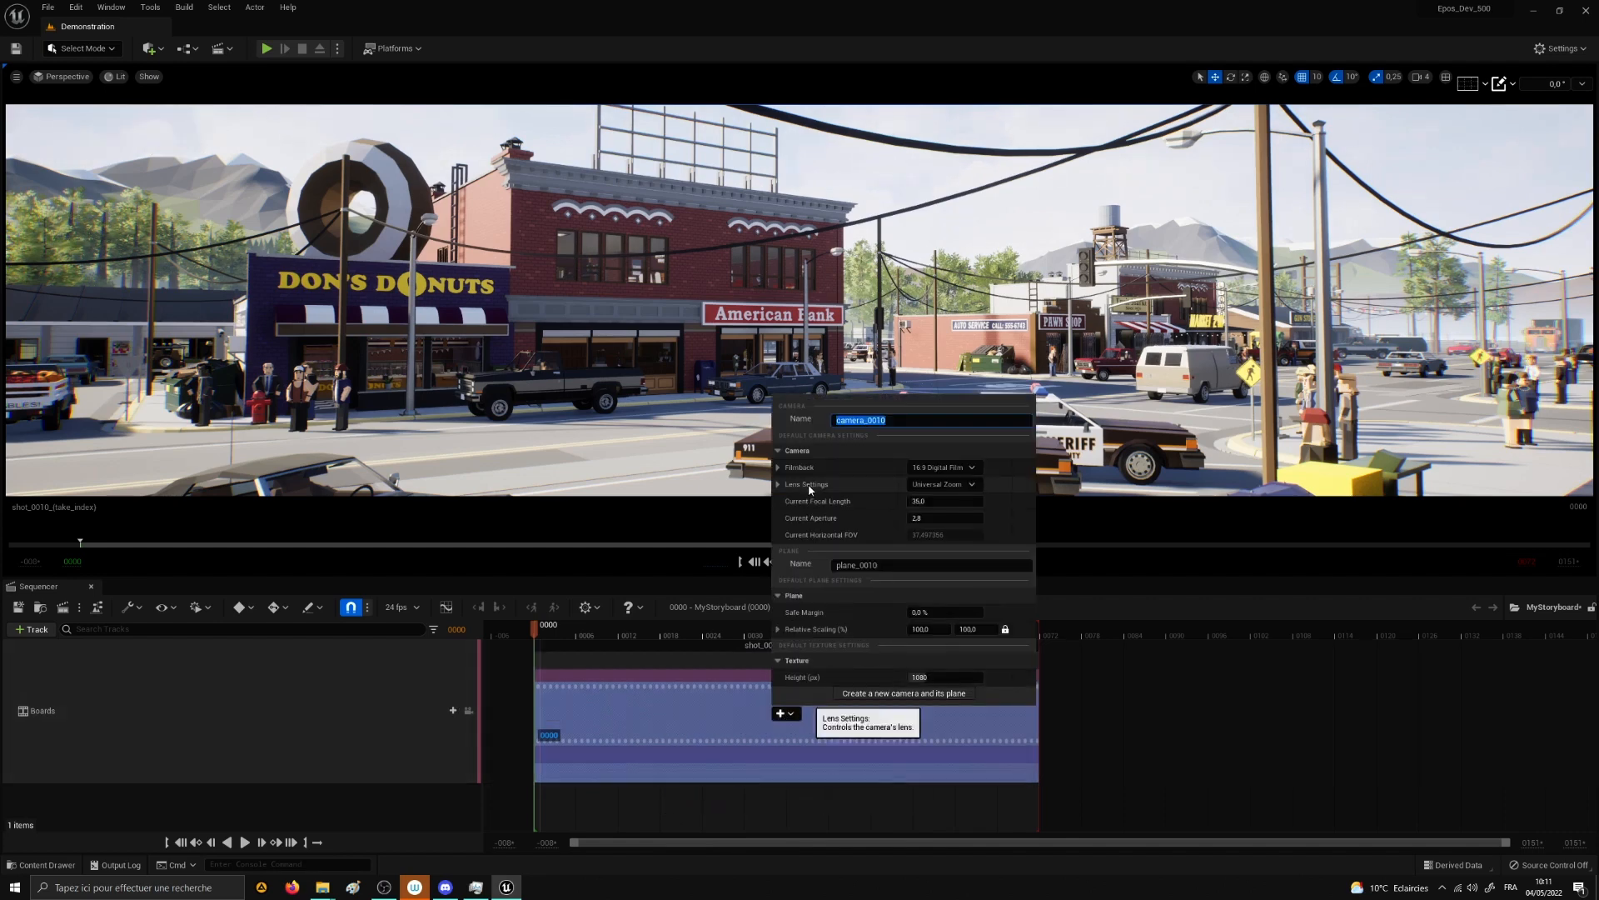
{"action": "left_click", "coordinate": [941, 467]}
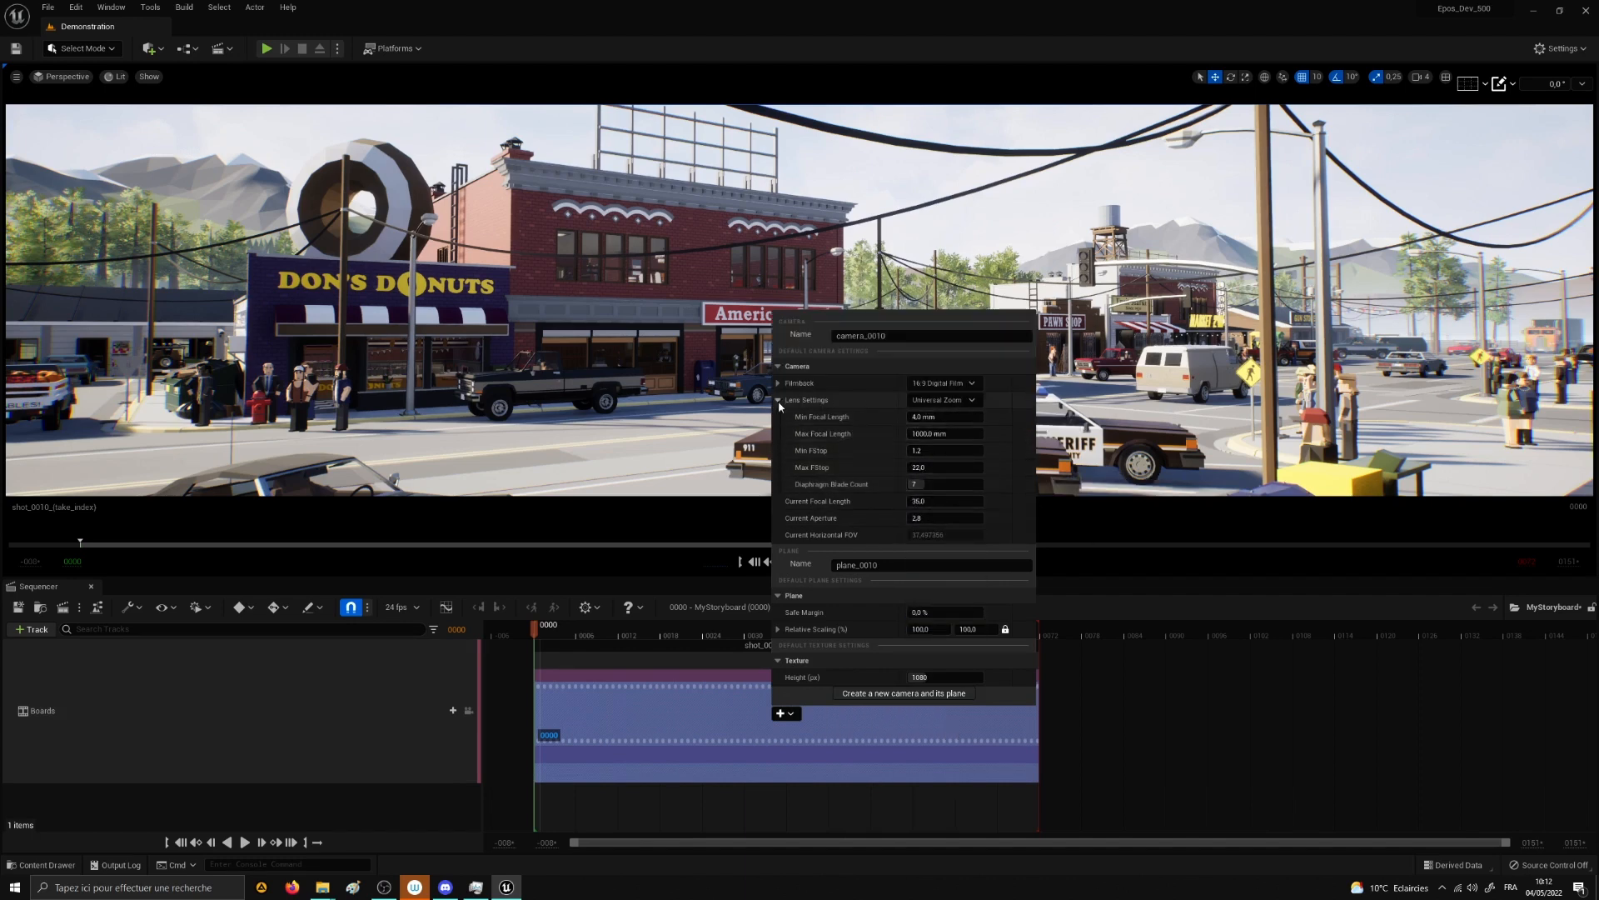
{"action": "left_click", "coordinate": [778, 399]}
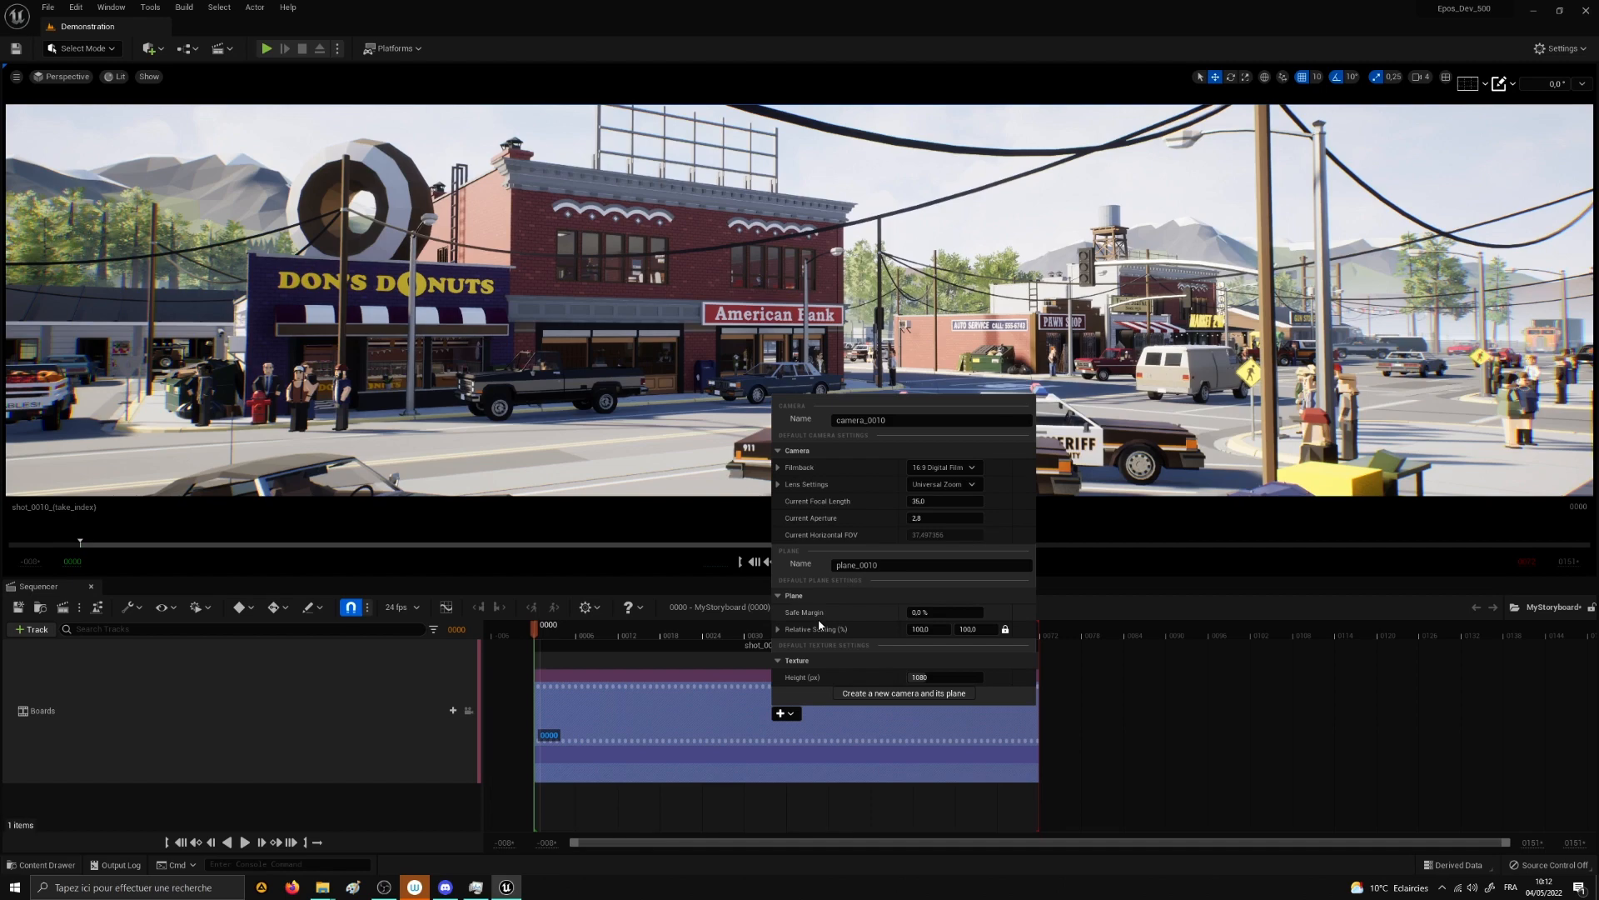
{"action": "mouse_move", "coordinate": [901, 692]}
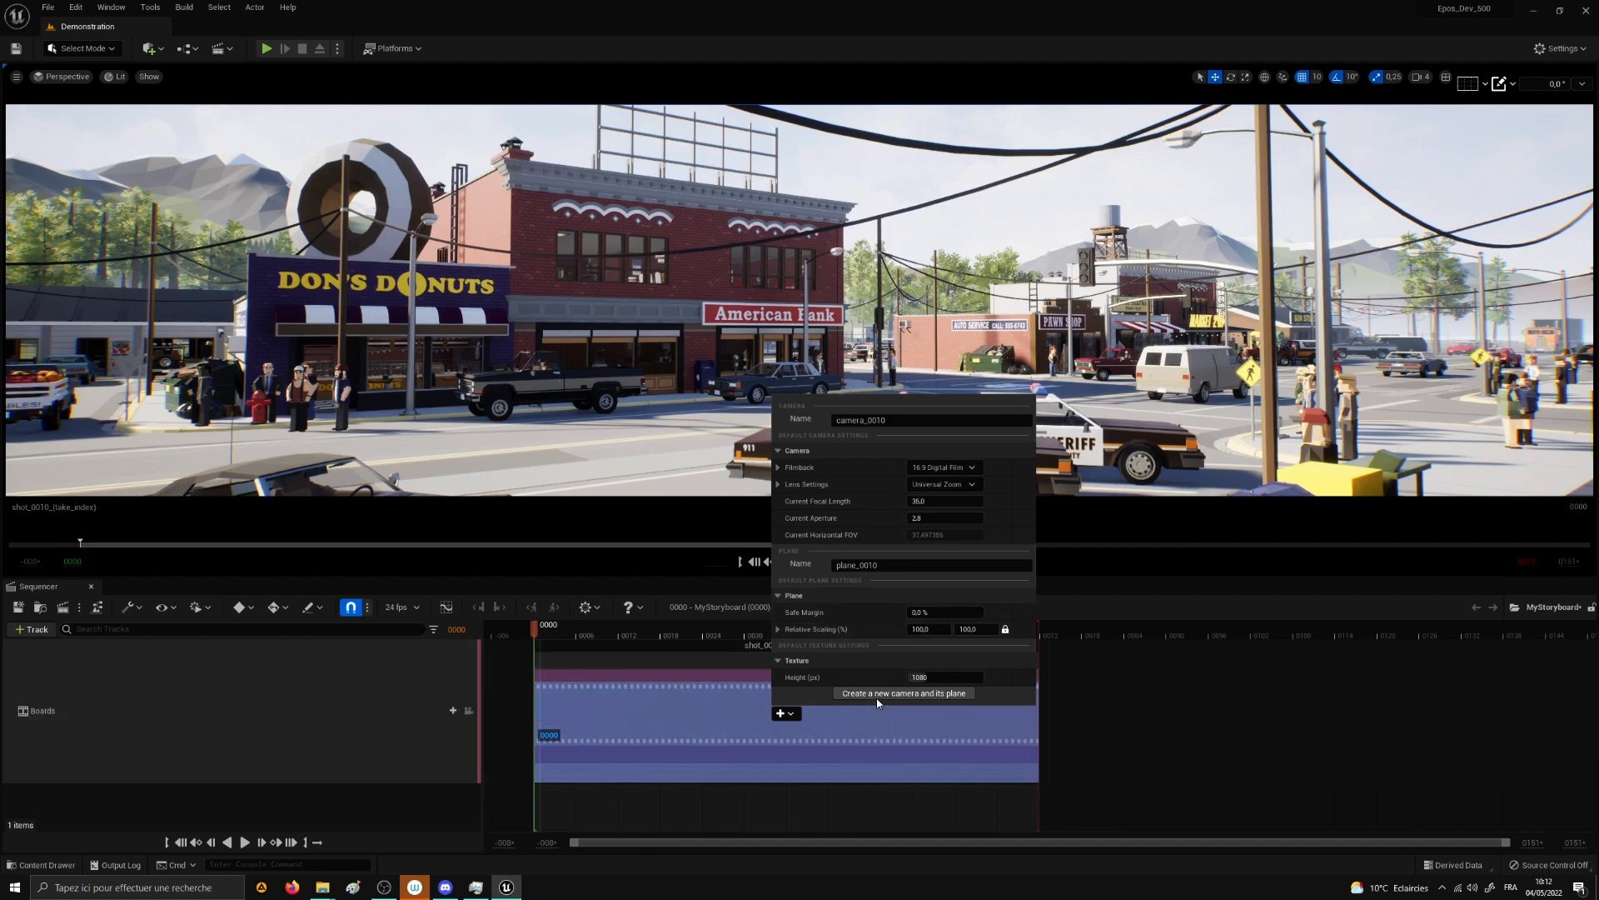
Step: Create camera_0010 with plane_0010, set the plane grid to No grid, and enable Game View
{"action": "left_click", "coordinate": [901, 694]}
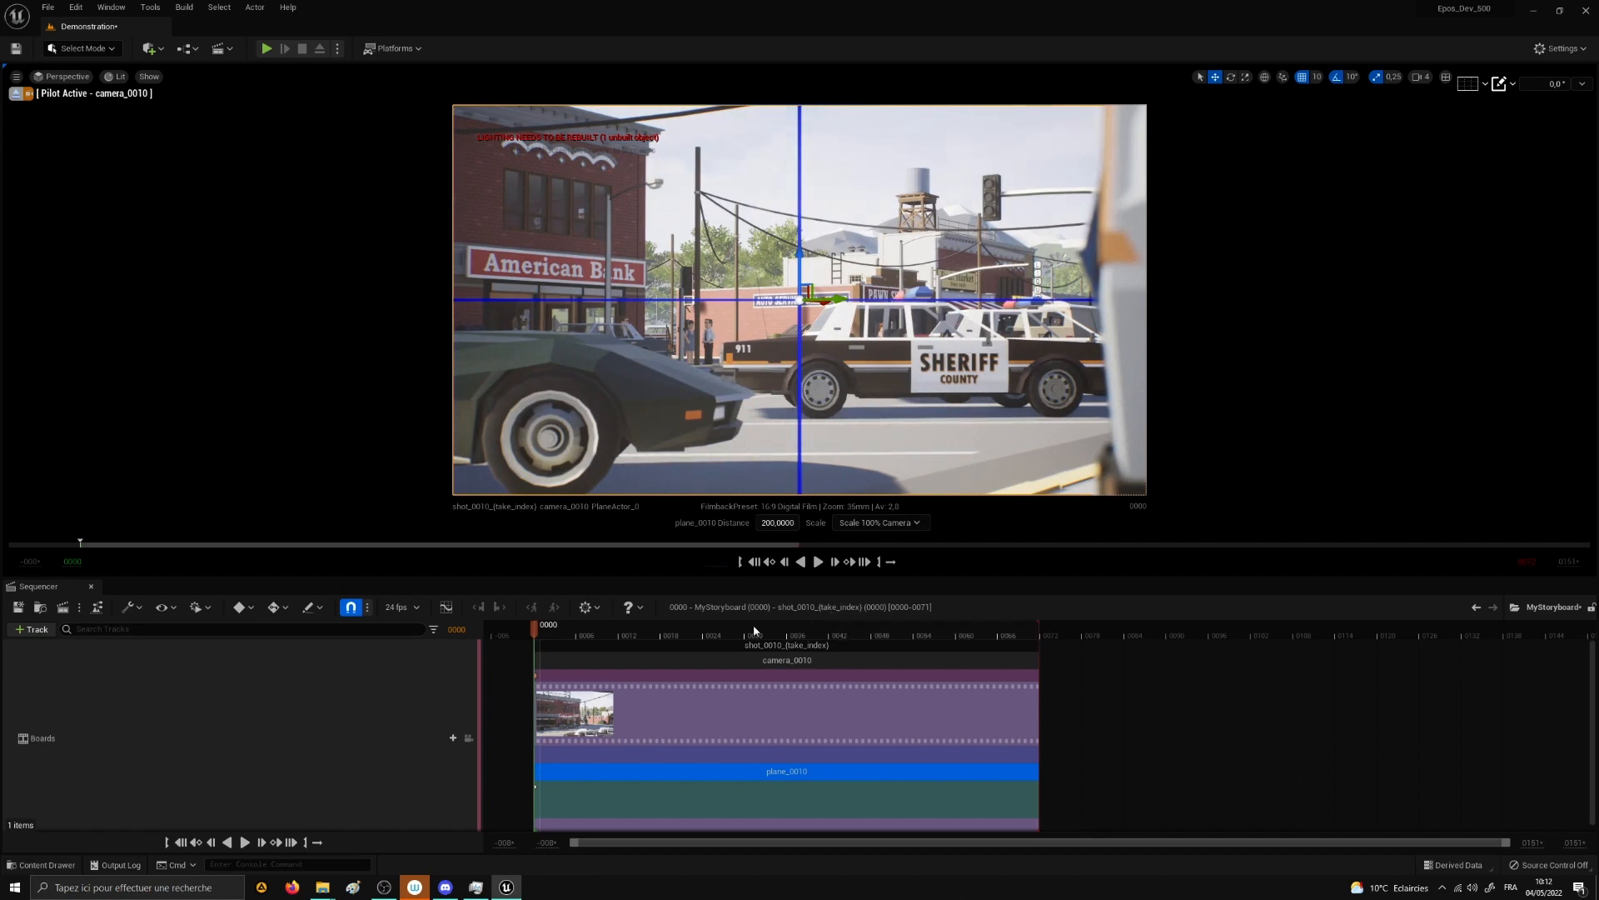
{"action": "left_click", "coordinate": [585, 608]}
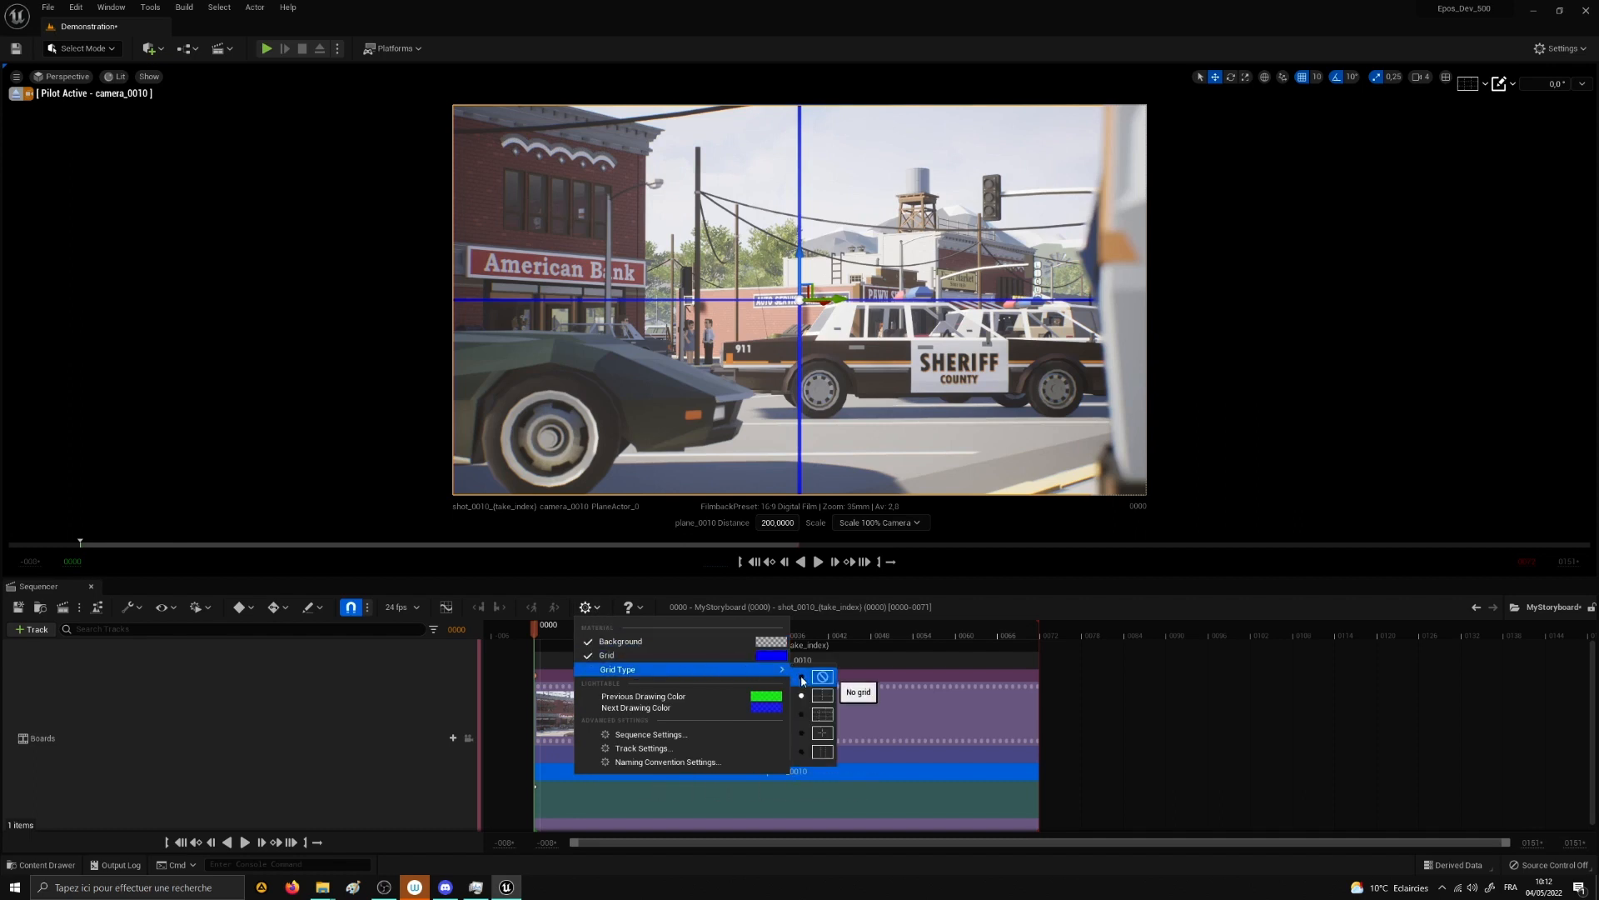
{"action": "left_click", "coordinate": [821, 677]}
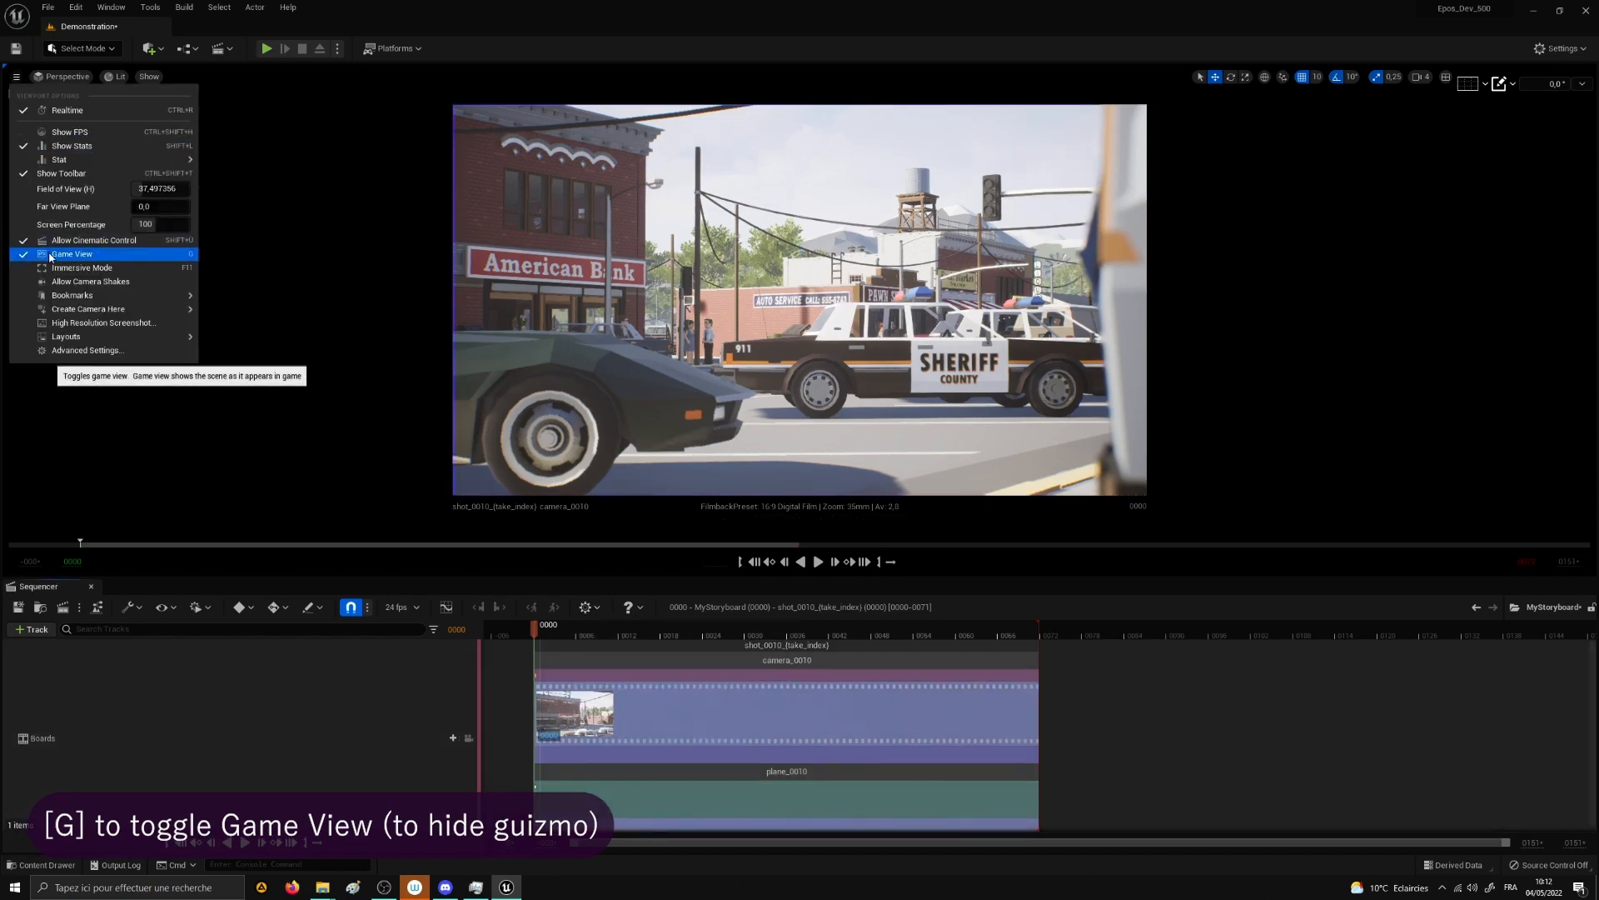
{"action": "left_click", "coordinate": [72, 253]}
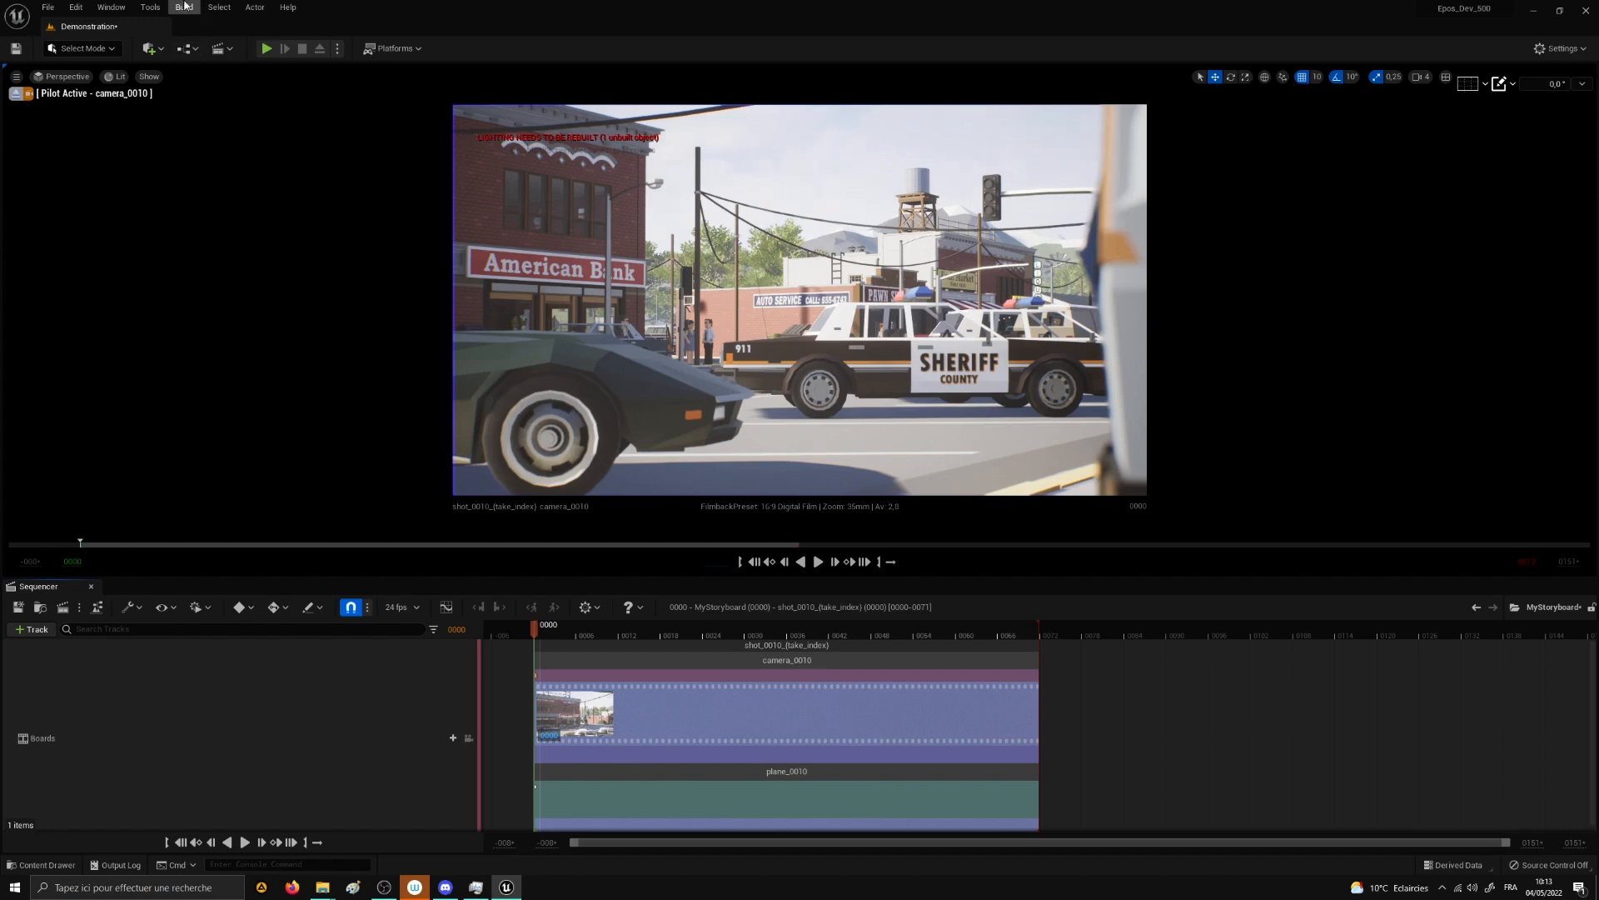
Step: Run the DisableAllScreenMessages console command to hide on-screen warnings
{"action": "left_click", "coordinate": [183, 8]}
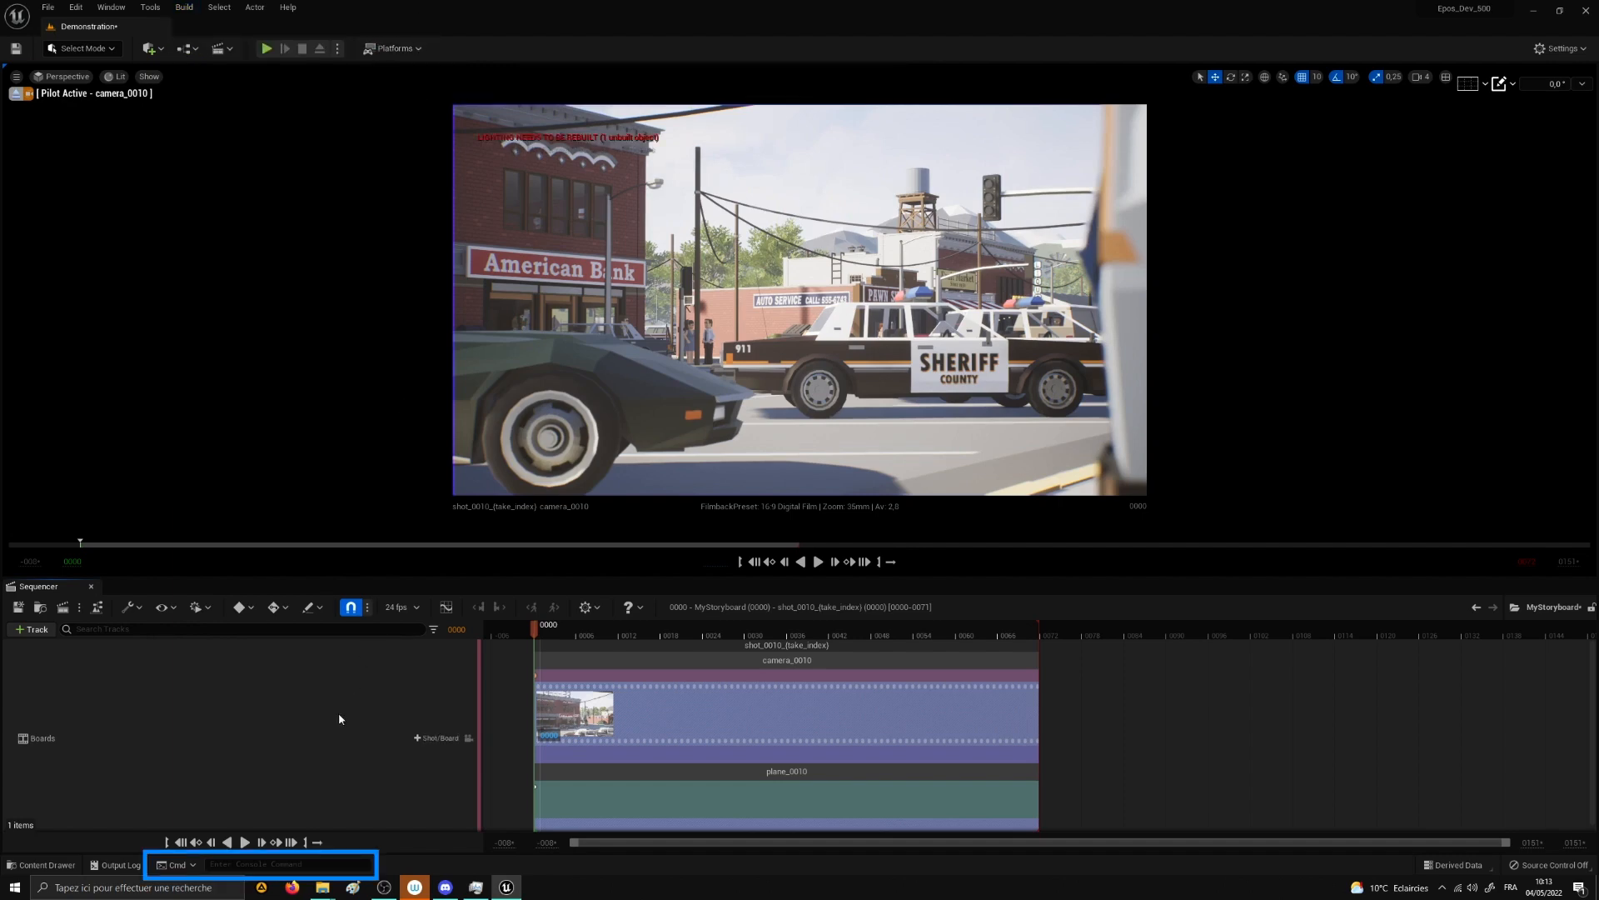
{"action": "type", "text": "Ds"}
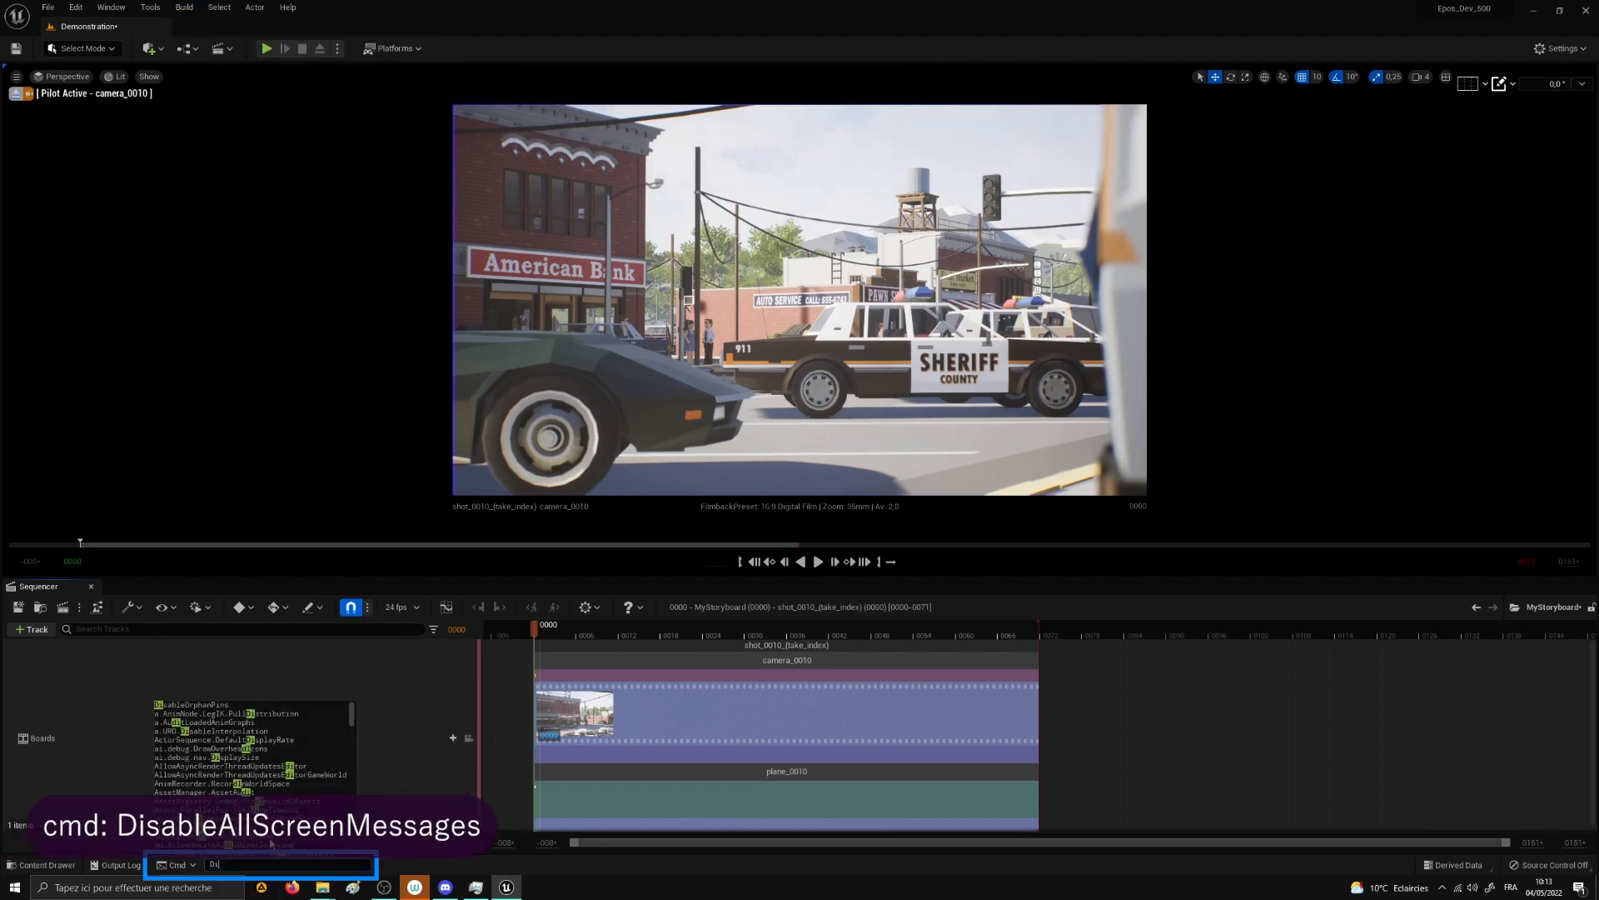
{"action": "type", "text": "isableAllScreen"}
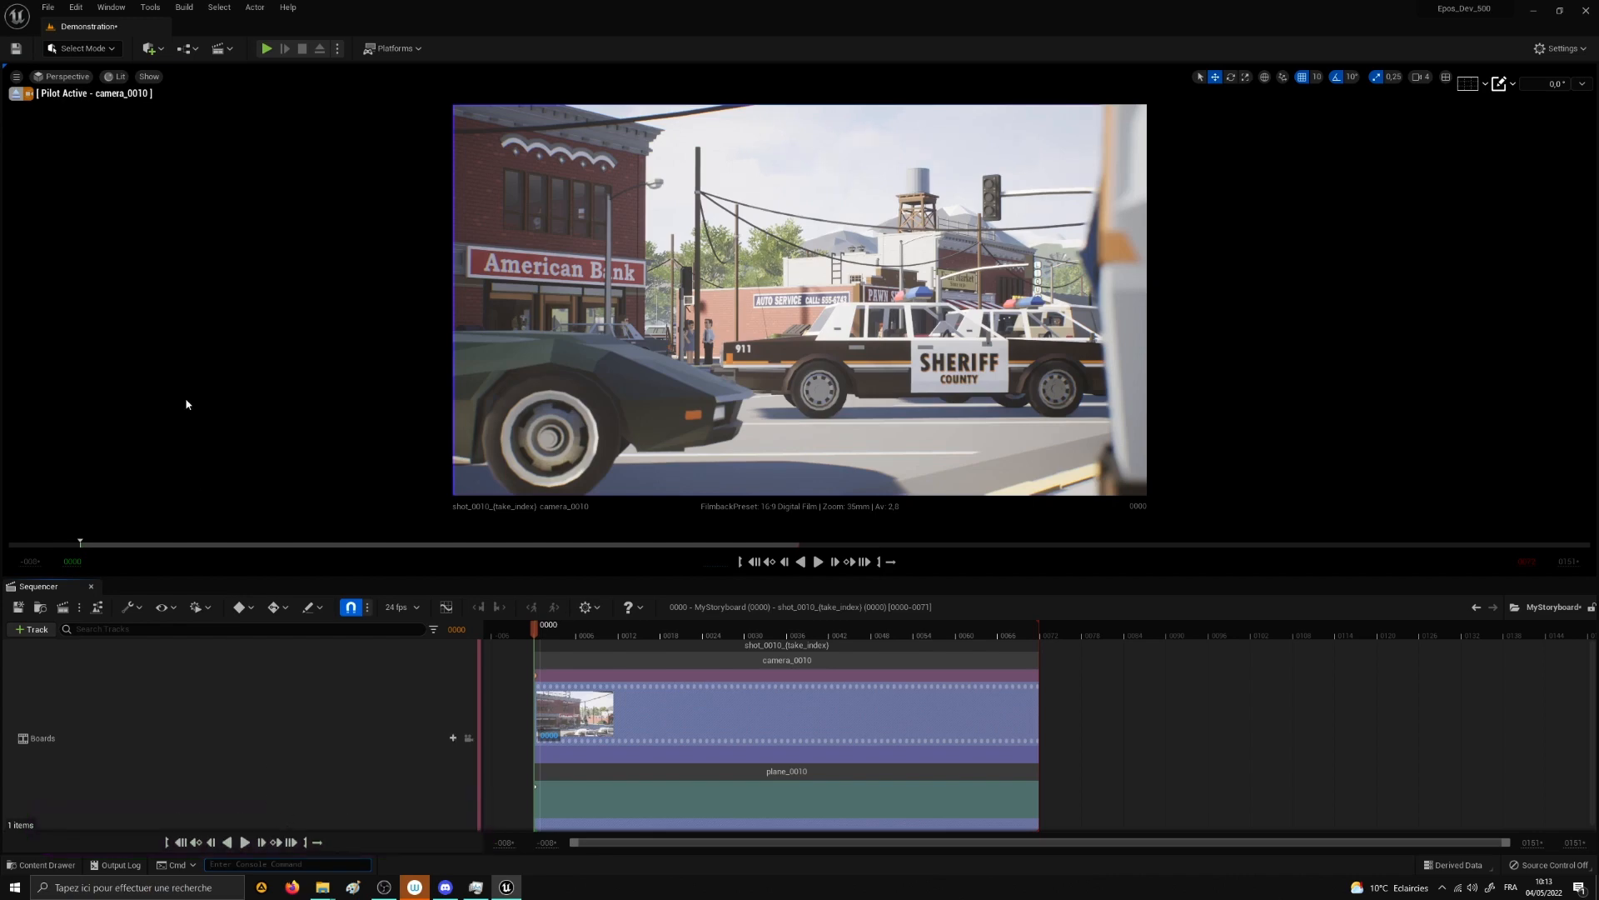
{"action": "mouse_move", "coordinate": [111, 192]}
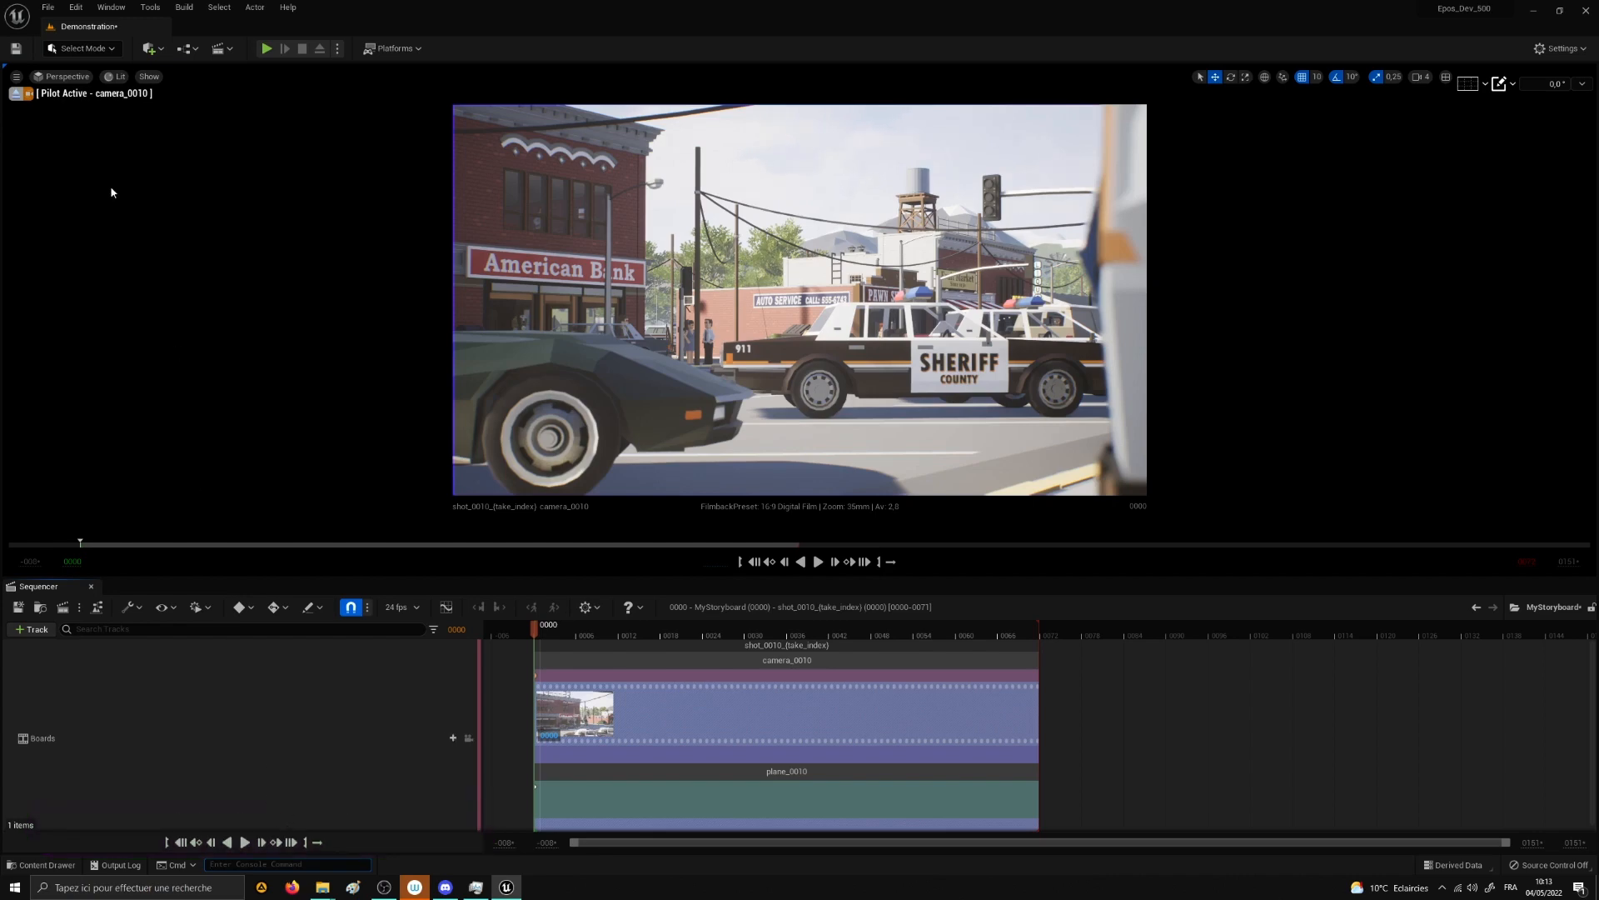
Step: Switch to Iliad mode, bring up brush settings, and dock the floating Tools window
{"action": "left_click", "coordinate": [82, 48]}
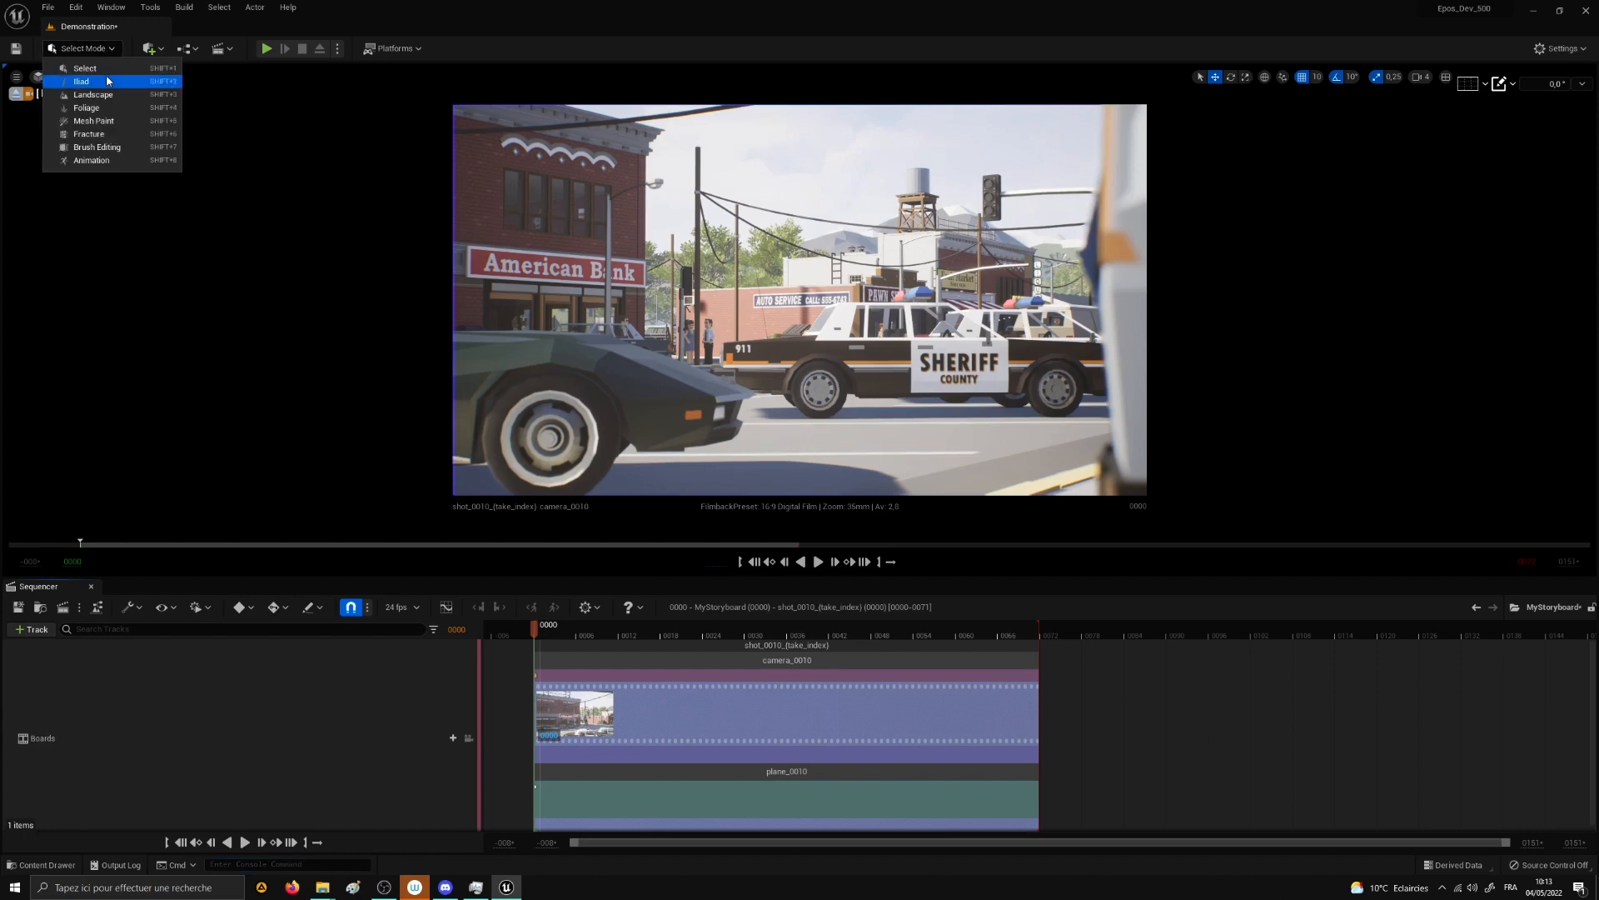
{"action": "left_click", "coordinate": [81, 81]}
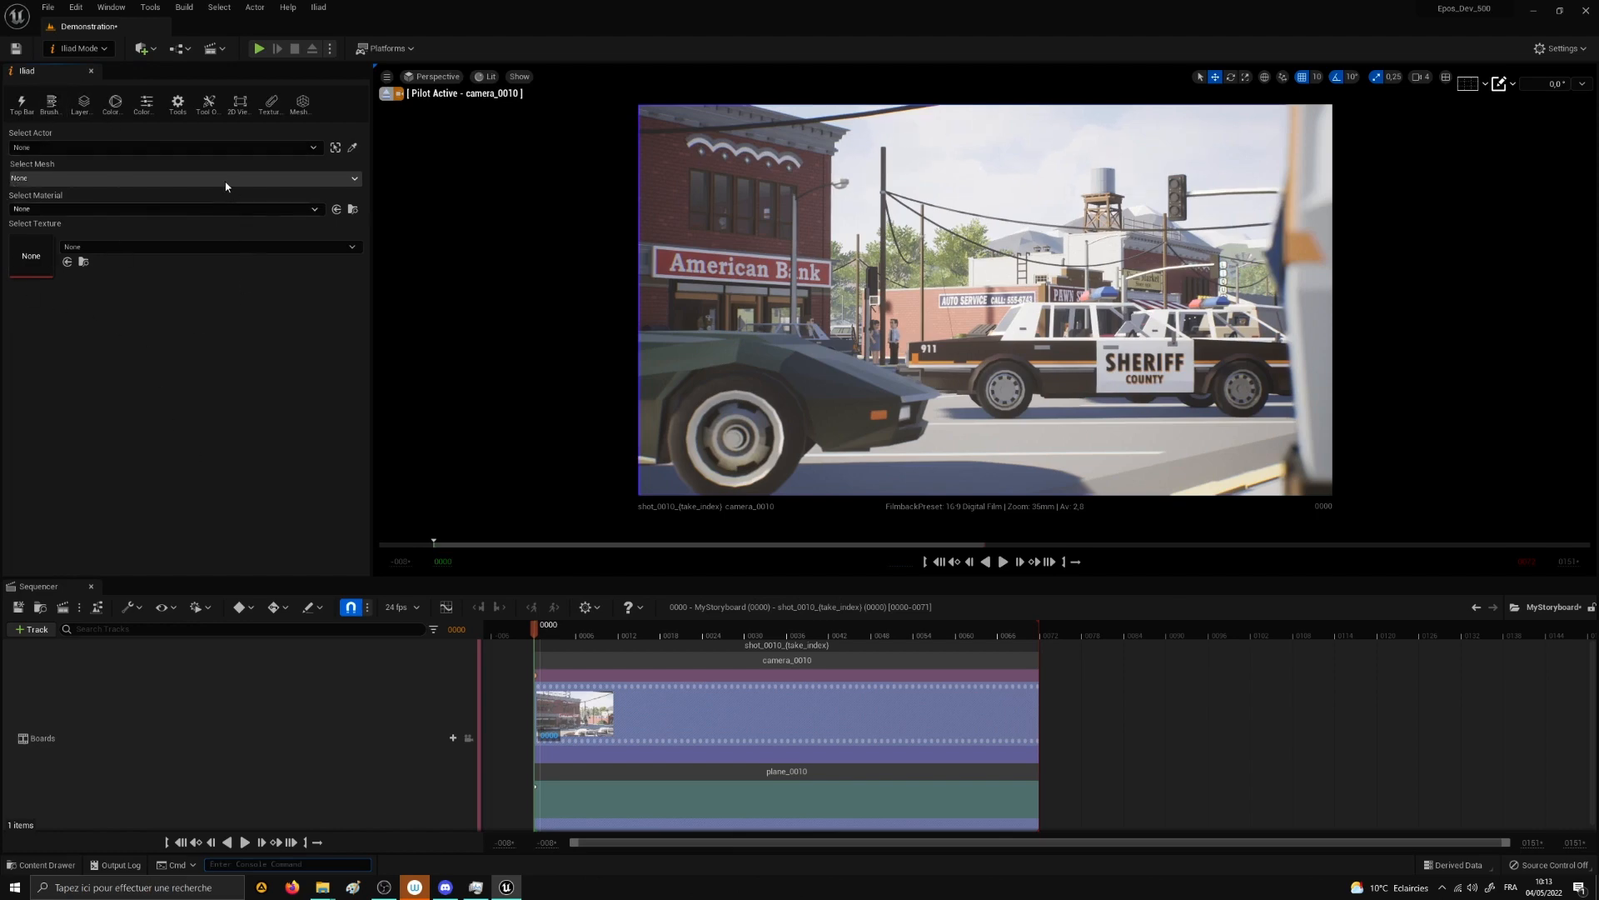
{"action": "mouse_move", "coordinate": [41, 290]}
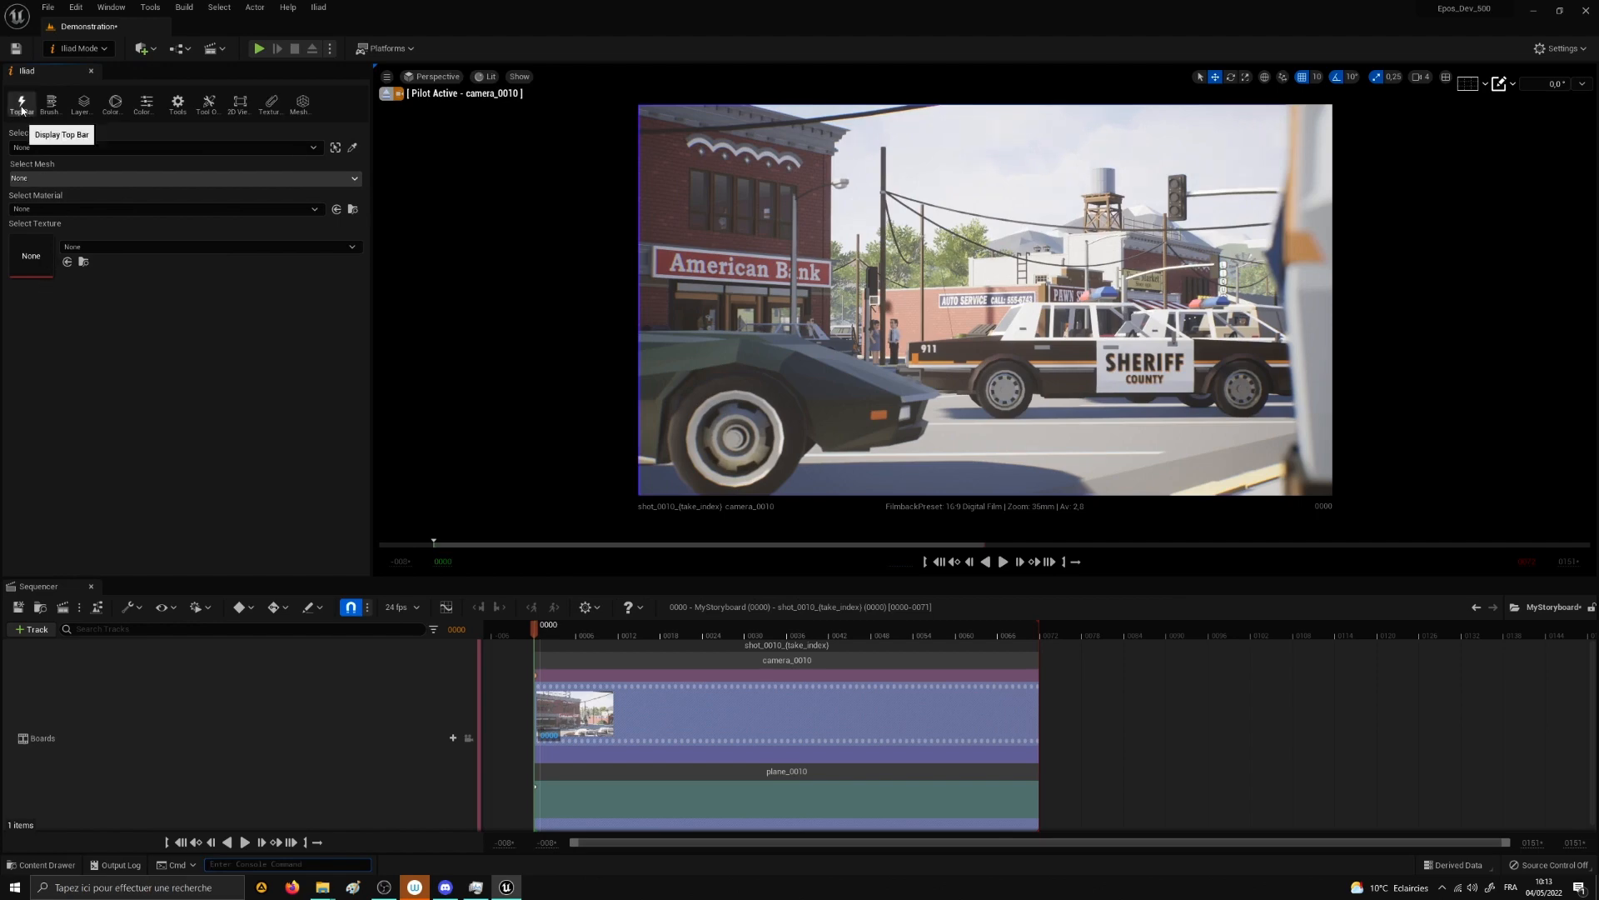
{"action": "left_click", "coordinate": [20, 101]}
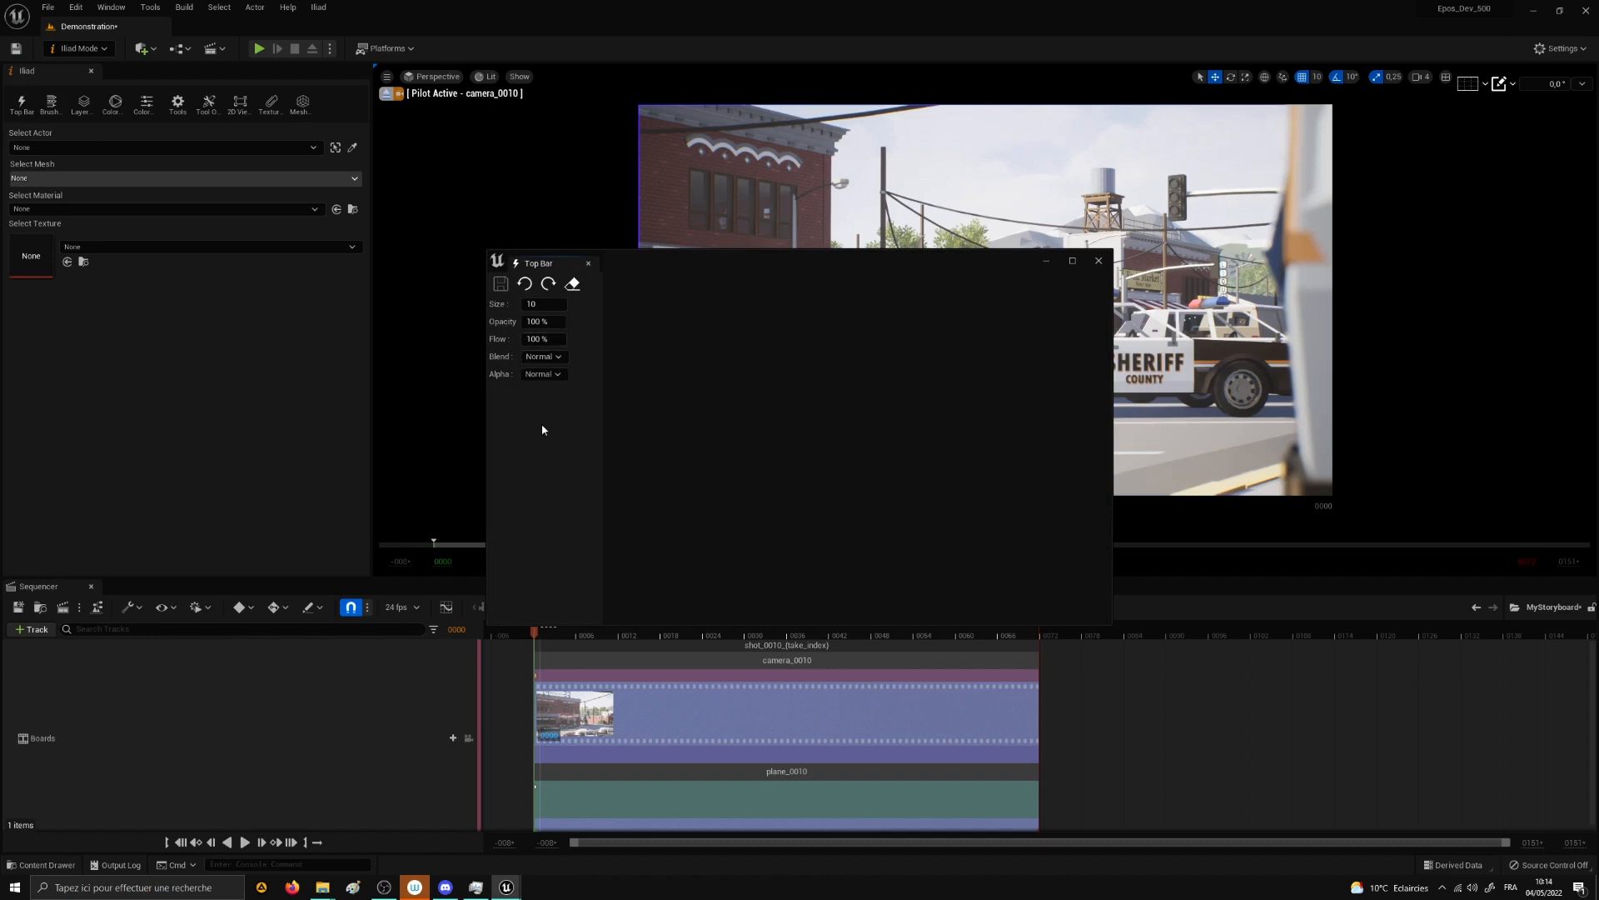
{"action": "mouse_move", "coordinate": [548, 263]}
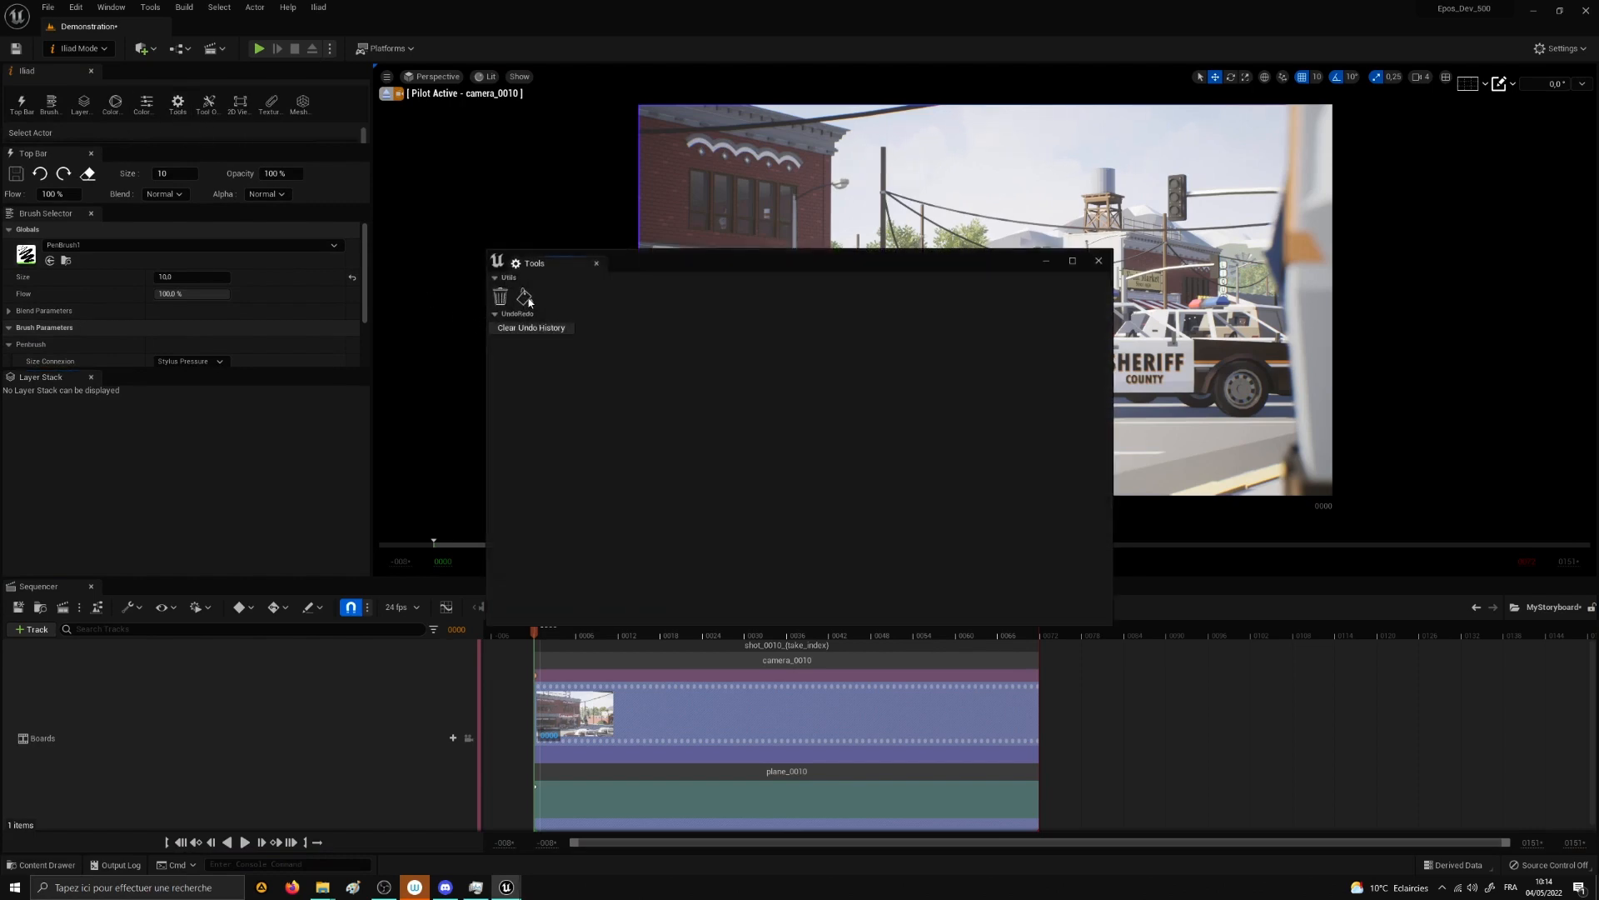
{"action": "mouse_move", "coordinate": [542, 268]}
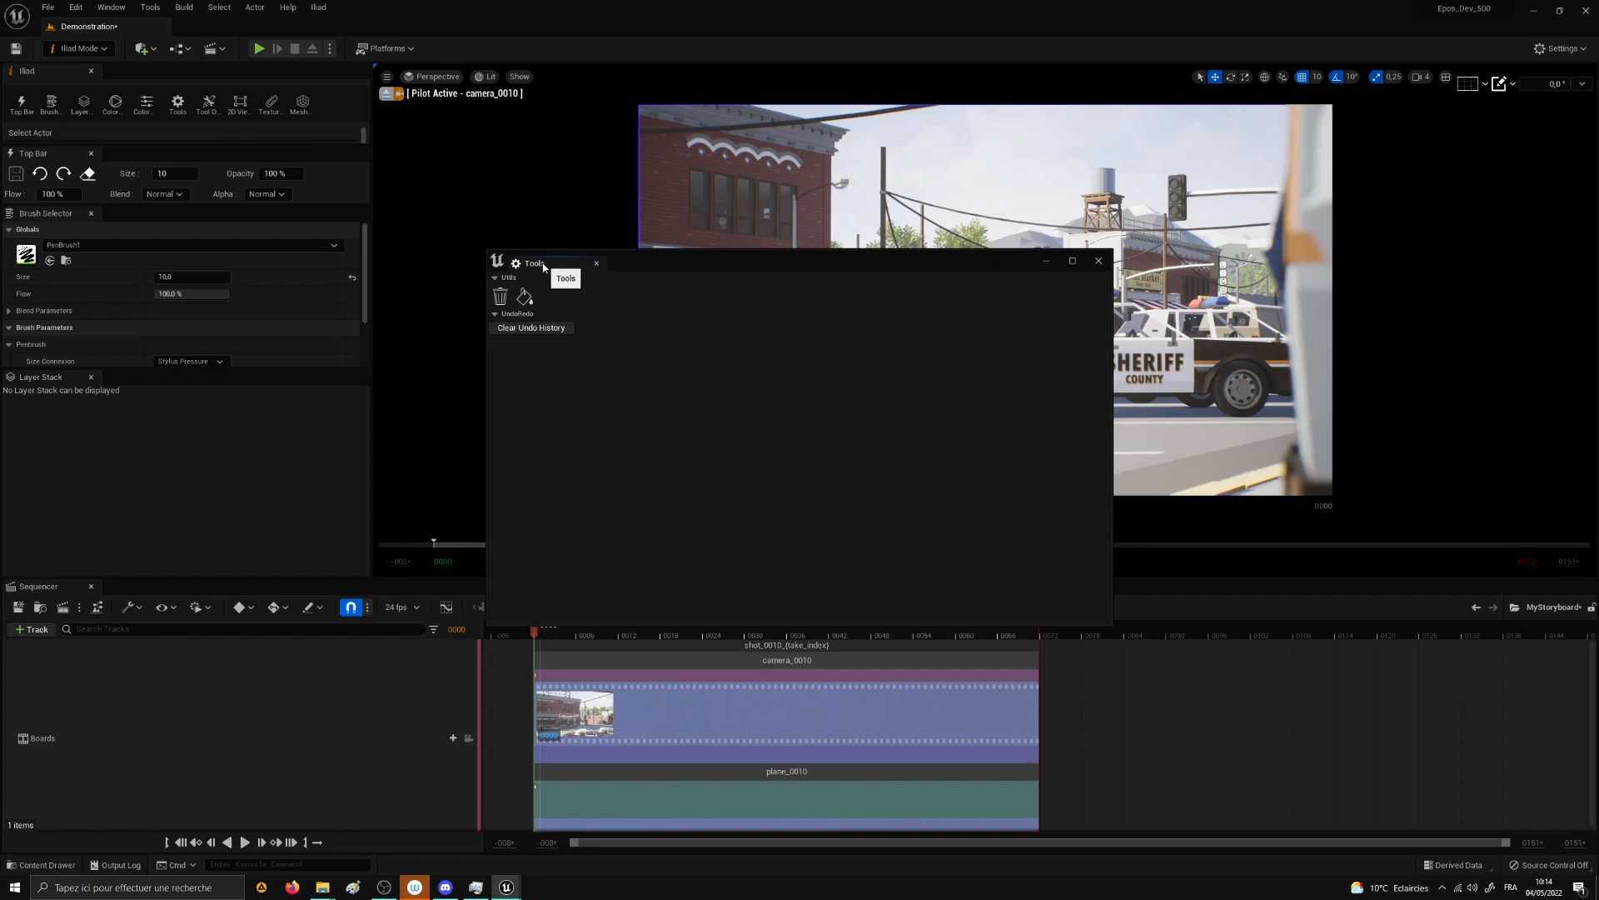
{"action": "left_click", "coordinate": [596, 260]}
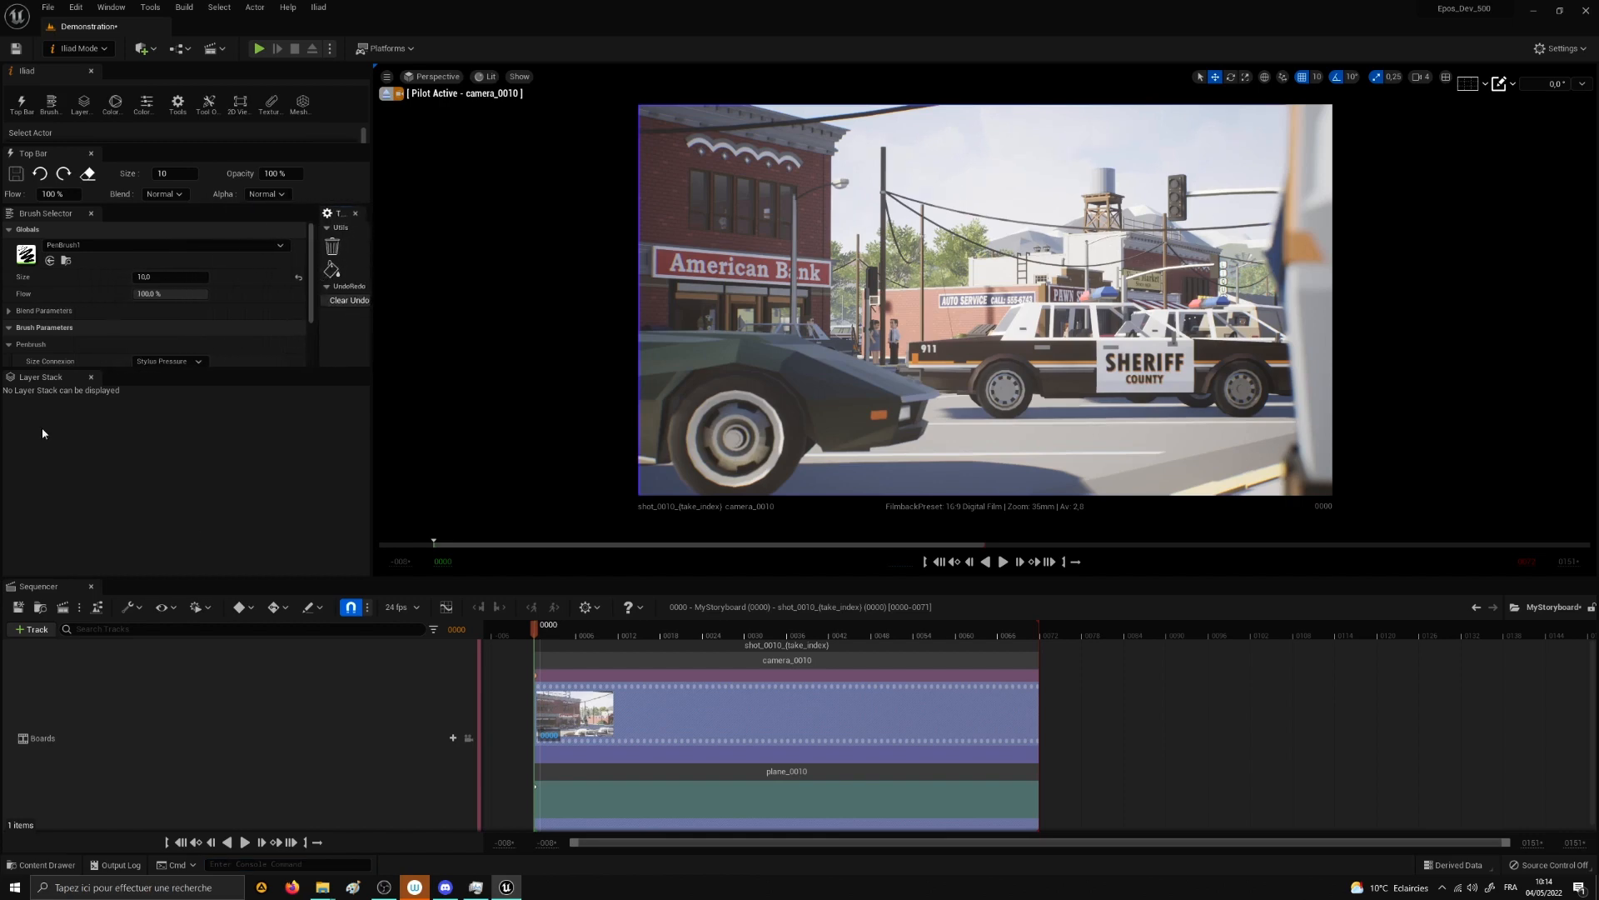
{"action": "mouse_move", "coordinate": [654, 632]}
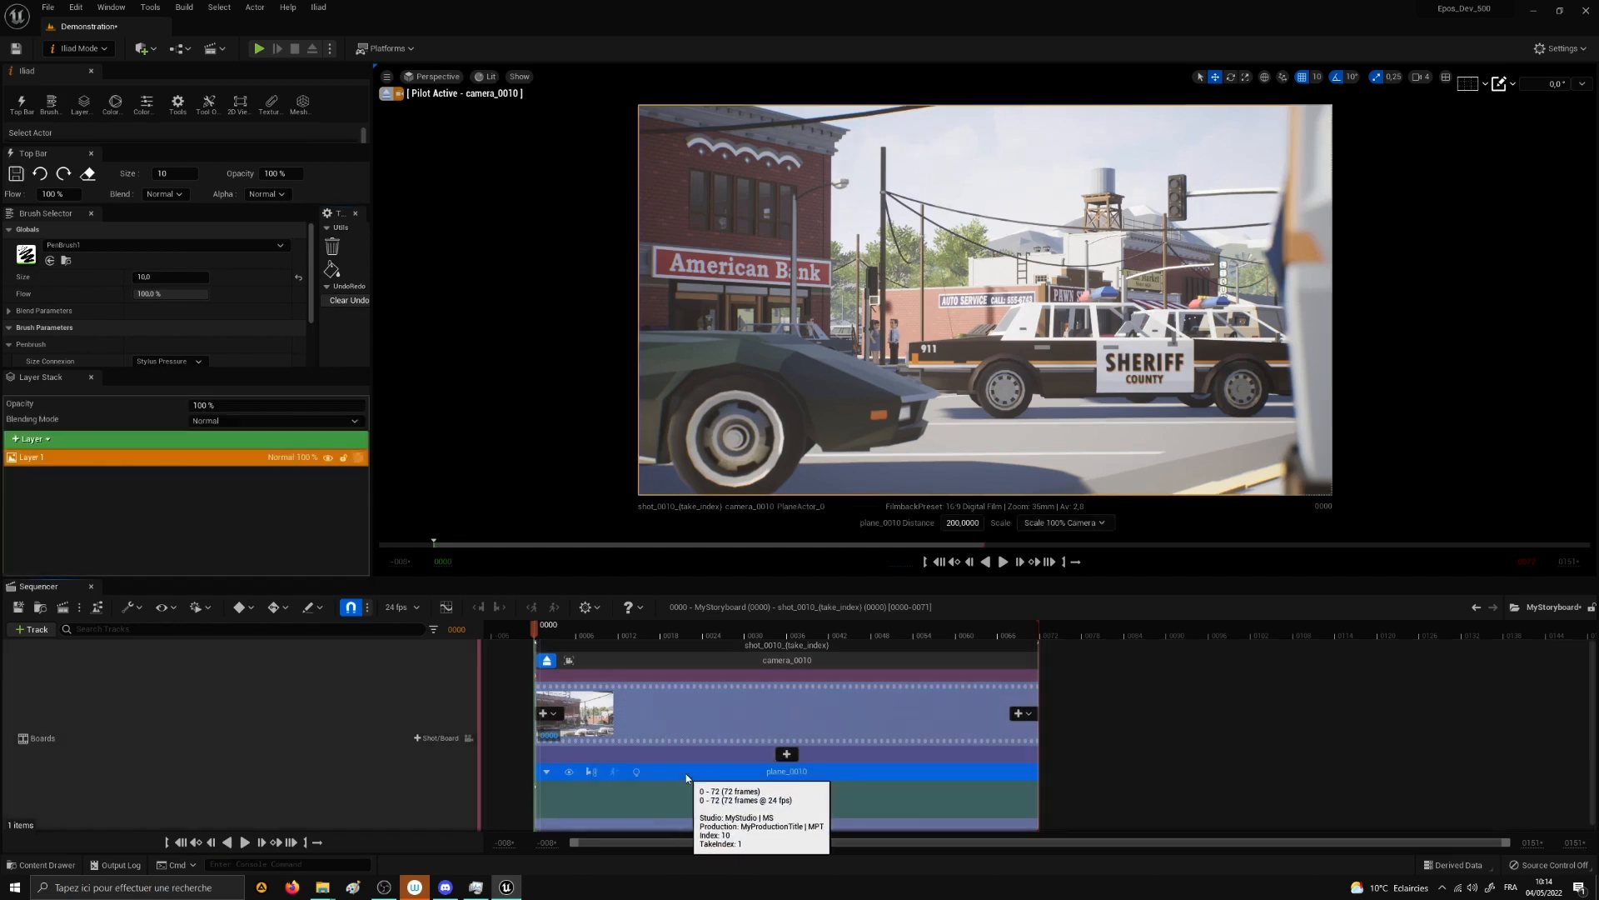
{"action": "mouse_move", "coordinate": [75, 486]}
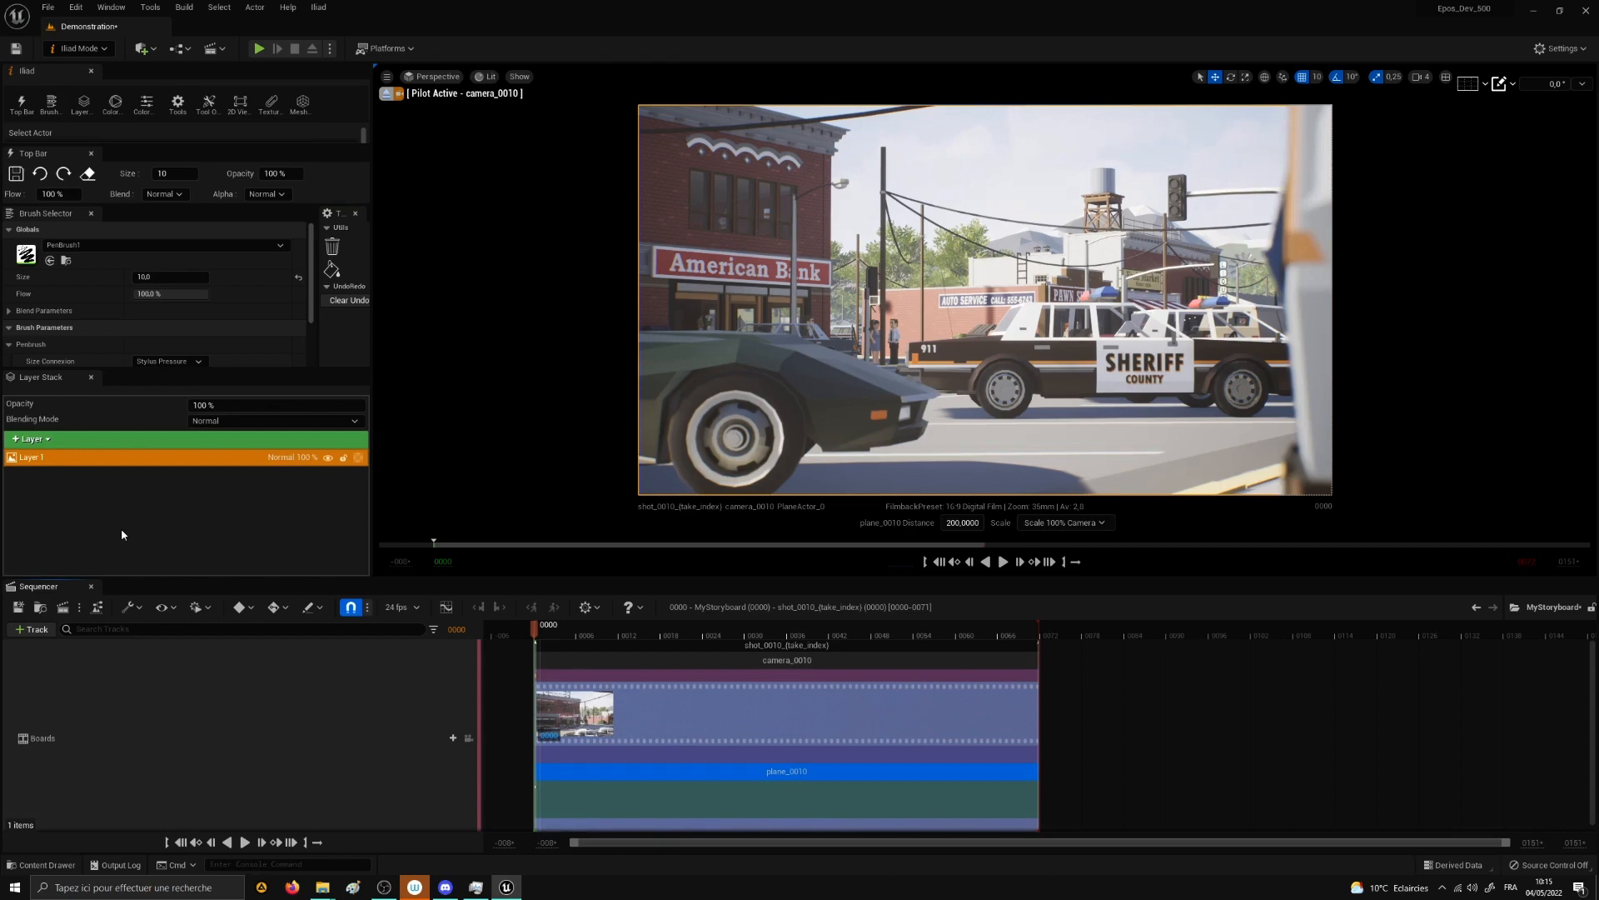
{"action": "mouse_move", "coordinate": [937, 247]}
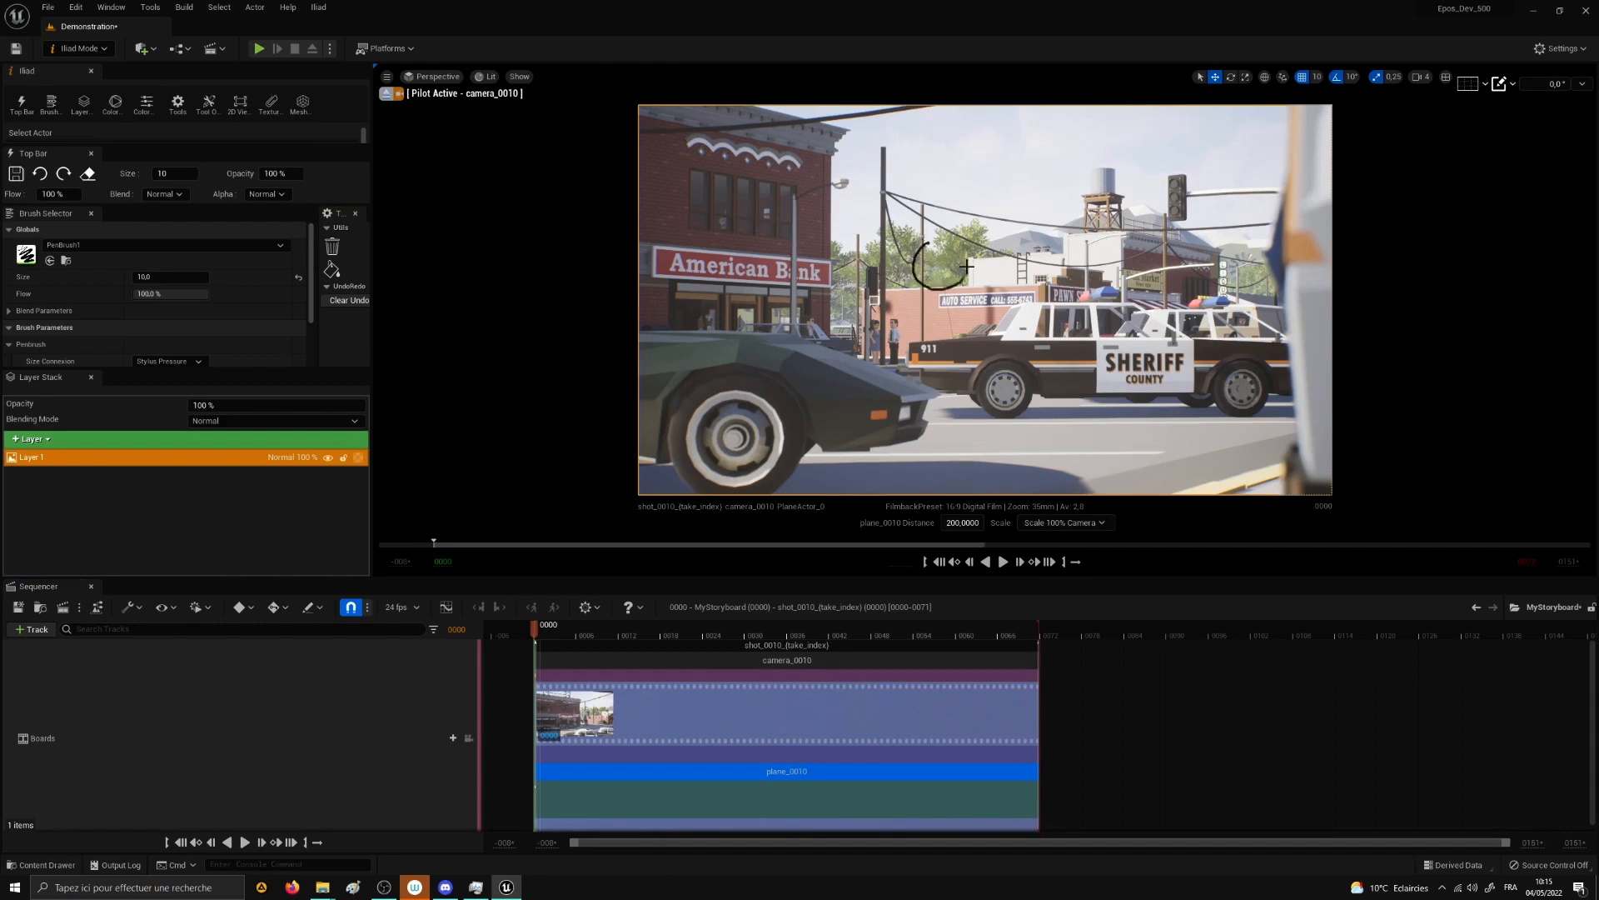
Step: Draw the stickman's head on plane_0010, then step to the frame 19 drawing and back
{"action": "left_click_drag", "start_coordinate": [964, 264], "coordinate": [933, 454]}
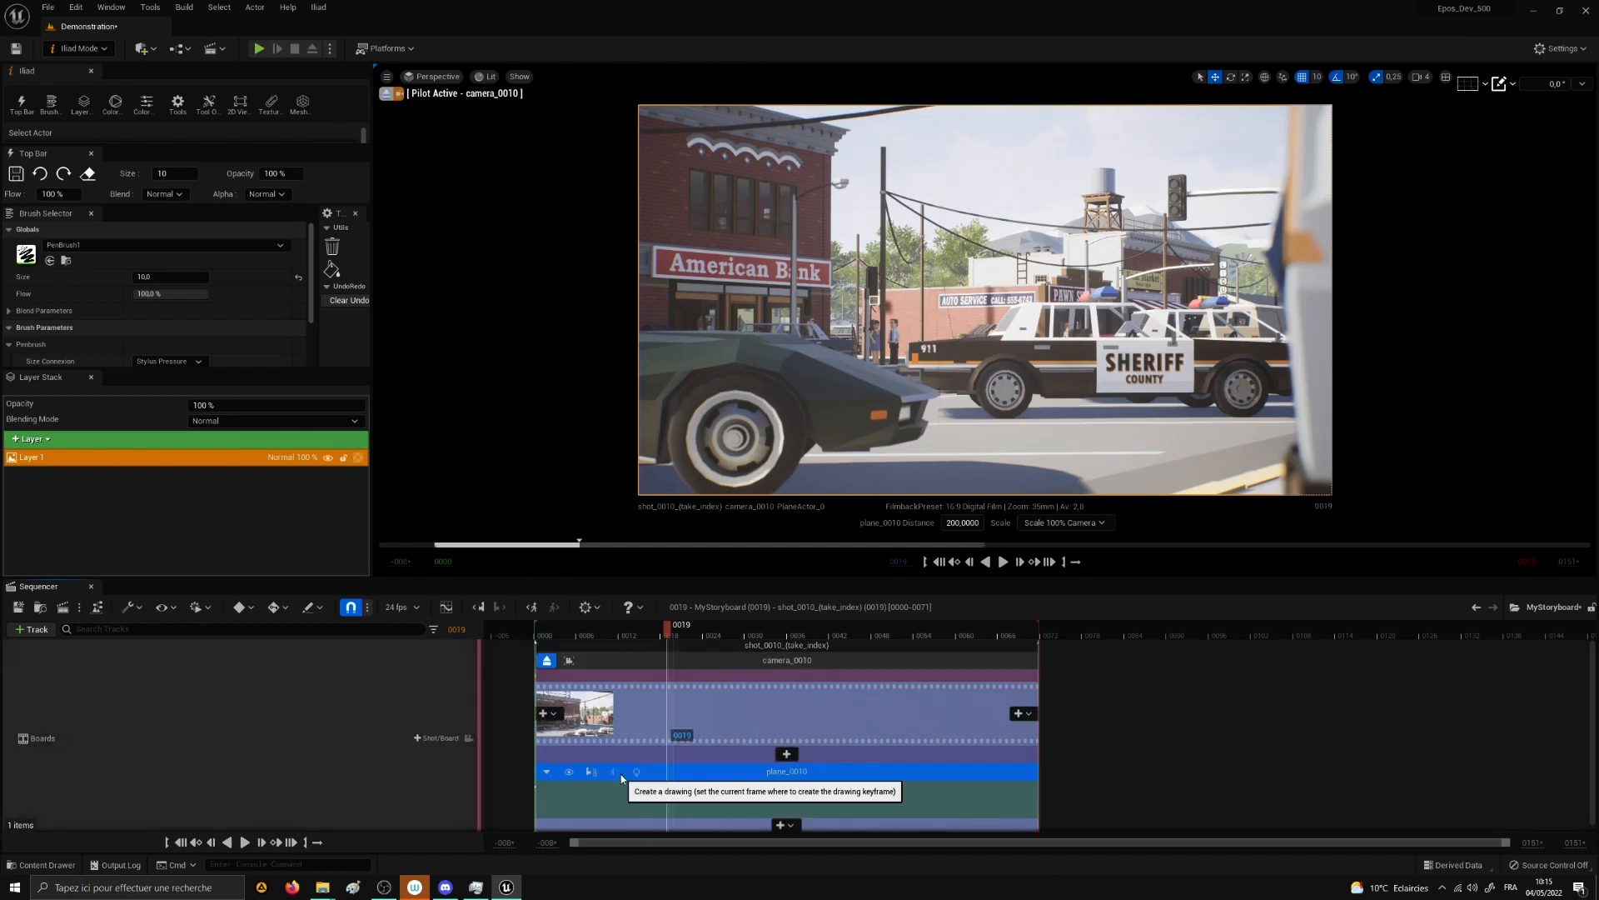
{"action": "mouse_move", "coordinate": [994, 551]}
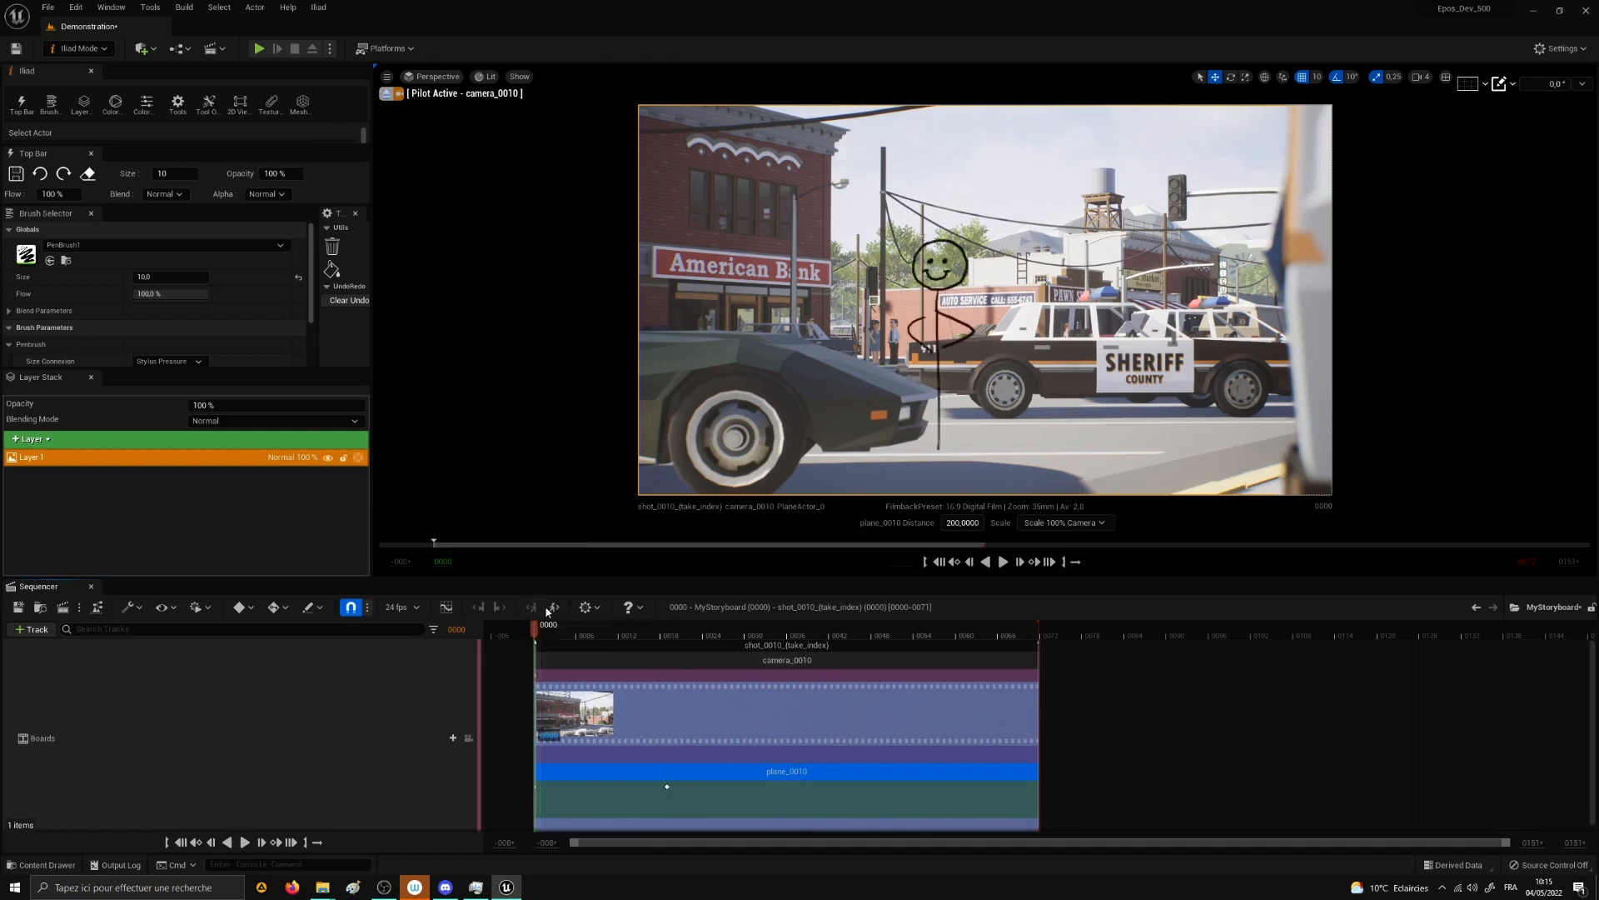
{"action": "mouse_move", "coordinate": [553, 607]}
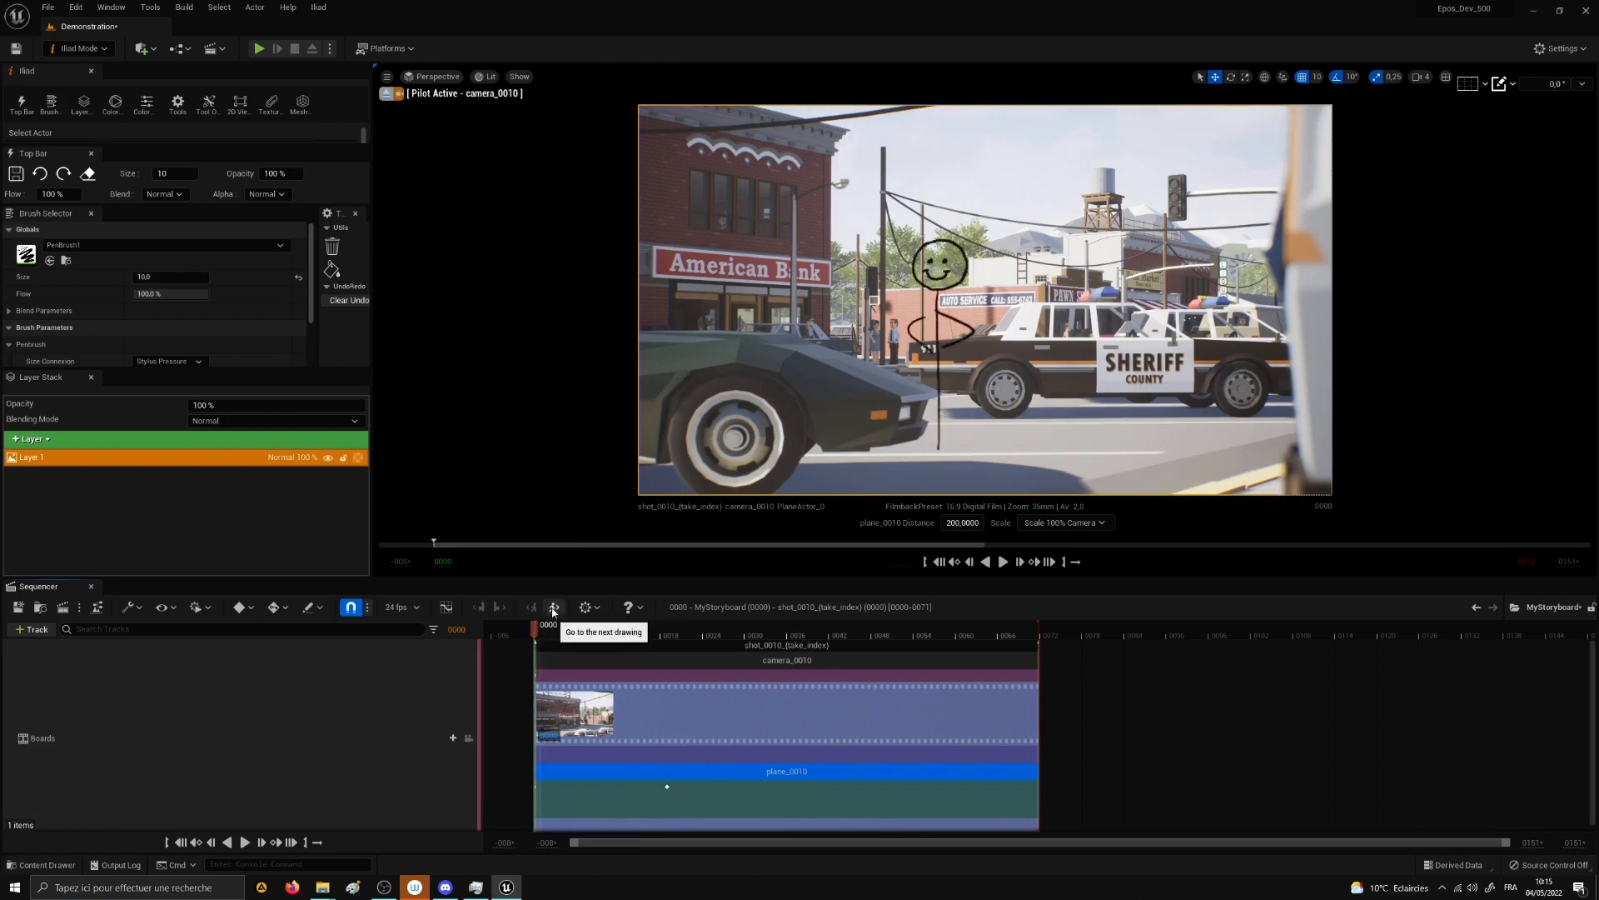
{"action": "left_click", "coordinate": [554, 607]}
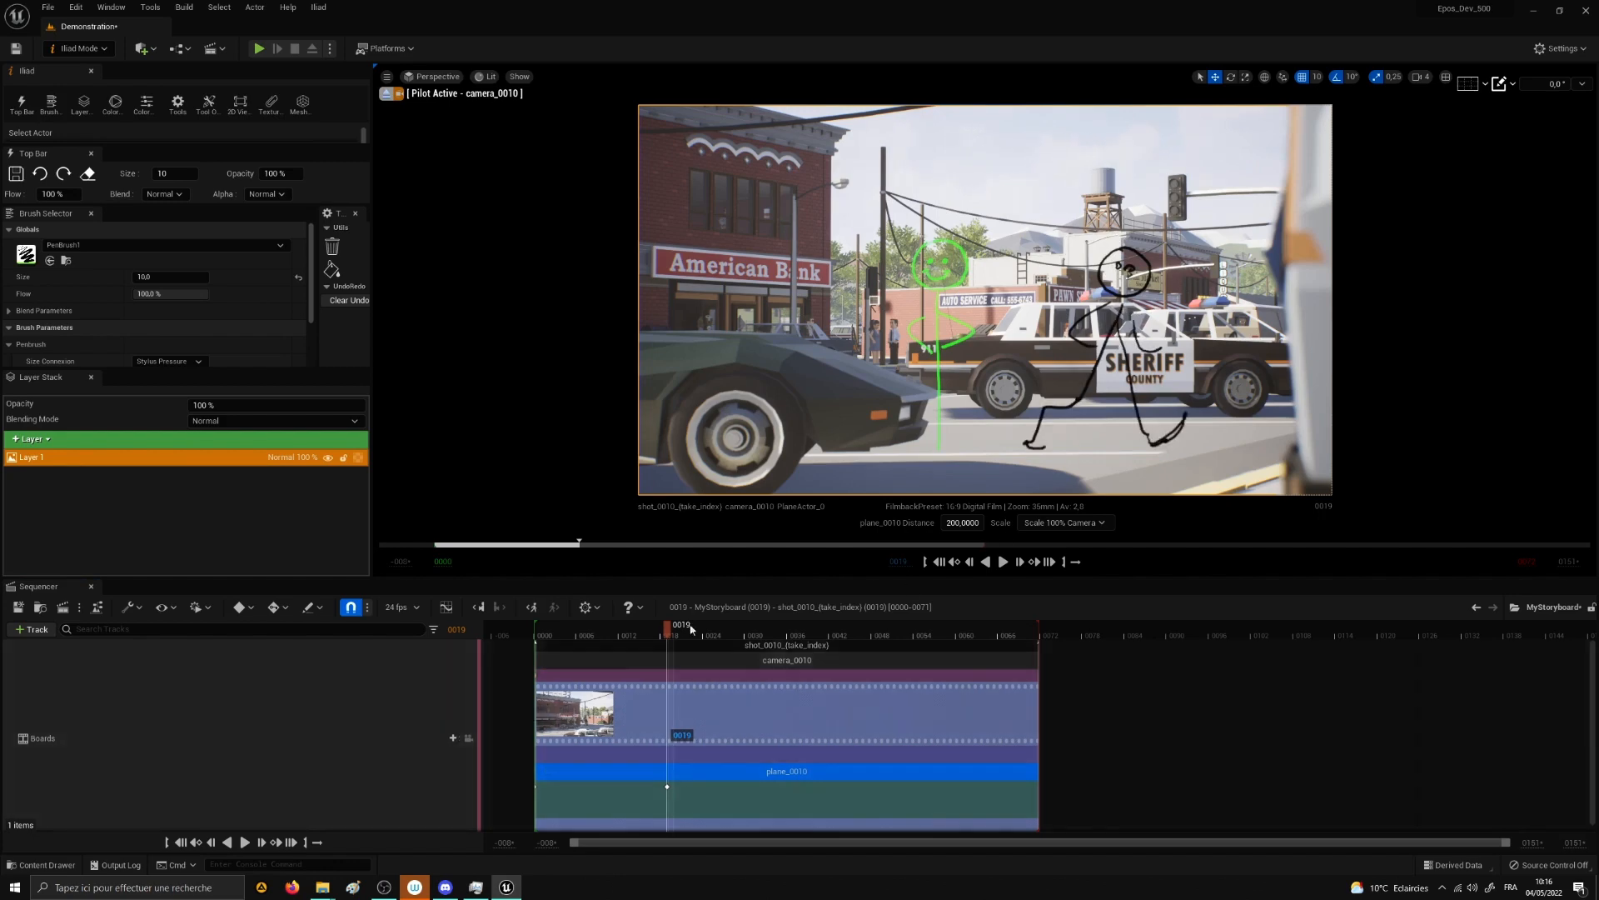
{"action": "left_click", "coordinate": [557, 607]}
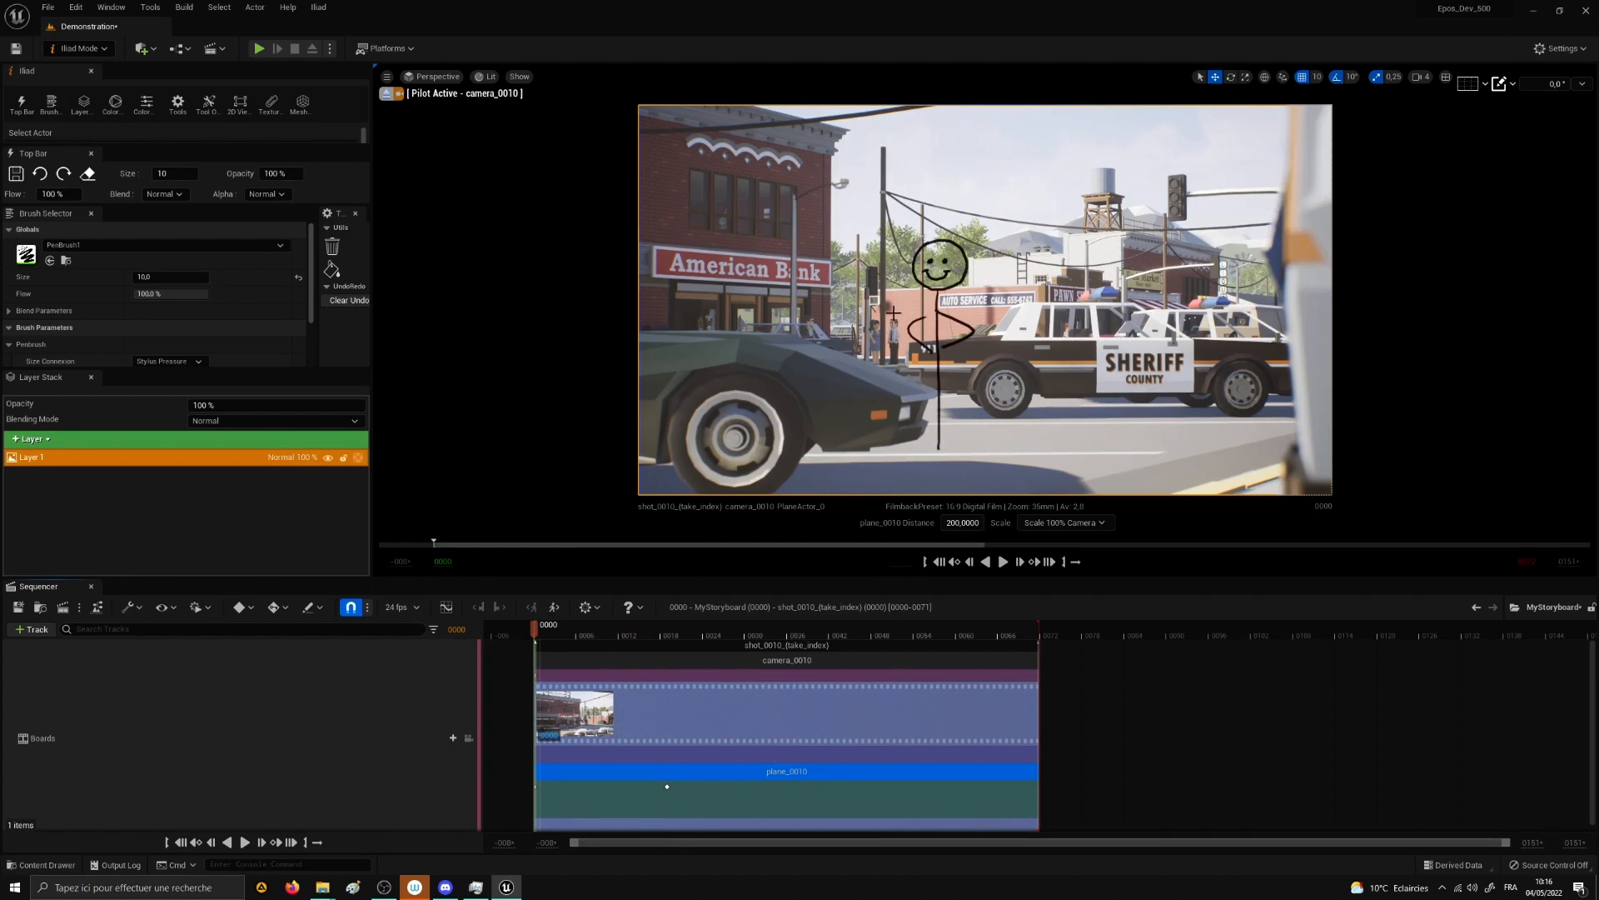
Step: Give the drawing a translucent tinted background and sketch a figure at the right edge
{"action": "left_click", "coordinate": [585, 607]}
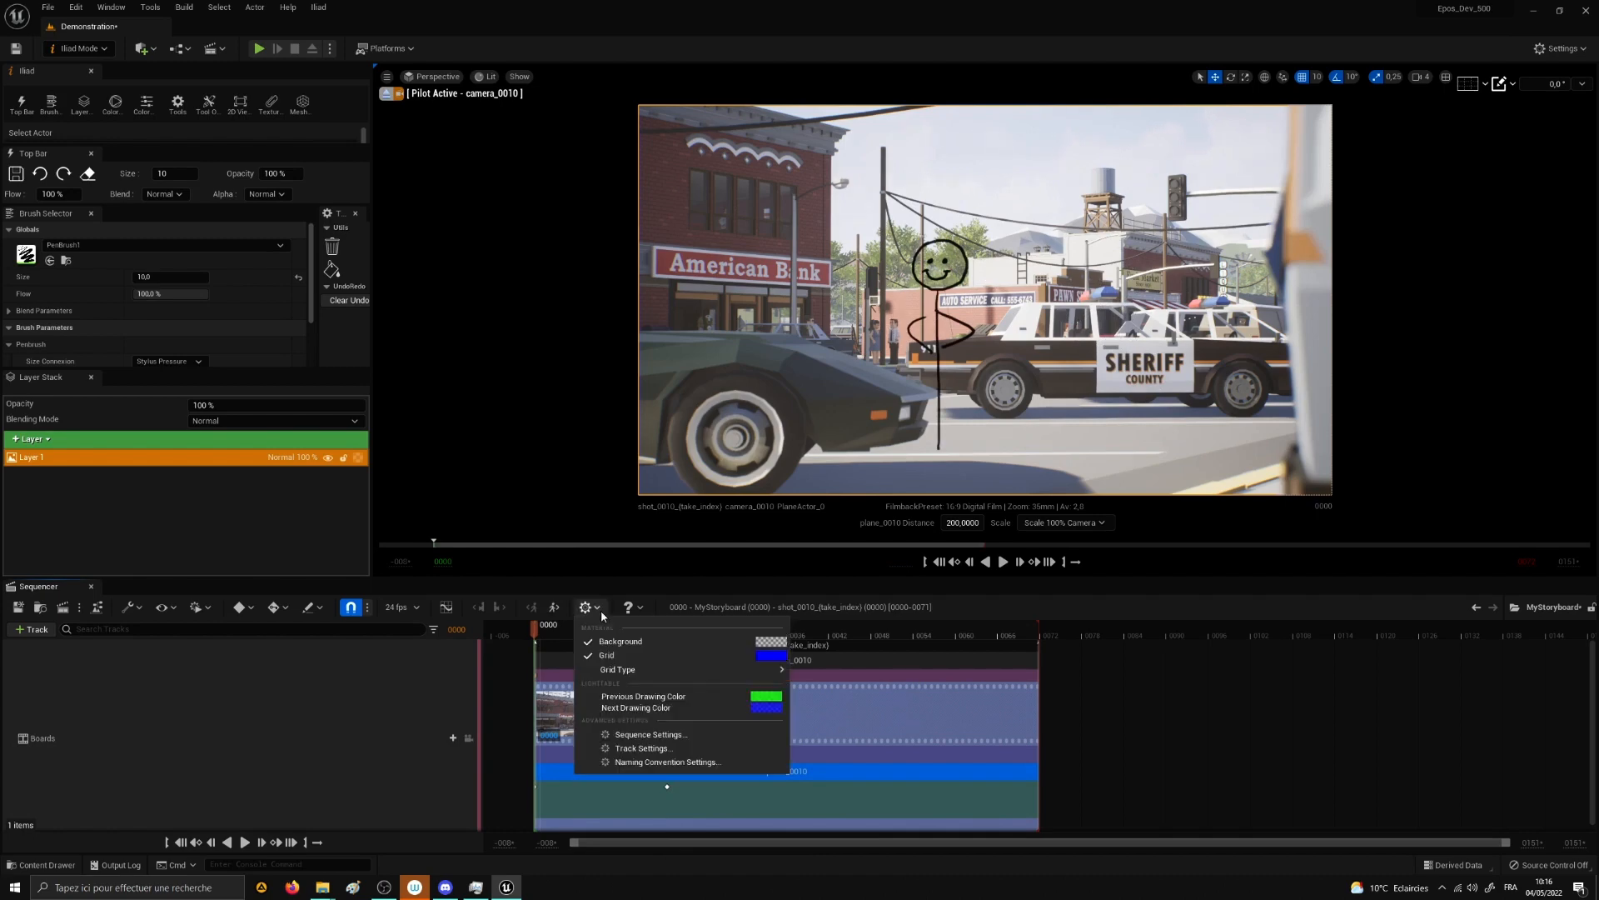
{"action": "mouse_move", "coordinate": [619, 641]}
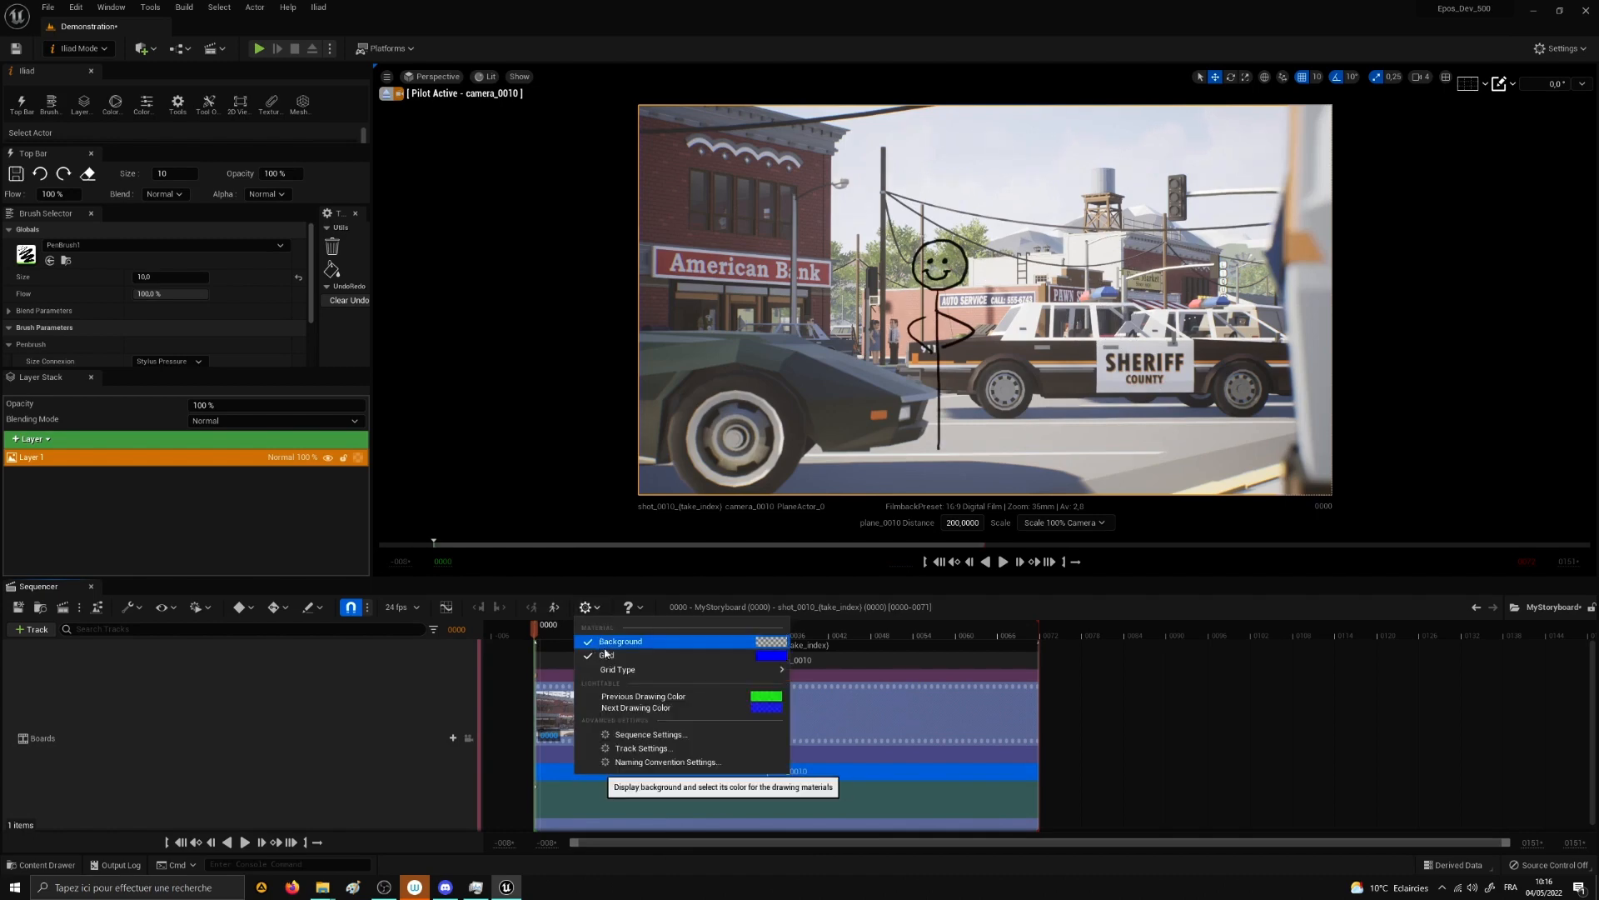
{"action": "left_click", "coordinate": [764, 641]}
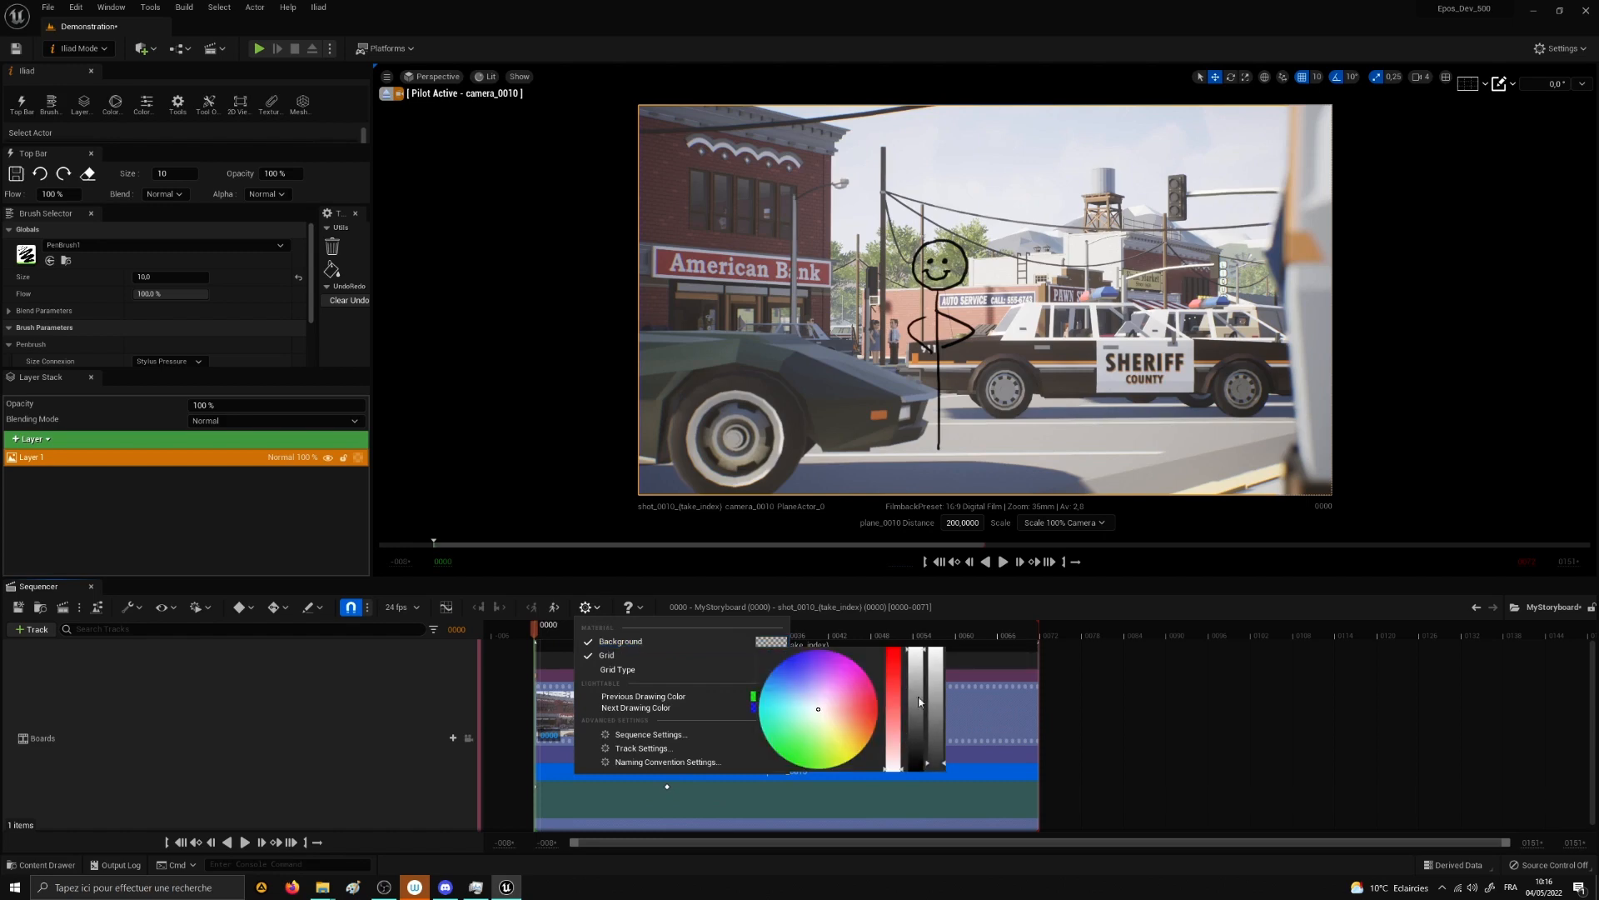
{"action": "left_click_drag", "start_coordinate": [923, 701], "coordinate": [939, 683]}
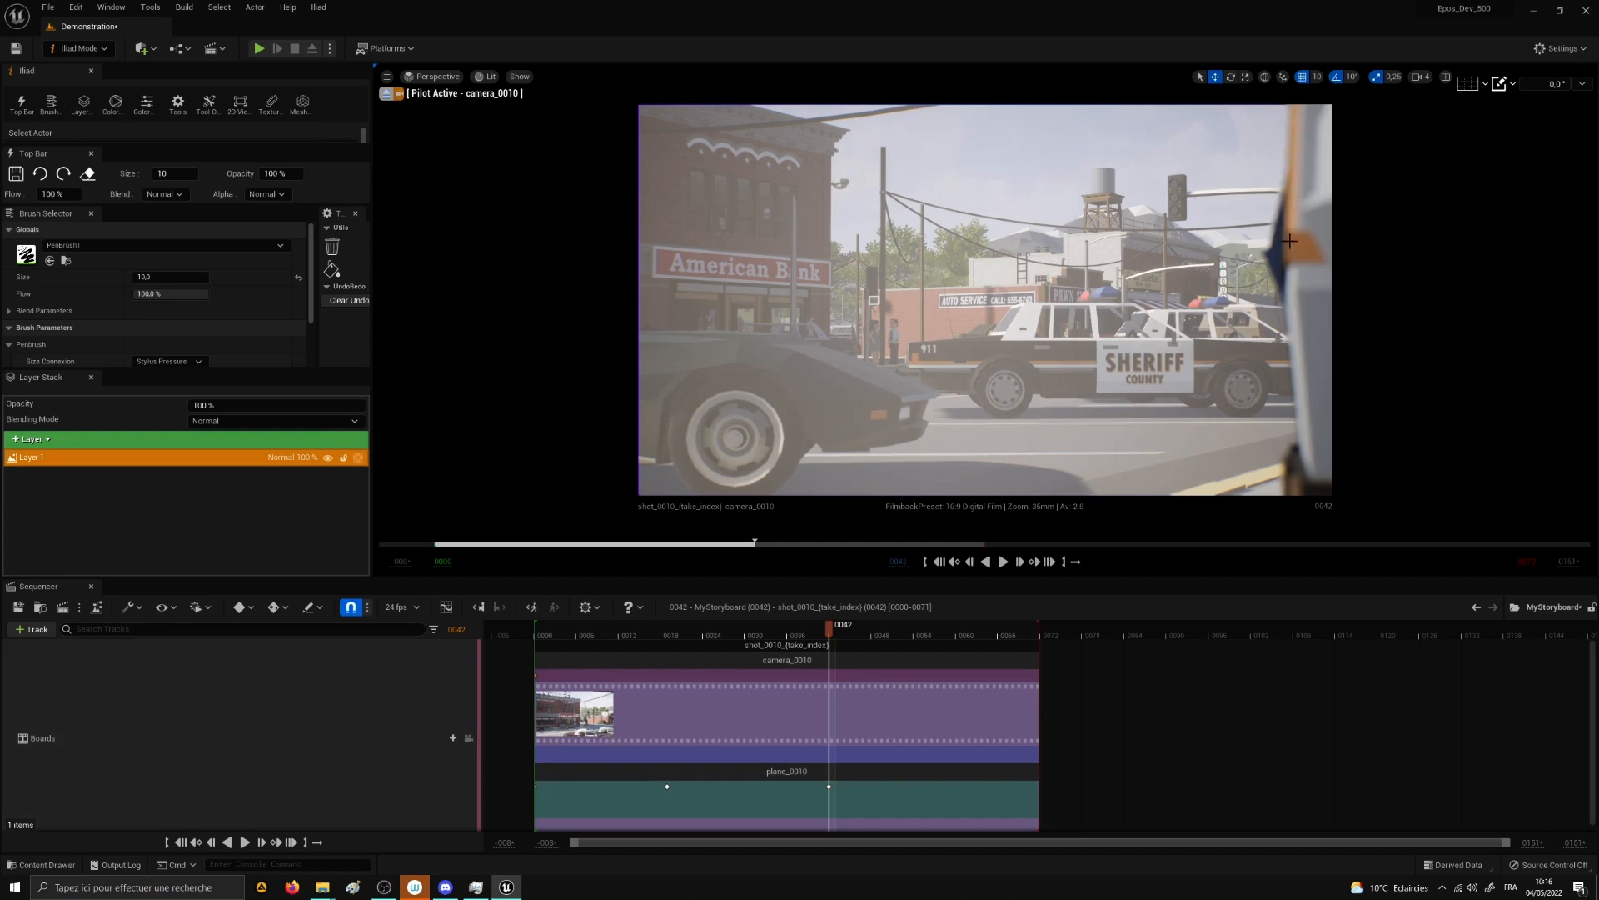
{"action": "left_click_drag", "start_coordinate": [1275, 244], "coordinate": [1240, 444]}
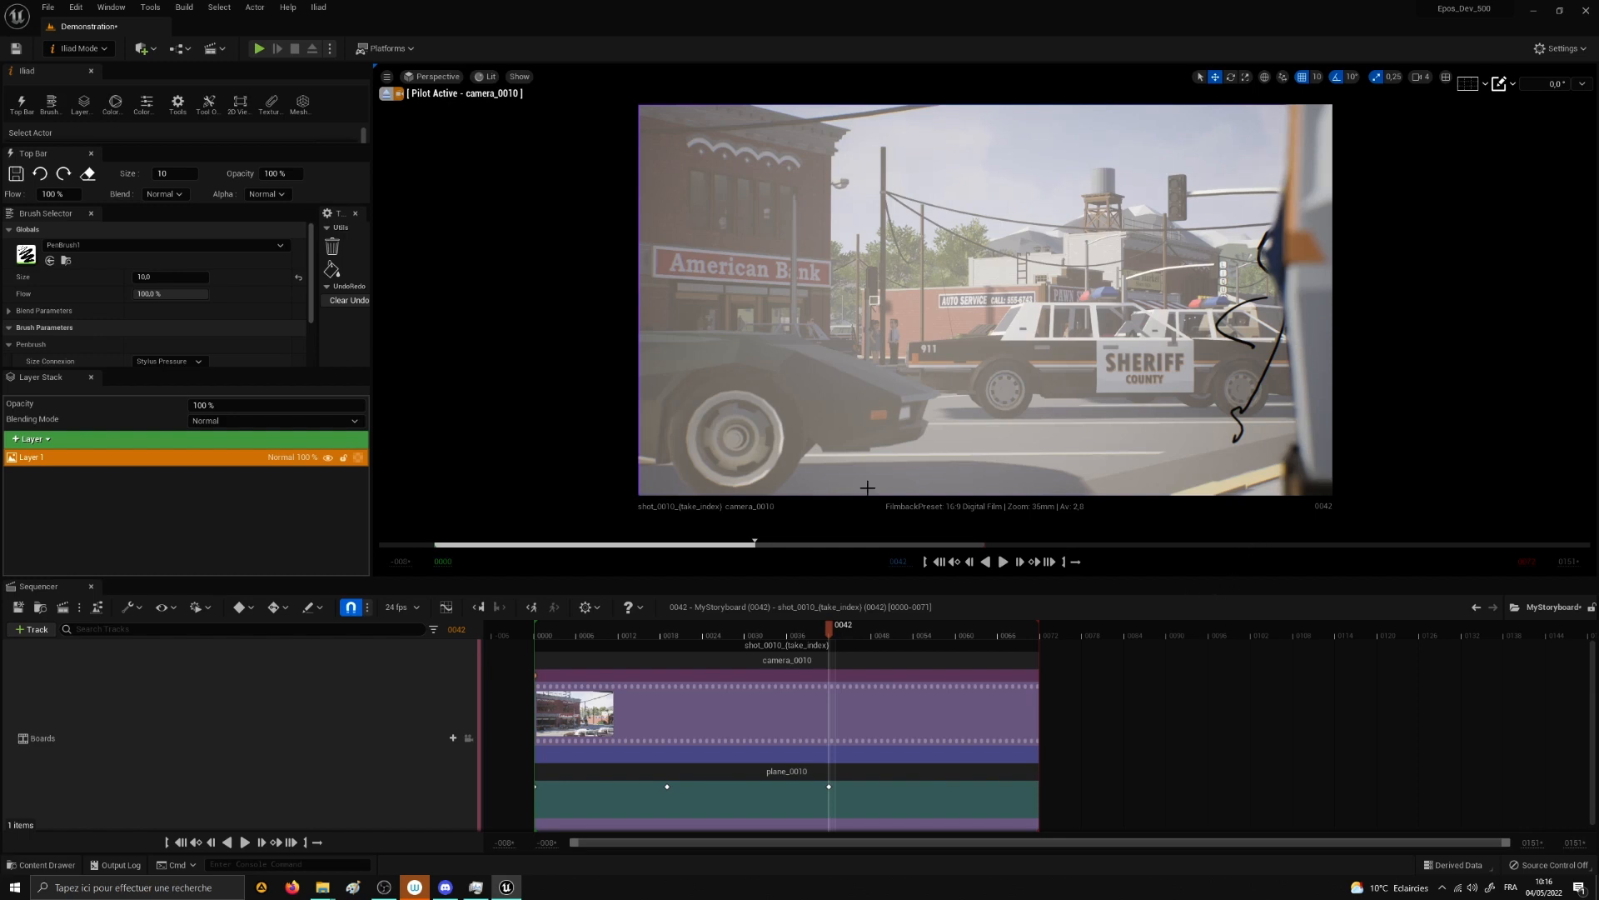
{"action": "mouse_move", "coordinate": [239, 101]}
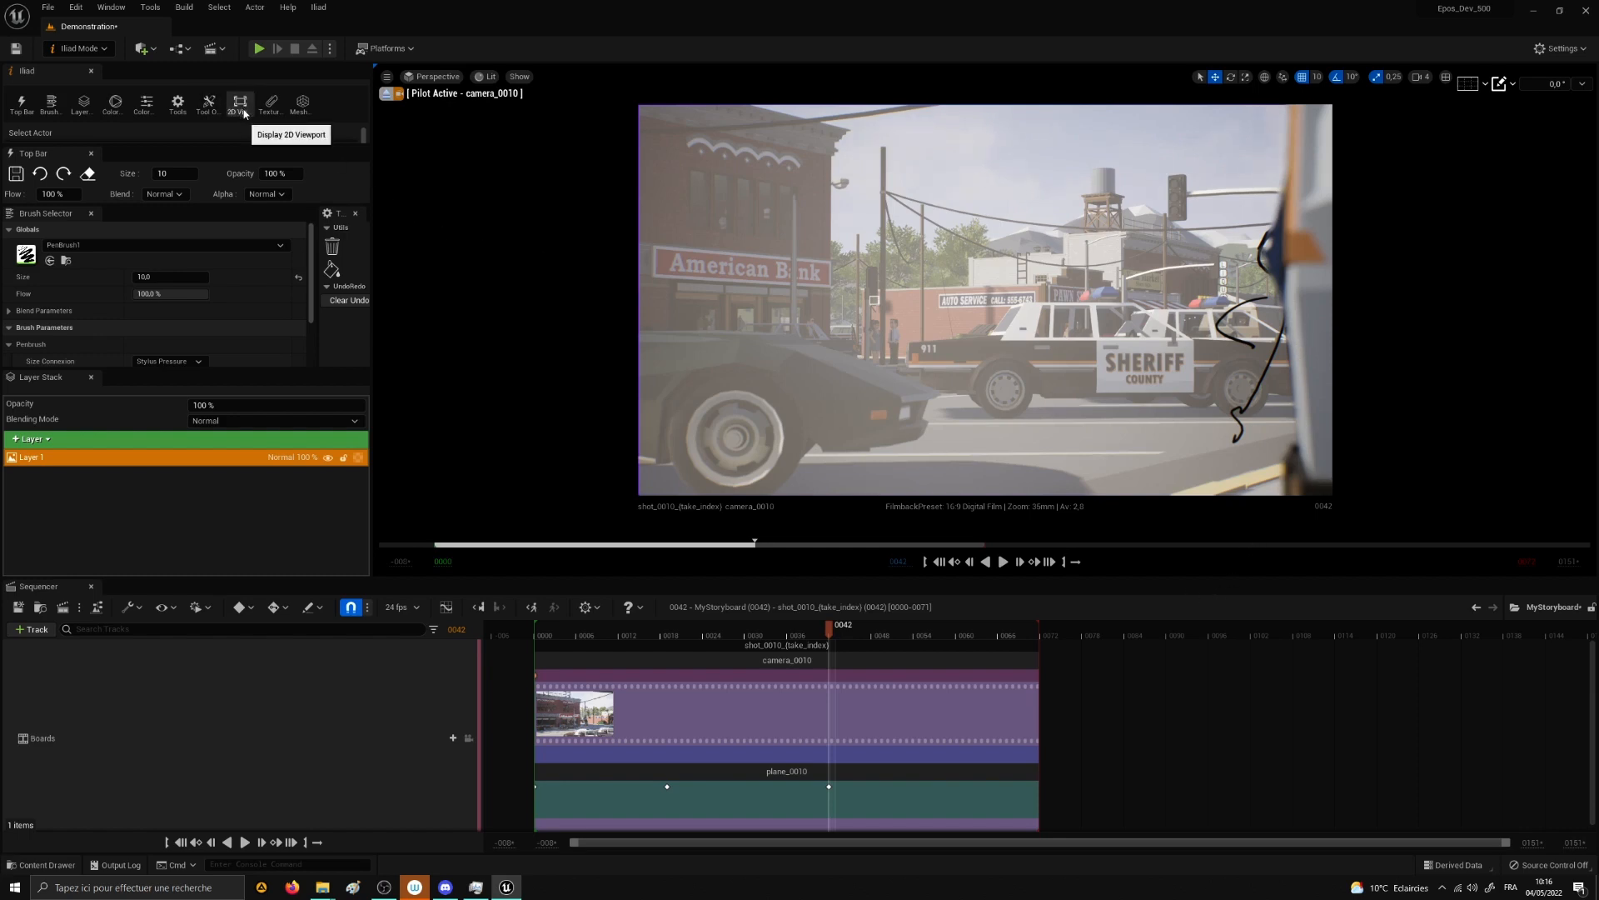
Step: Switch to the flat 2D viewport and add strokes to the right-edge figure
{"action": "left_click", "coordinate": [239, 101]}
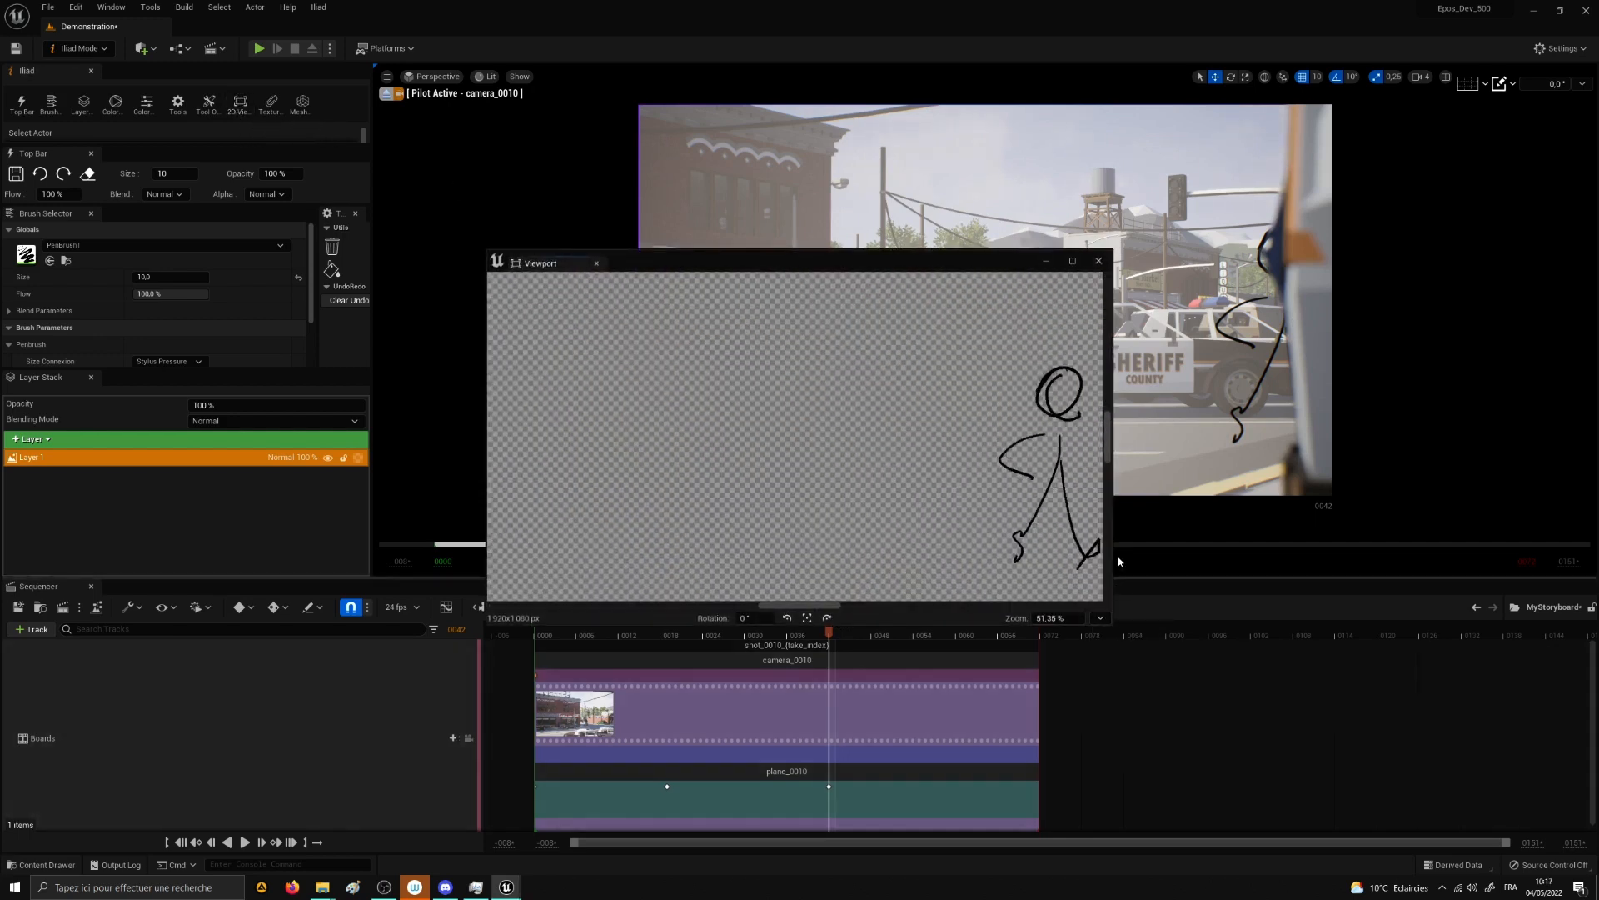
{"action": "left_click_drag", "start_coordinate": [1081, 428], "coordinate": [1050, 485]}
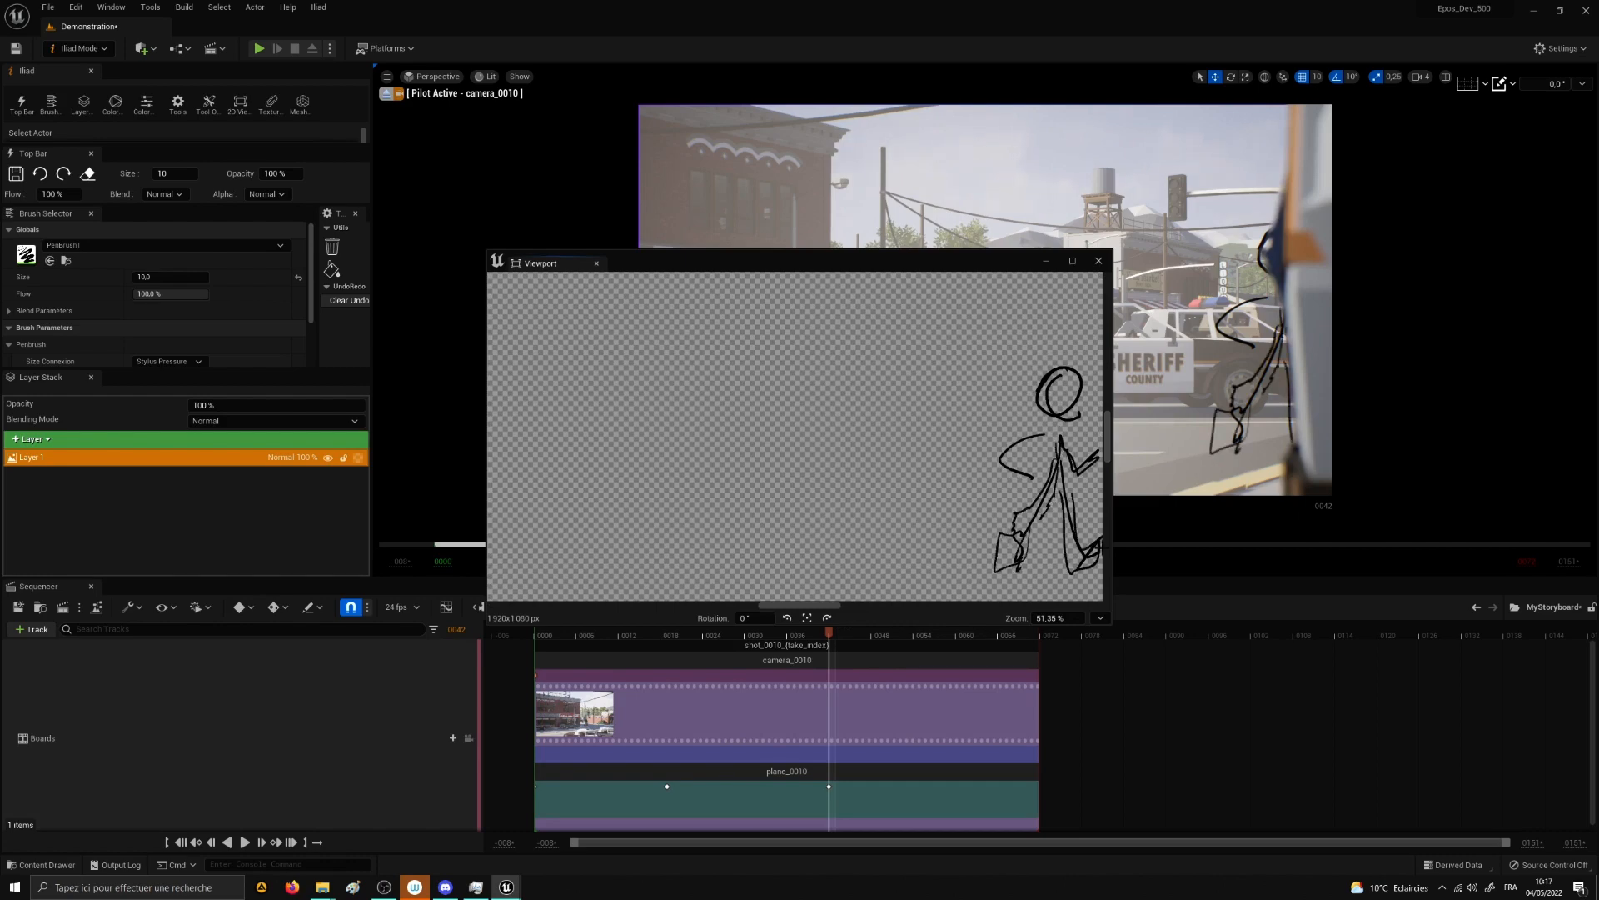
{"action": "scroll", "scroll_direction": "down", "scroll_amount": 3}
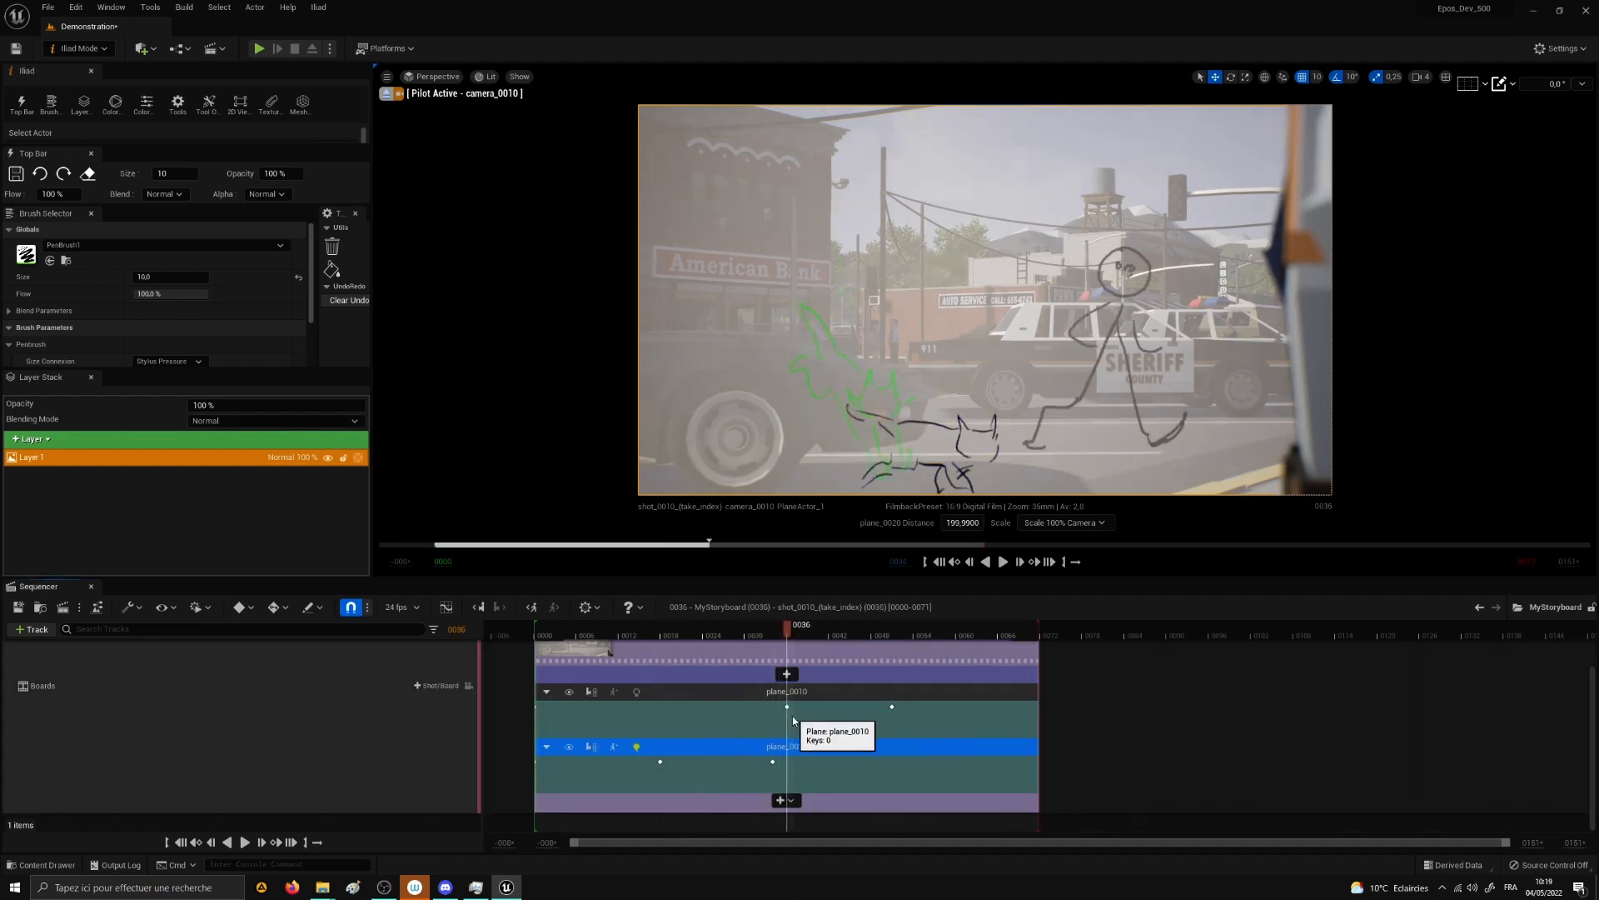
Step: Scrub the timeline back to review the cat beside the stickman at frame 6
{"action": "left_click_drag", "start_coordinate": [786, 623], "coordinate": [940, 623]}
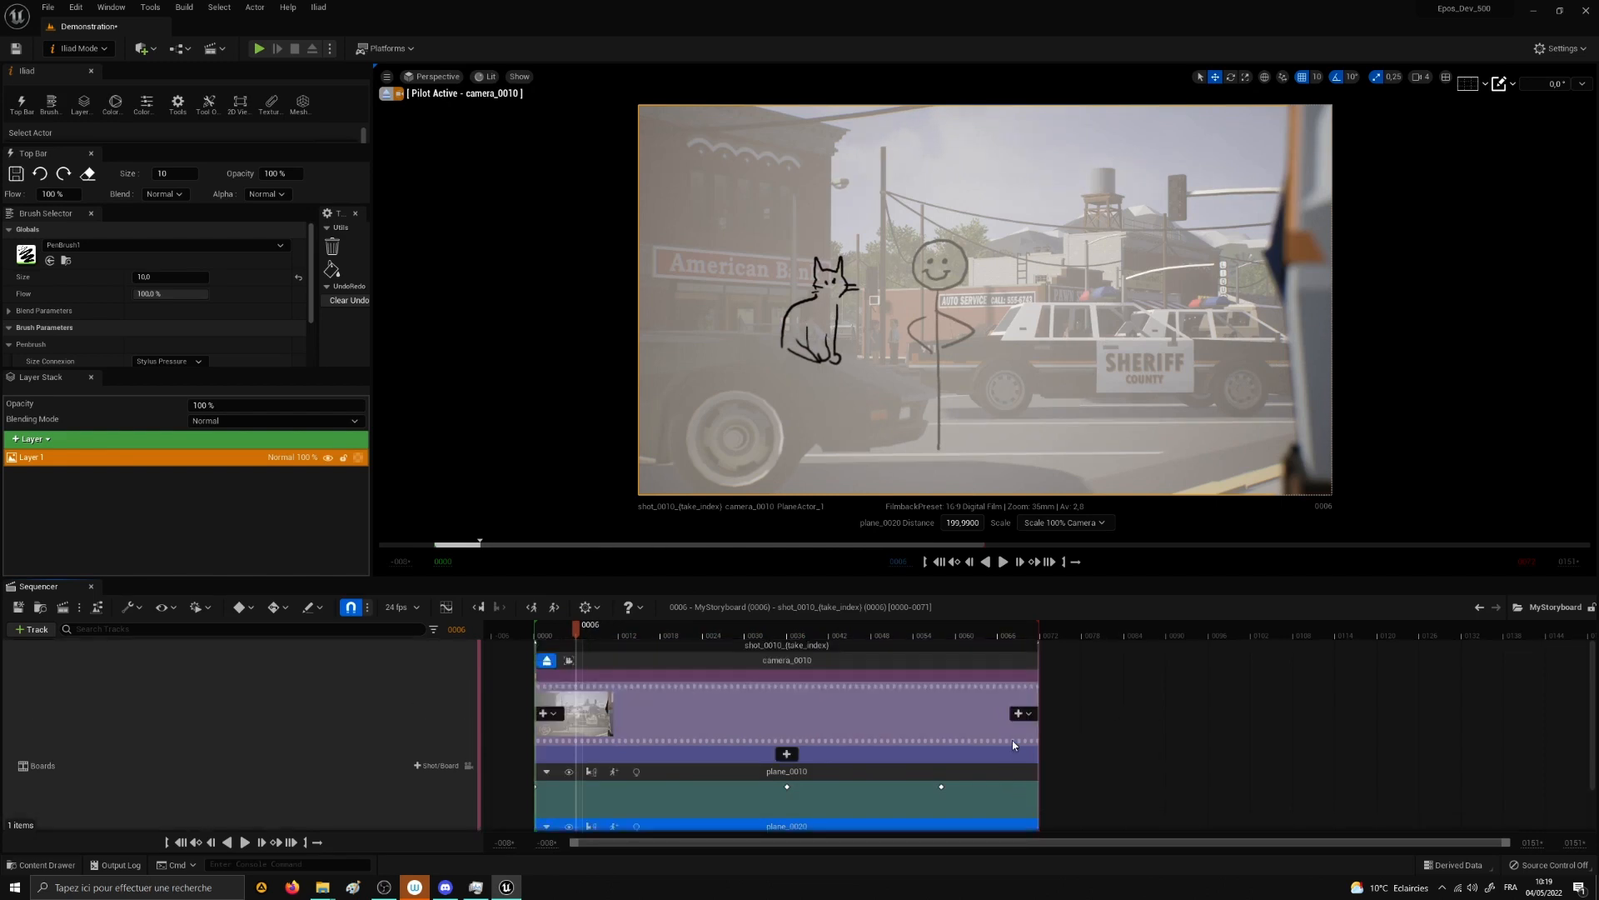
Step: Open the add-shot dropdown on shot_0010's section
{"action": "left_click", "coordinate": [1018, 713]}
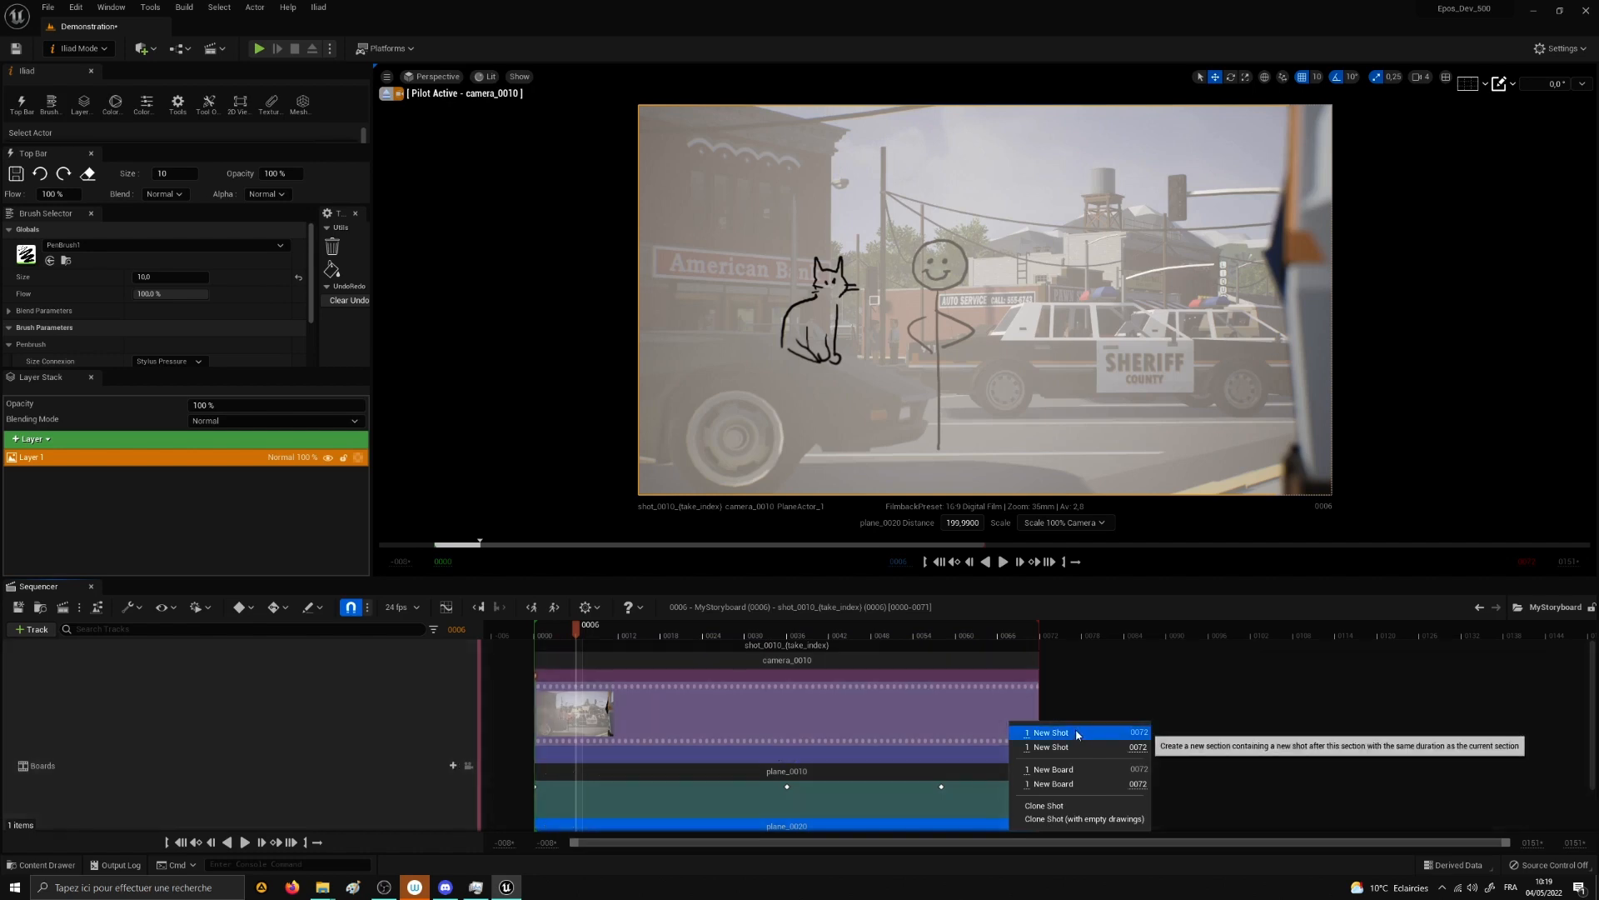
{"action": "mouse_move", "coordinate": [1050, 747]}
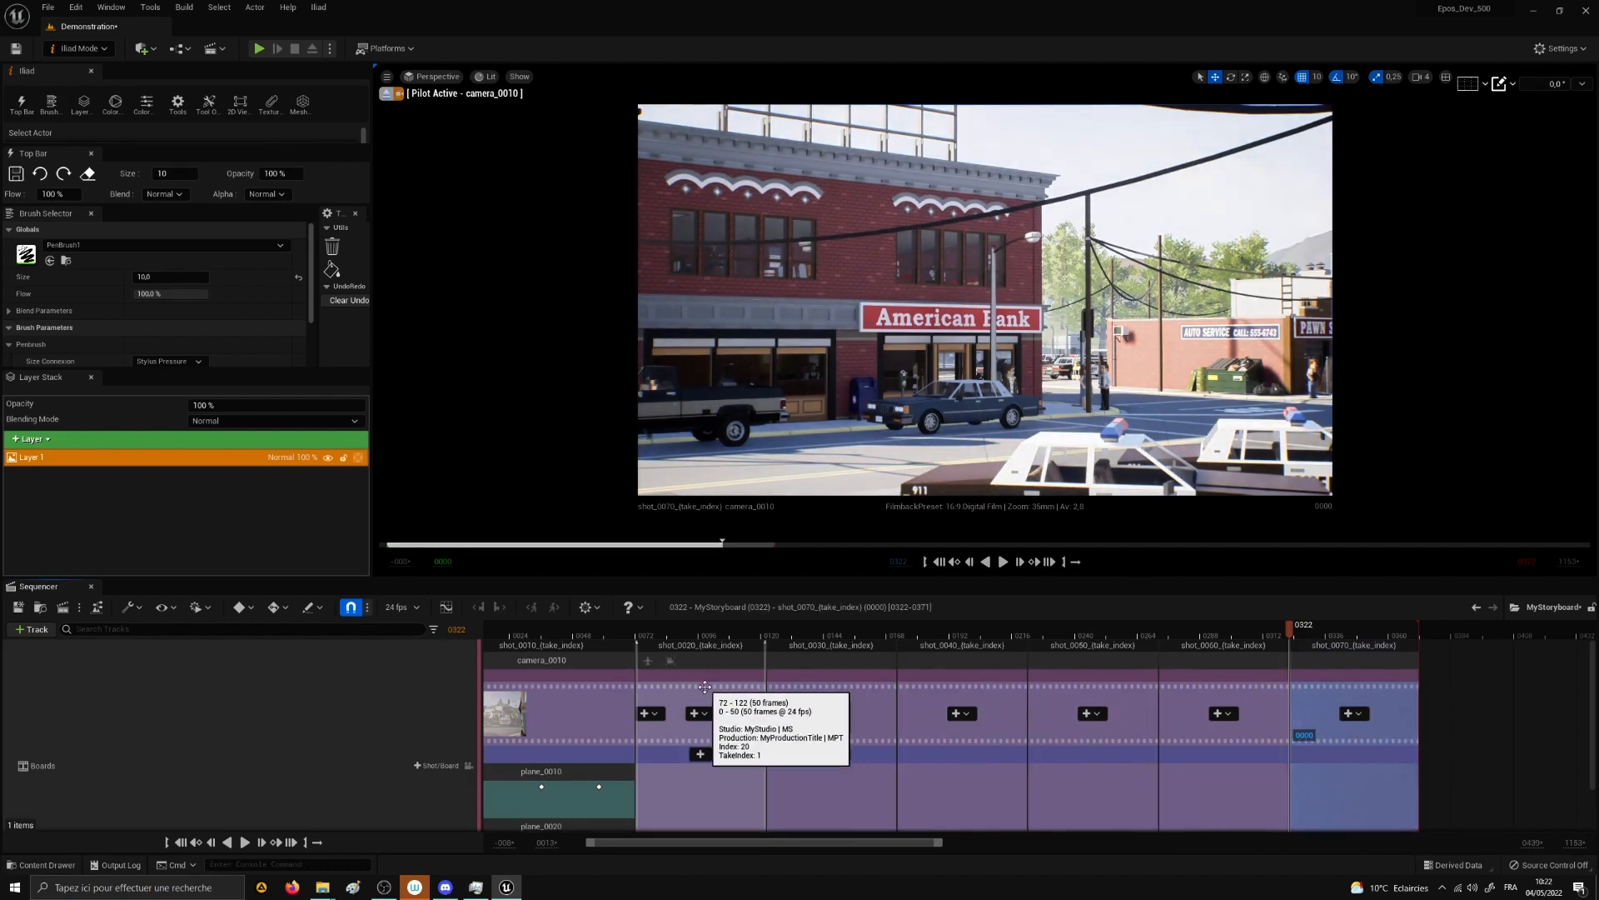
Step: Select shot_0020 to begin editing the second shot
{"action": "left_click", "coordinate": [691, 713]}
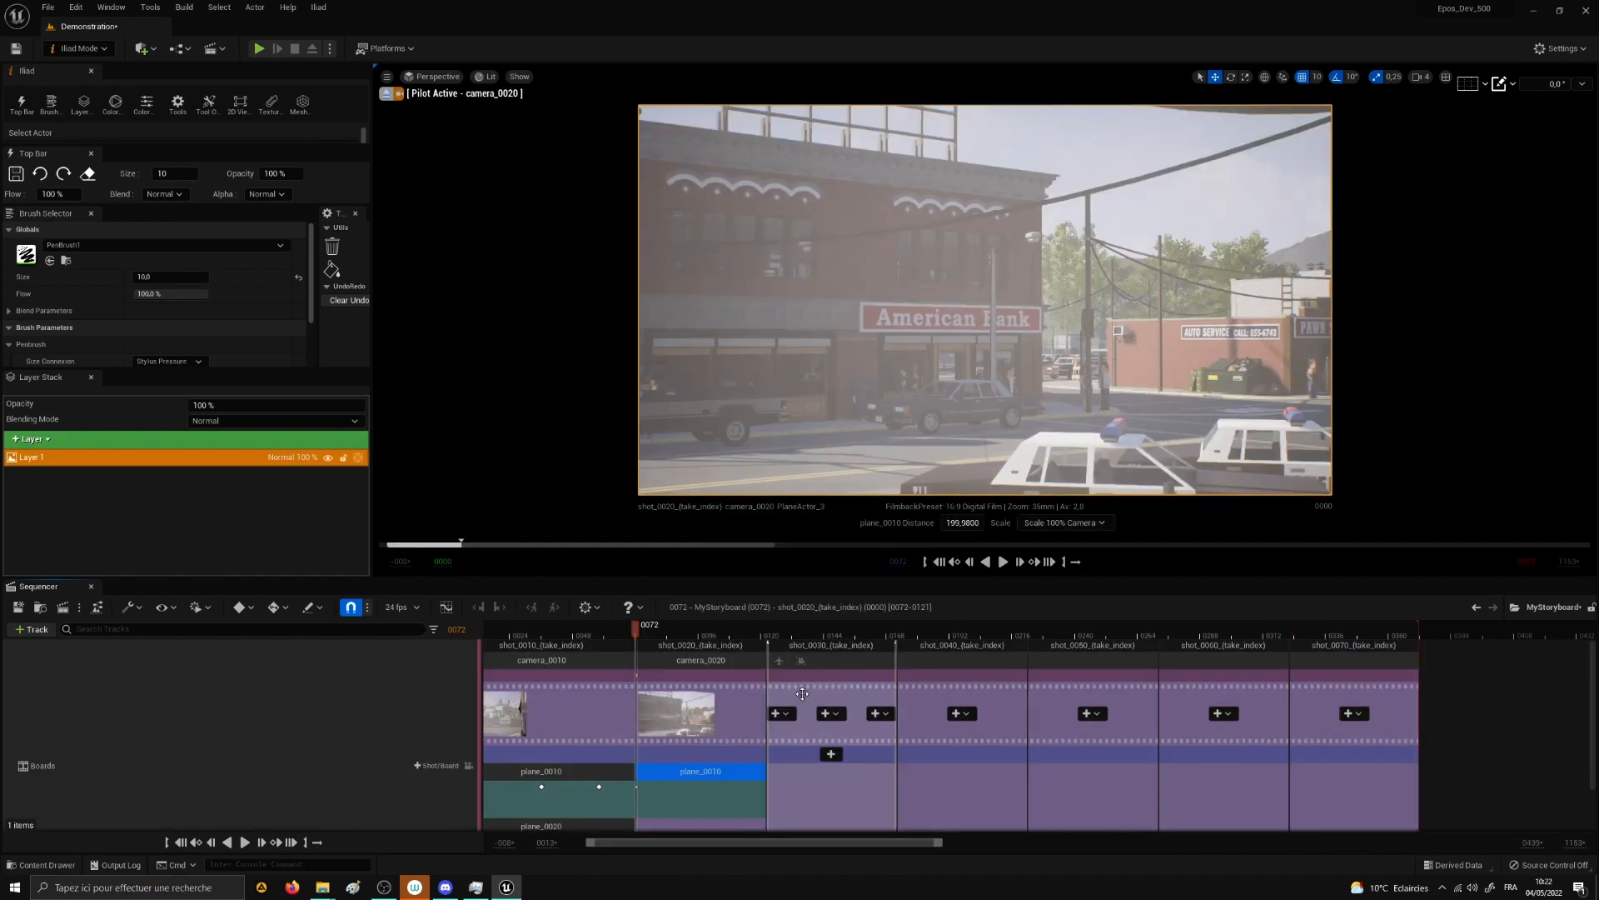
{"action": "mouse_move", "coordinate": [801, 694]}
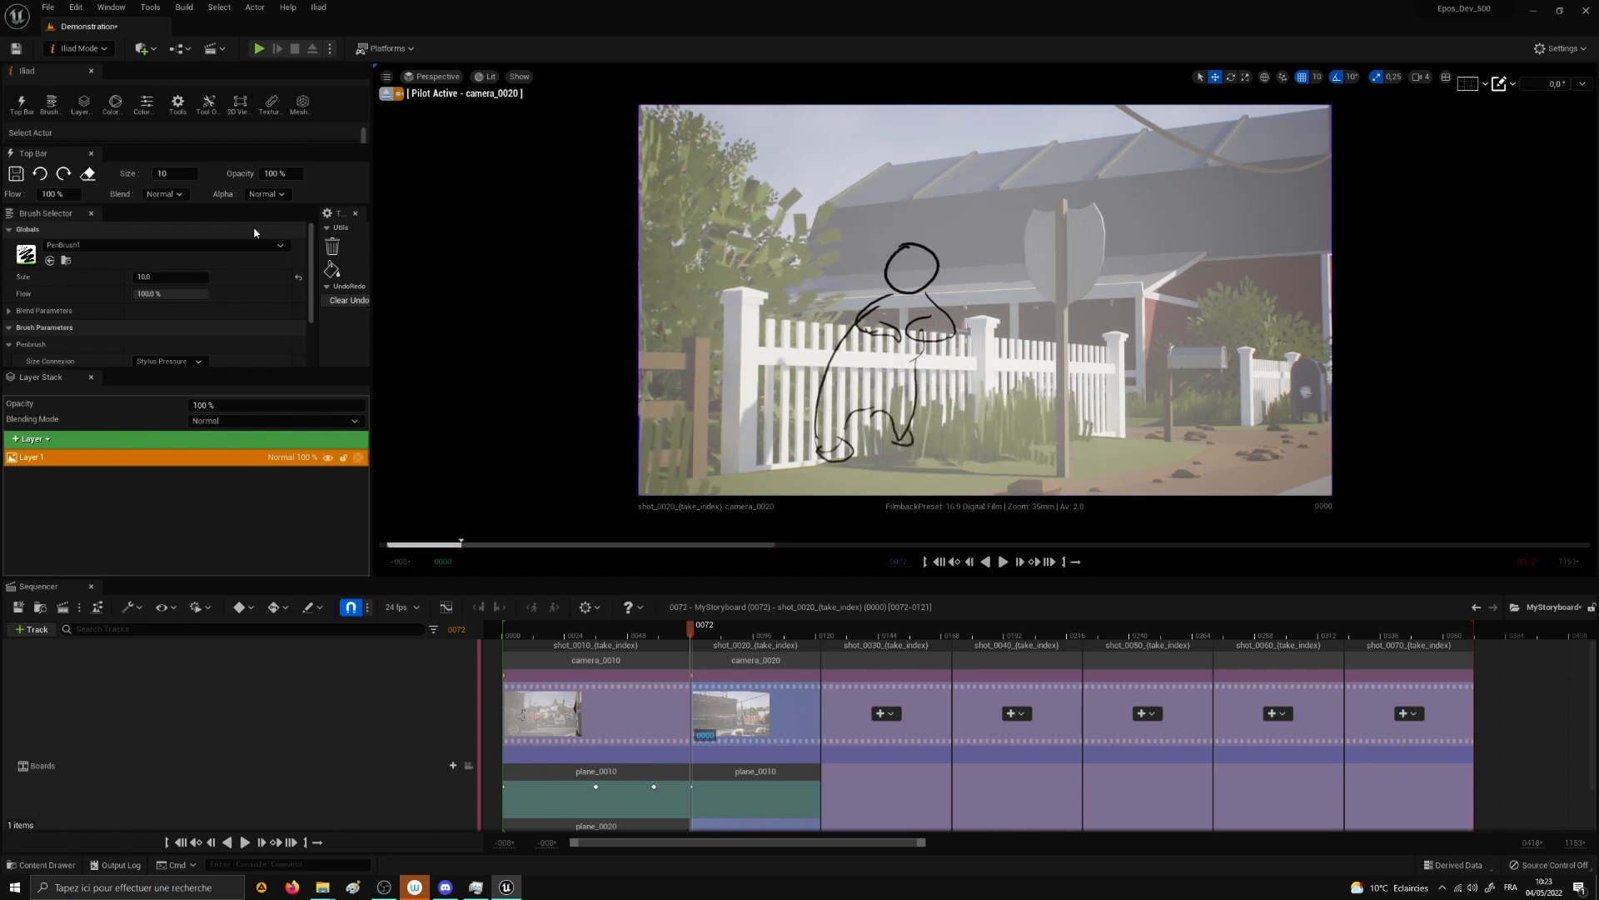
Step: Add Layer 2 and pick white as the brush colour to fill the fence character
{"action": "left_click", "coordinate": [30, 439]}
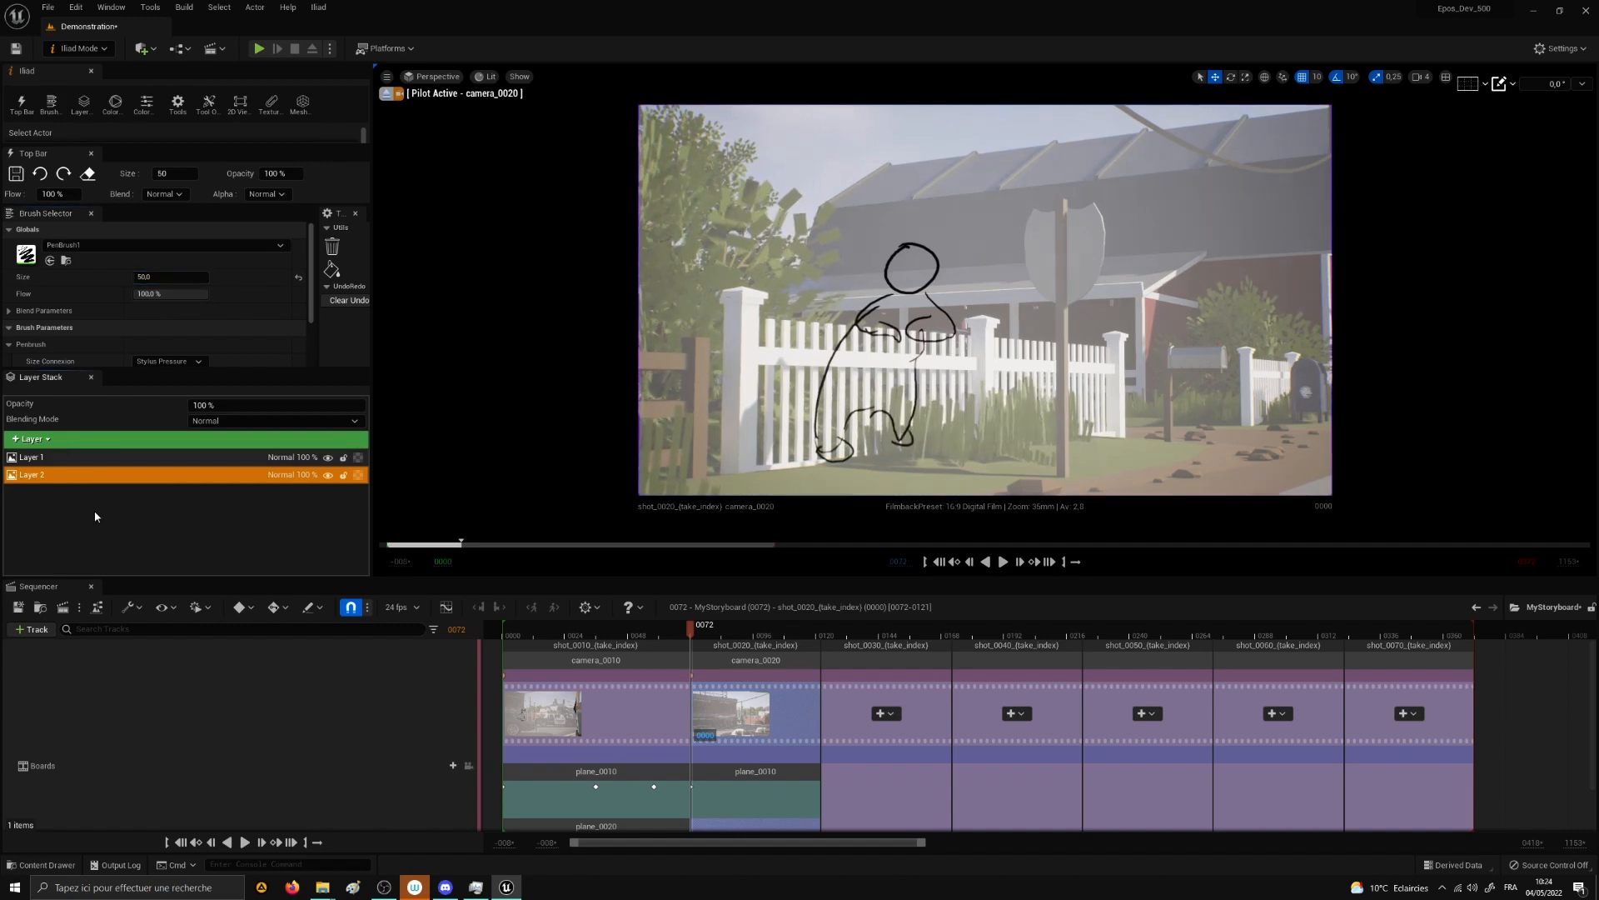
{"action": "left_click", "coordinate": [111, 101]}
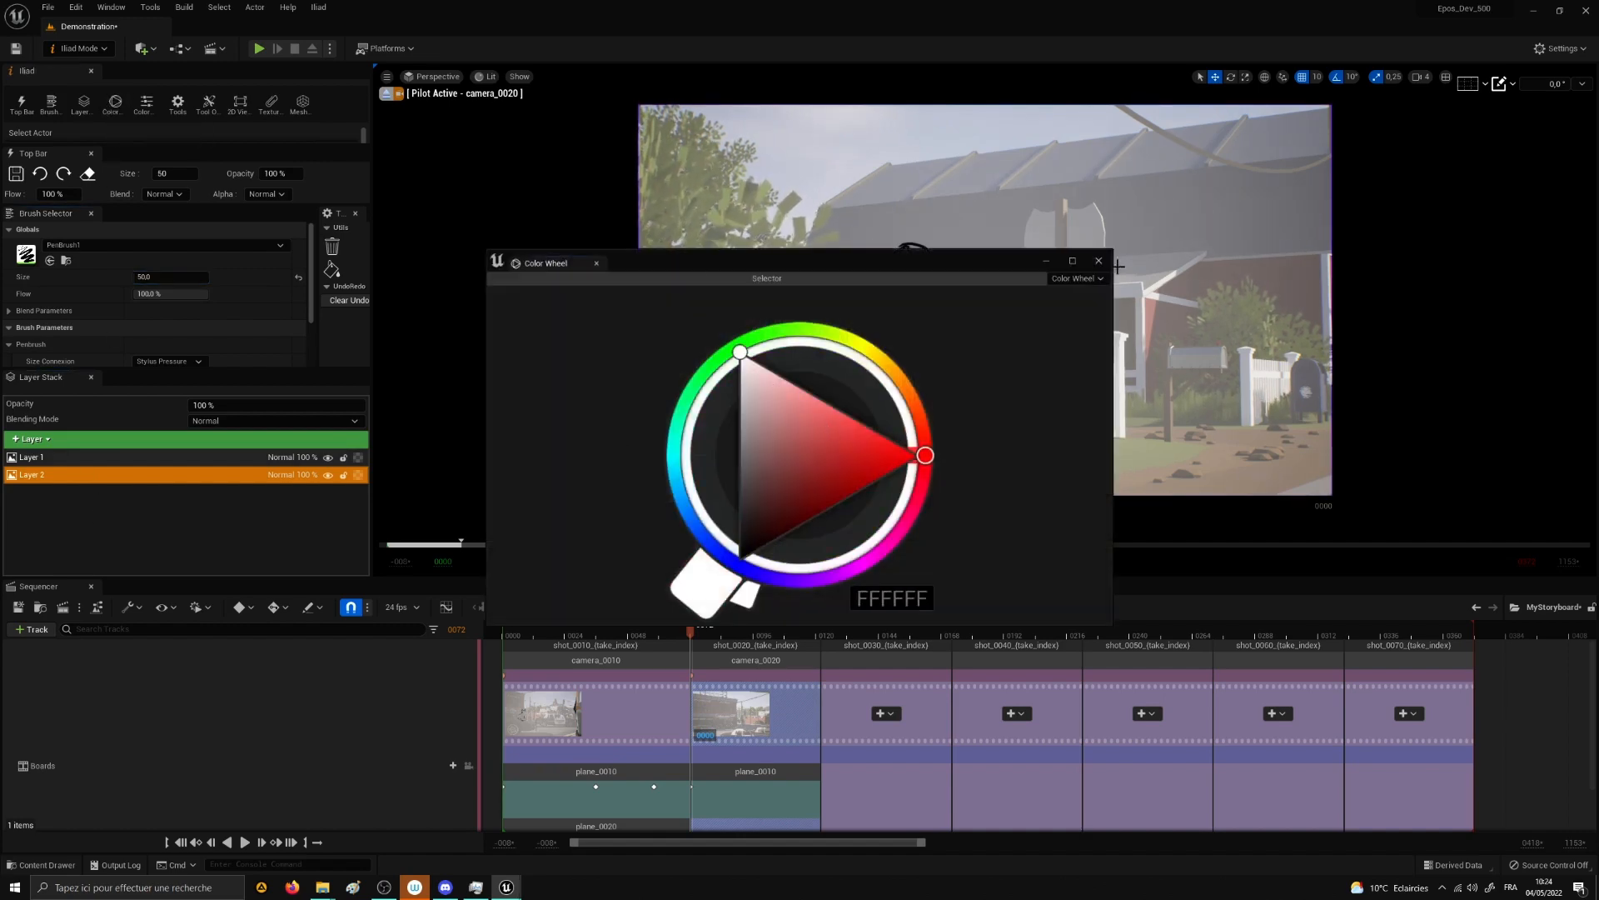
{"action": "left_click", "coordinate": [1098, 260]}
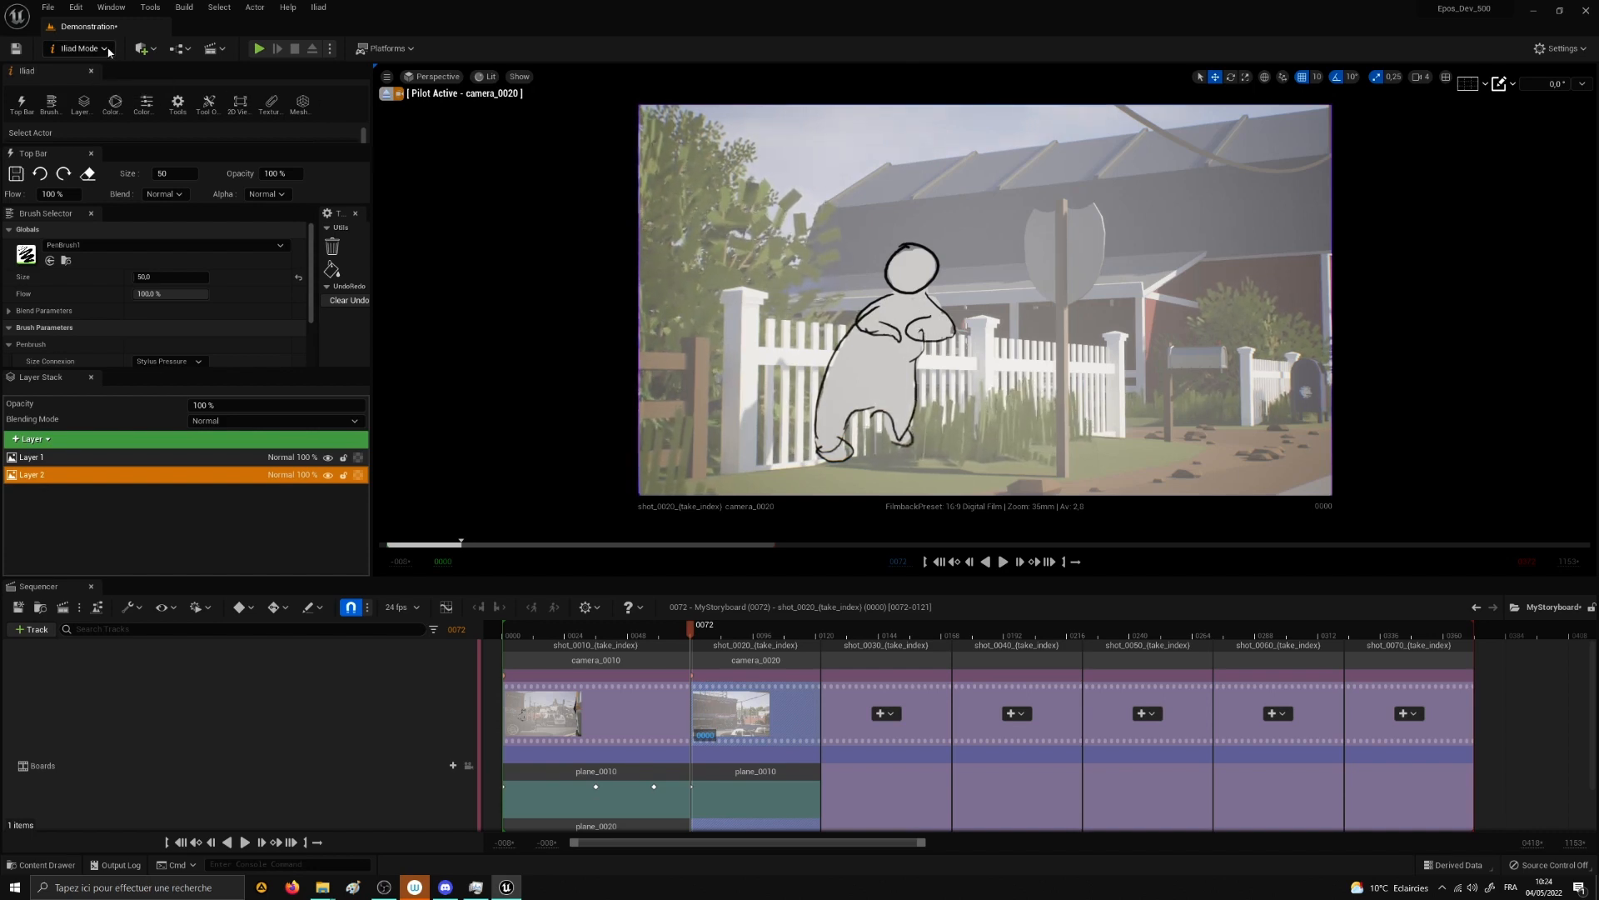
Step: Eject from the shot camera, select and preview camera_0020, then select shot 0020's plane_0010
{"action": "left_click", "coordinate": [80, 48]}
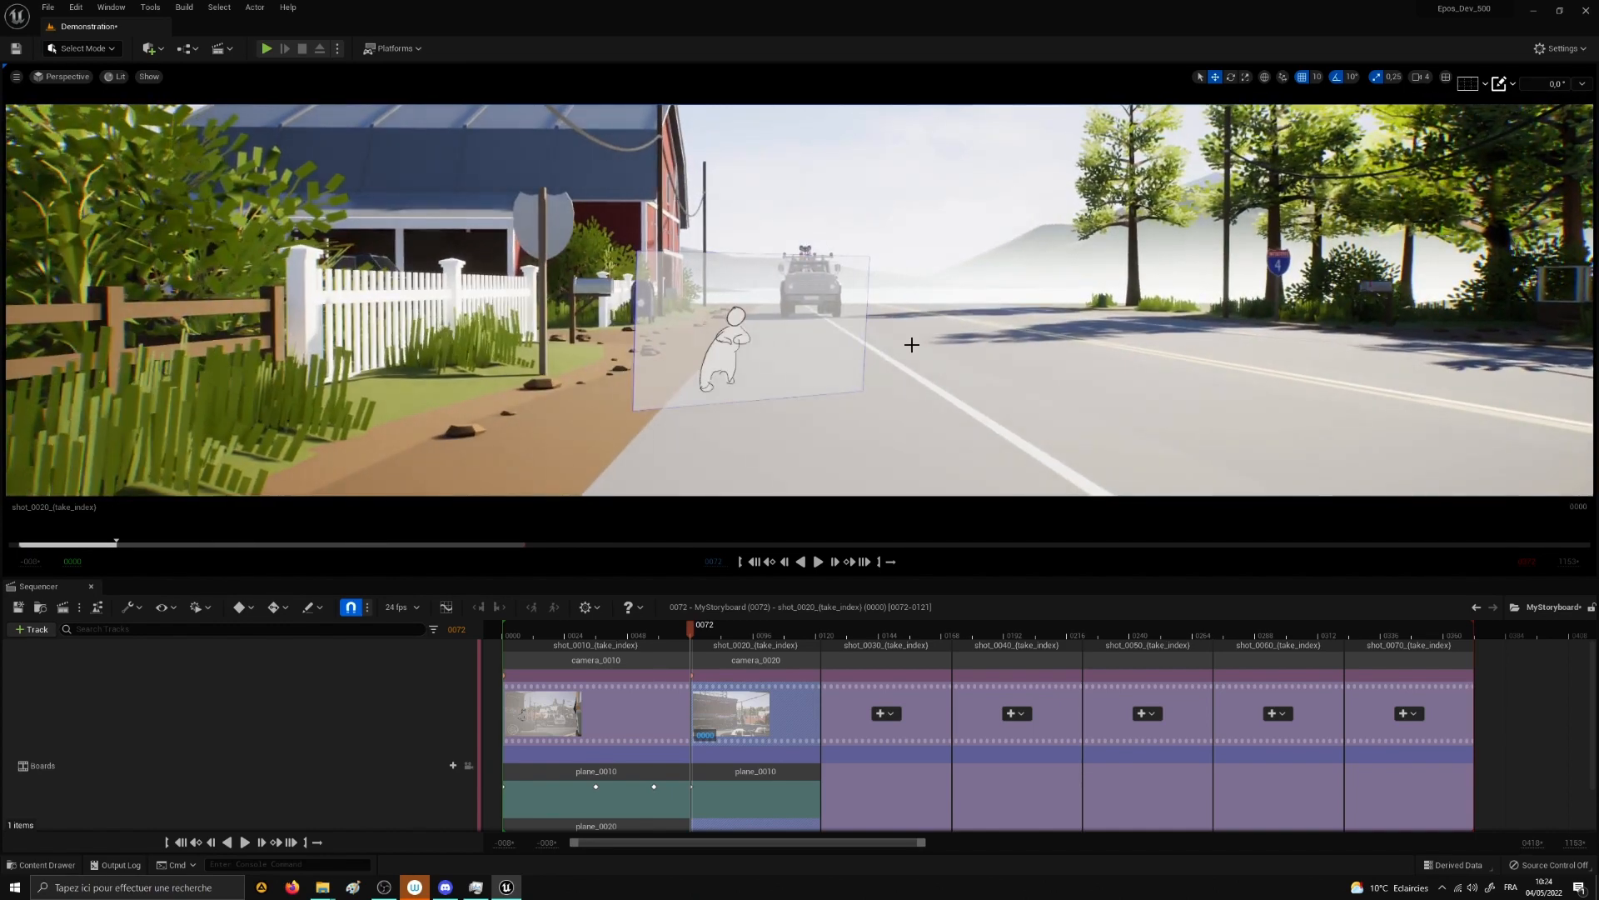
{"action": "left_click", "coordinate": [15, 80]}
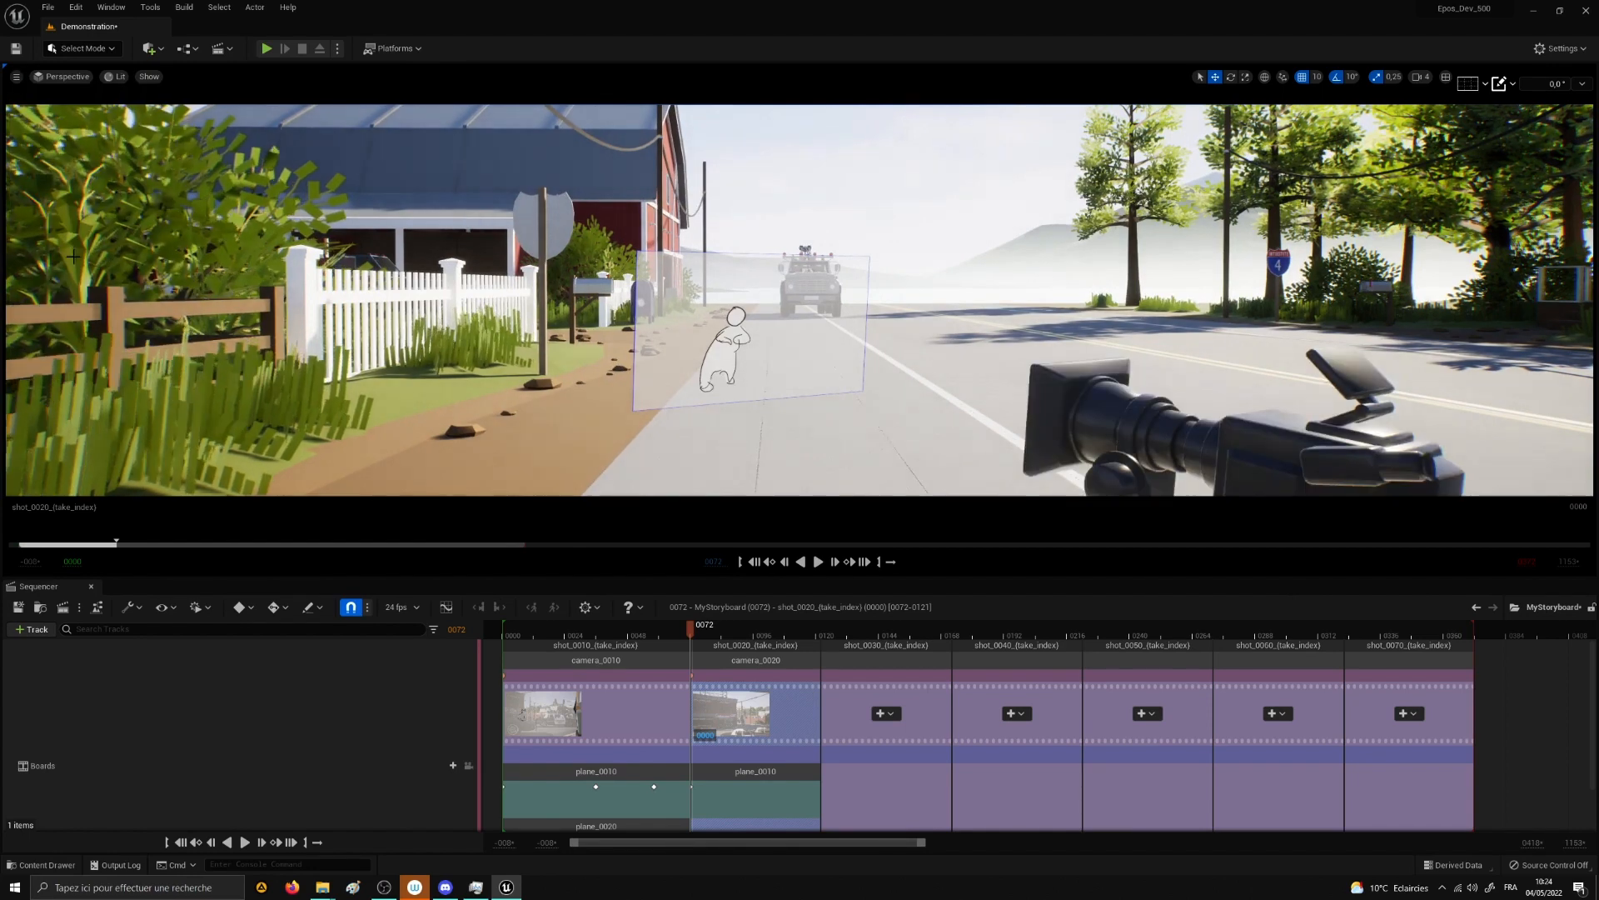
{"action": "left_click", "coordinate": [755, 659]}
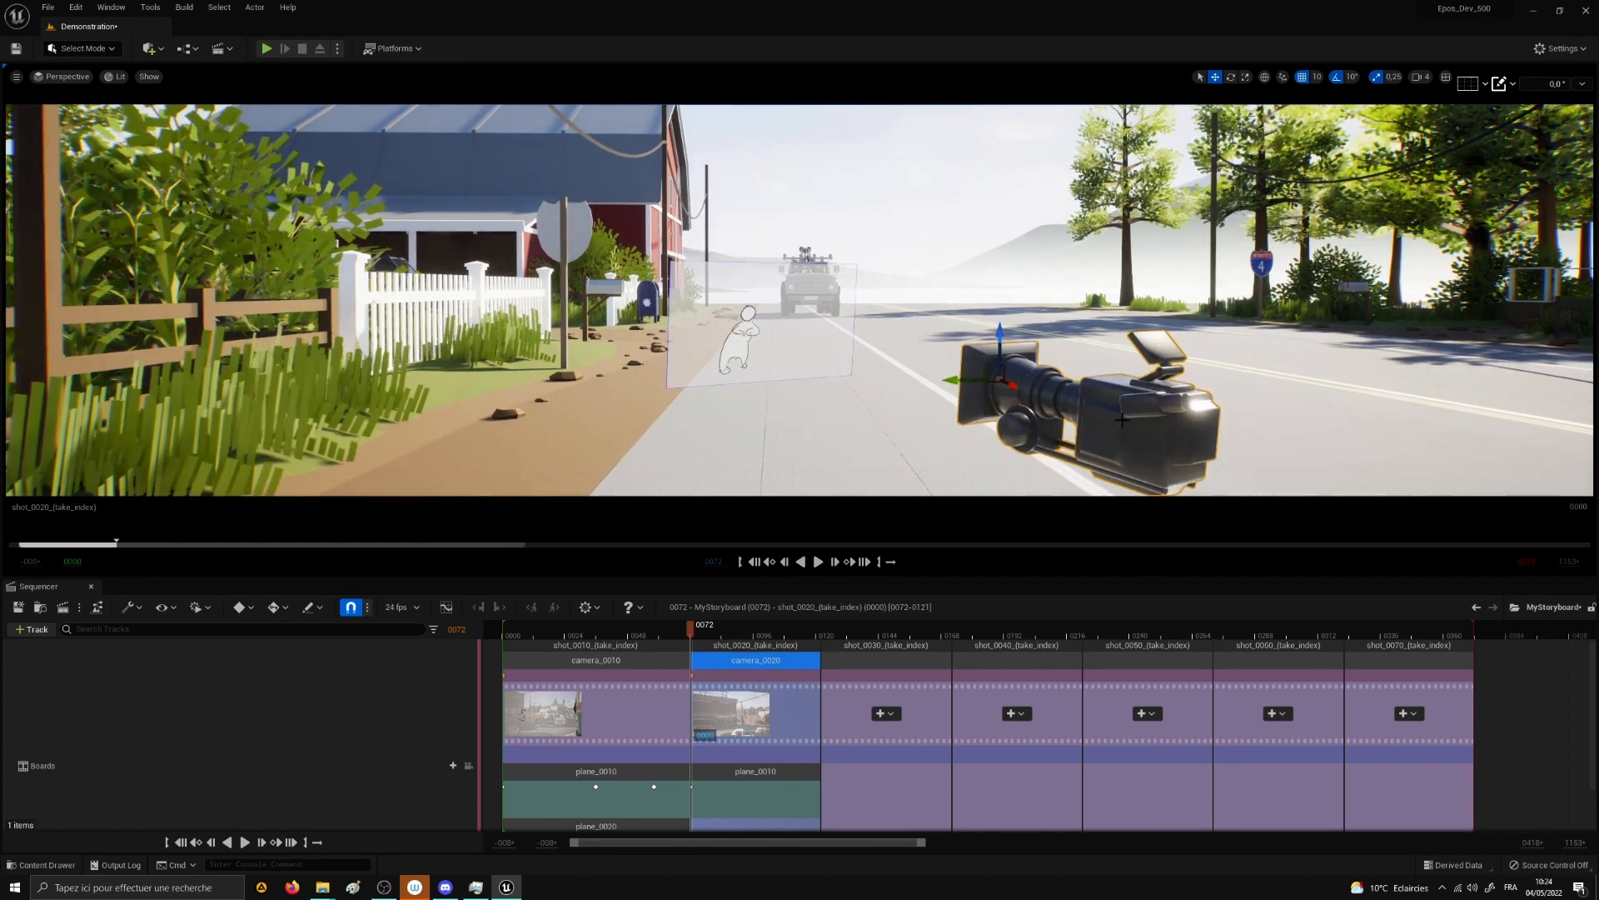
{"action": "left_click", "coordinate": [1081, 408]}
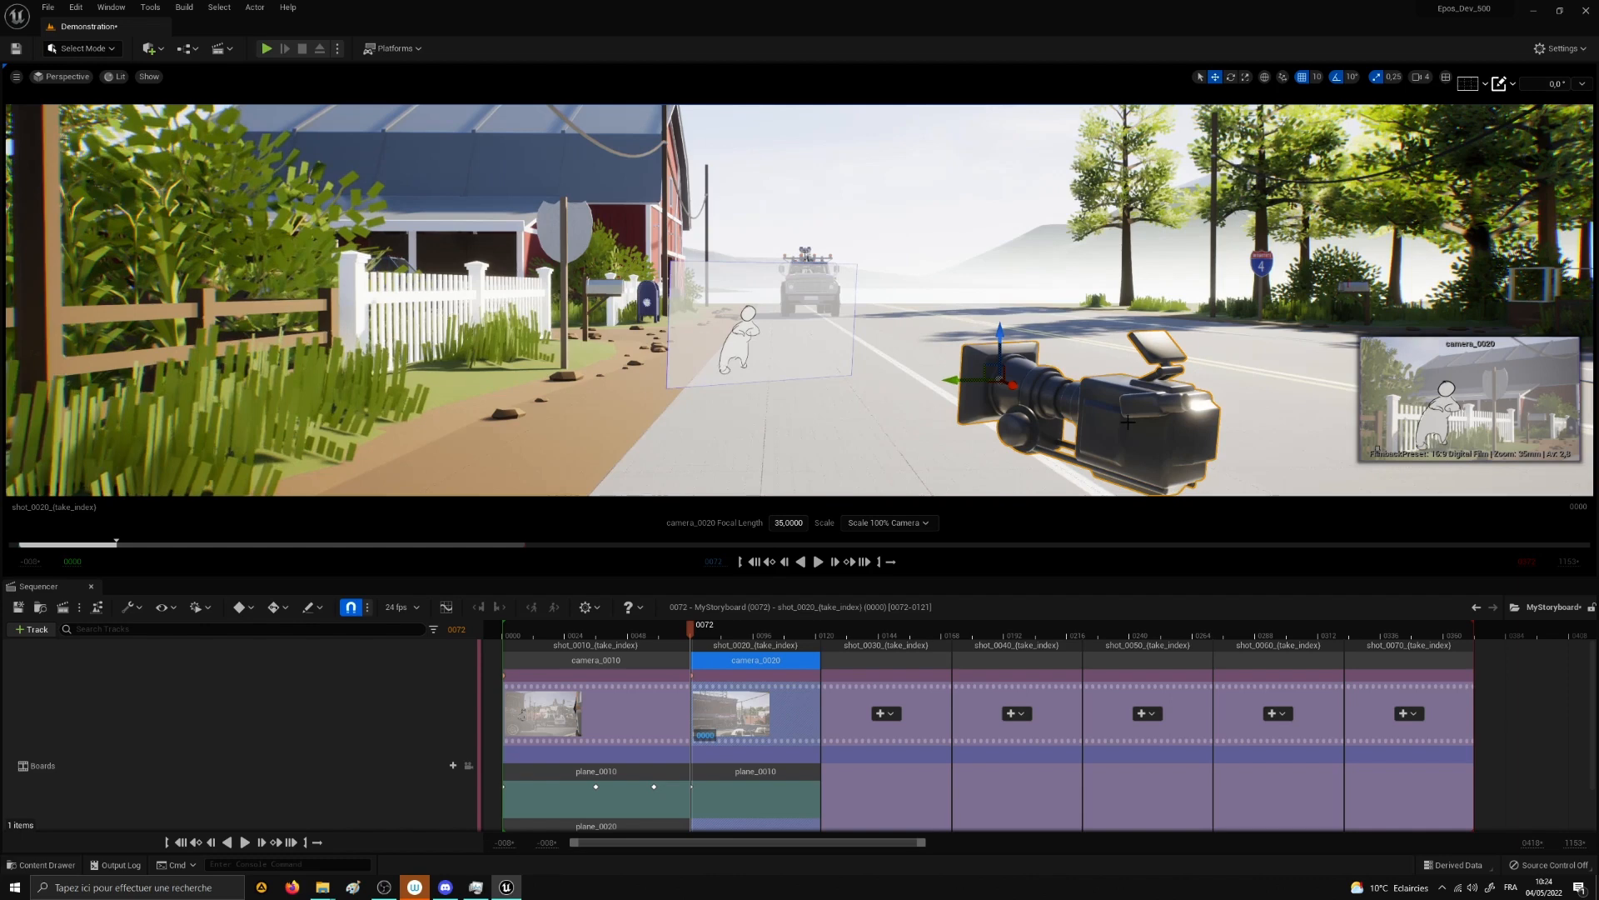
{"action": "left_click", "coordinate": [755, 770]}
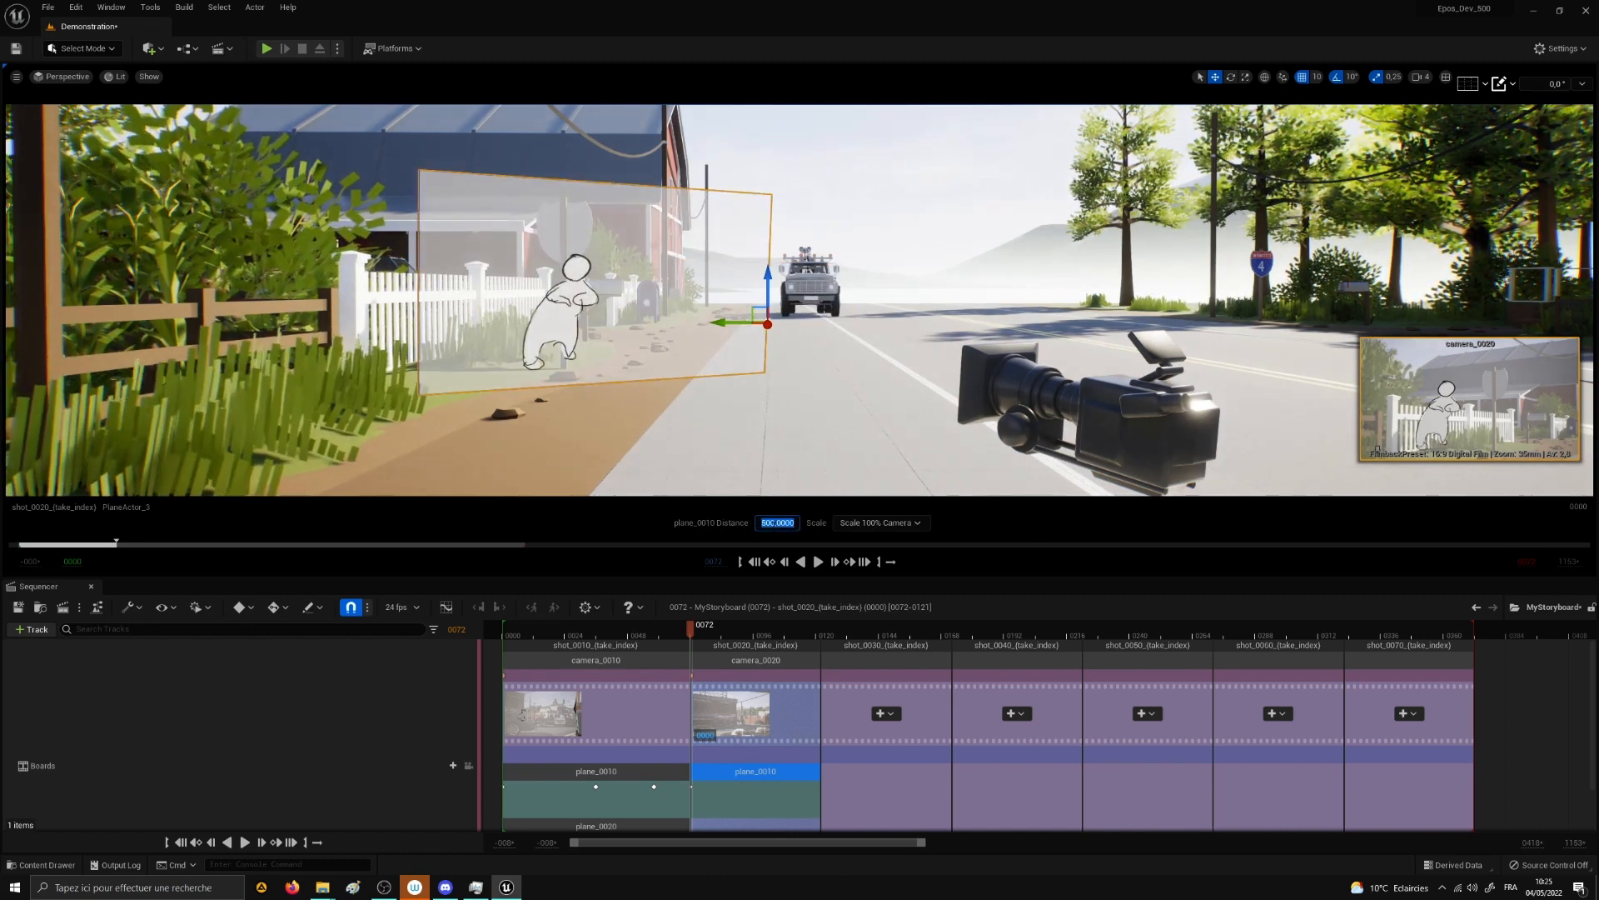
Step: Set plane_0010's Distance to 1004 so the stickman sits behind the fence
{"action": "type", "text": "100.0000"}
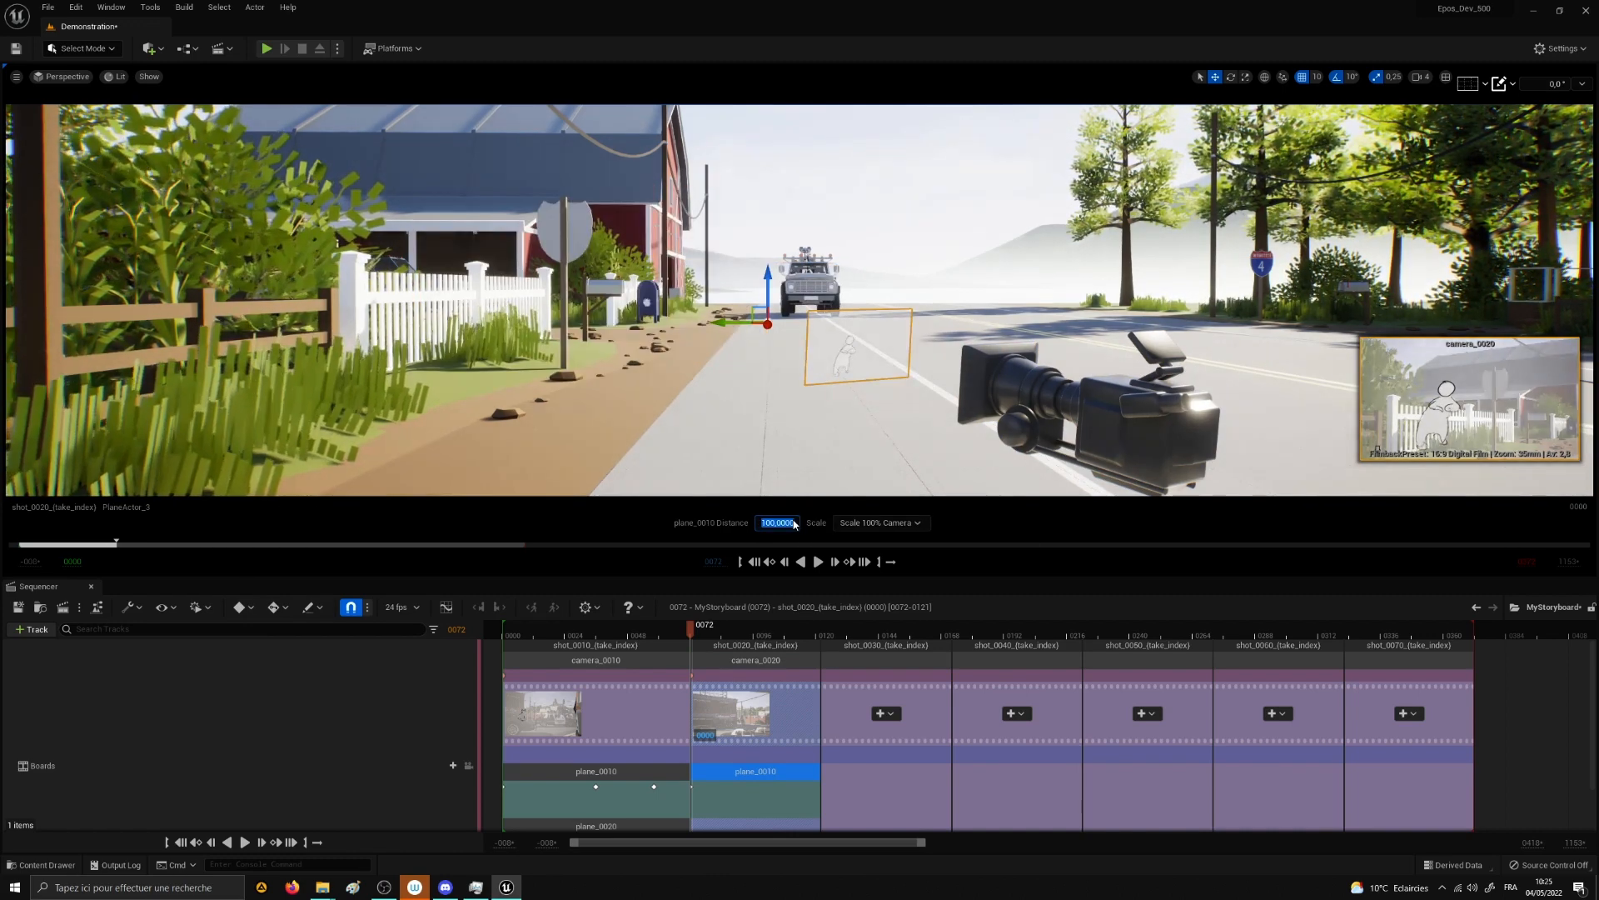
{"action": "type", "text": "20"}
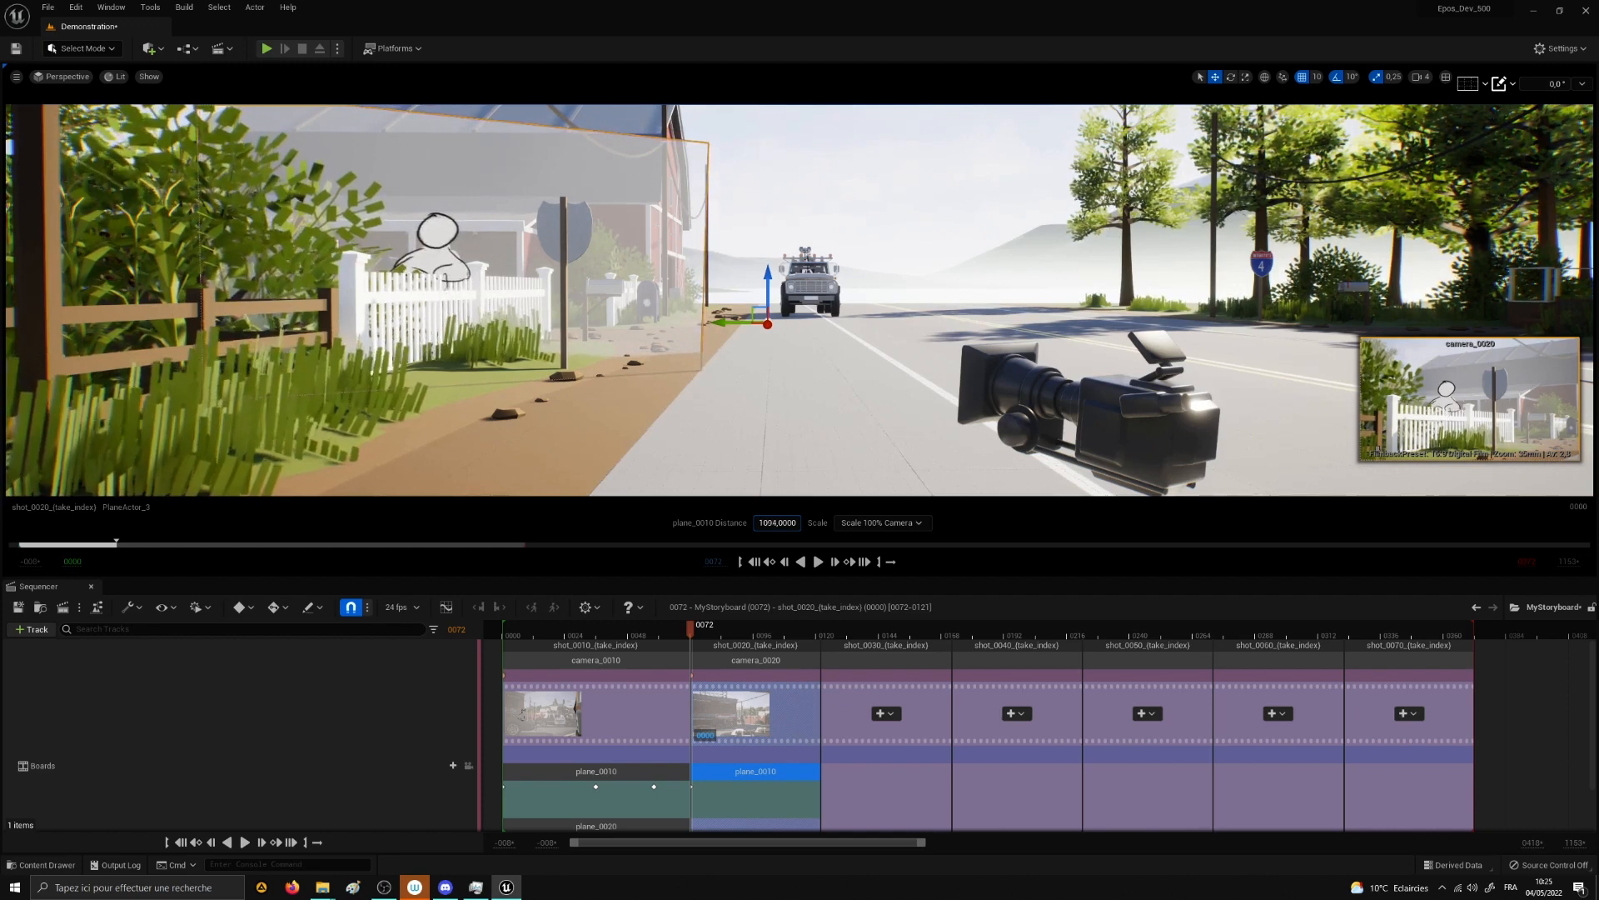
{"action": "mouse_move", "coordinate": [776, 523]}
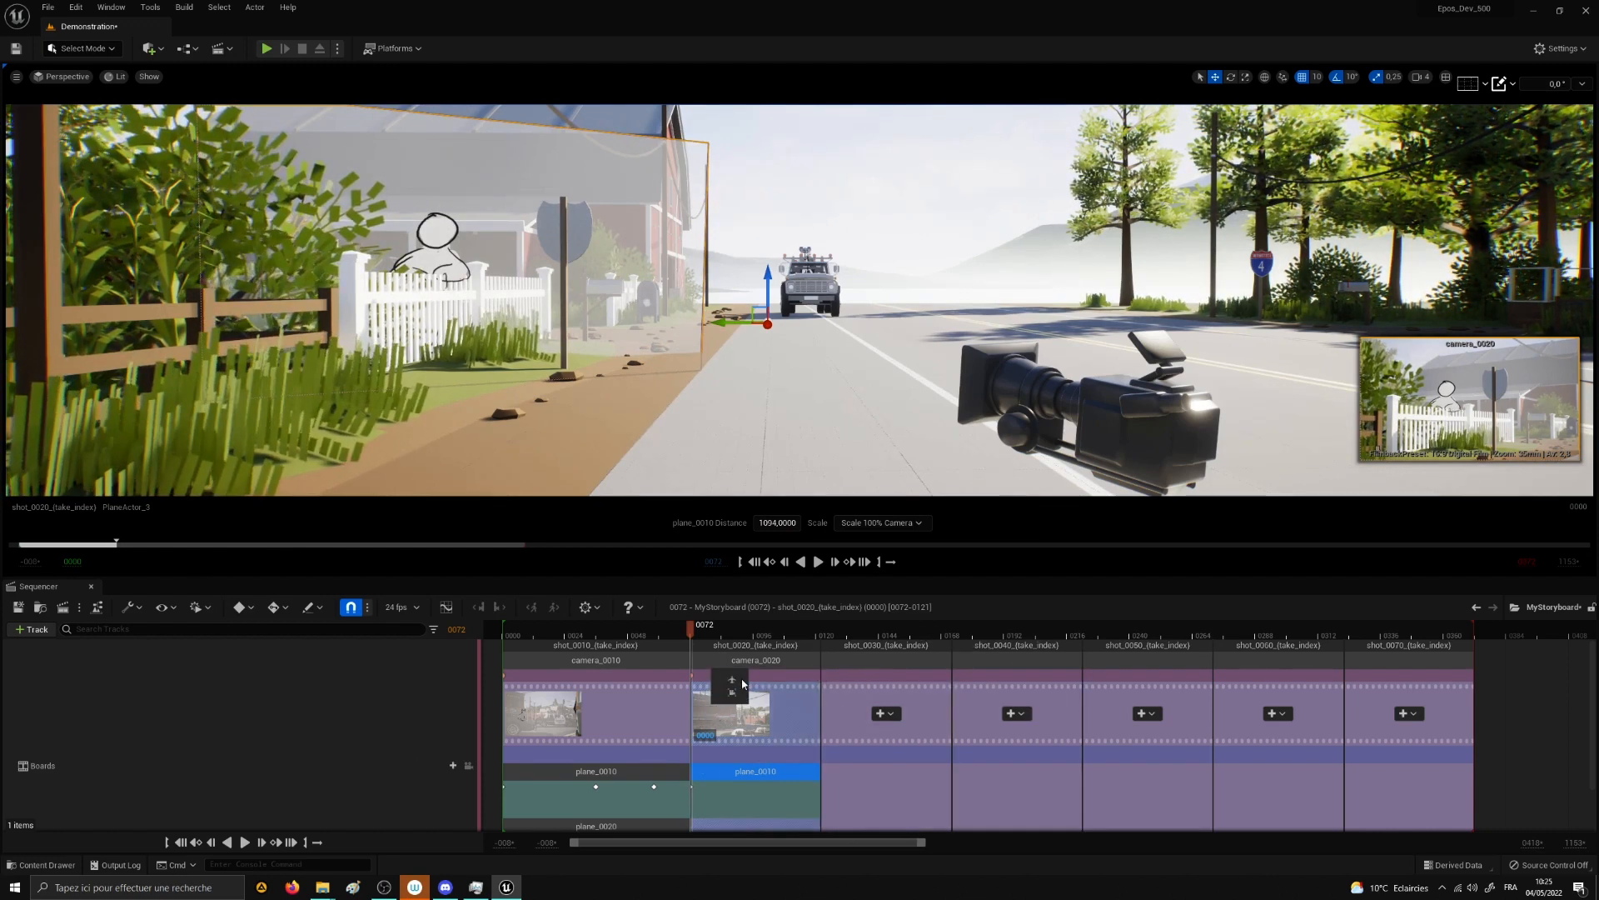
{"action": "mouse_move", "coordinate": [731, 681]}
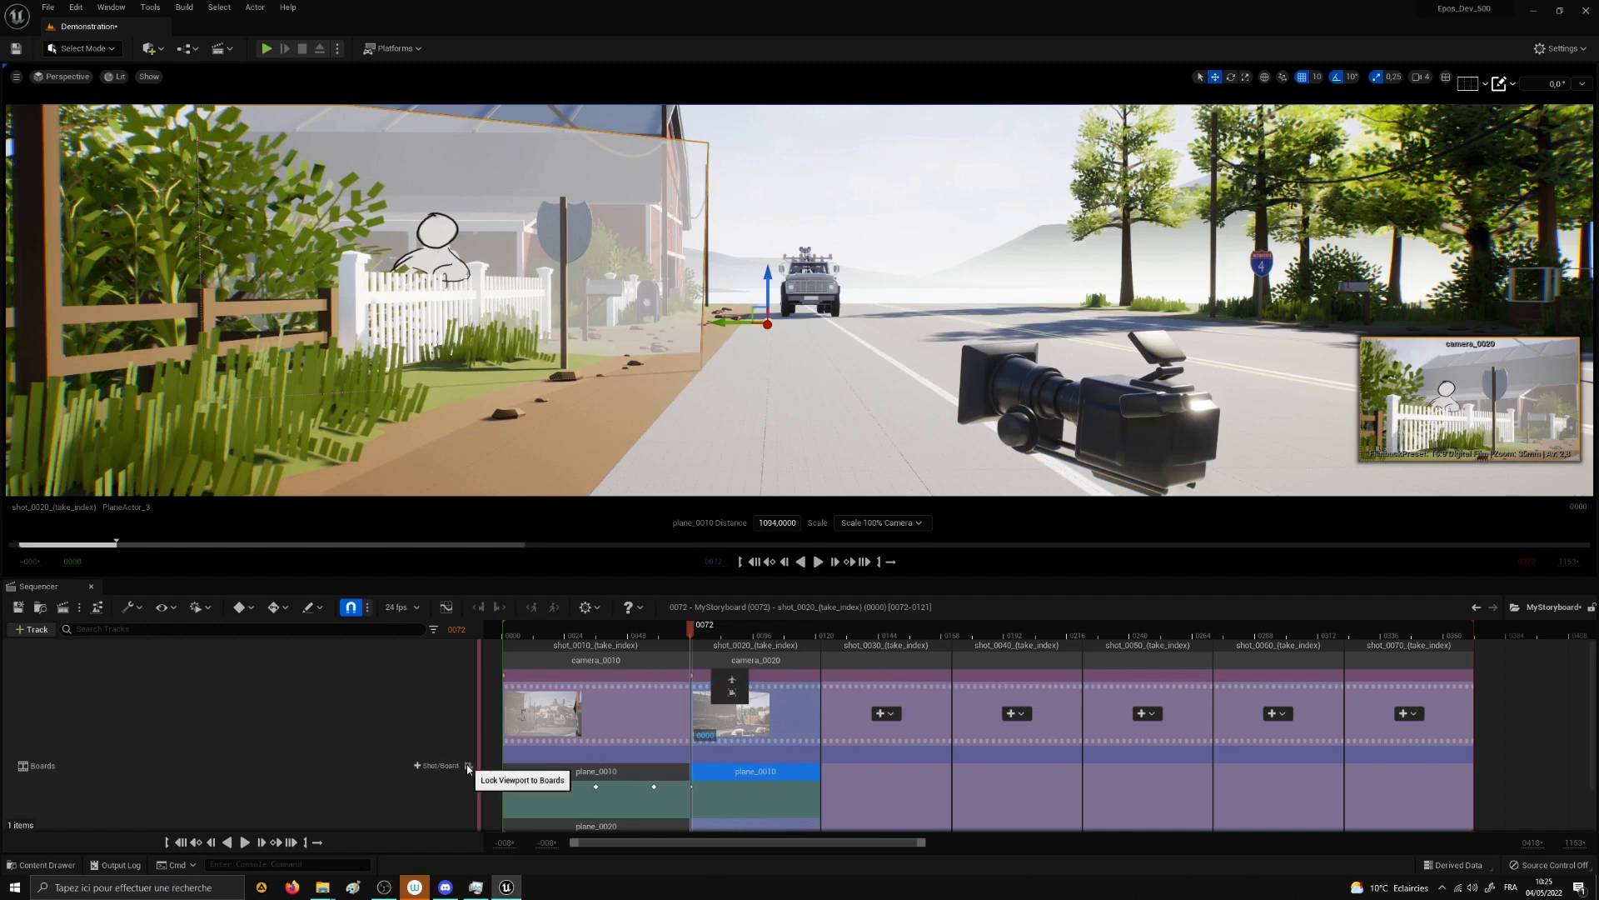
Step: Lock the viewport to shot 0020's camera and switch the editor mode to iRad
{"action": "left_click", "coordinate": [467, 765]}
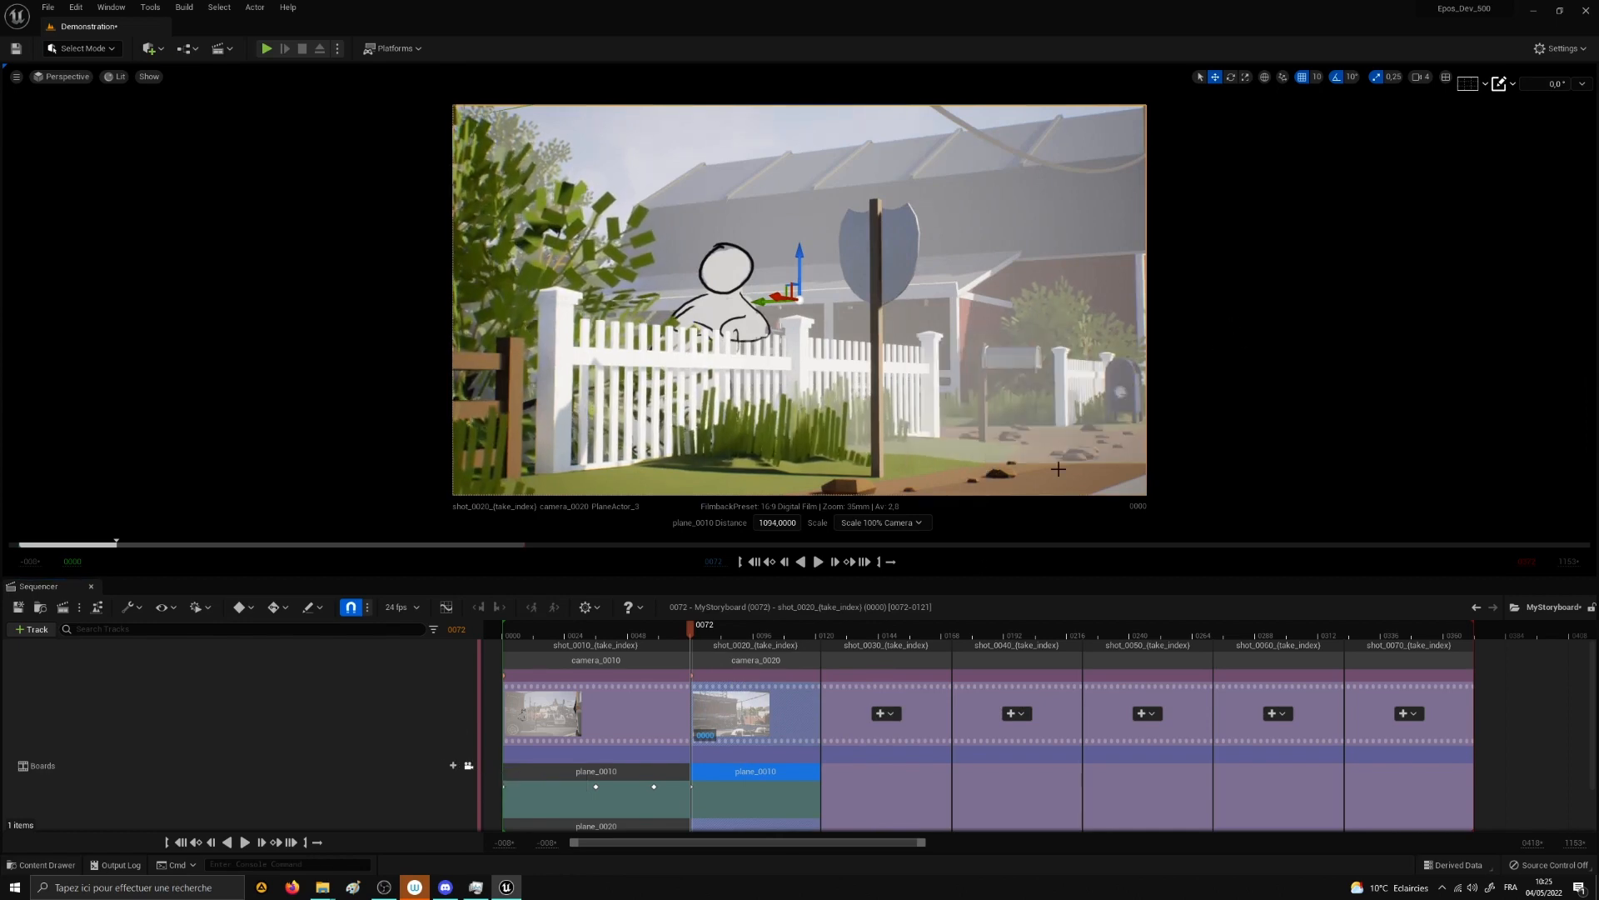
{"action": "left_click", "coordinate": [81, 49]}
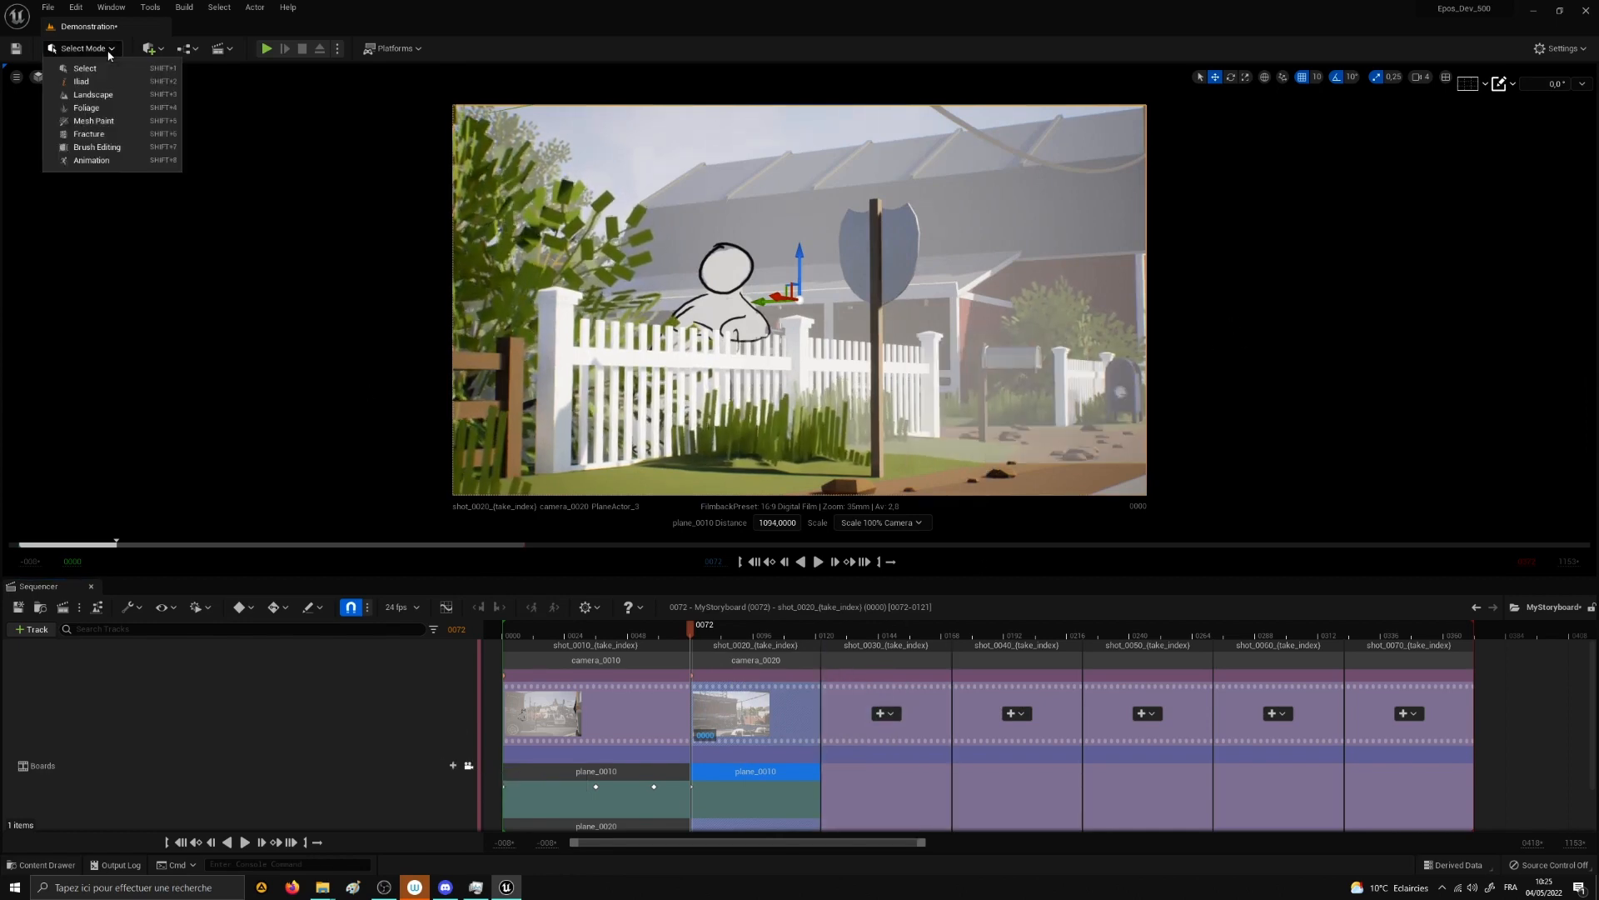
{"action": "left_click", "coordinate": [81, 81]}
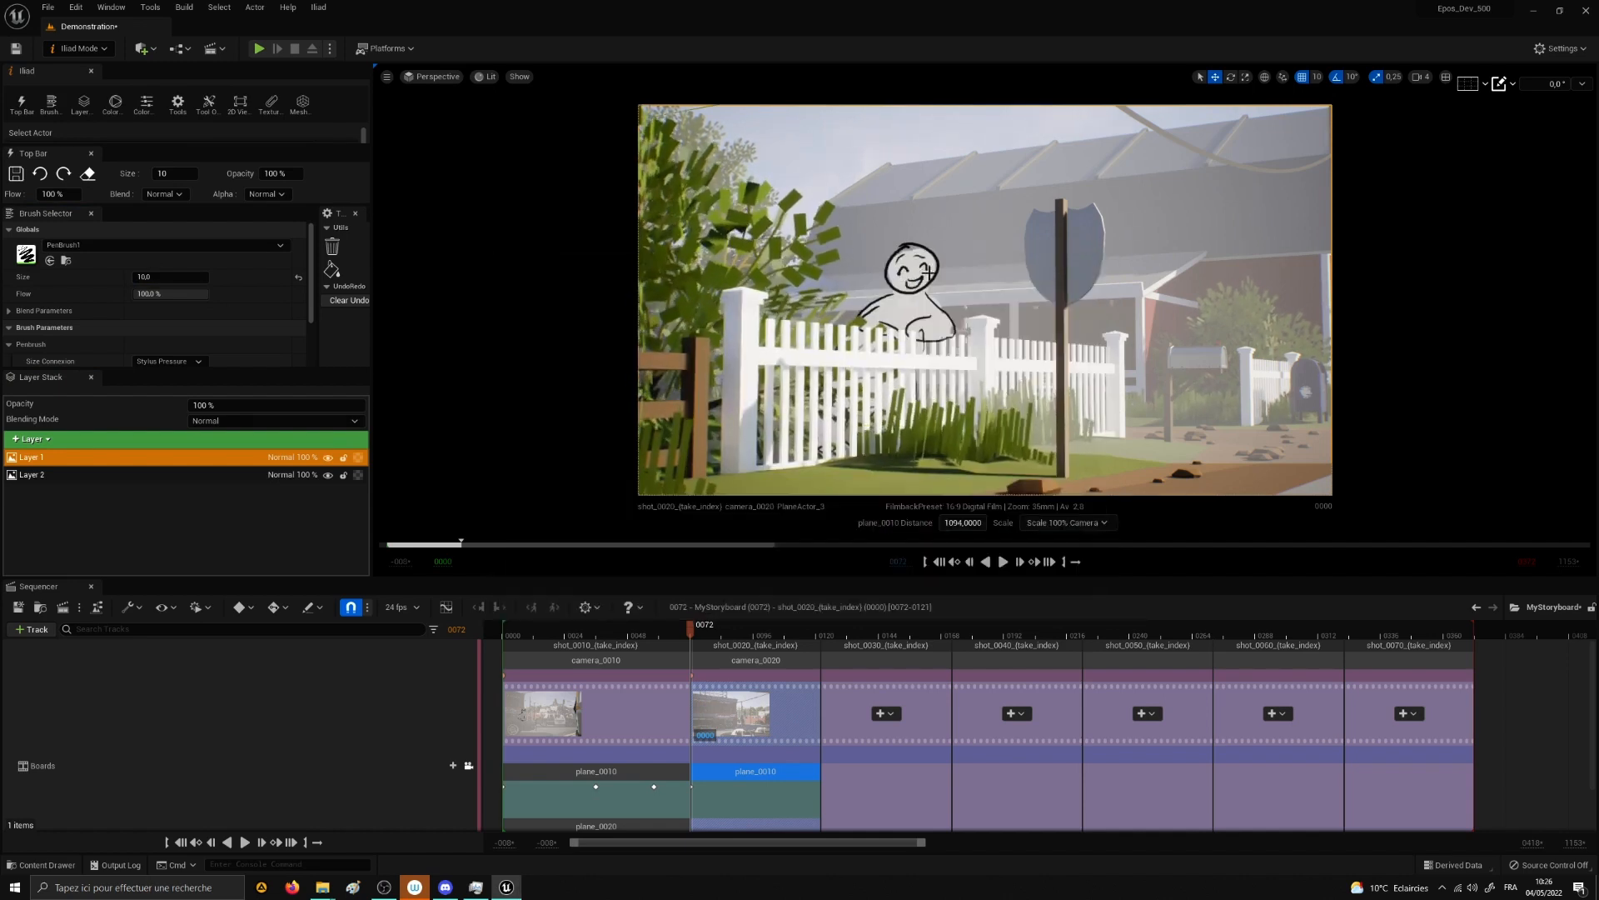
Step: Add camera_0030 and a drawing plane to shot_0030, framing the For Sale house
{"action": "left_click", "coordinate": [603, 623]}
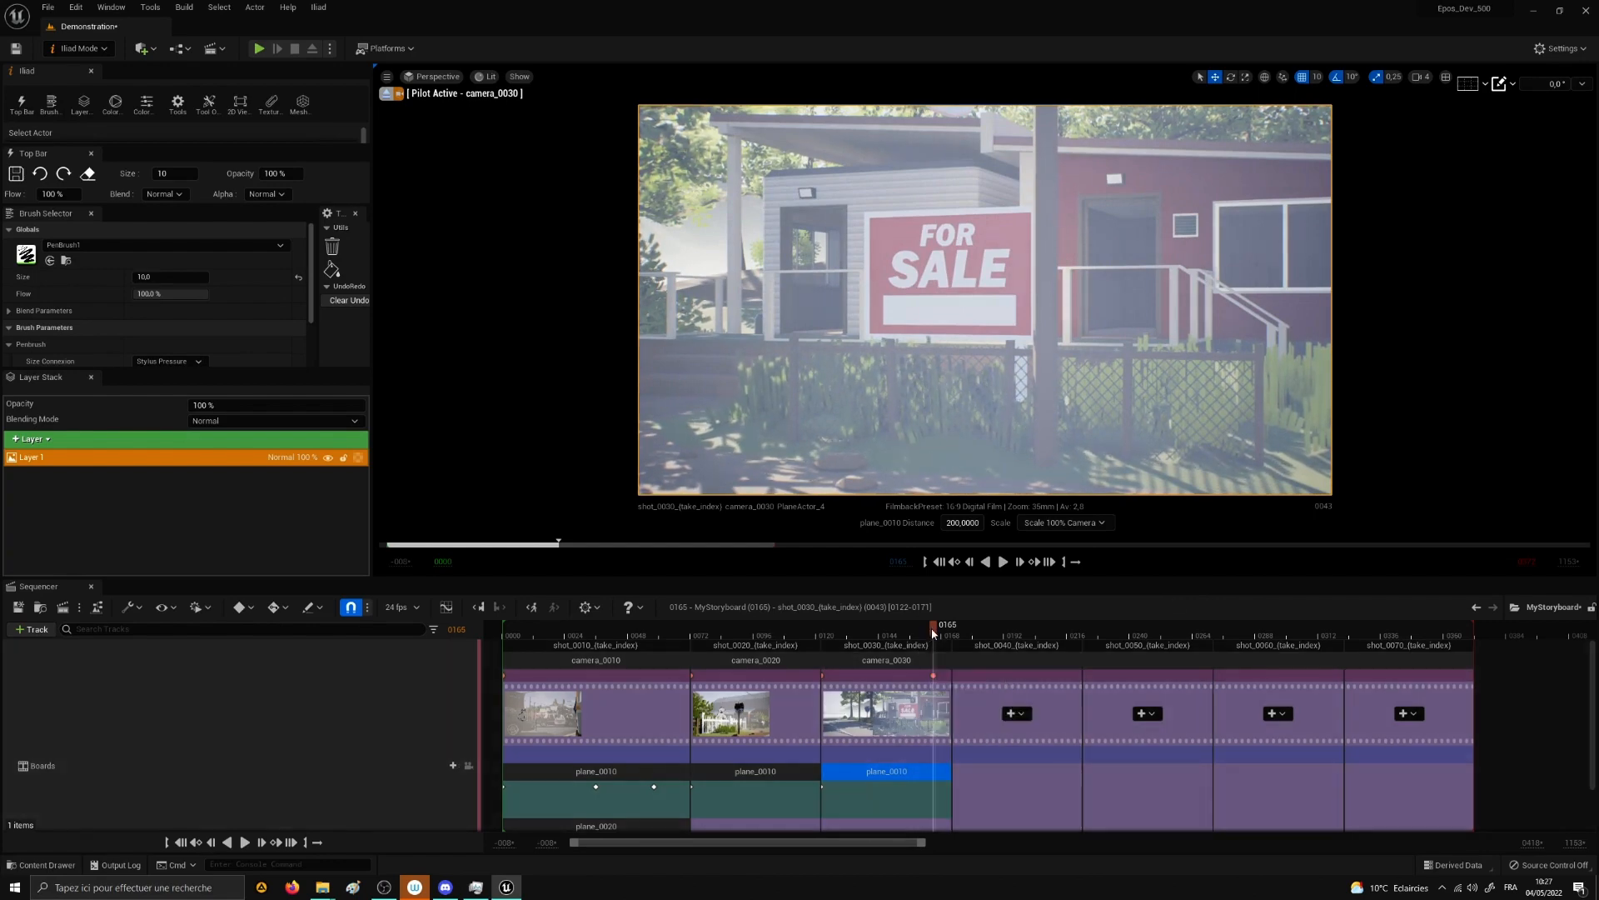
Step: Scrub the playhead through shot 0030 to check the sketched bird, returning to the start
{"action": "left_click_drag", "start_coordinate": [931, 624], "coordinate": [823, 624]}
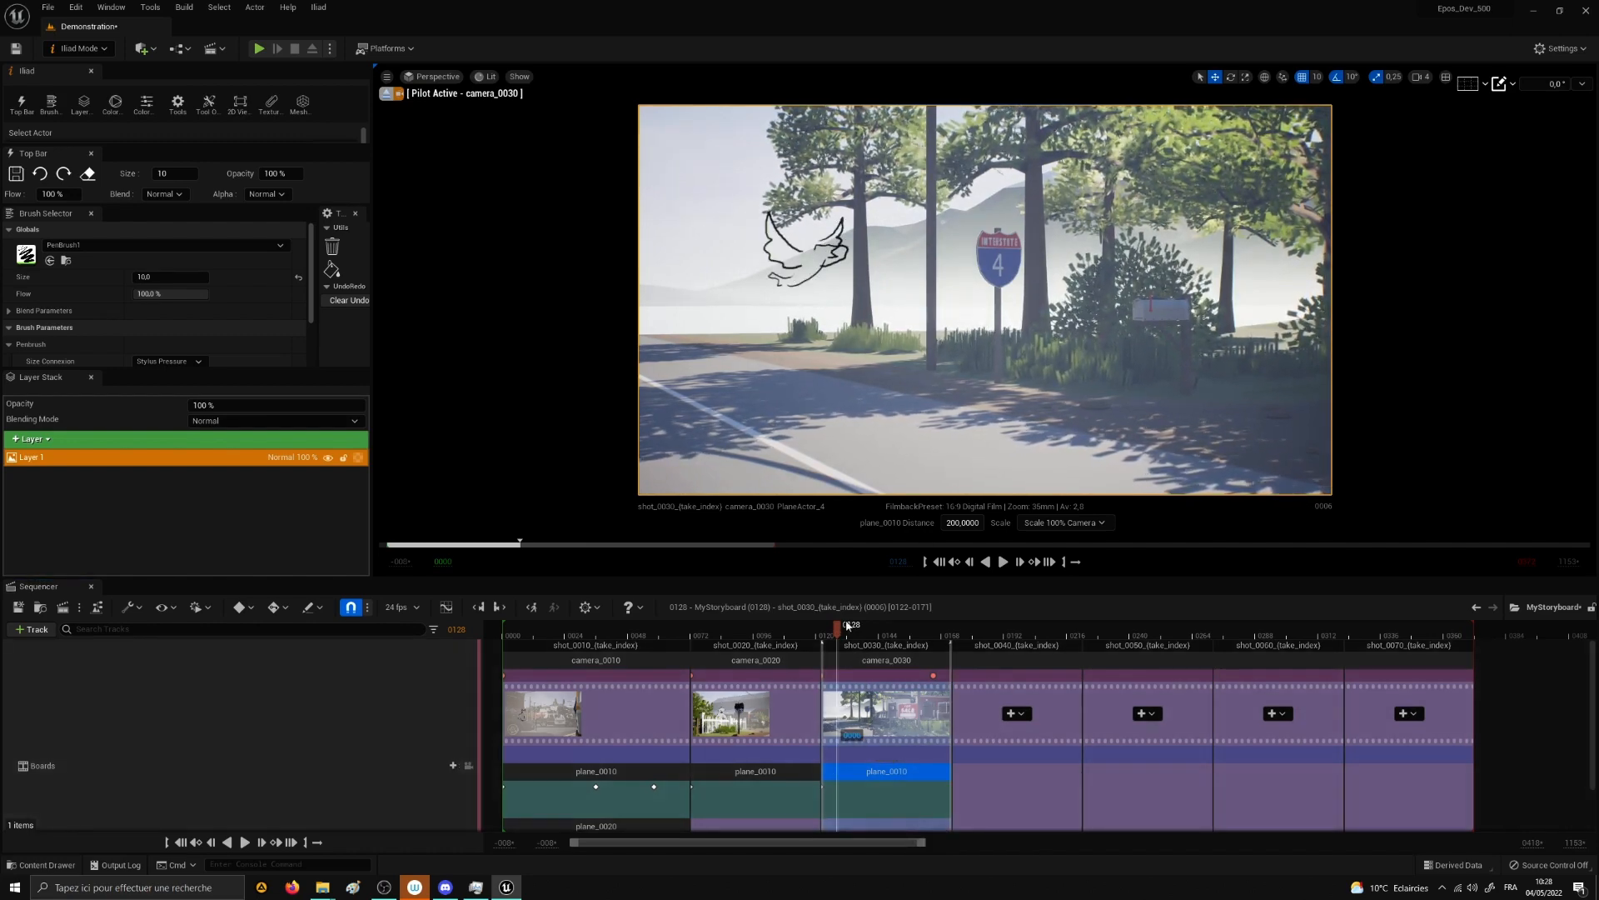
{"action": "left_click_drag", "start_coordinate": [846, 623], "coordinate": [931, 623]}
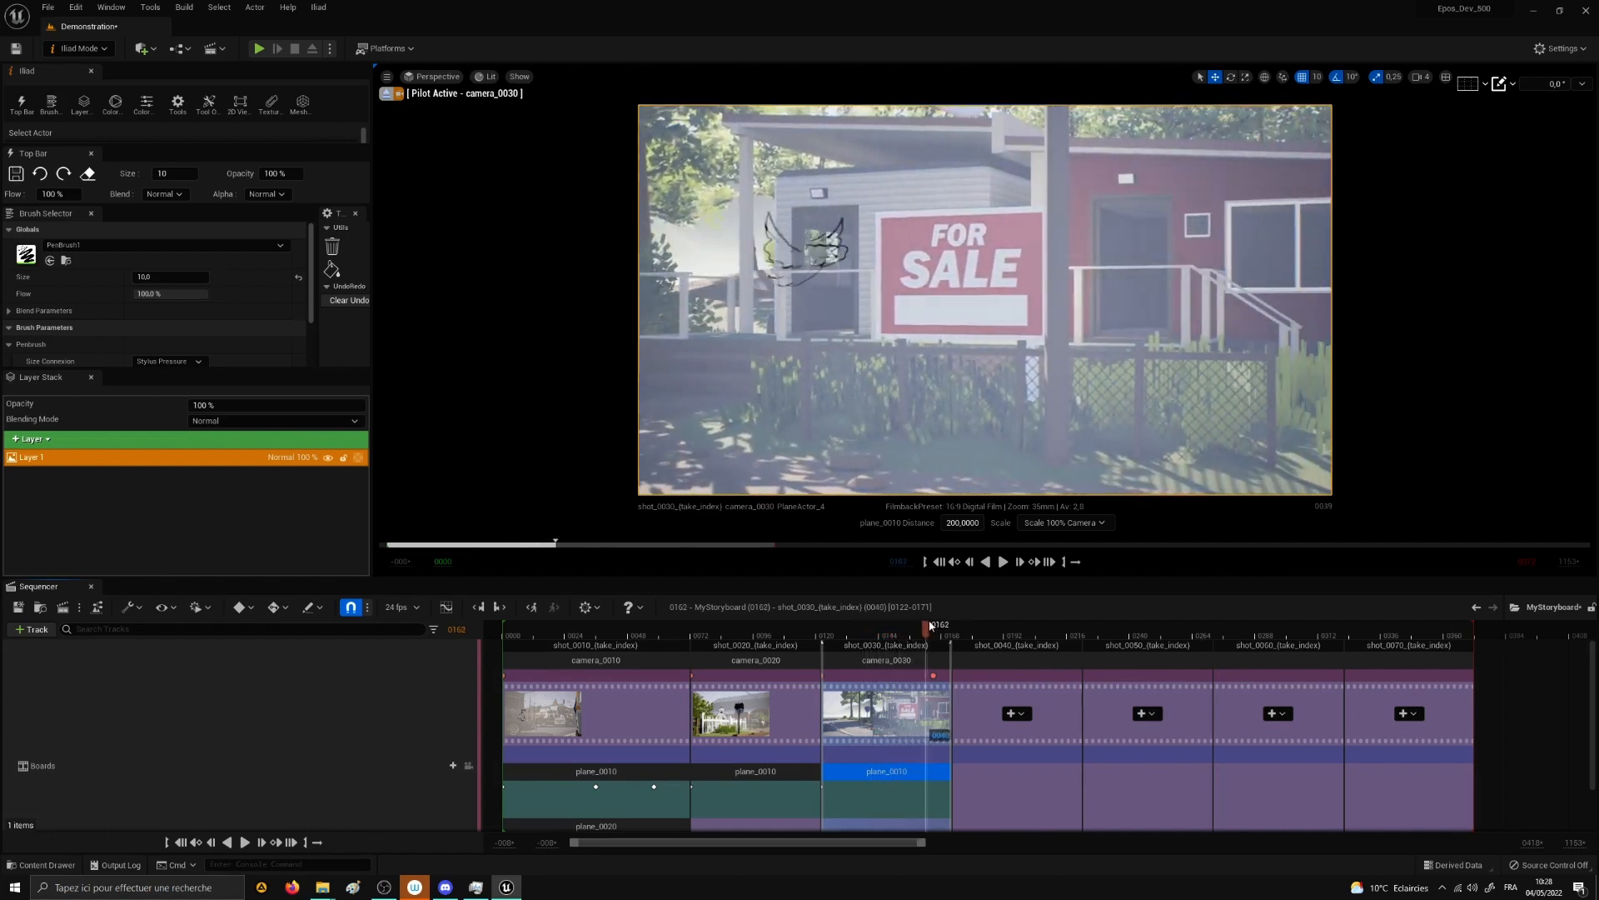
{"action": "left_click_drag", "start_coordinate": [926, 624], "coordinate": [832, 623]}
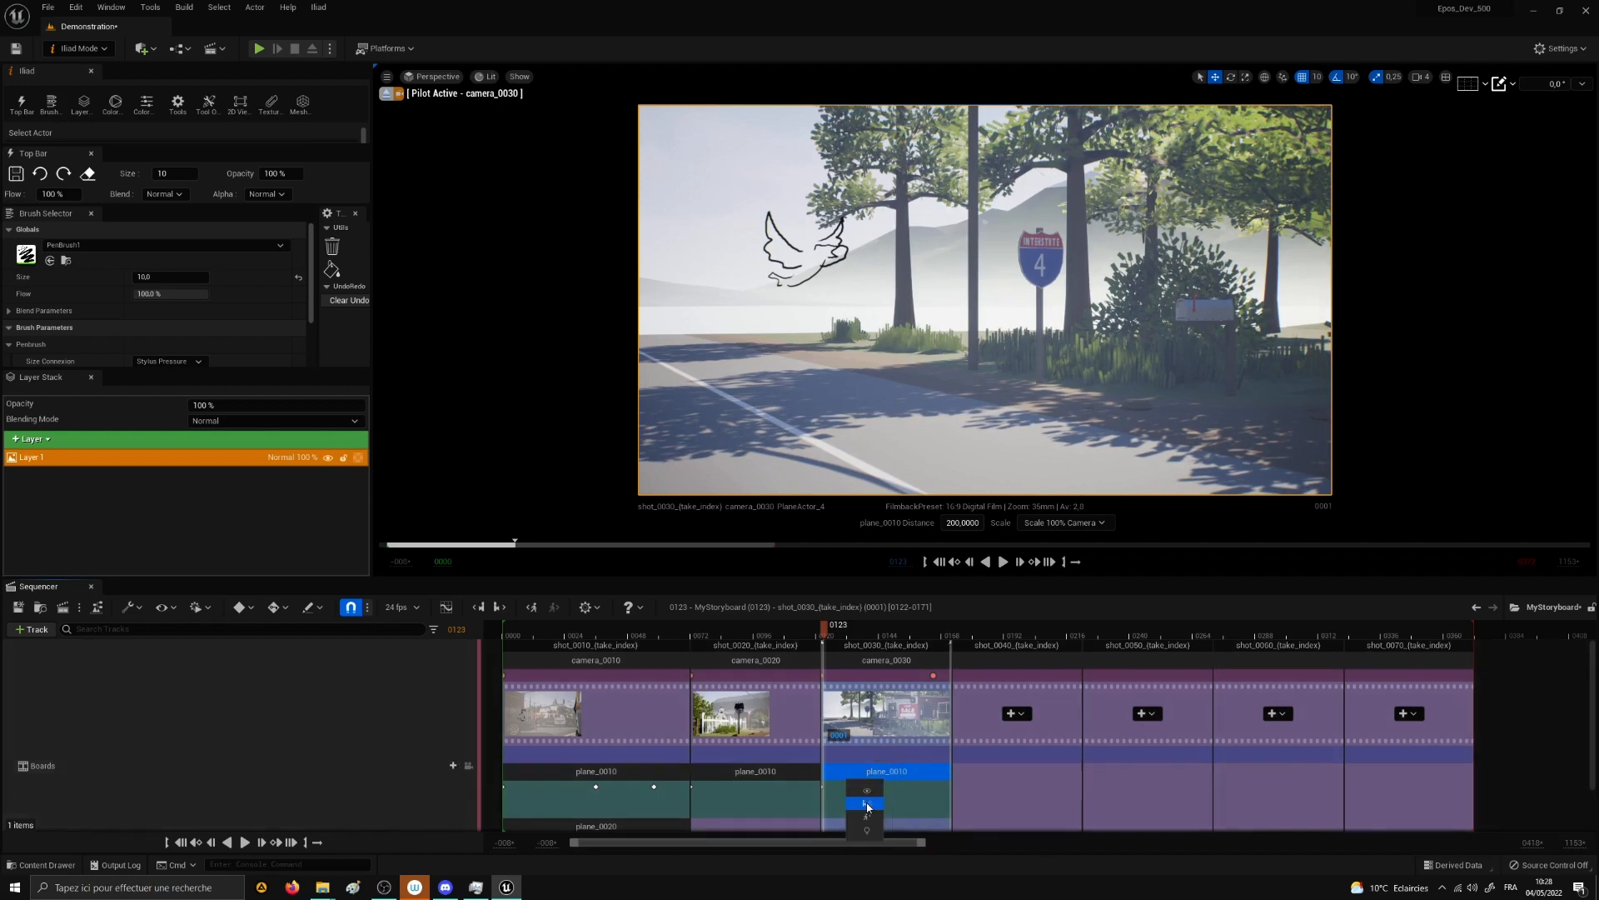
{"action": "mouse_move", "coordinate": [865, 805]}
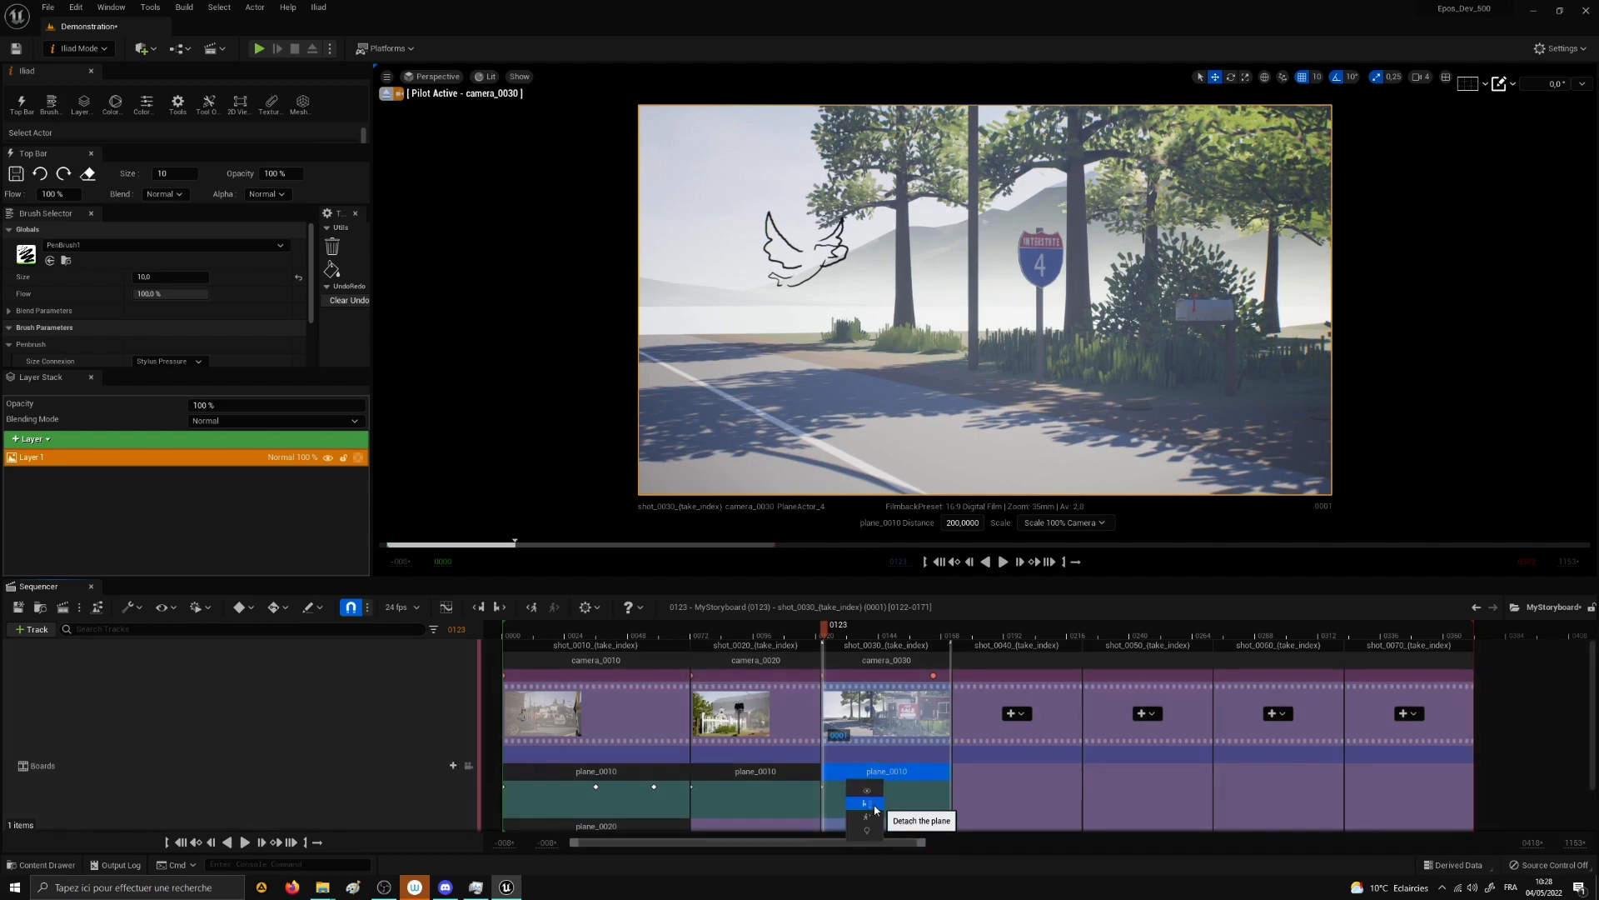
{"action": "mouse_move", "coordinate": [974, 852]}
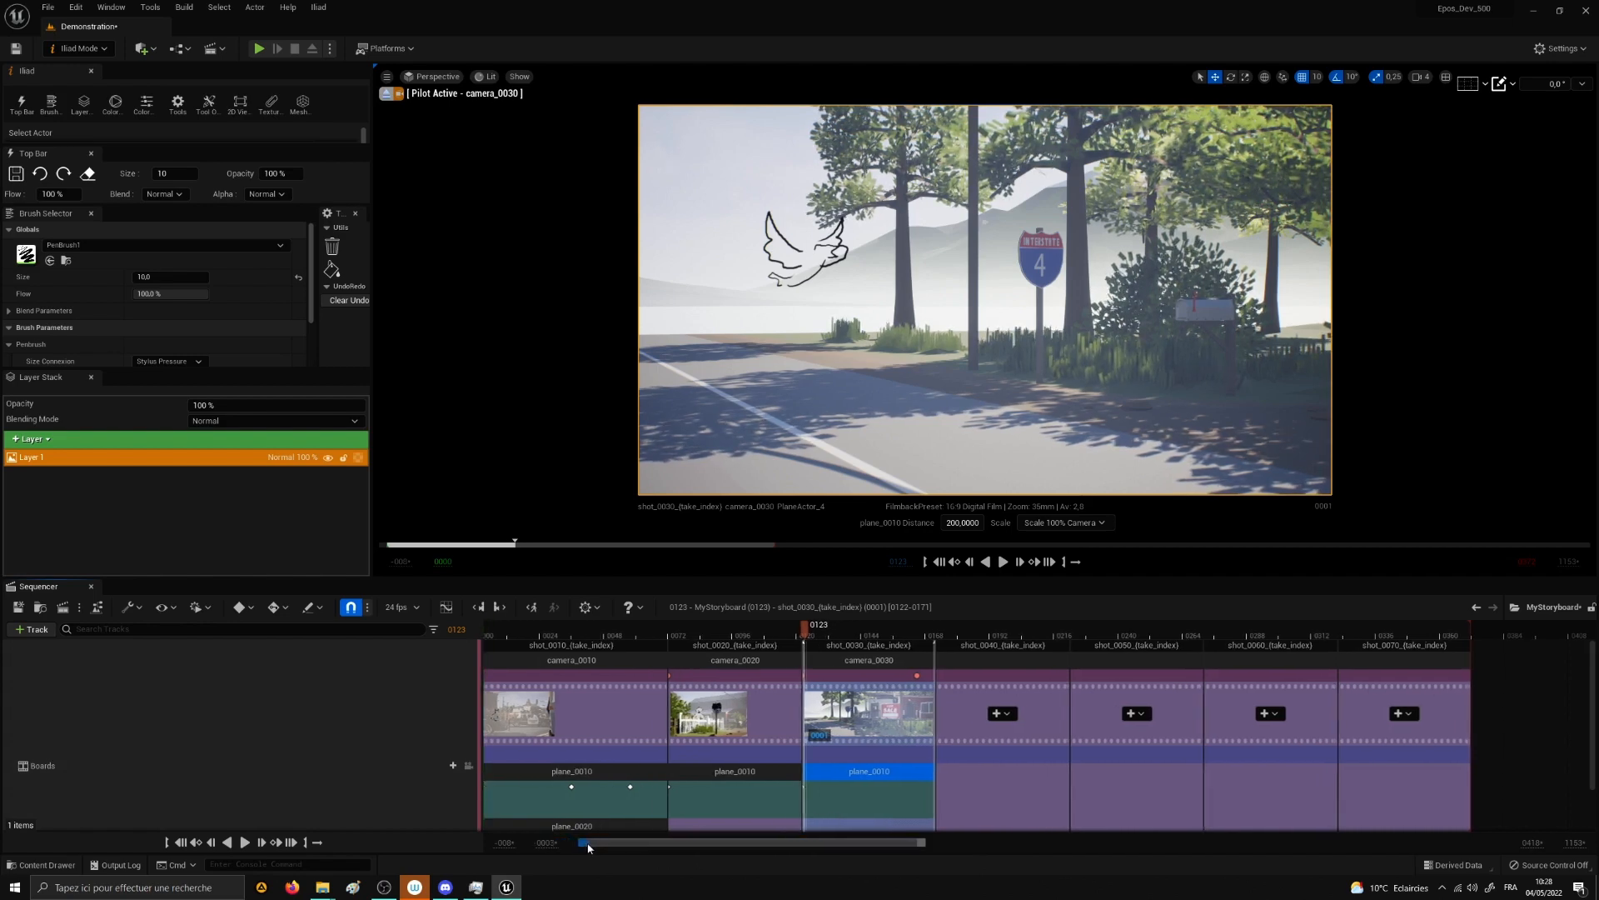
Step: Zoom the timeline, preview partway into shot 0030, and bring up new drawing-plane settings
{"action": "left_click_drag", "start_coordinate": [586, 845], "coordinate": [714, 845]}
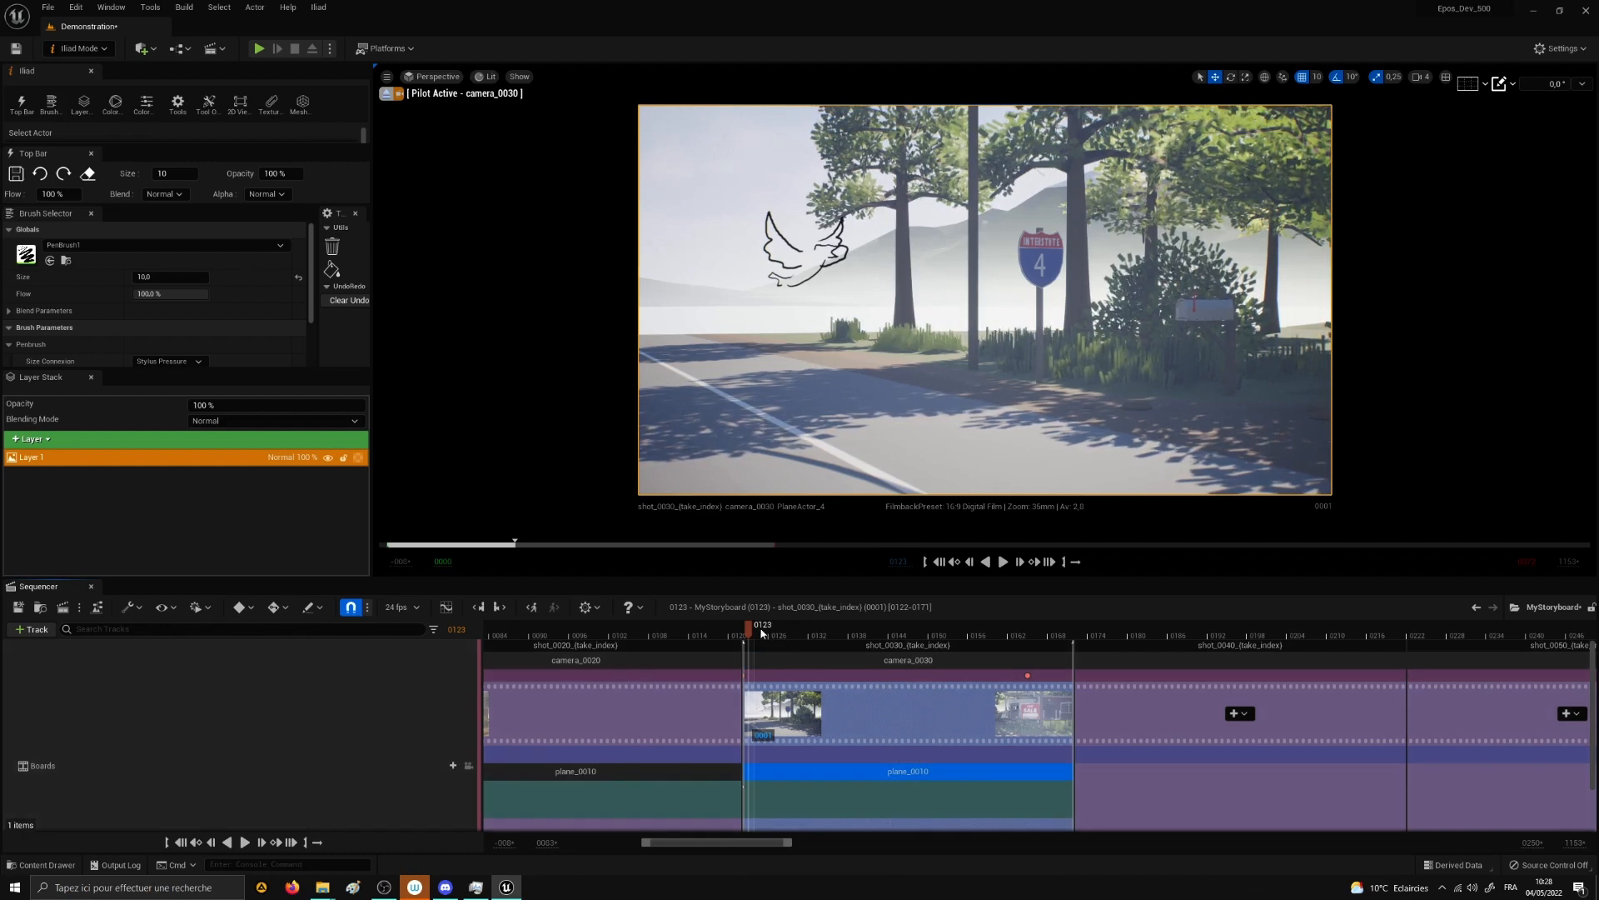
{"action": "left_click_drag", "start_coordinate": [746, 626], "coordinate": [889, 626]}
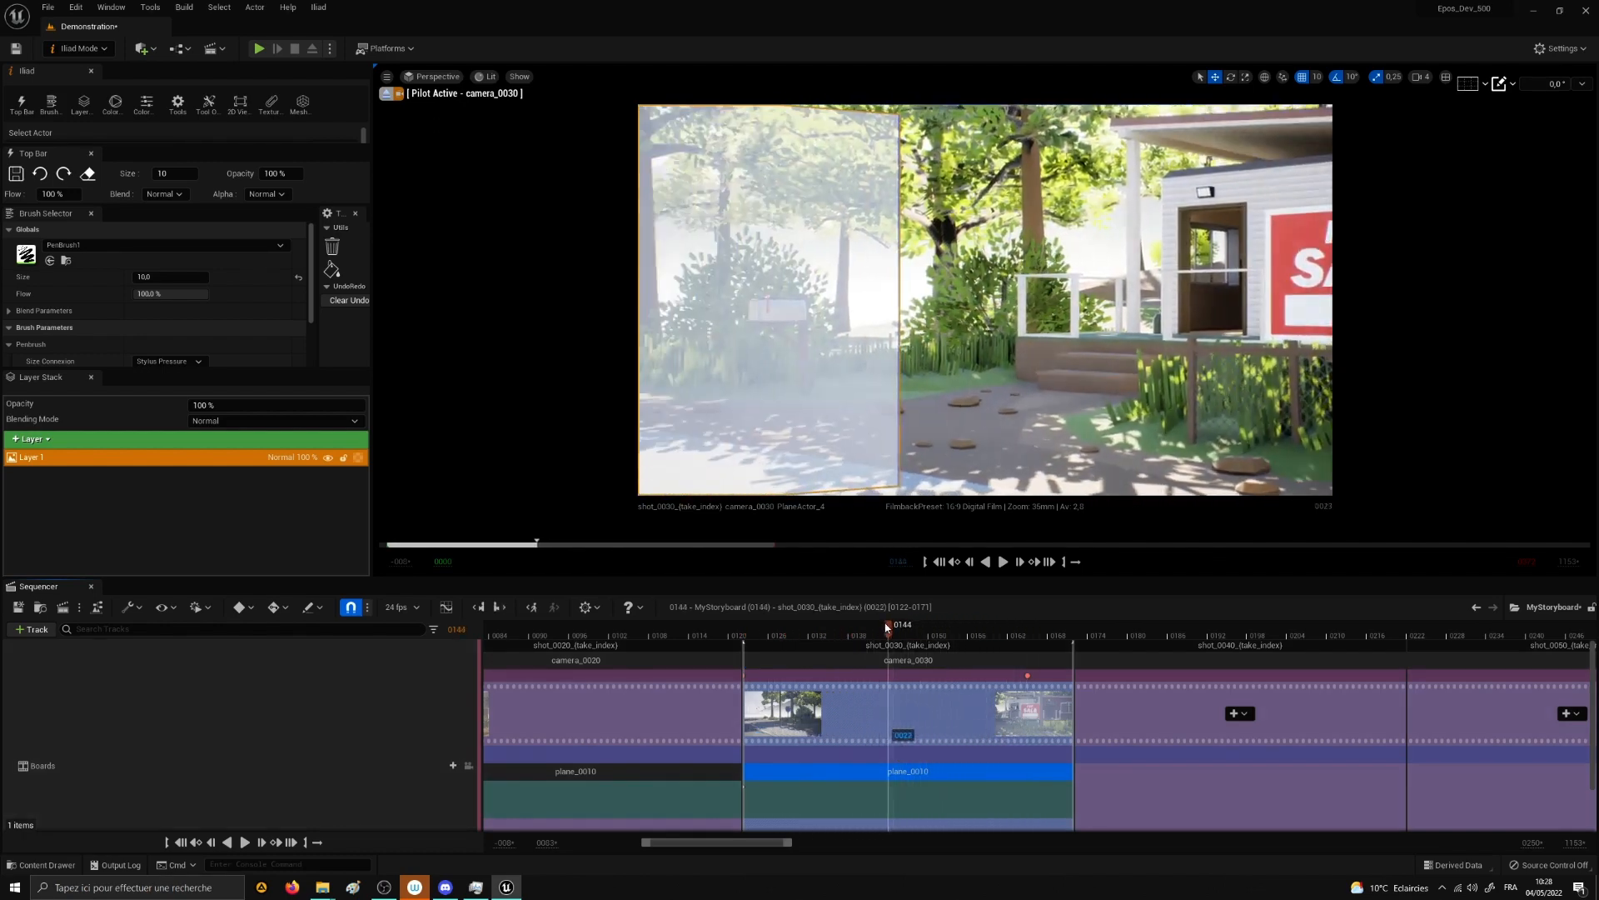
{"action": "left_click", "coordinate": [759, 624]}
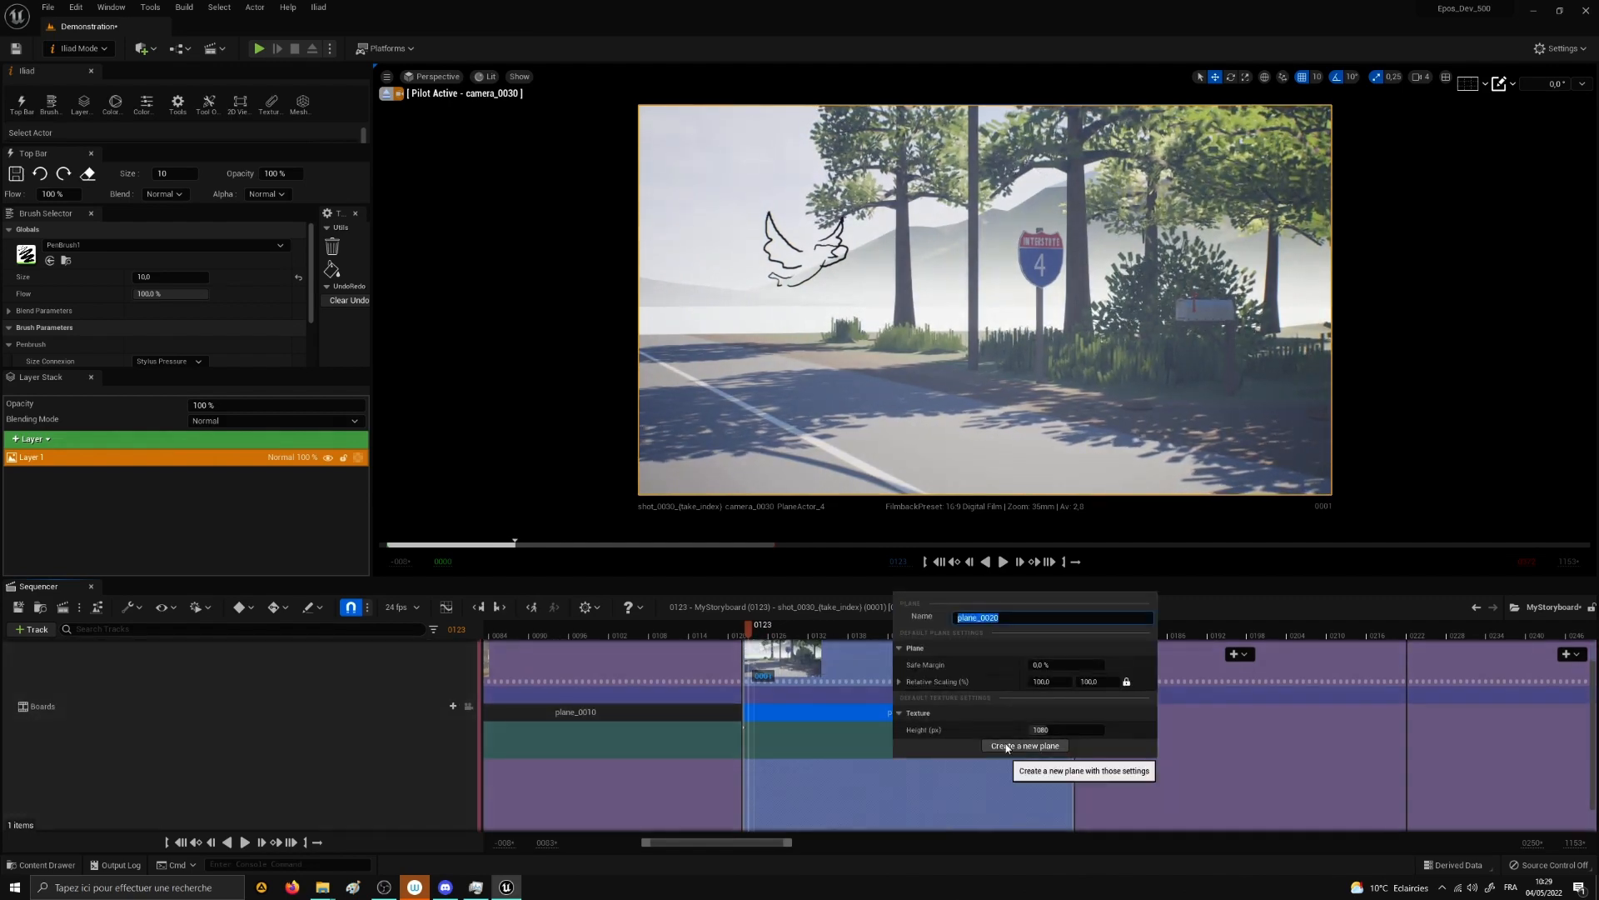
Step: Create plane_0020, sketch a running stickman on the road, and preview later in the shot
{"action": "left_click", "coordinate": [1024, 744]}
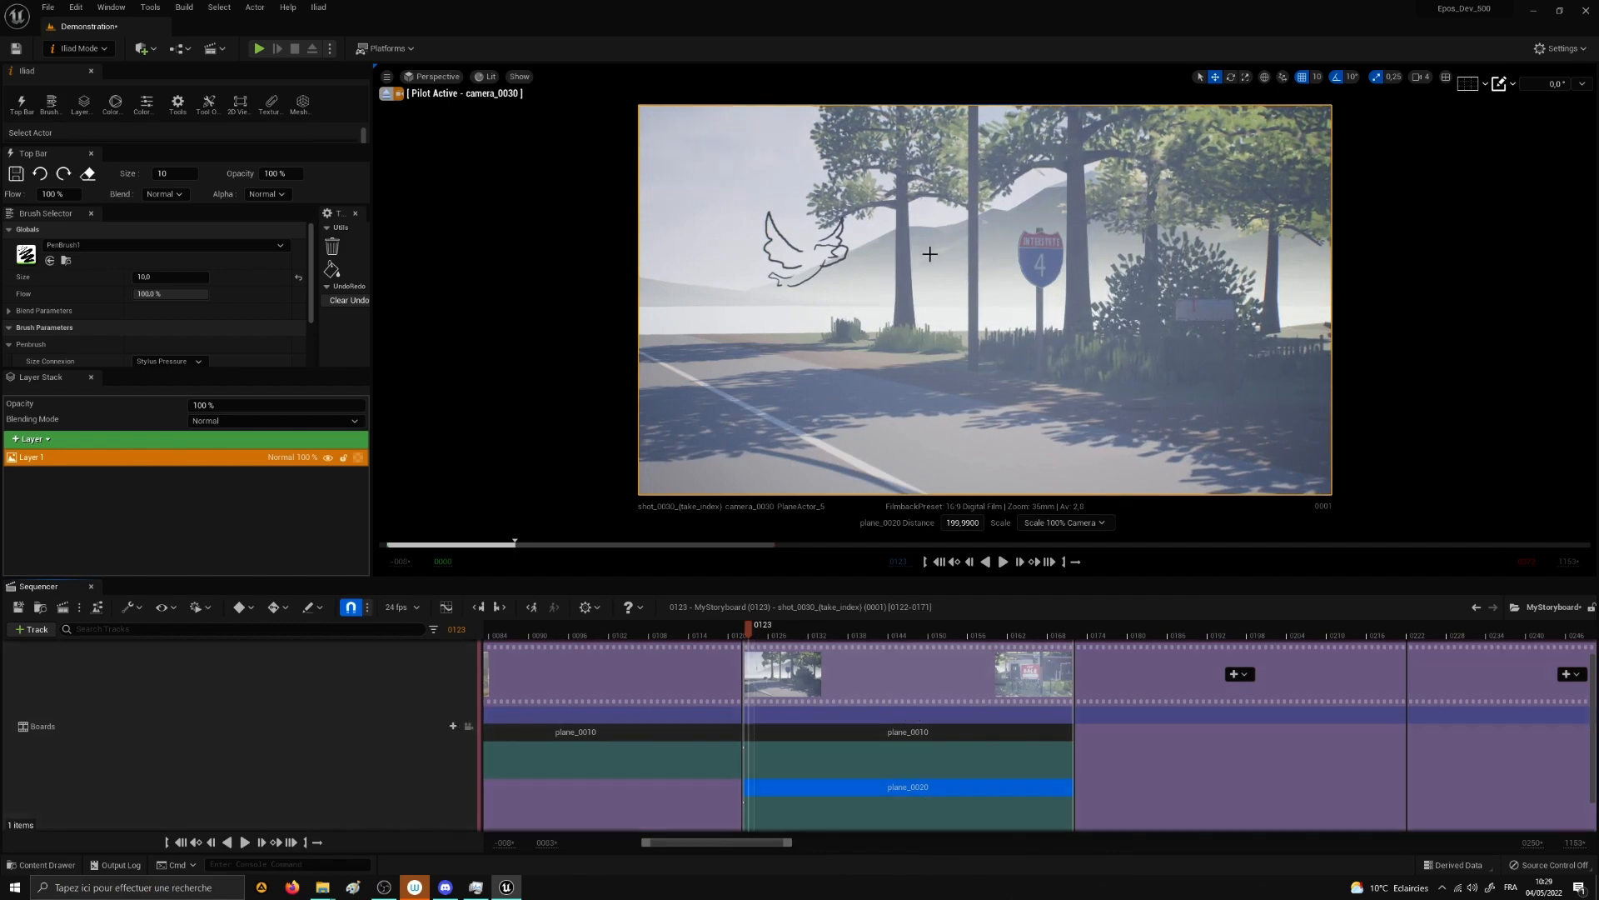
{"action": "left_click_drag", "start_coordinate": [964, 230], "coordinate": [990, 449]}
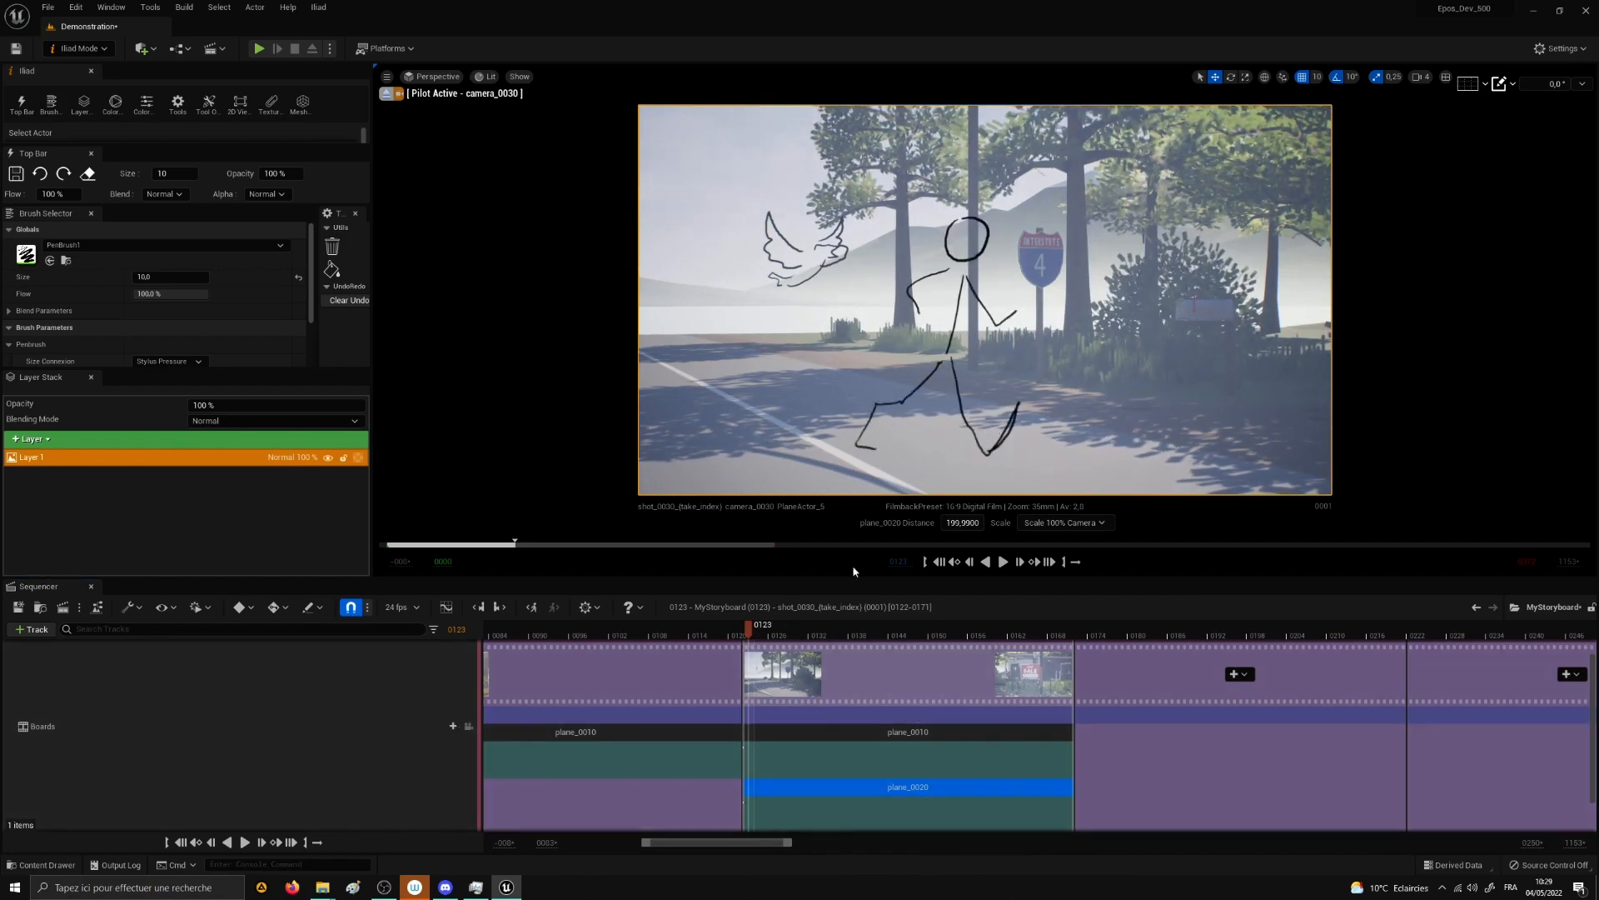
{"action": "left_click", "coordinate": [854, 624]}
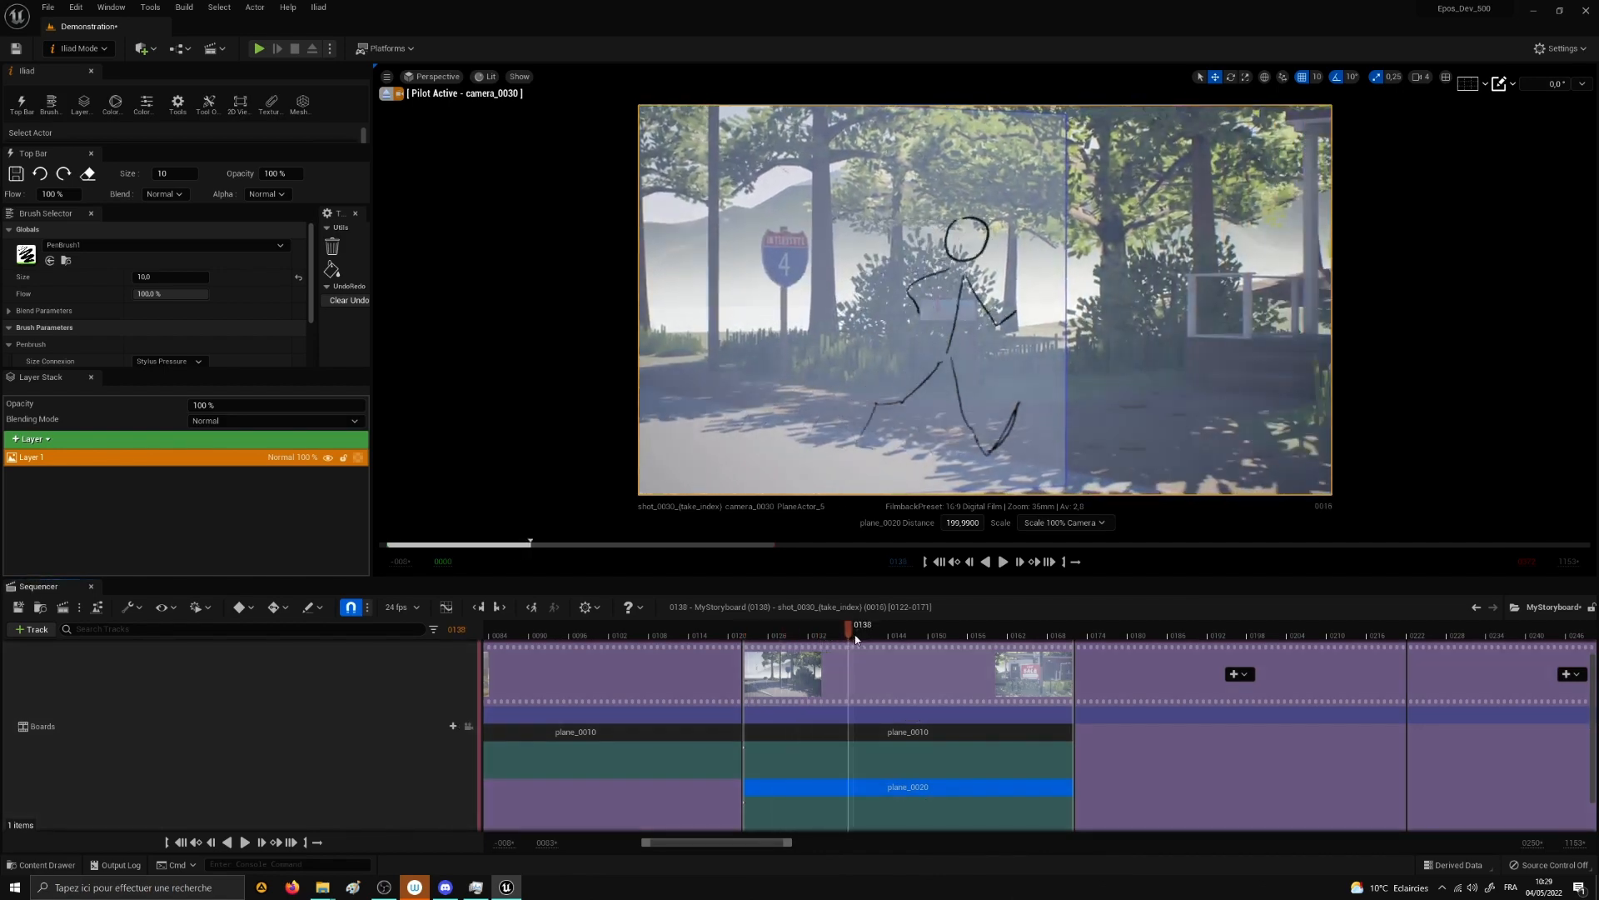